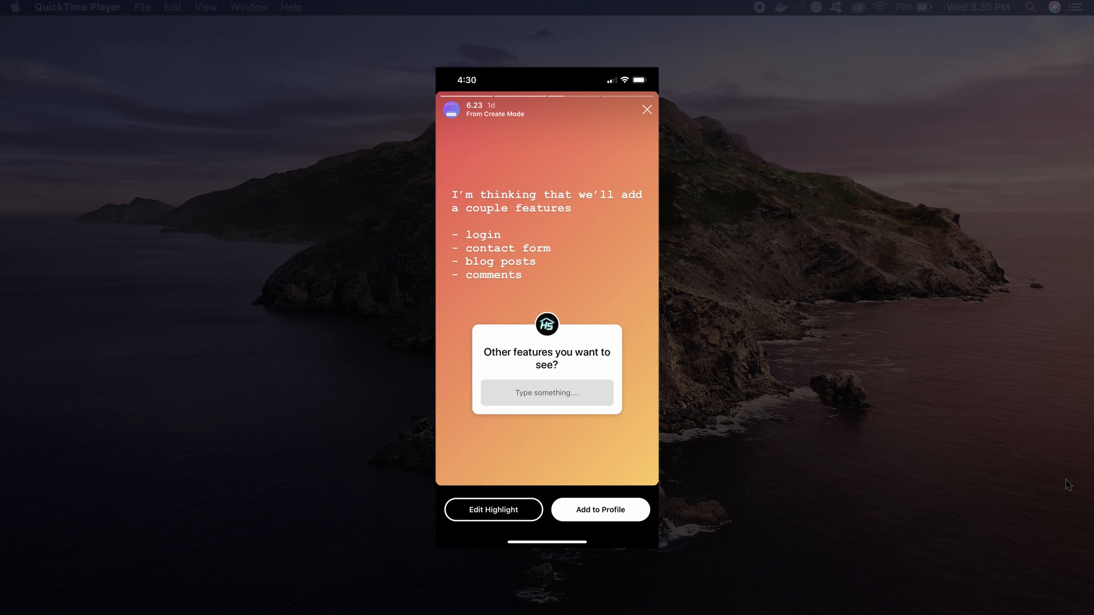
Switch to the Hacker Shack website and scroll through its home page.
left_click(646, 109)
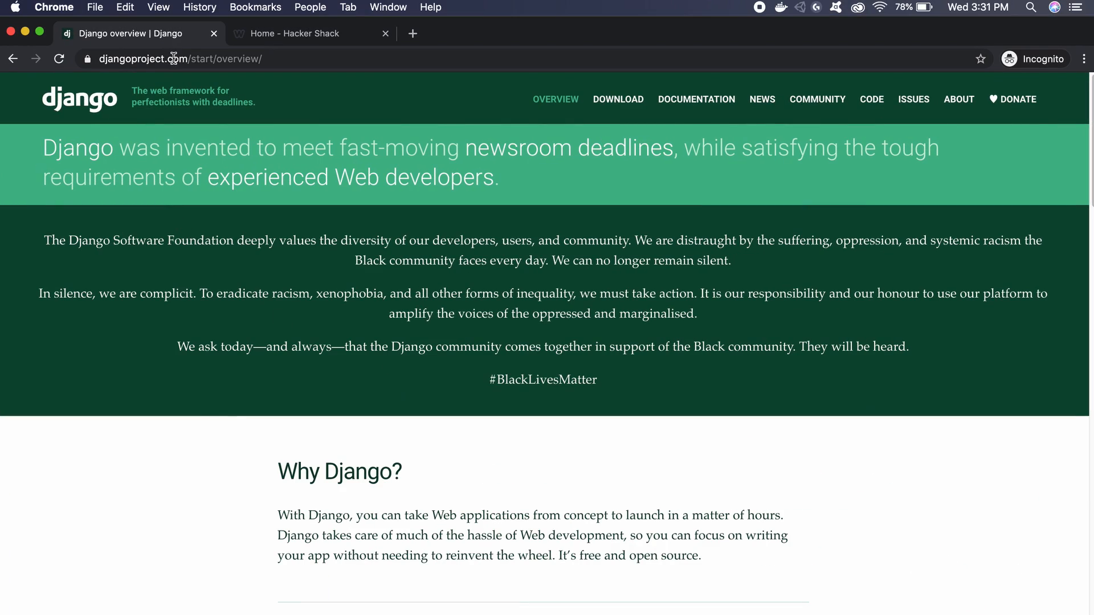
scroll("down", 3)
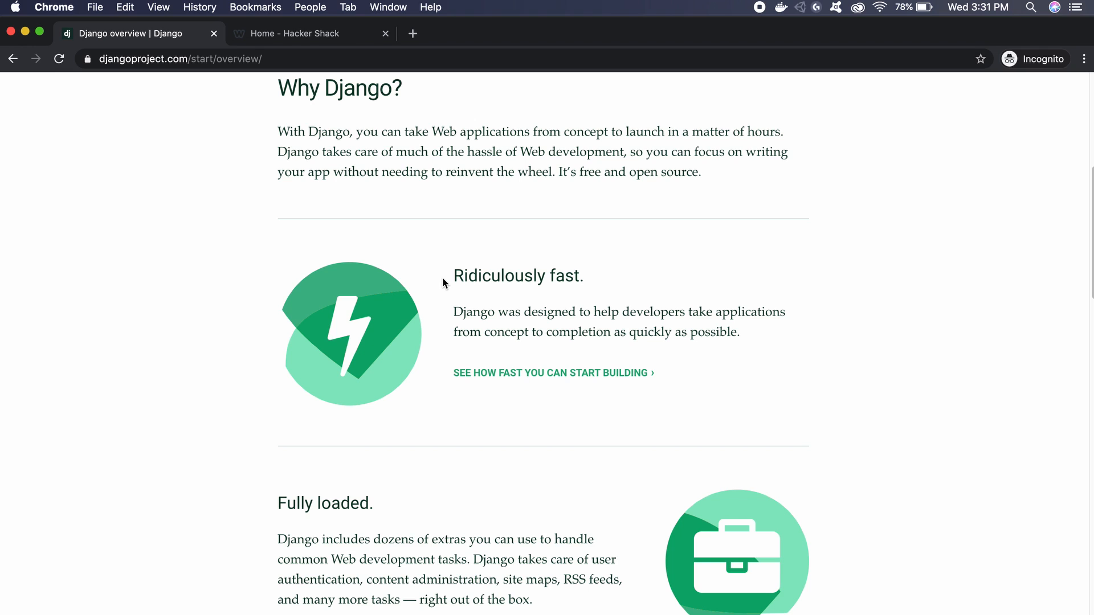
mouse_move(544, 241)
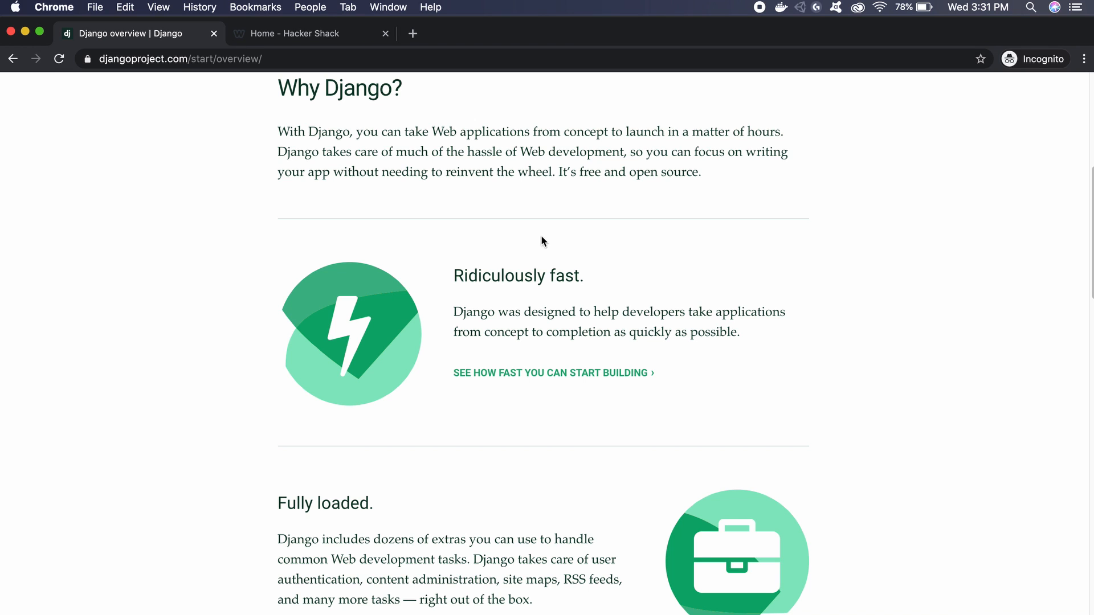
mouse_move(518, 199)
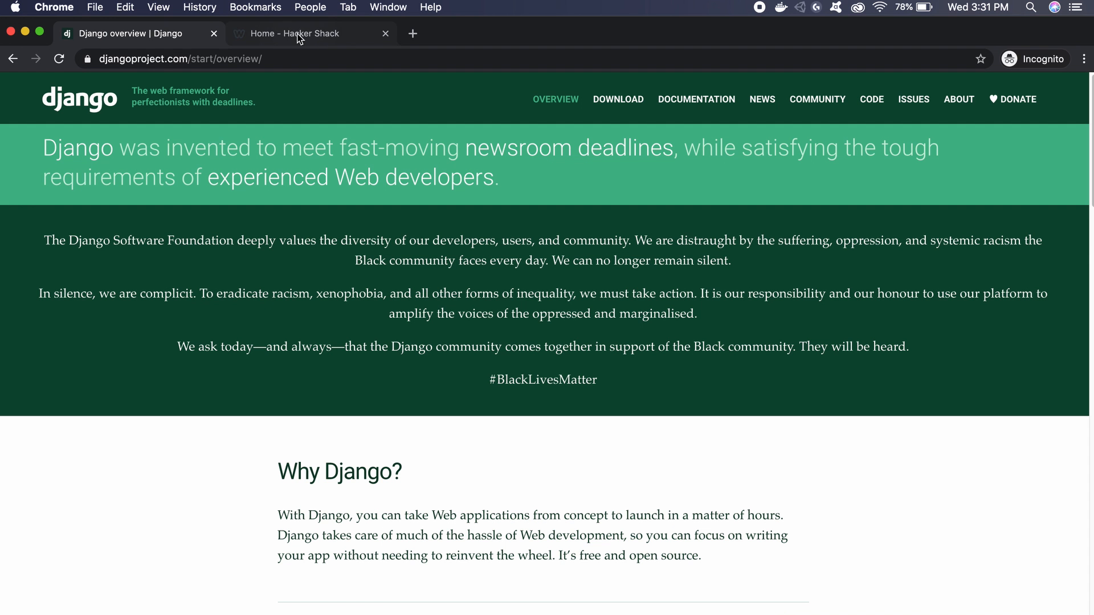
mouse_move(310, 59)
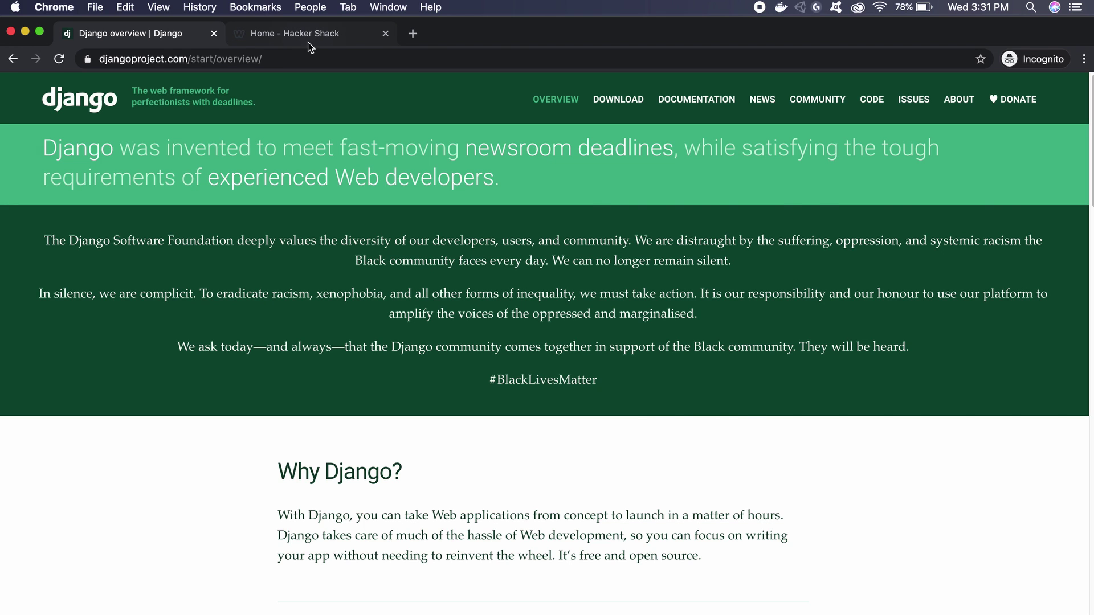
left_click(294, 33)
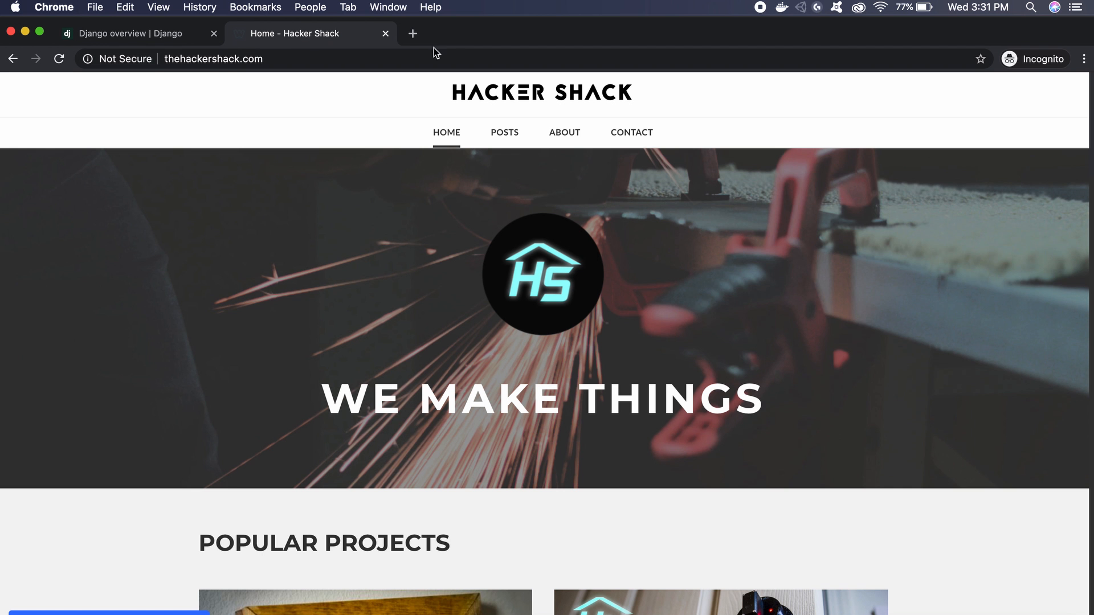
scroll("down", 3)
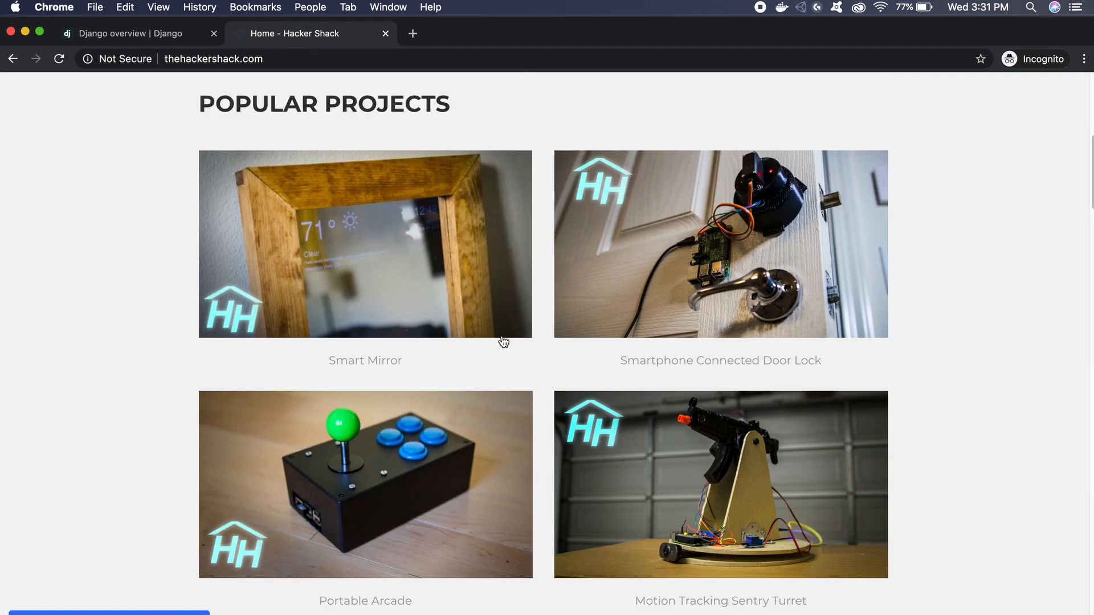
scroll("down", 3)
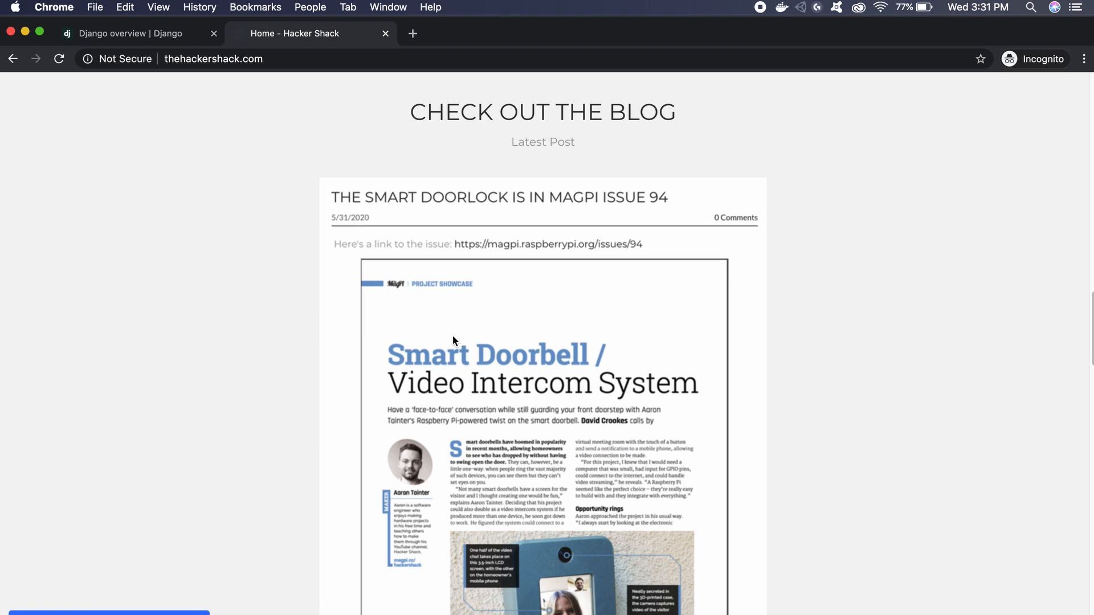
scroll("down", 3)
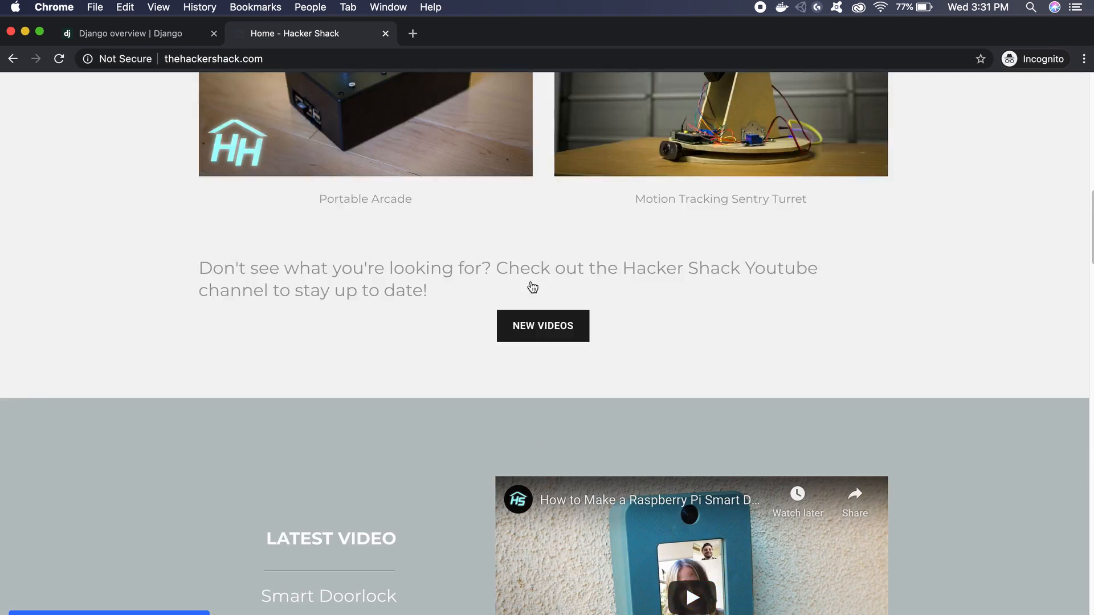
scroll("up", 3)
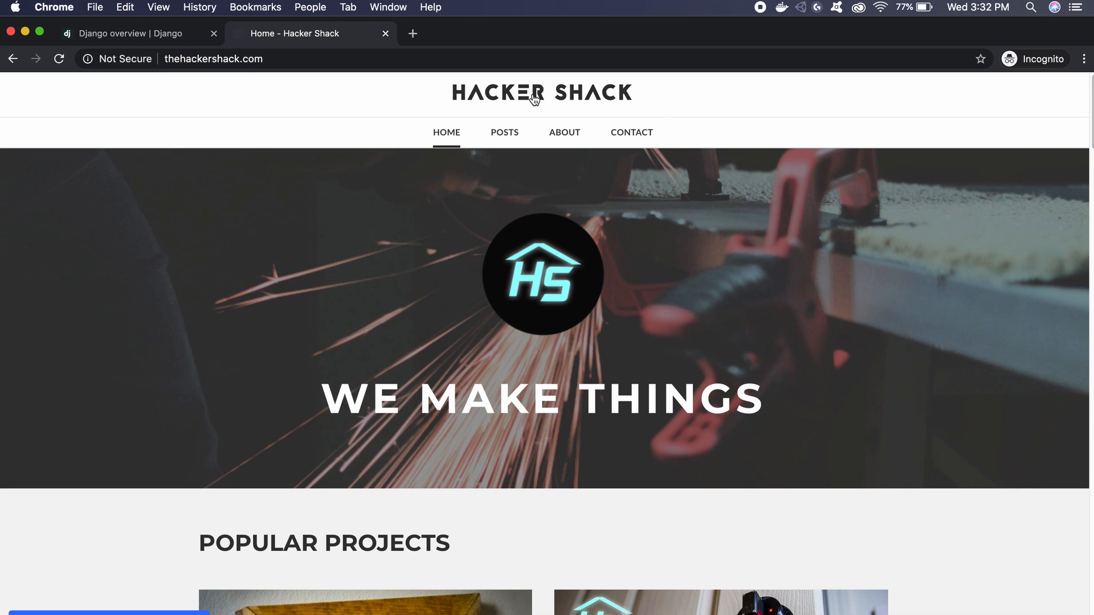
mouse_move(532, 119)
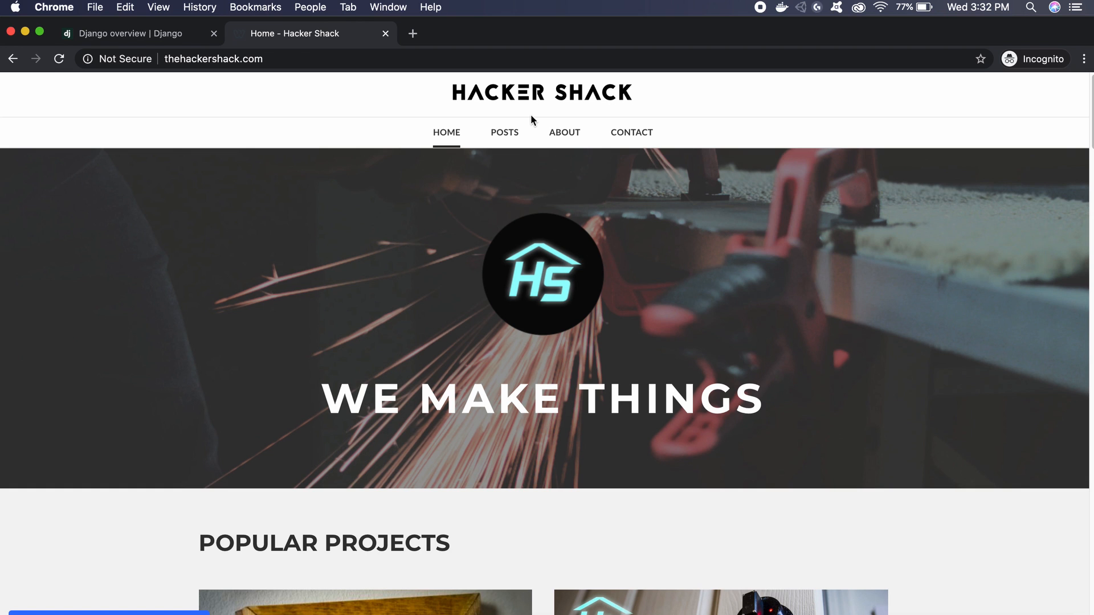
Visit the site's Posts, About and Contact pages from the navigation bar.
left_click(504, 132)
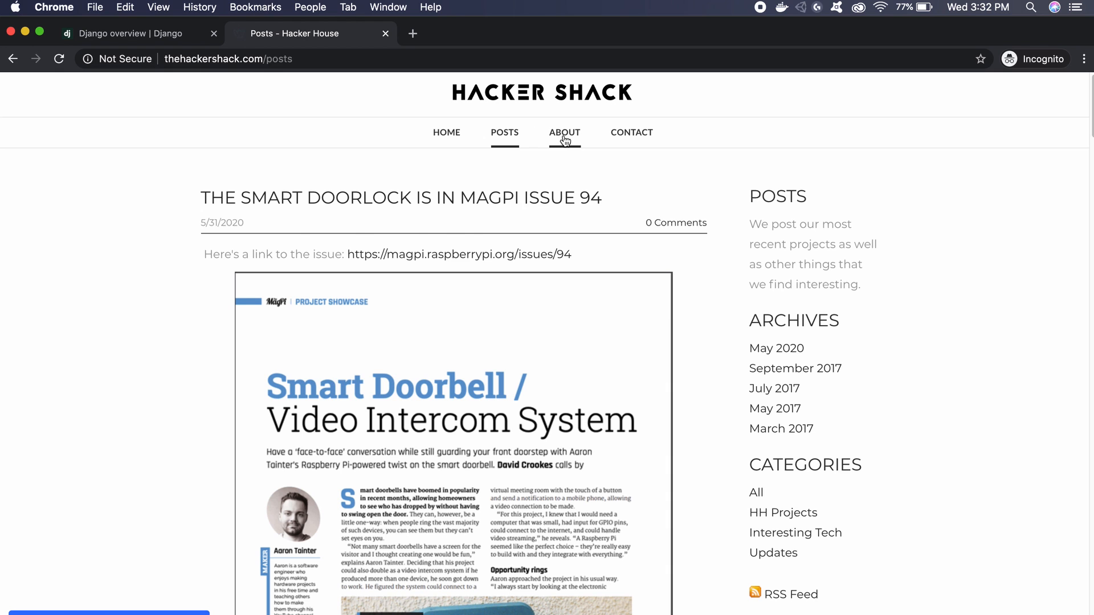
left_click(564, 132)
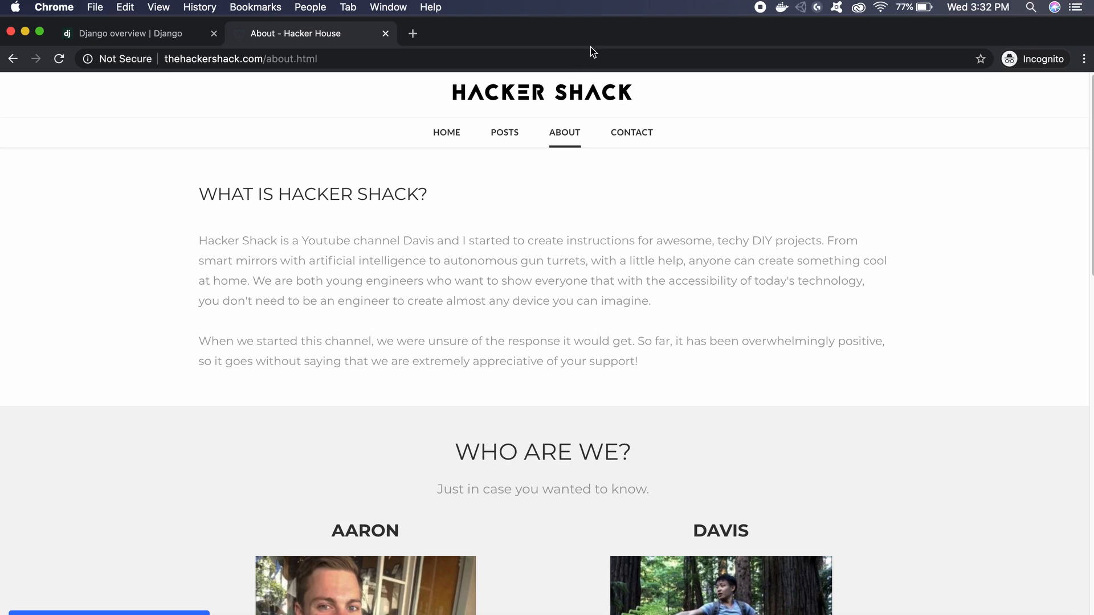
mouse_move(629, 150)
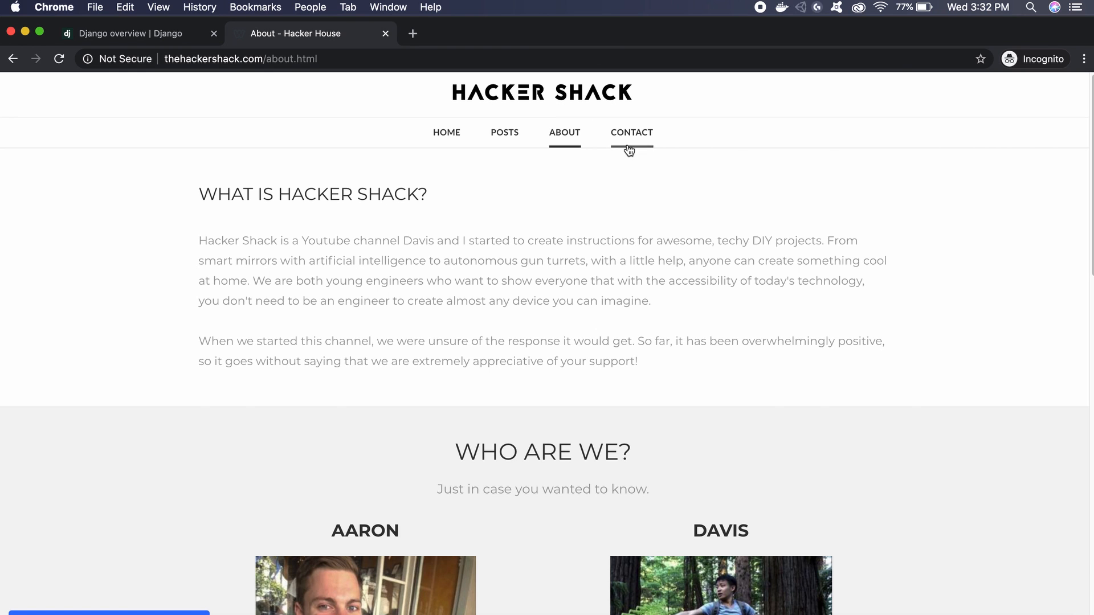
left_click(631, 133)
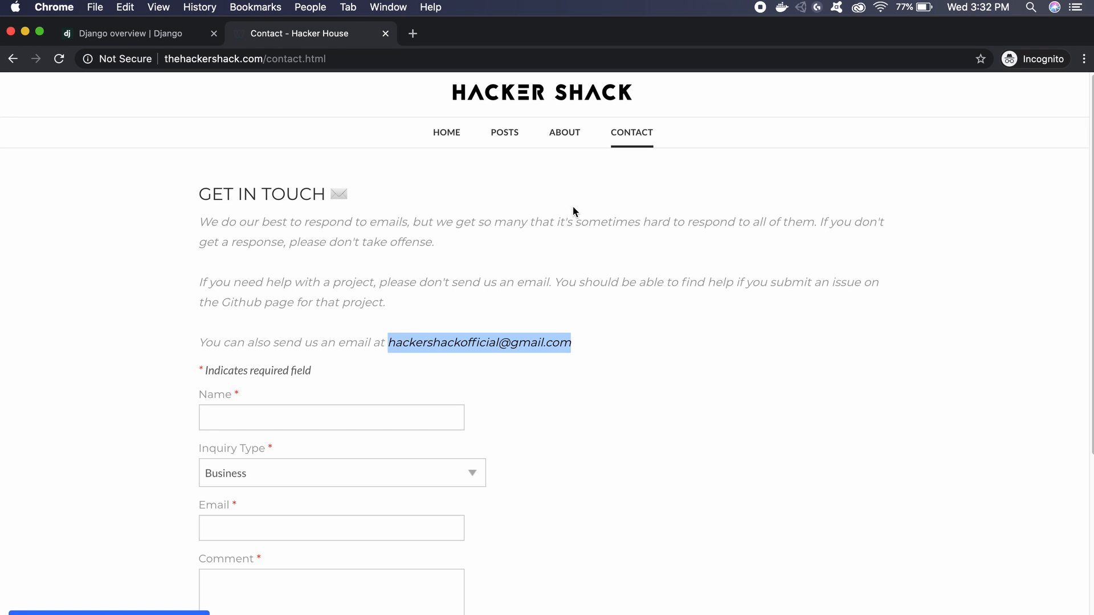
mouse_move(452, 78)
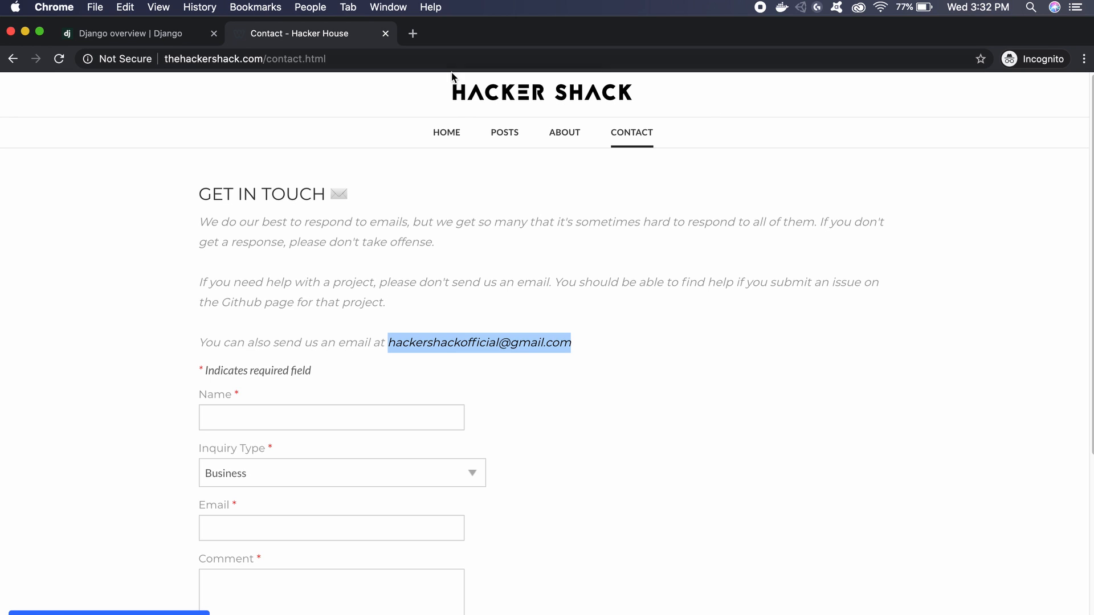
mouse_move(745, 118)
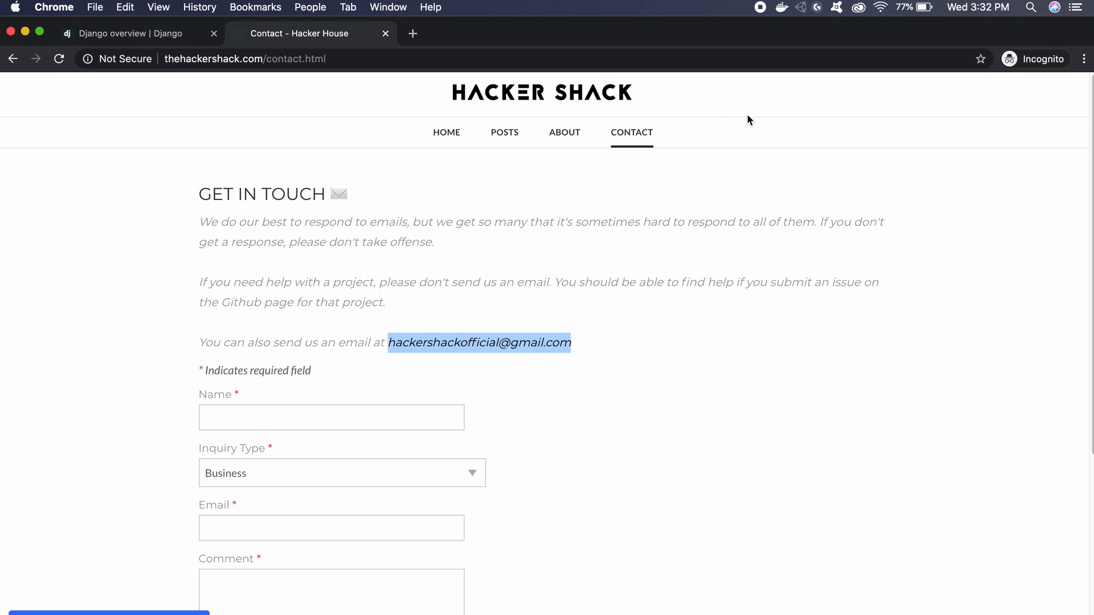
mouse_move(720, 134)
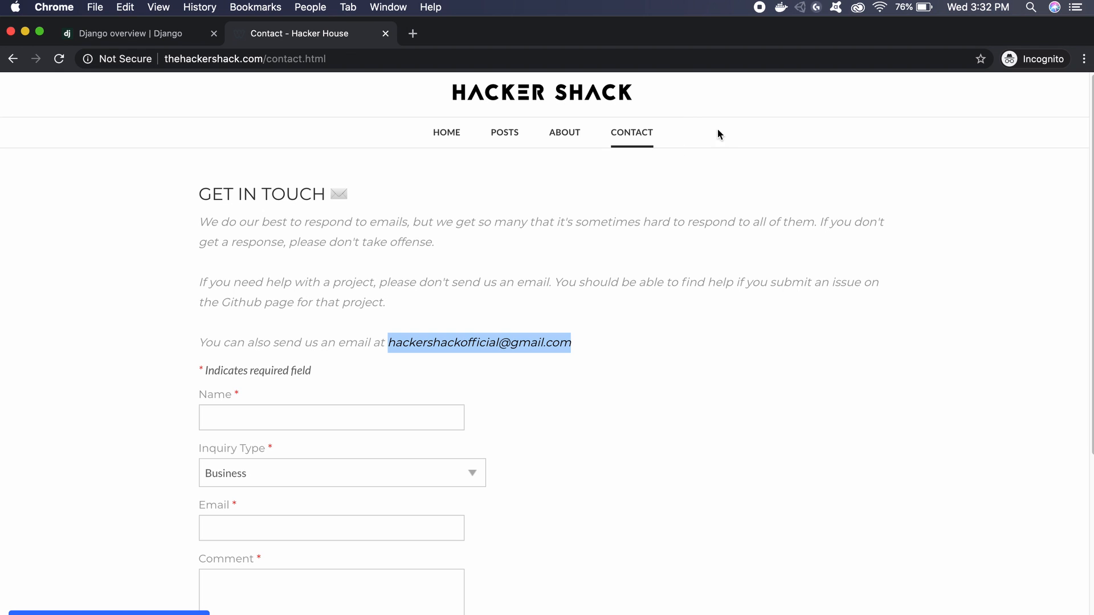
mouse_move(486, 151)
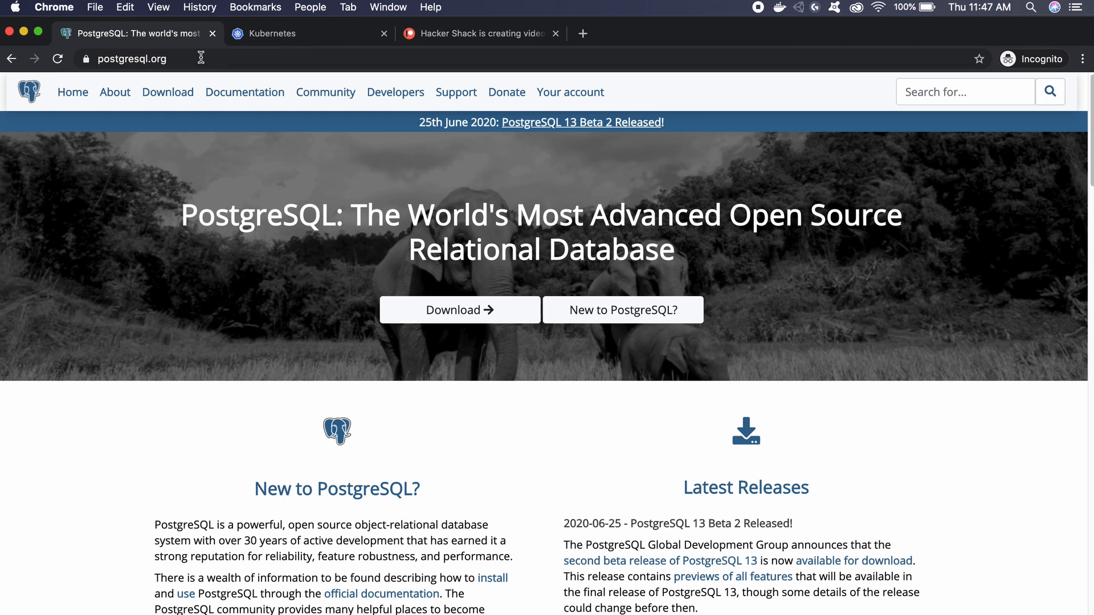
mouse_move(326, 424)
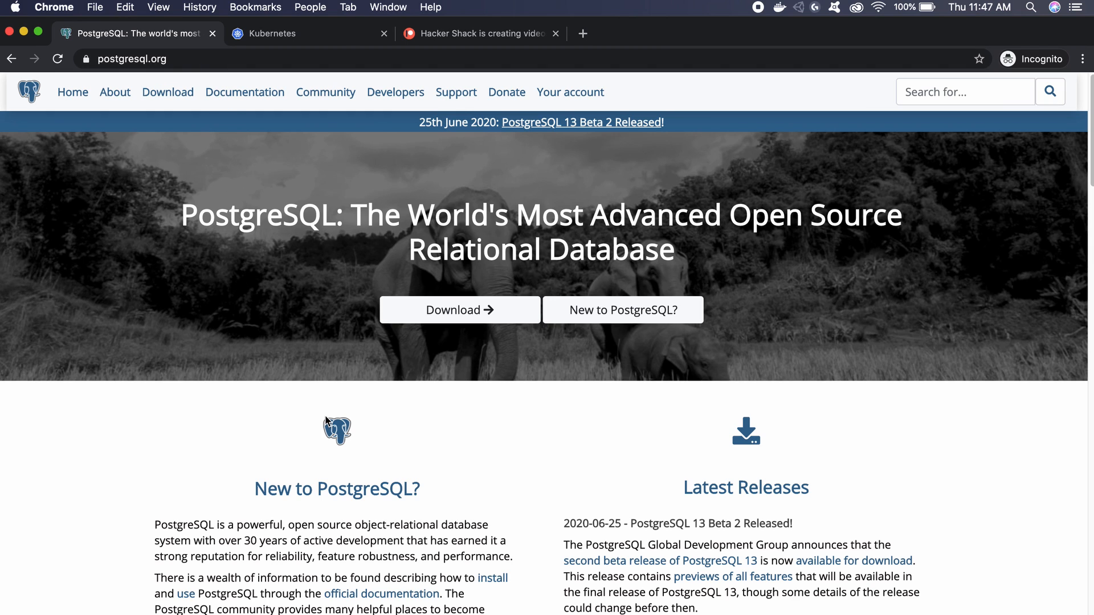
mouse_move(322, 36)
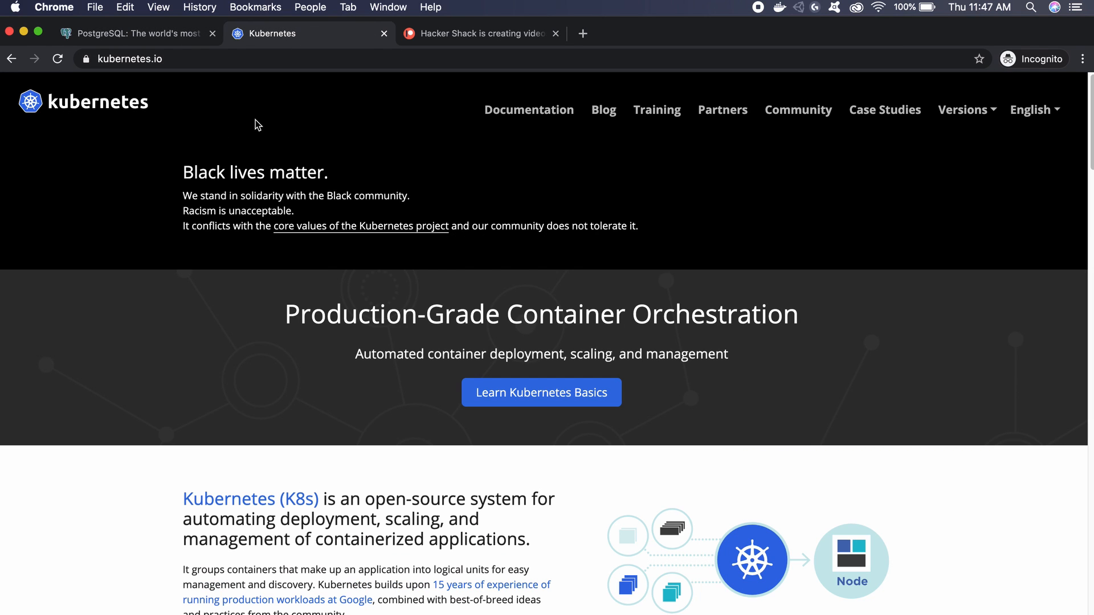
mouse_move(191, 195)
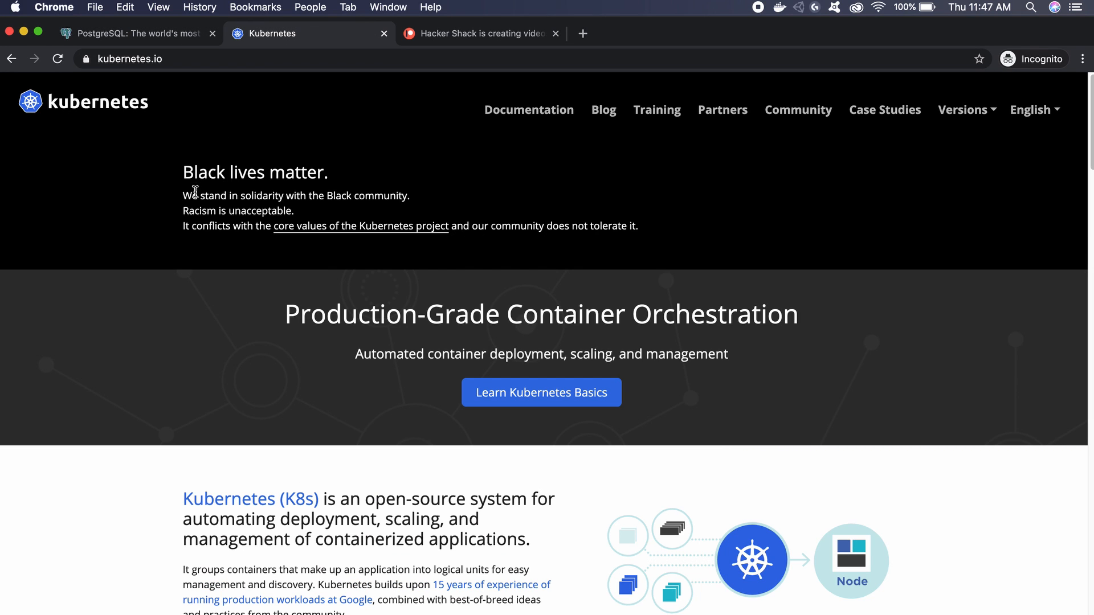
Switch to the Hacker Shack Patreon page showing its membership tiers.
left_click(480, 33)
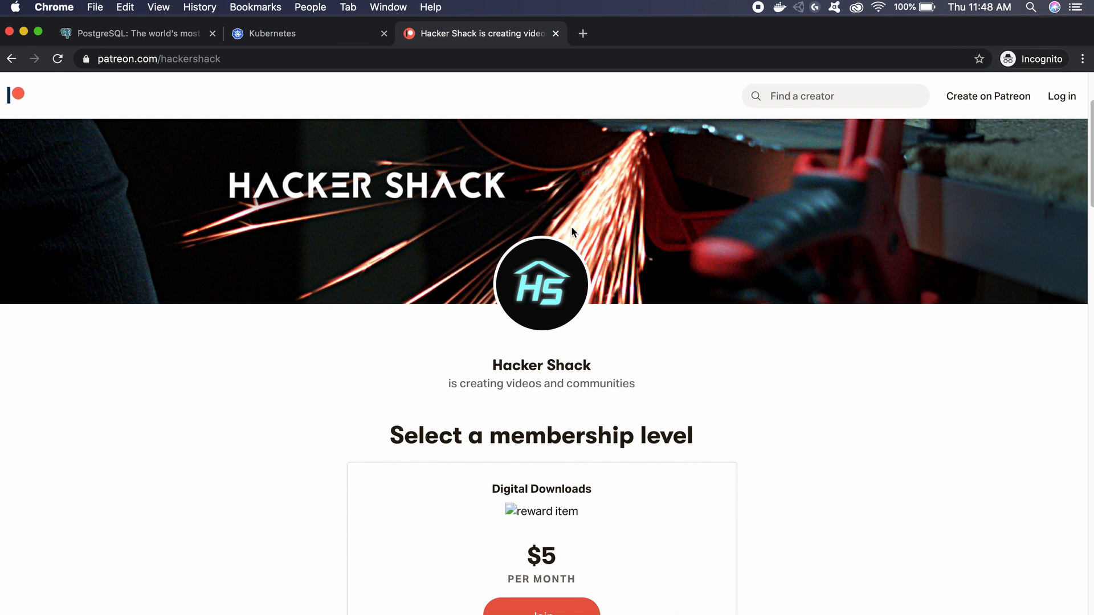
mouse_move(500, 262)
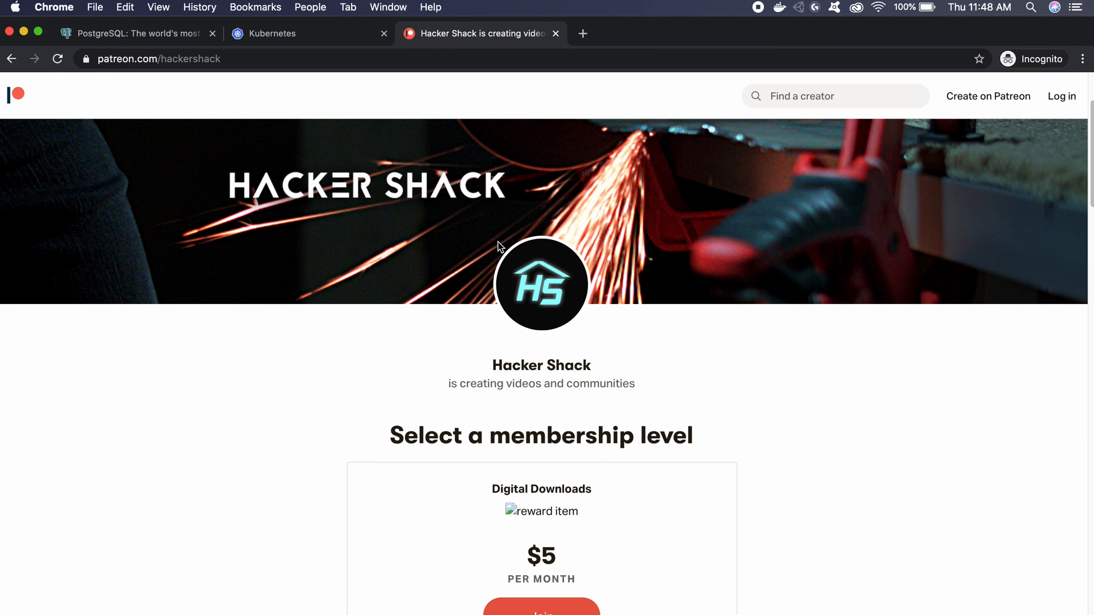
mouse_move(242, 192)
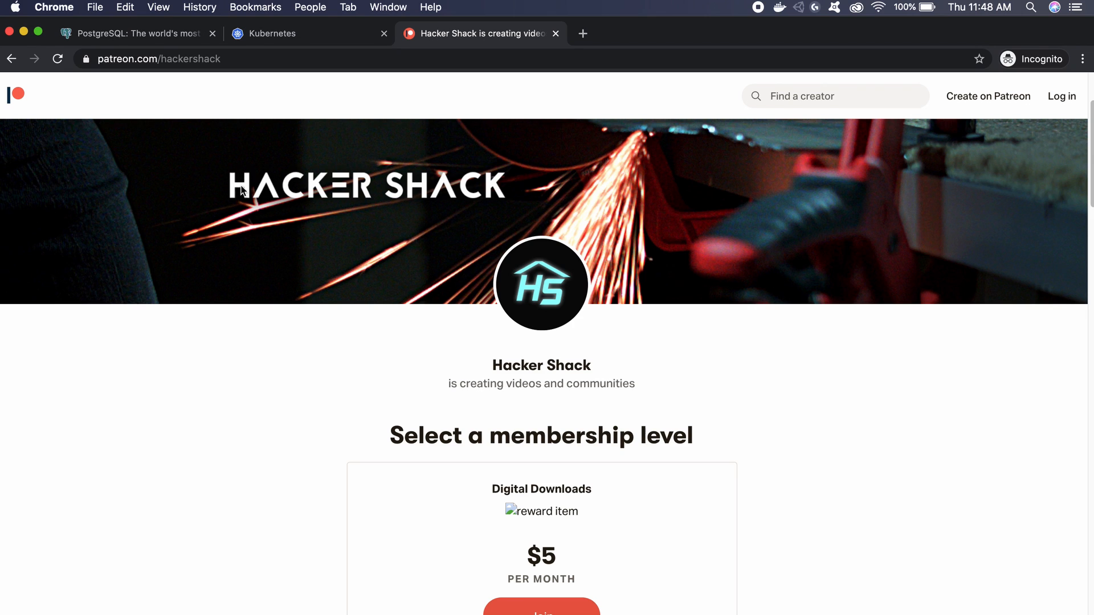
mouse_move(217, 182)
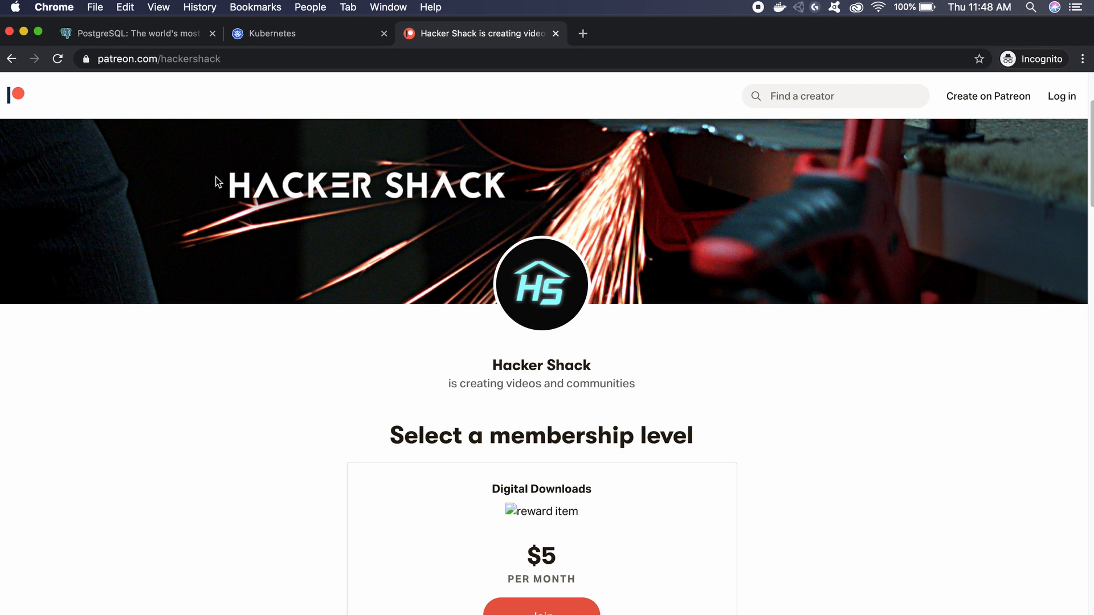
mouse_move(286, 188)
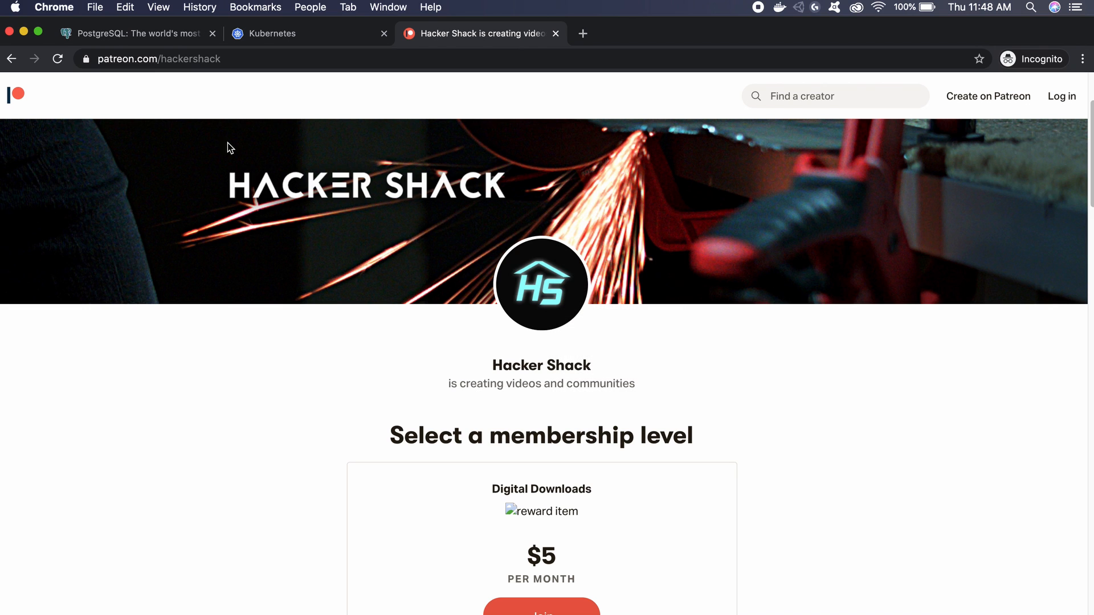
mouse_move(355, 168)
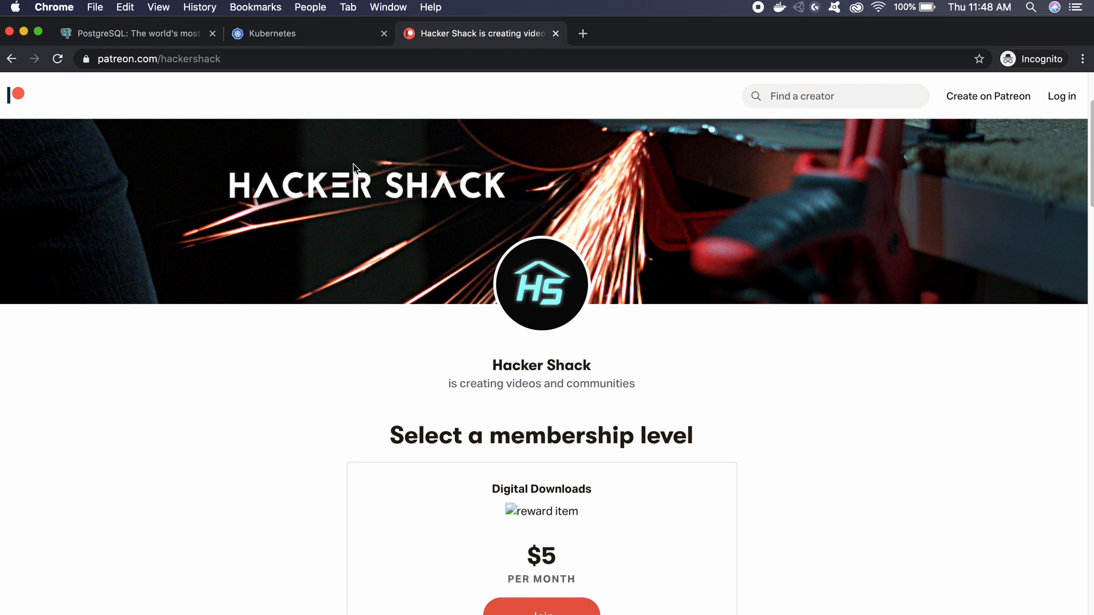
mouse_move(647, 109)
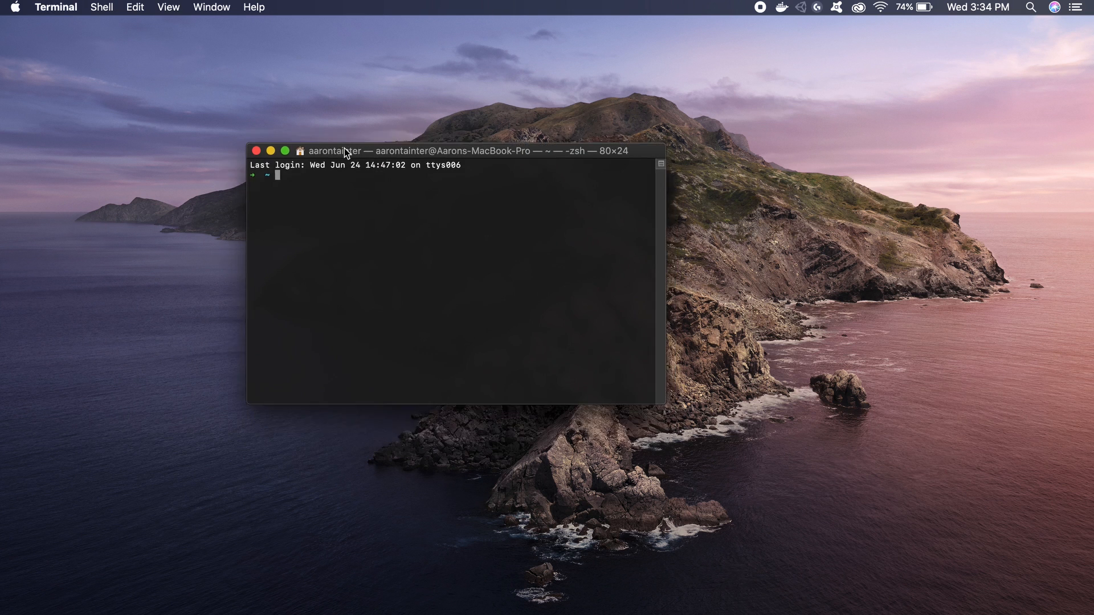
Move the Terminal window higher on the desktop and enlarge it to 115 by 34.
left_click_drag(343, 150, 446, 120)
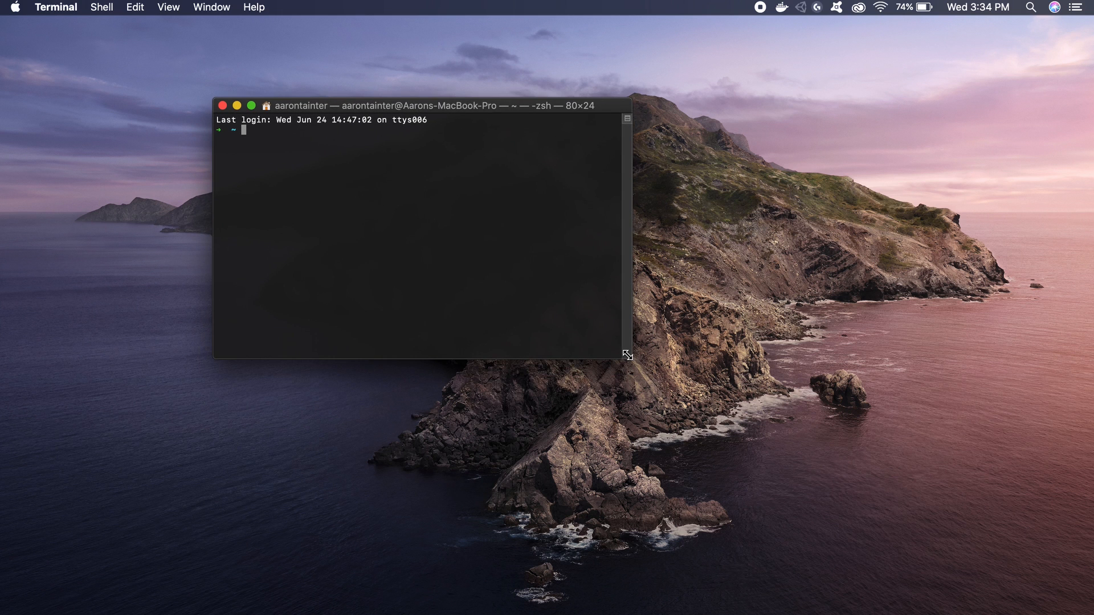
left_click_drag(626, 352, 806, 459)
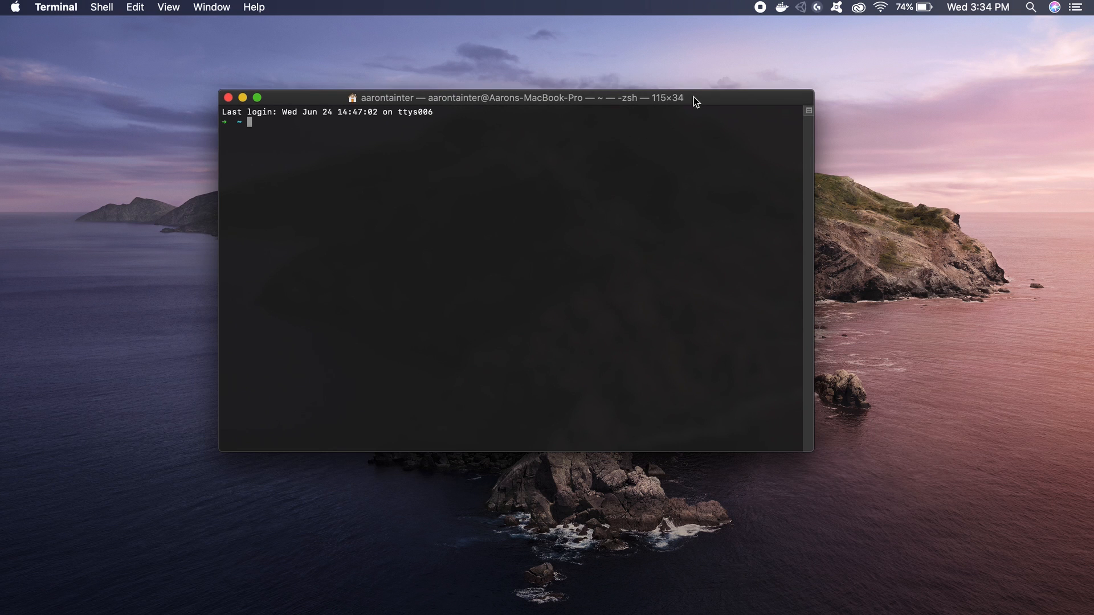
mouse_move(417, 130)
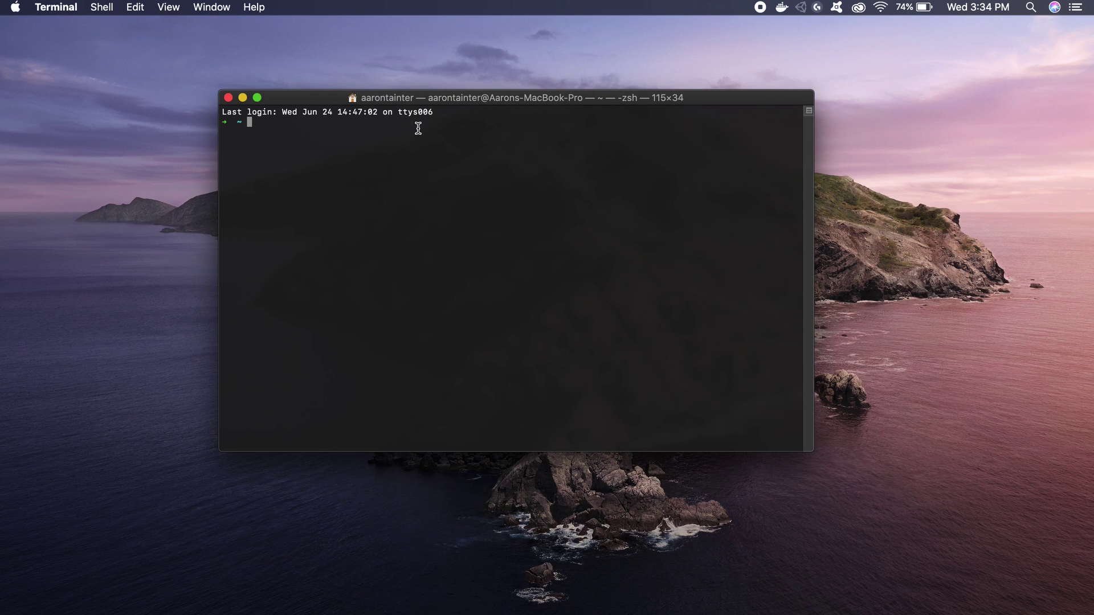
mouse_move(446, 104)
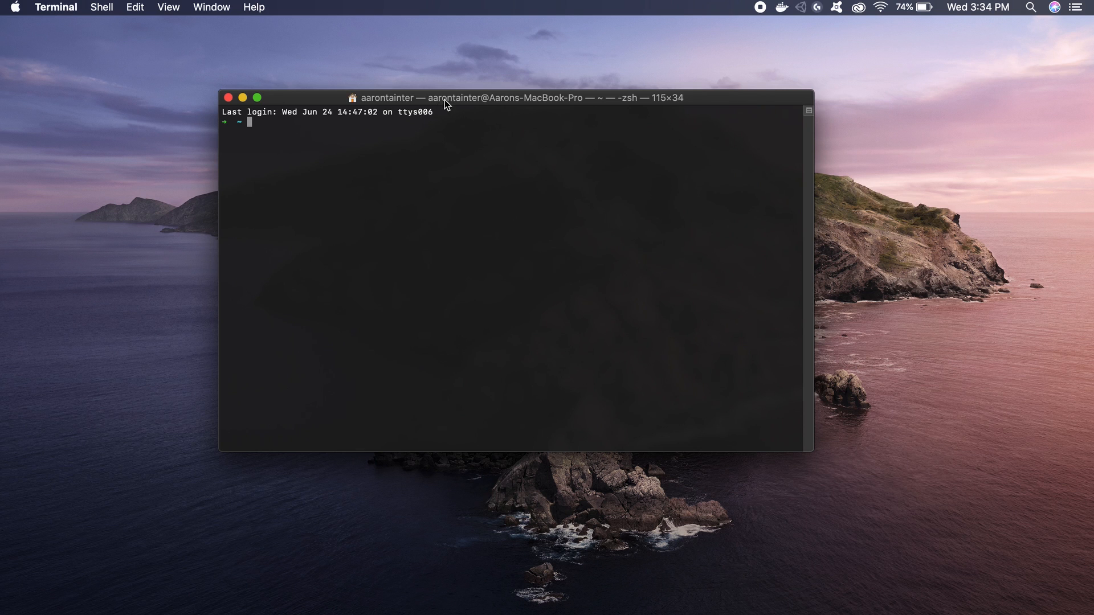
mouse_move(410, 107)
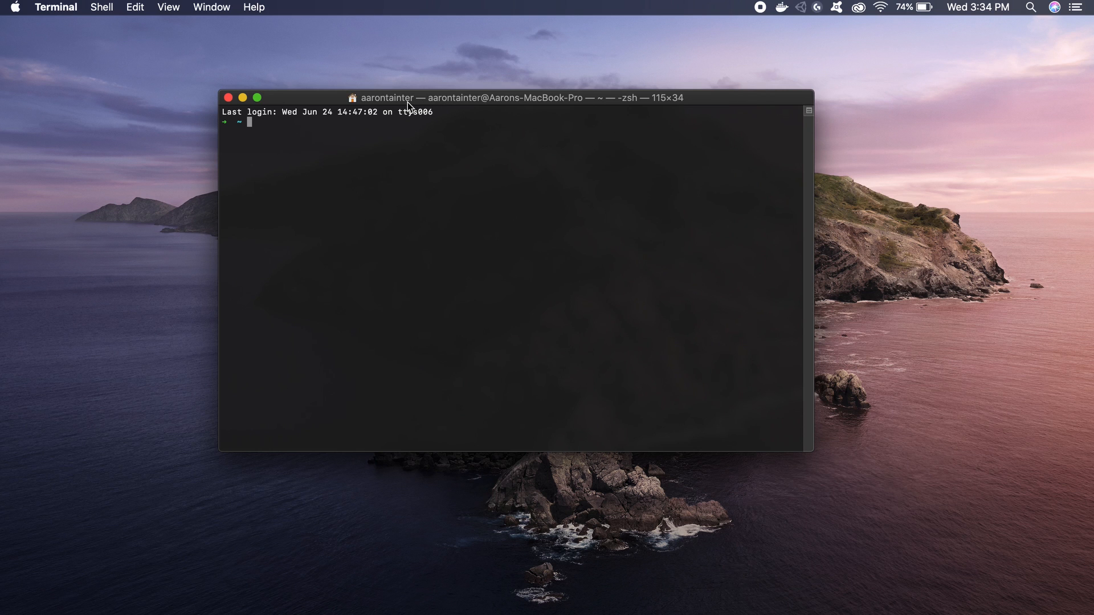
mouse_move(324, 100)
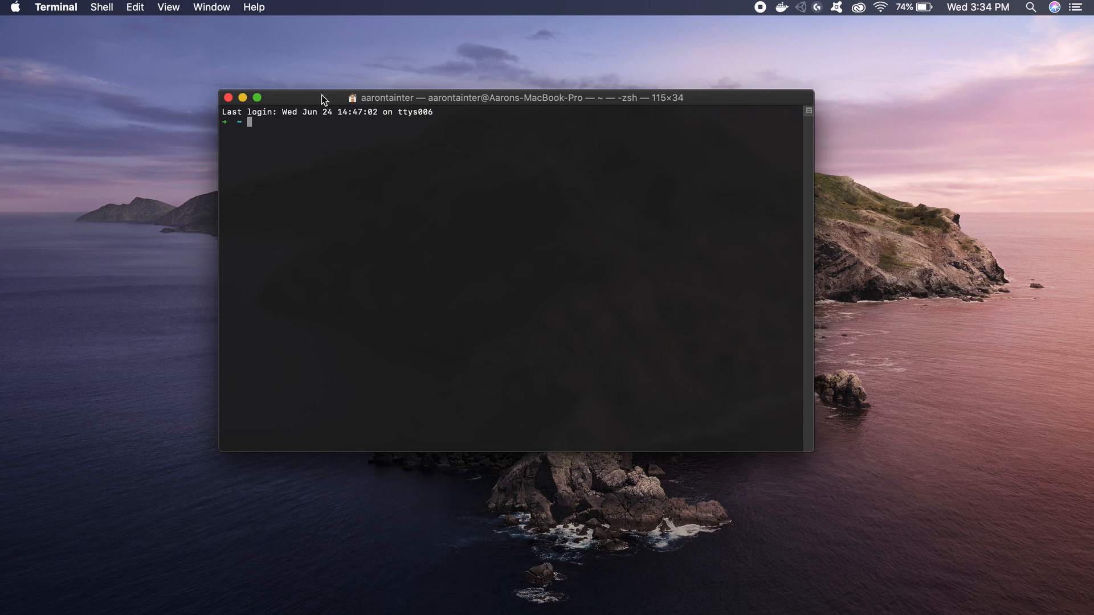
left_click_drag(322, 97, 319, 86)
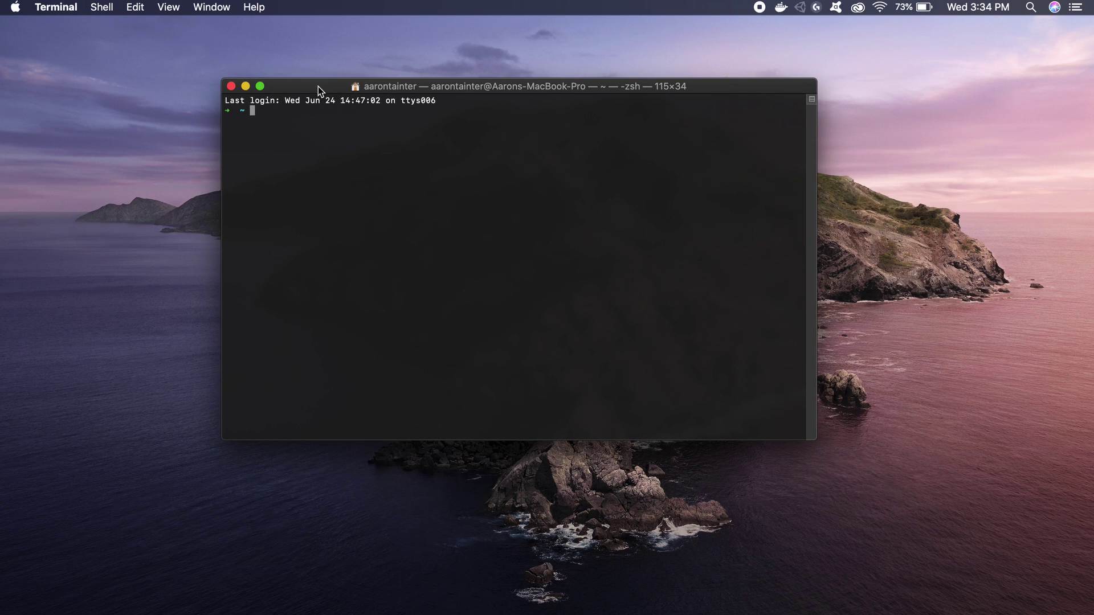
mouse_move(326, 100)
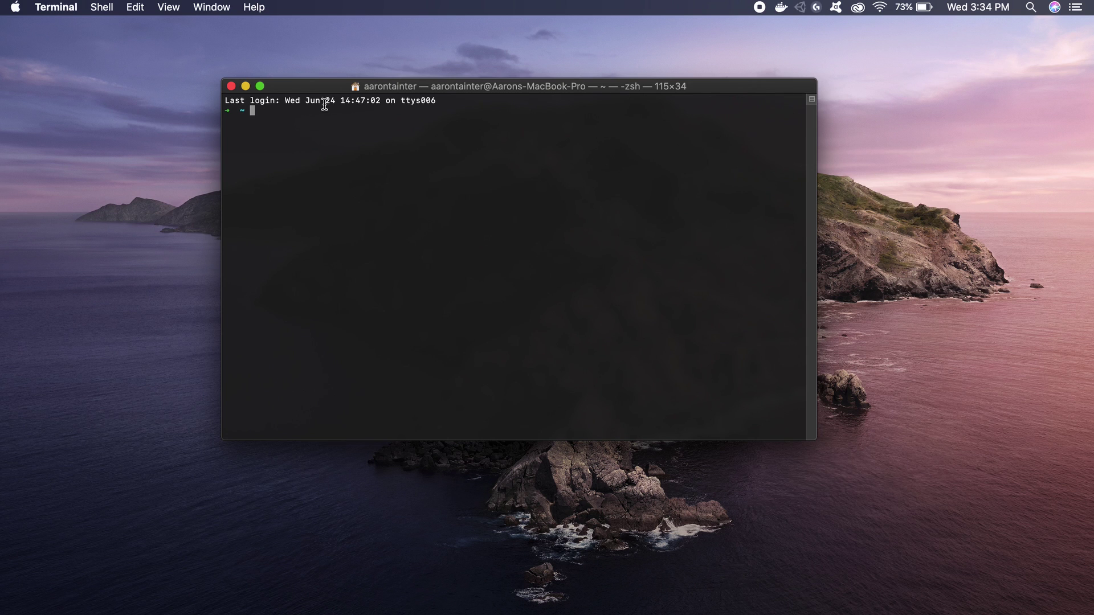
Enter the Code folder, make a django-website directory and change into it.
type("cd Code")
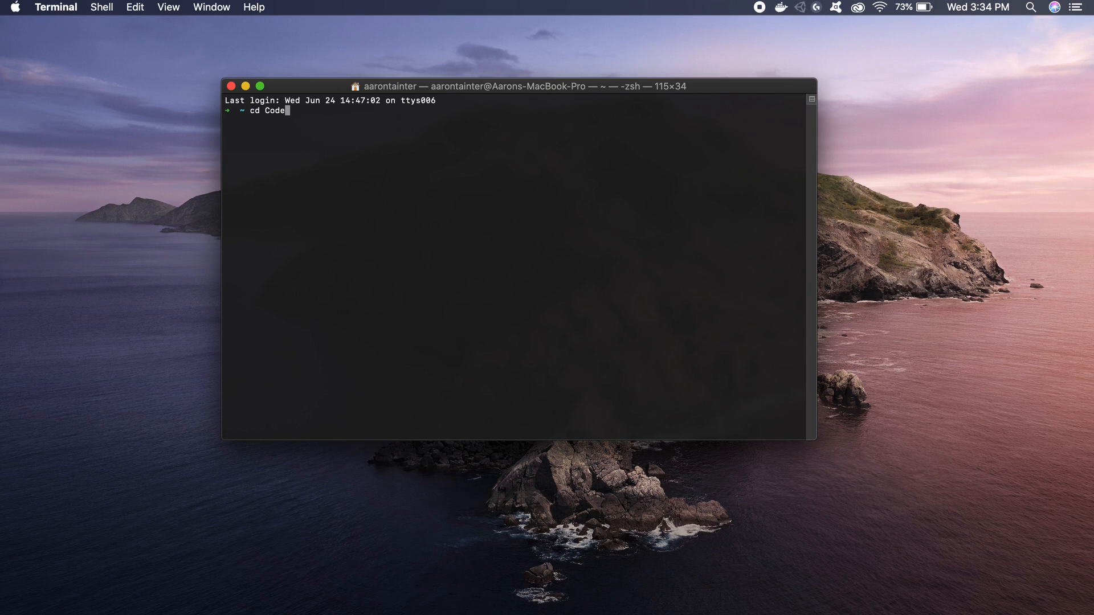
key("Return")
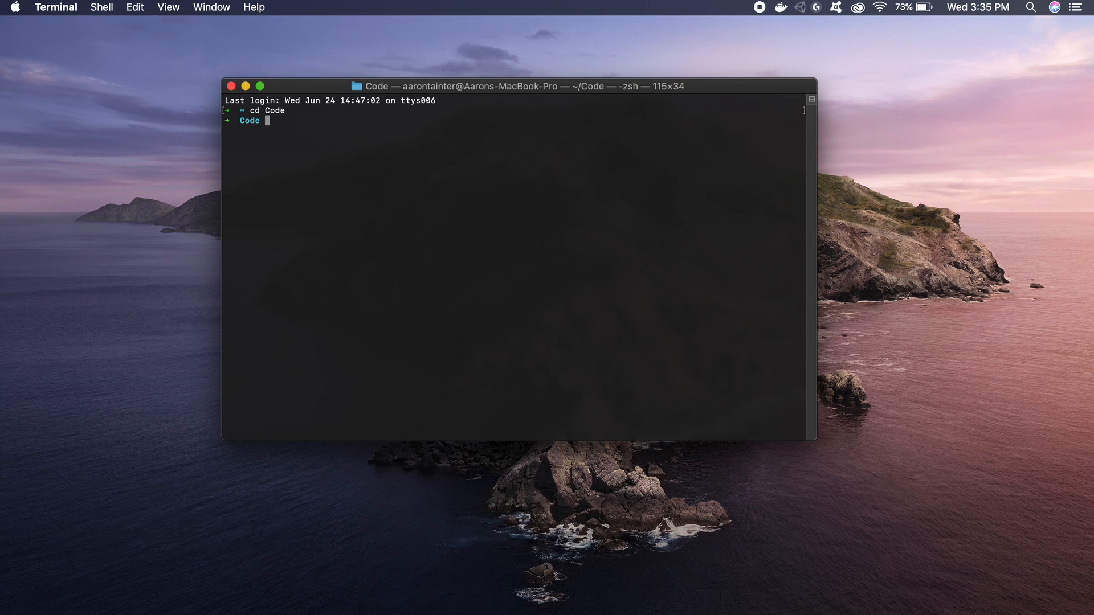
type("mk")
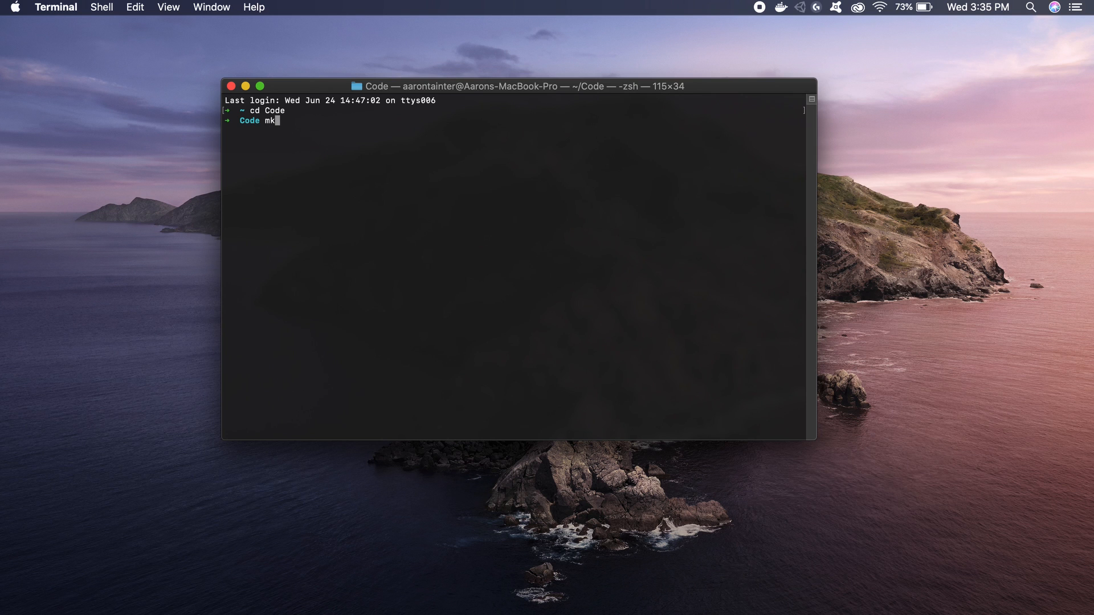
type("dir djan")
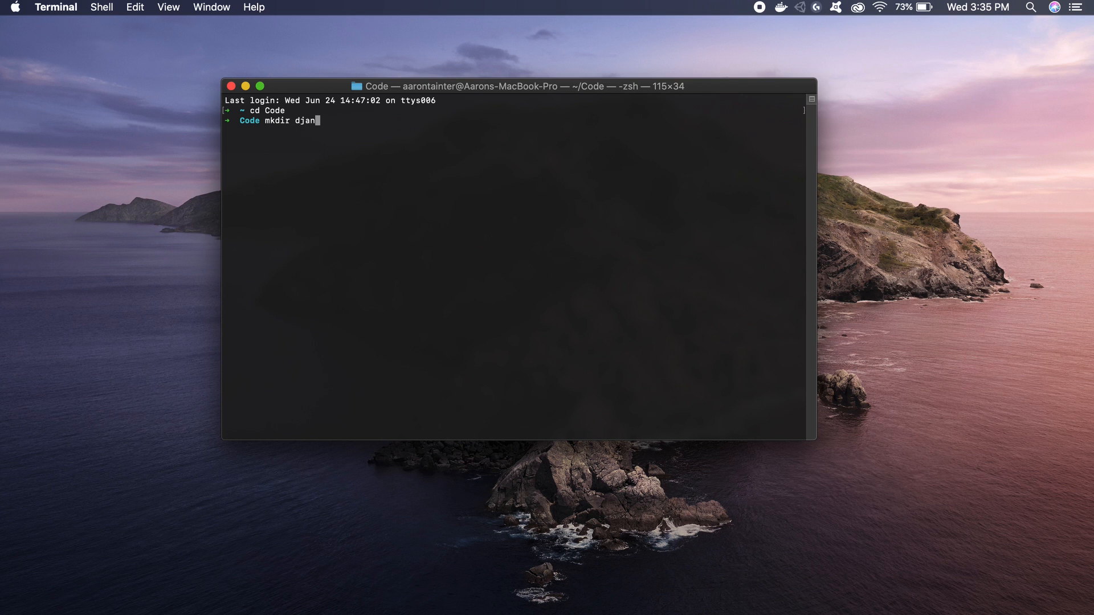
type("go-website")
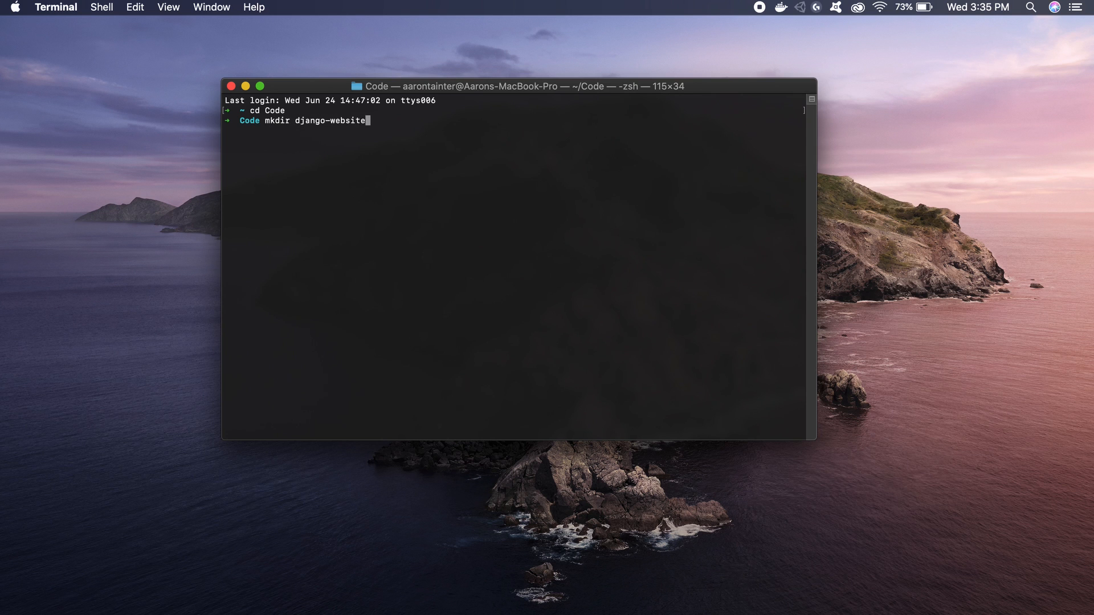
type("cd")
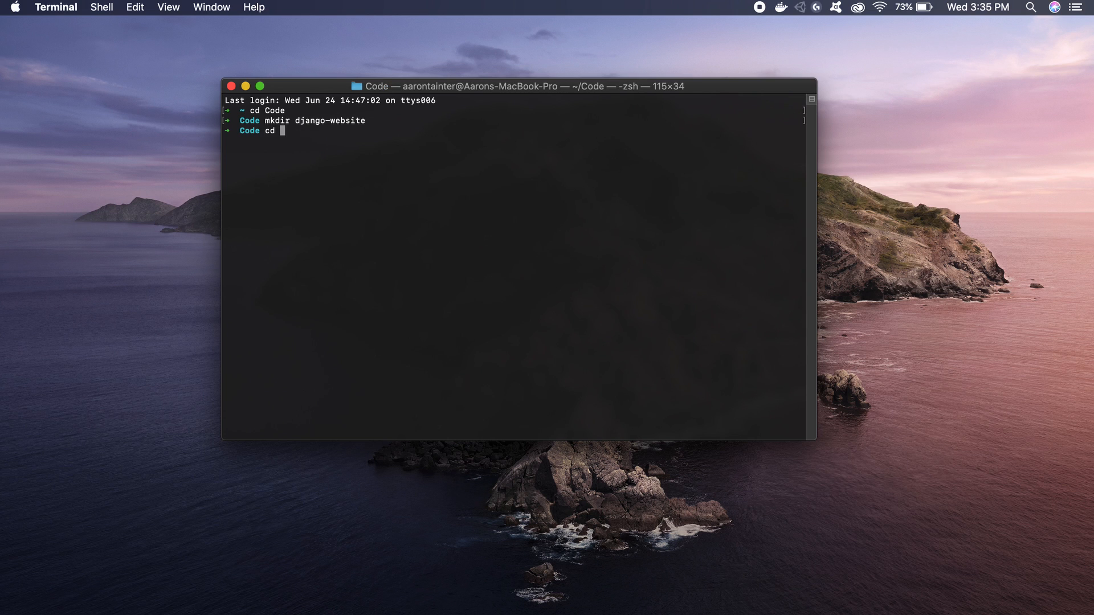
type("django-website")
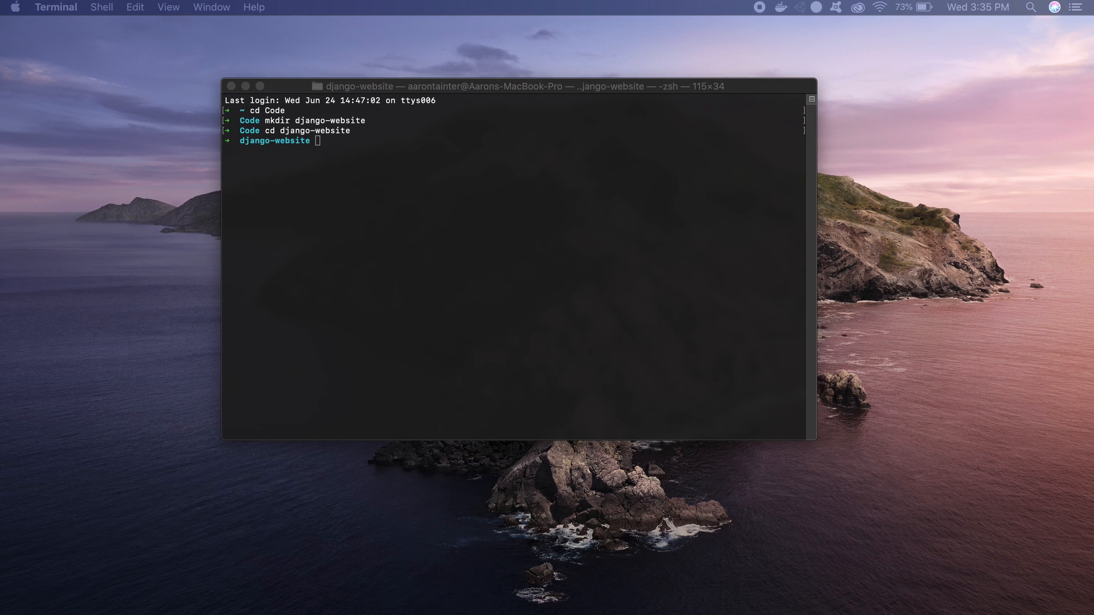
Run brew update, then brew install pyenv-virtualenv, which is already installed.
type("brew update")
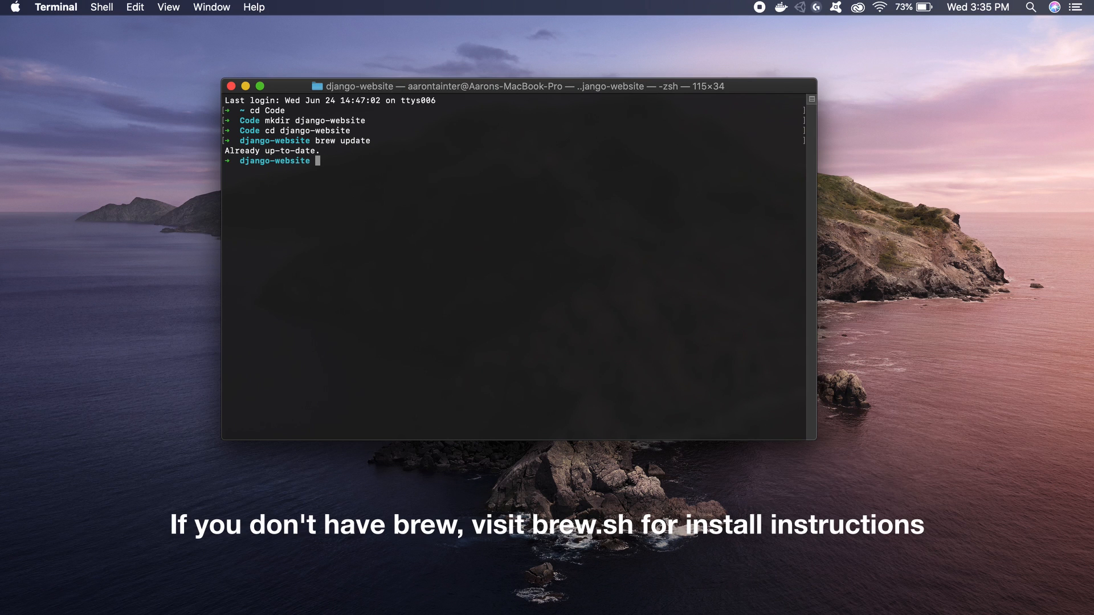
mouse_move(457, 217)
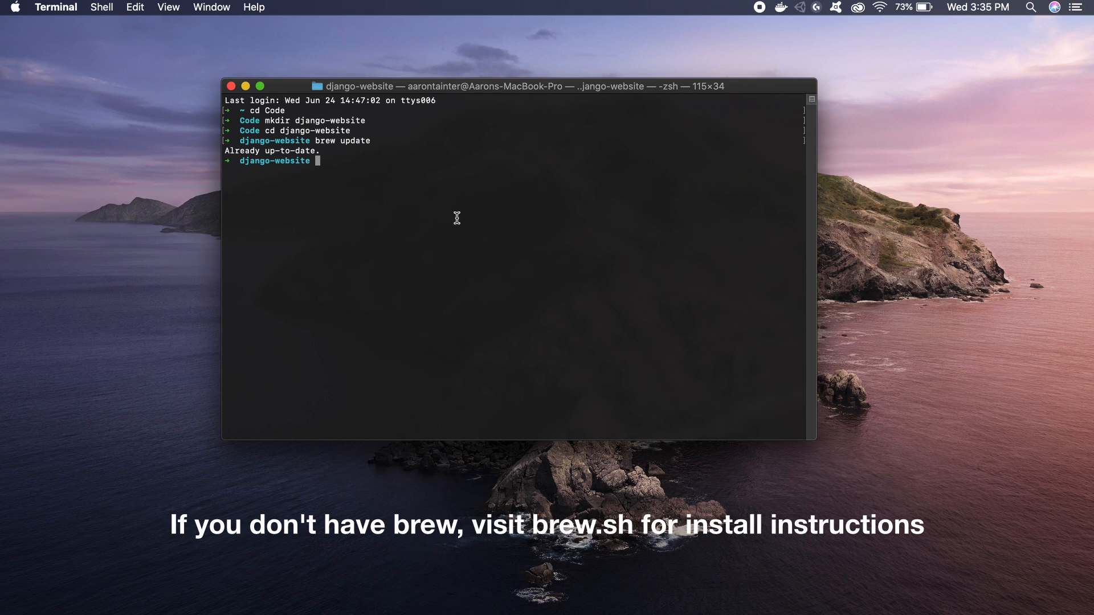
type("brew")
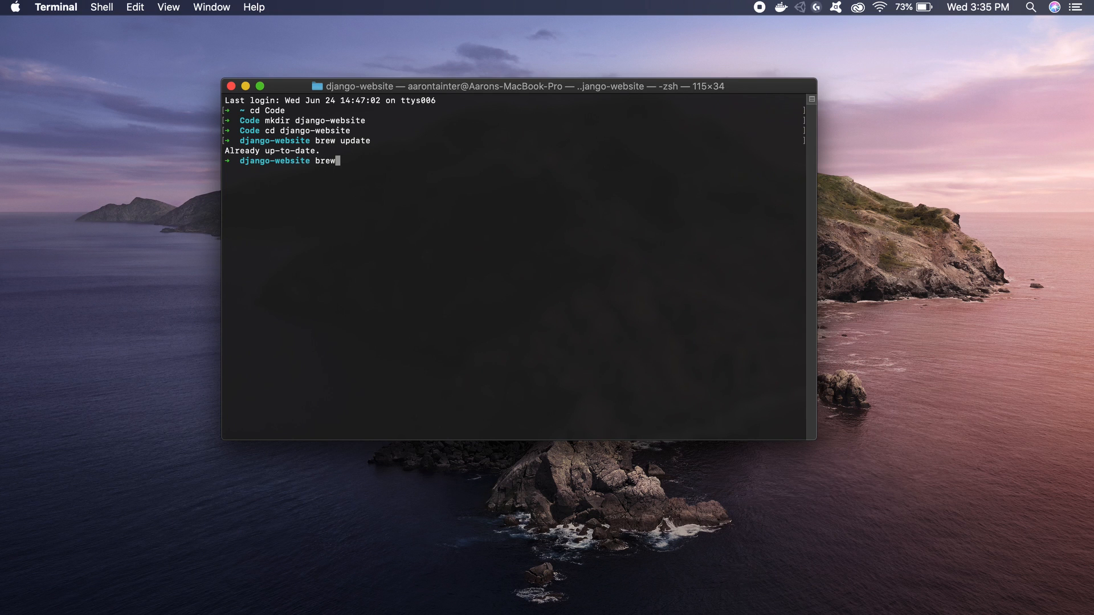
type("i")
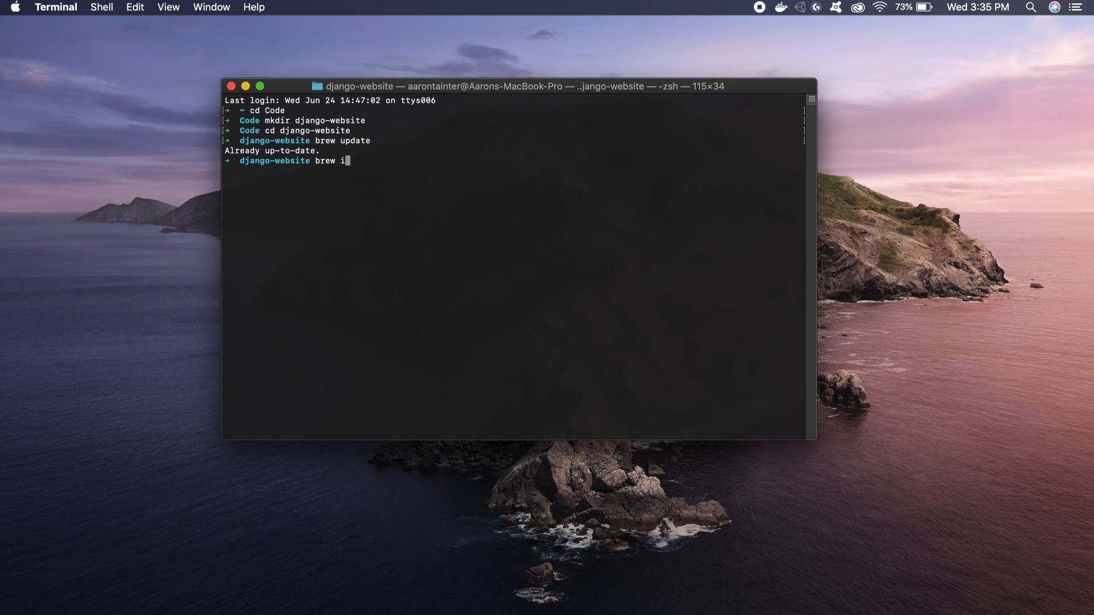
type("nstal")
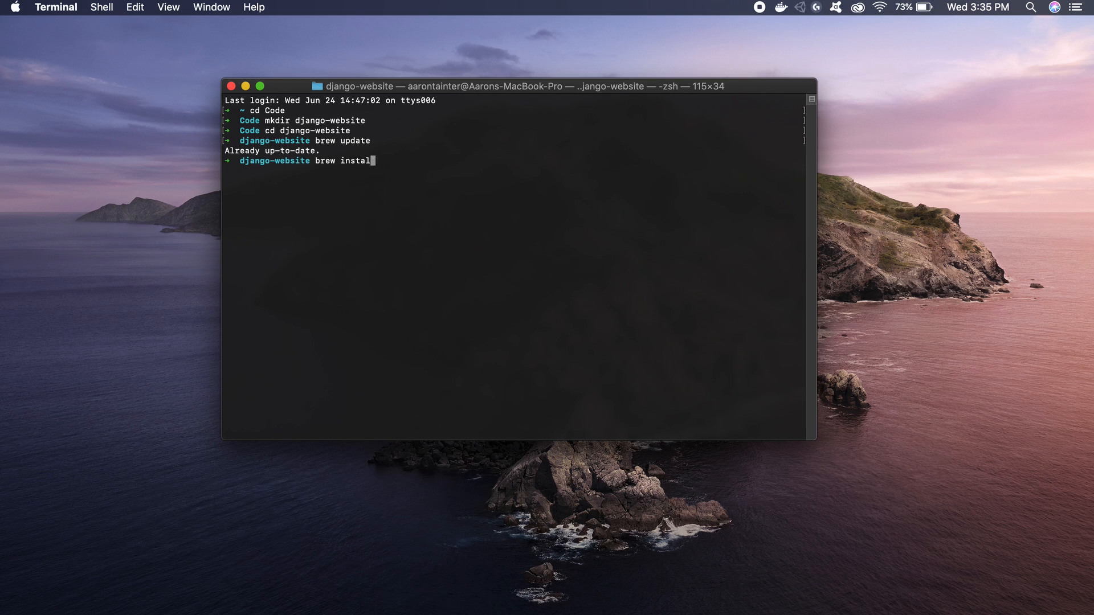
type("p")
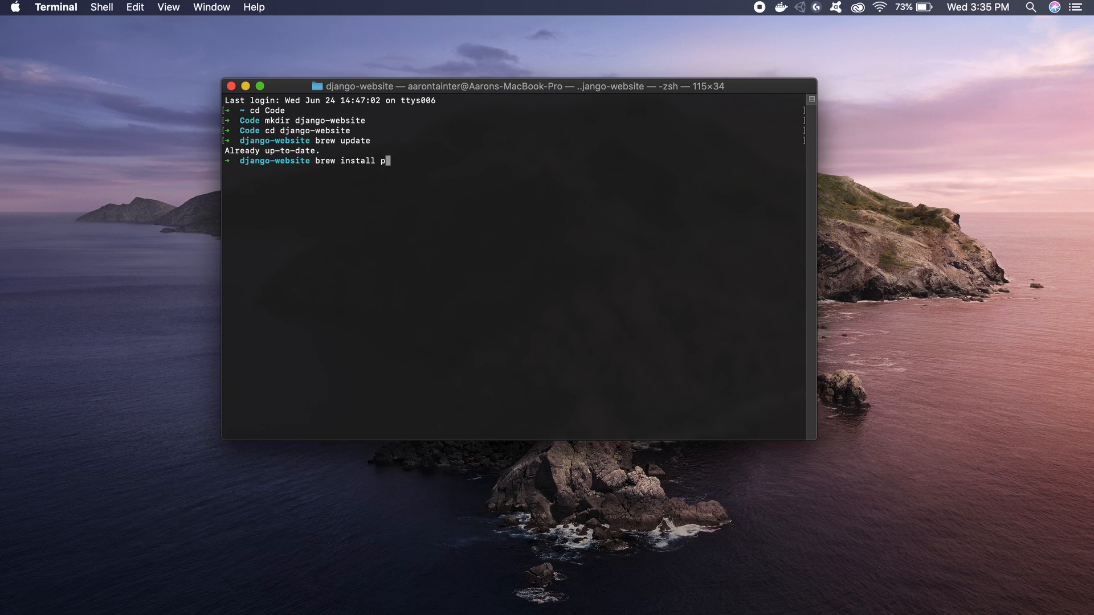
type("yenv-v")
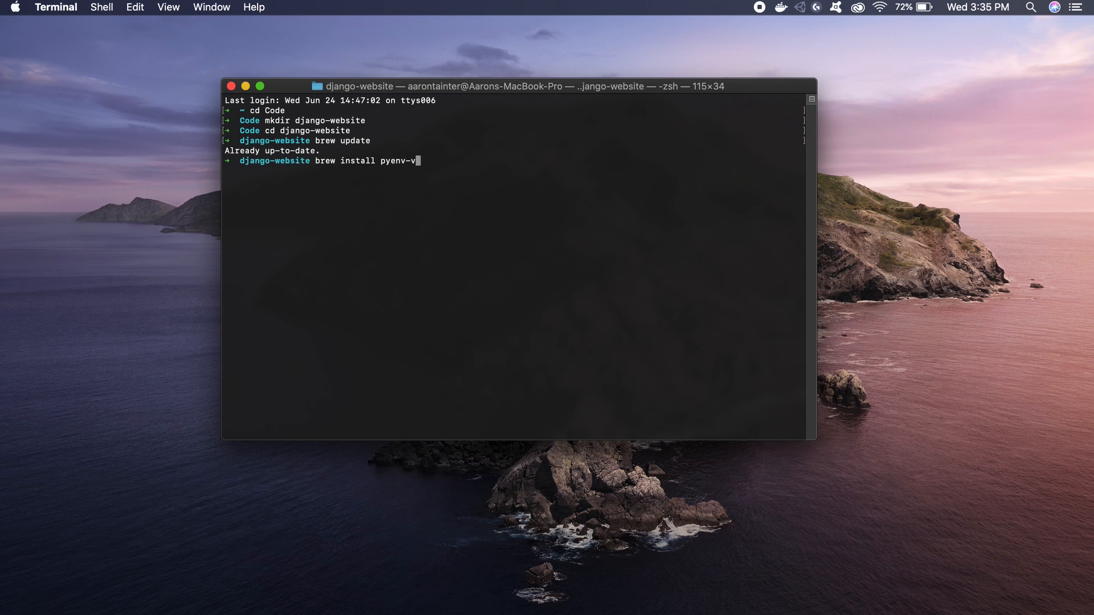
type("irtualenv")
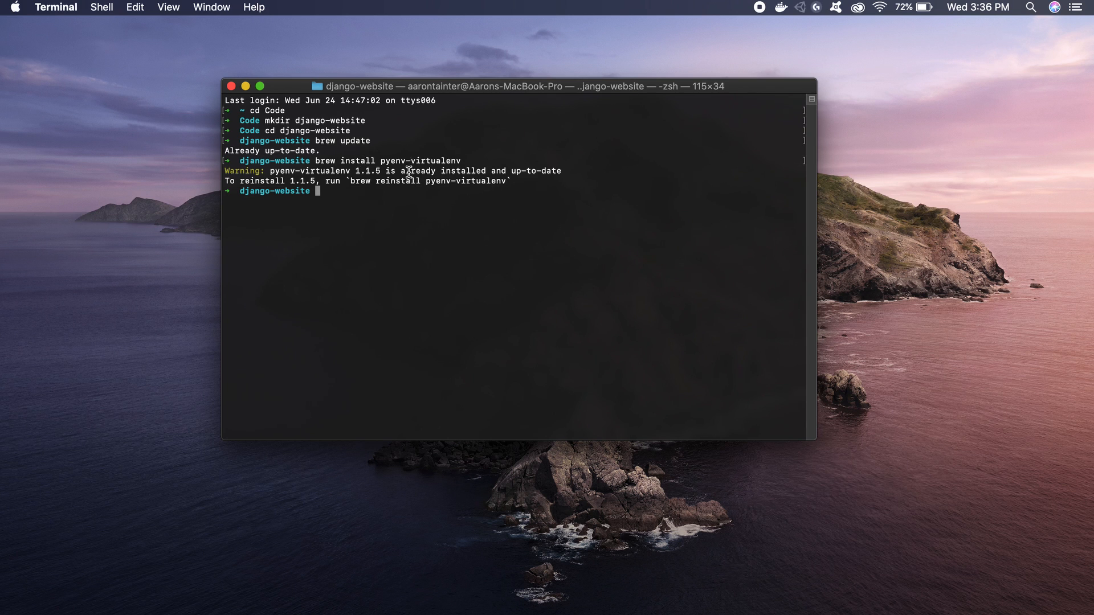
mouse_move(520, 173)
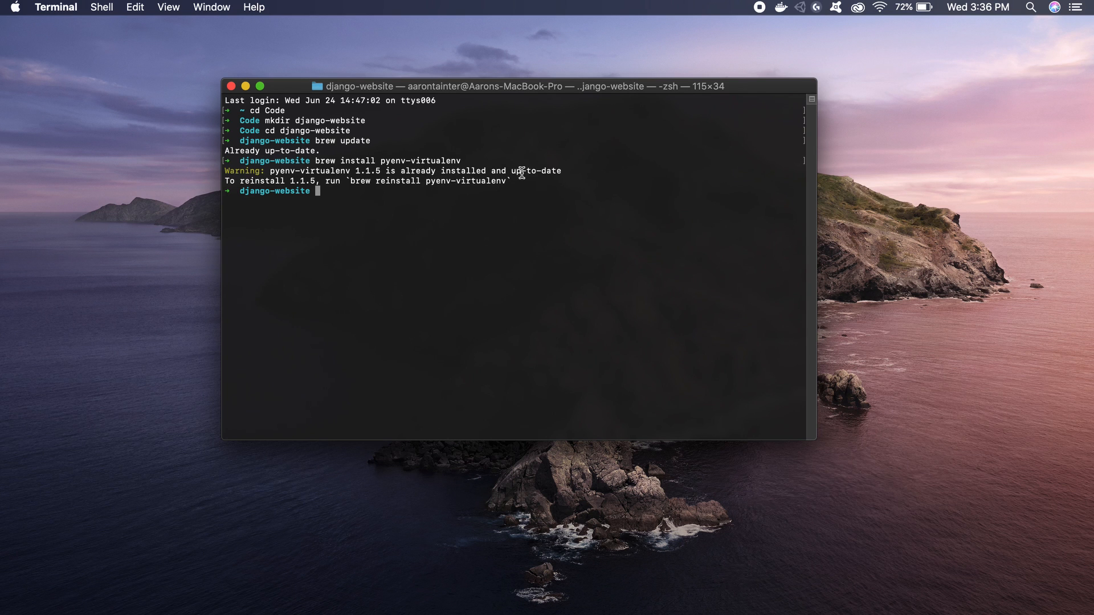
mouse_move(441, 196)
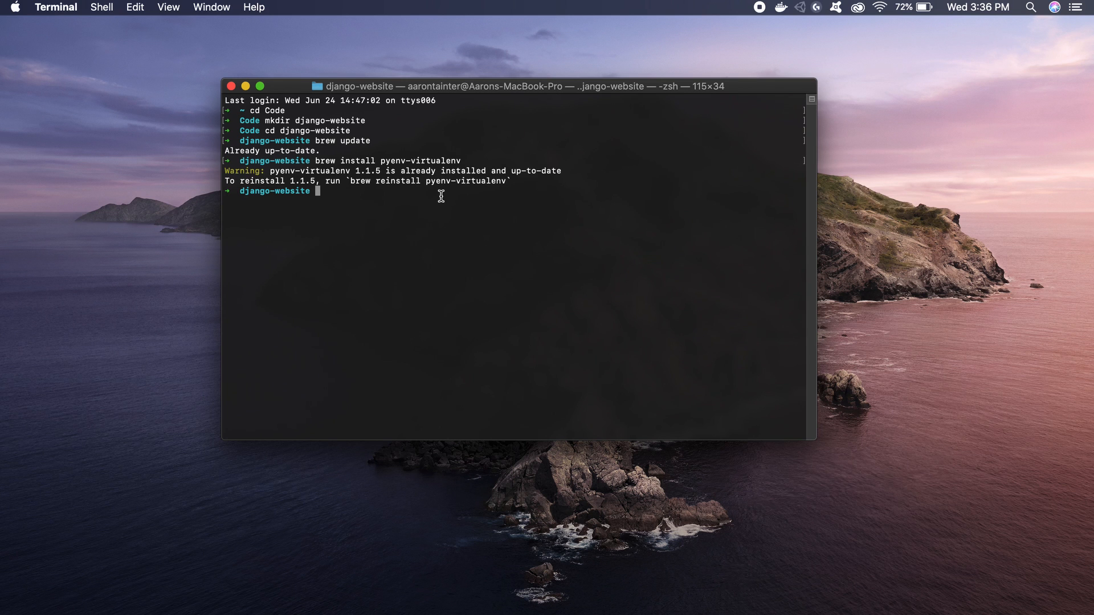
Run pyenv virtualenv 3.7.3, see it already exists, and begin the next pyenv command.
type("pyen")
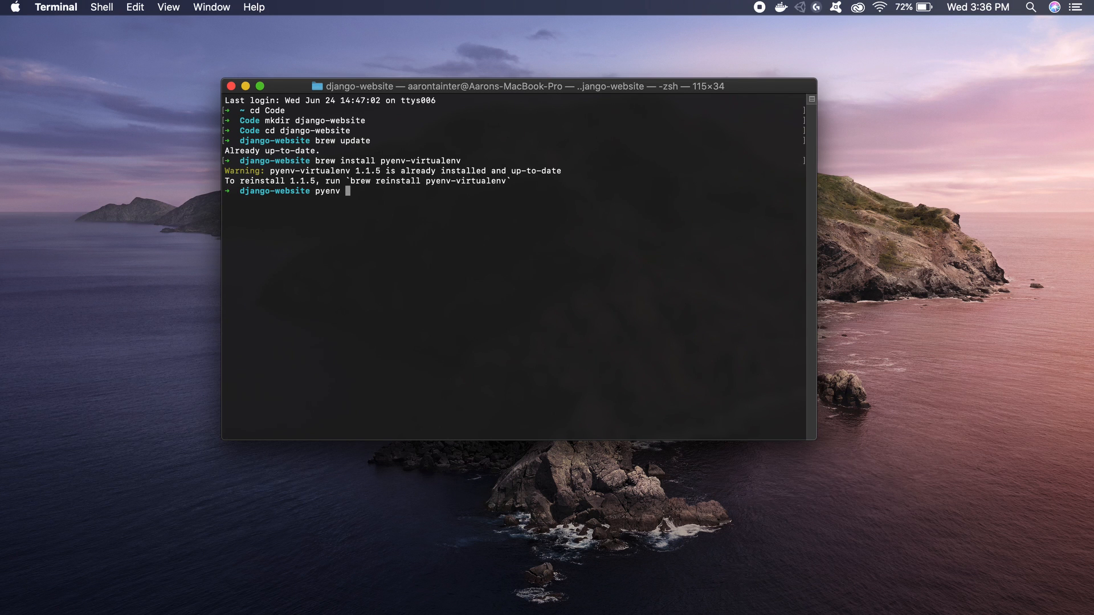
type("virtualenv")
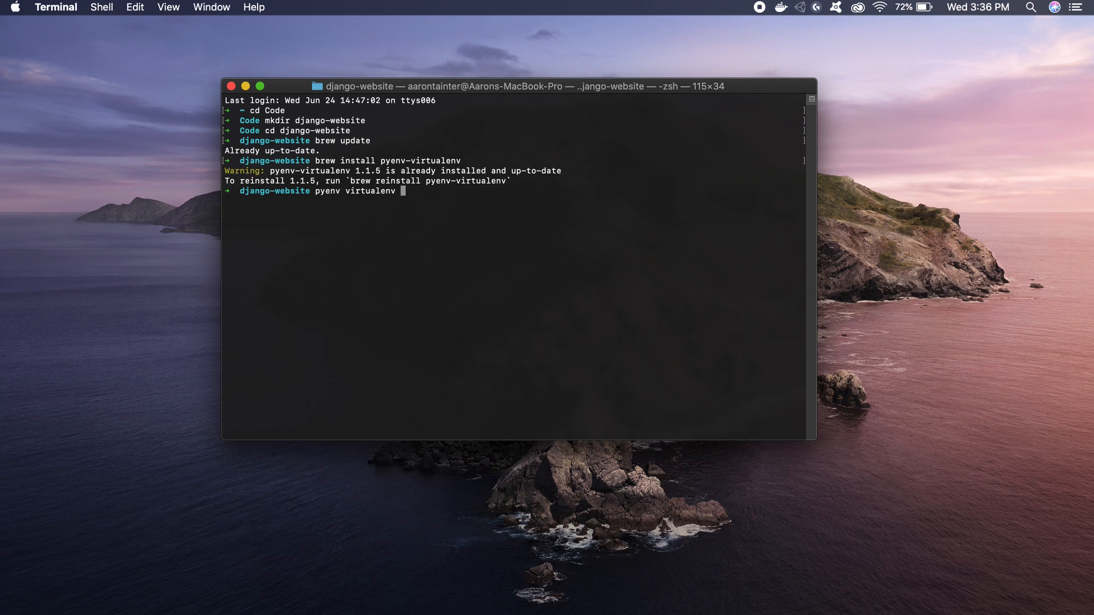
type("3.7.3")
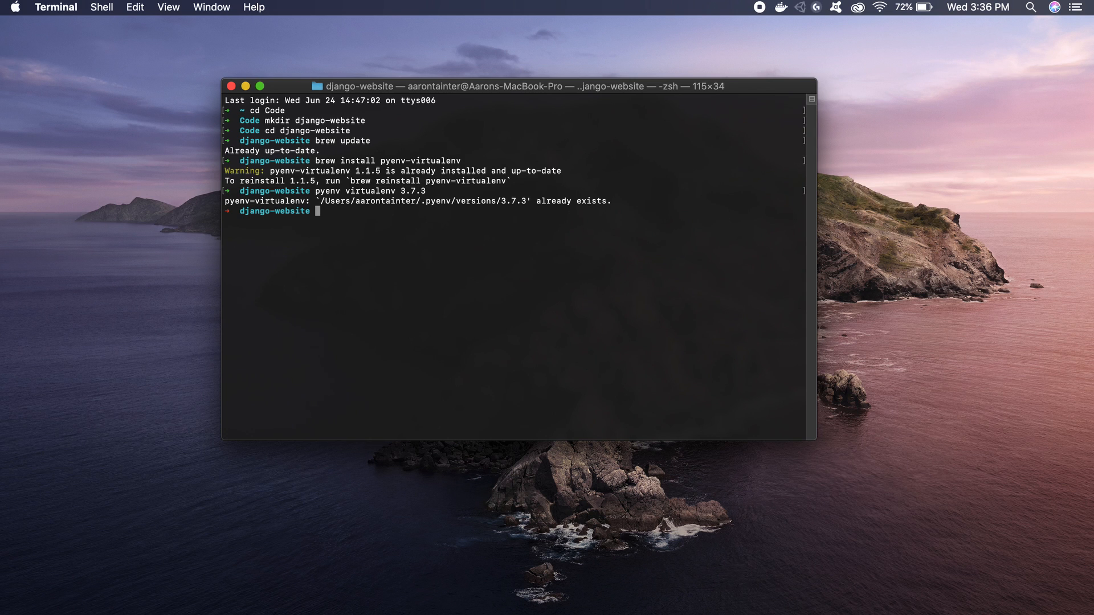
type("pen")
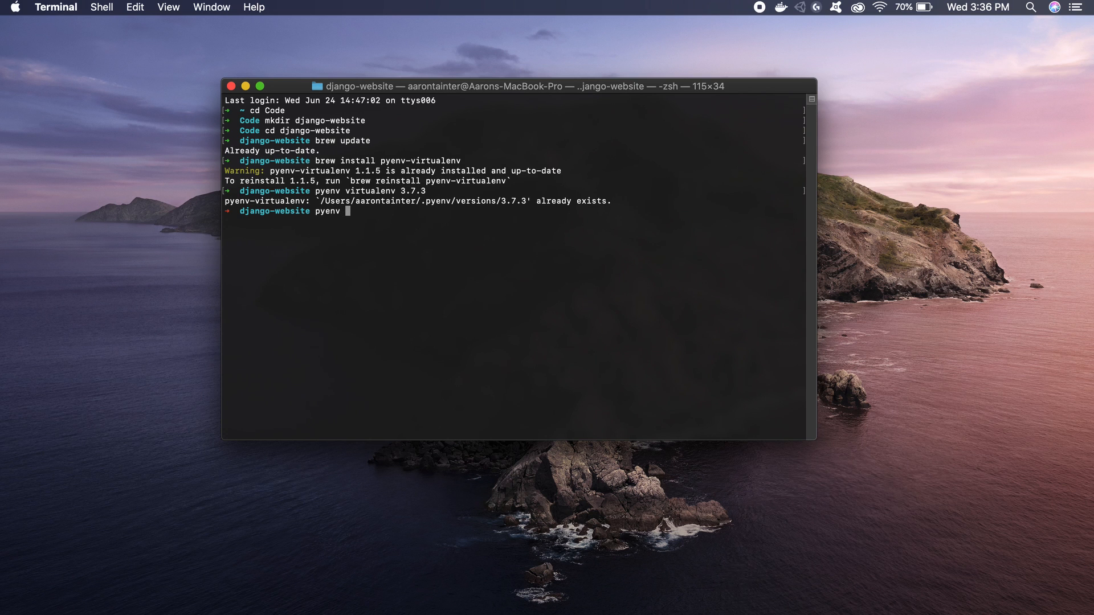
type("virtualenv")
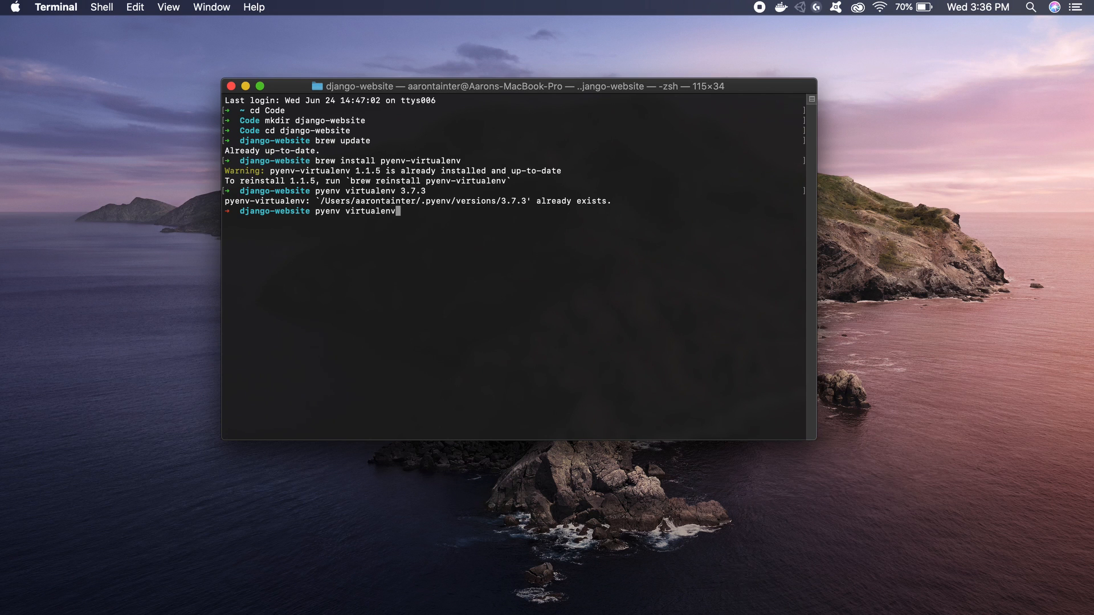
type("3")
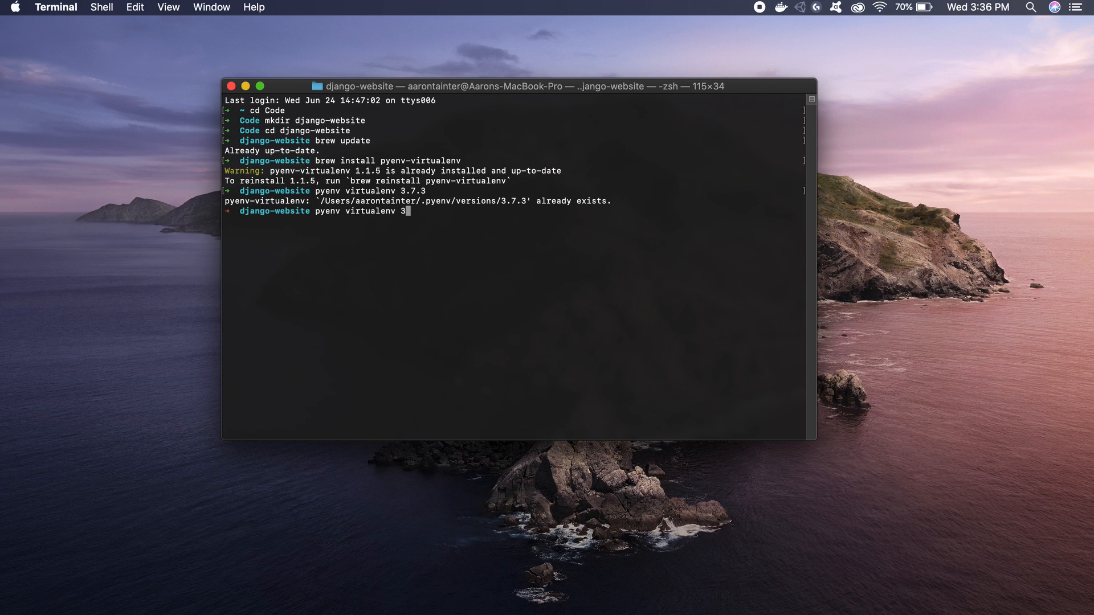
type(".7.3")
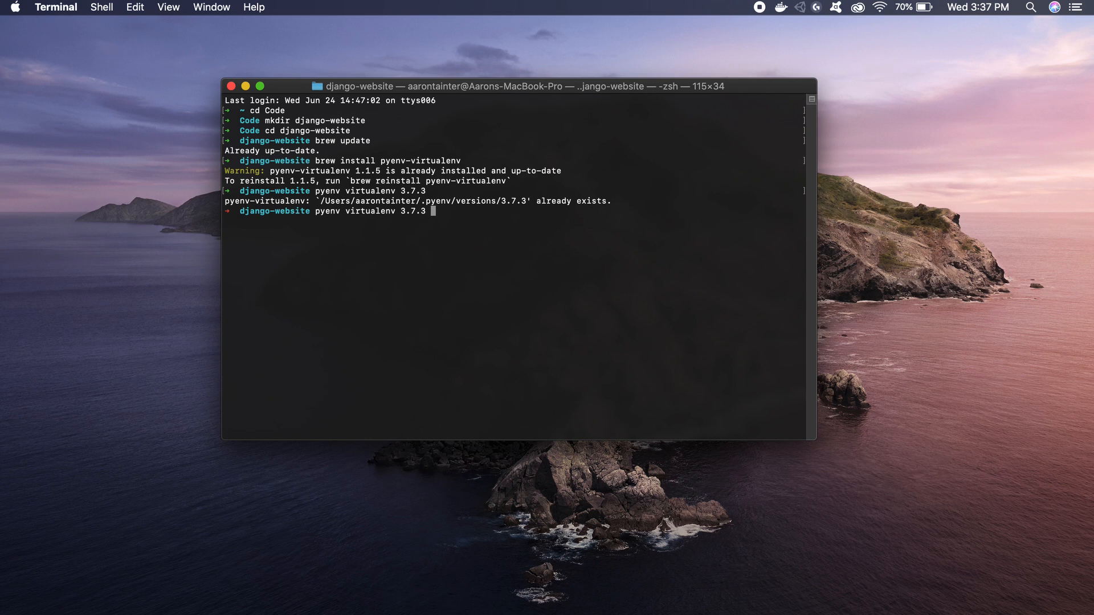
type("DjangoW")
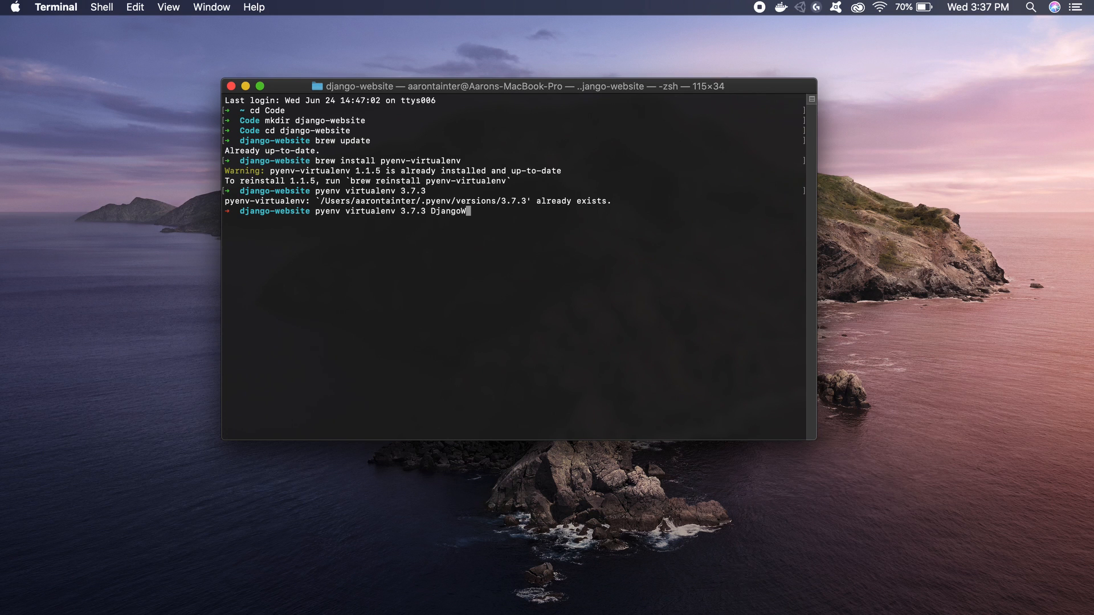
type("ebsite")
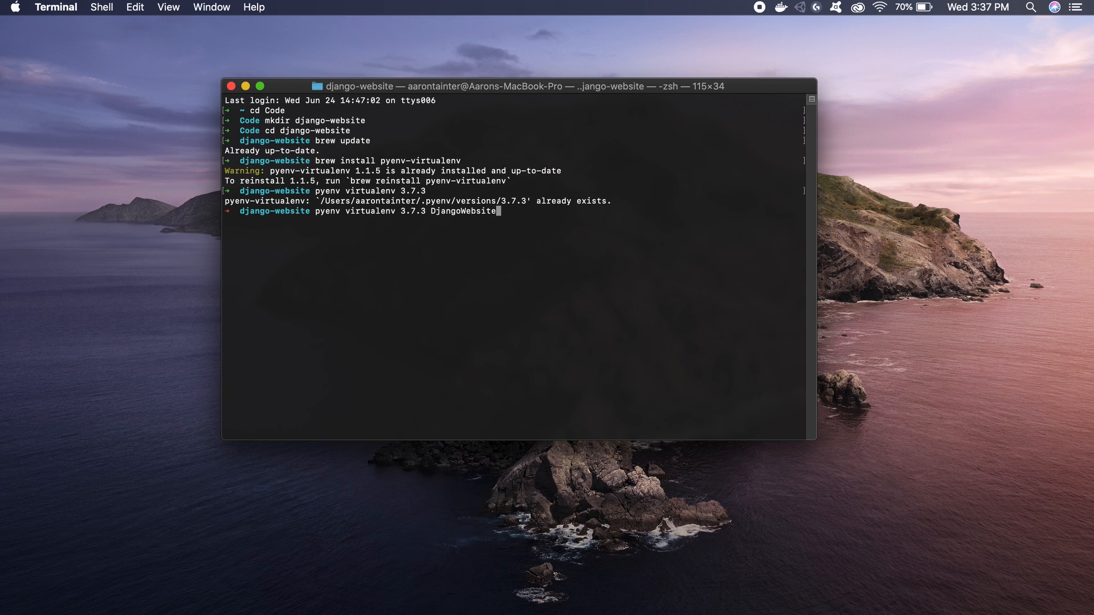
type("@")
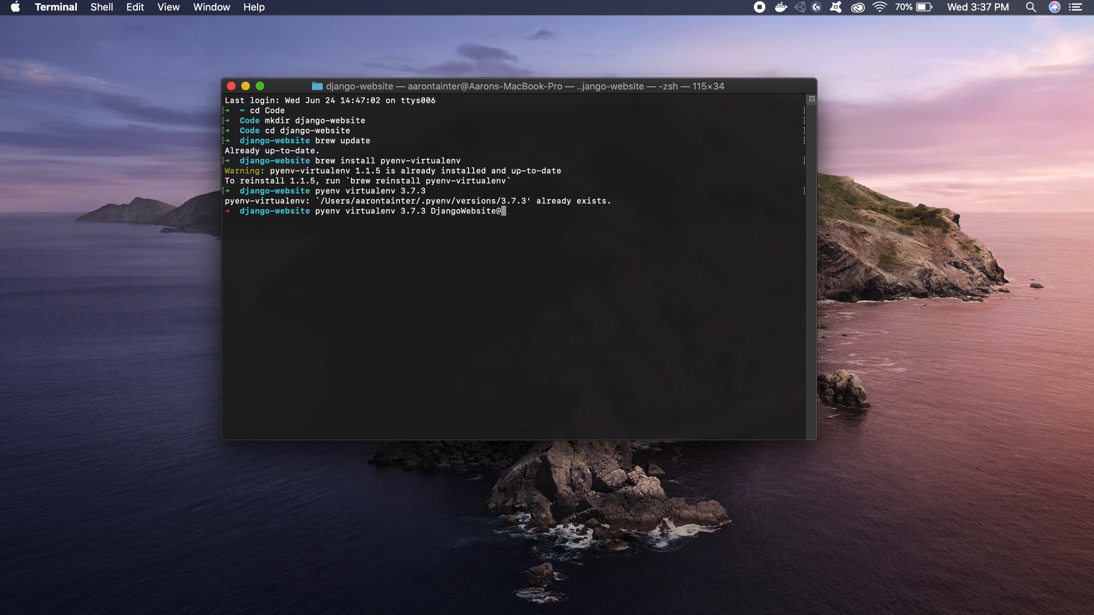
type(".")
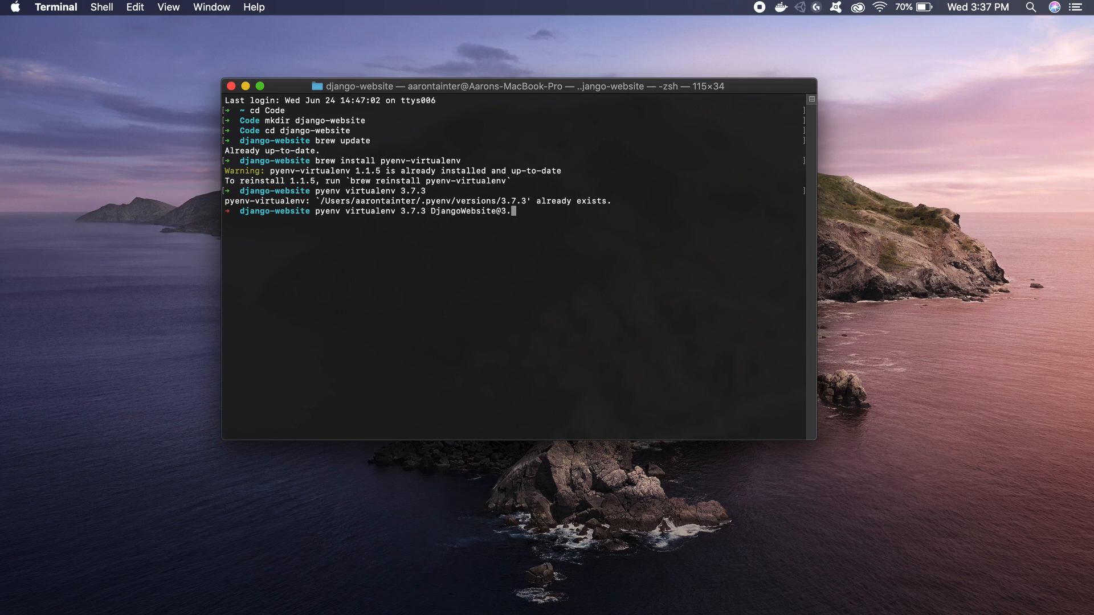
type("3.3")
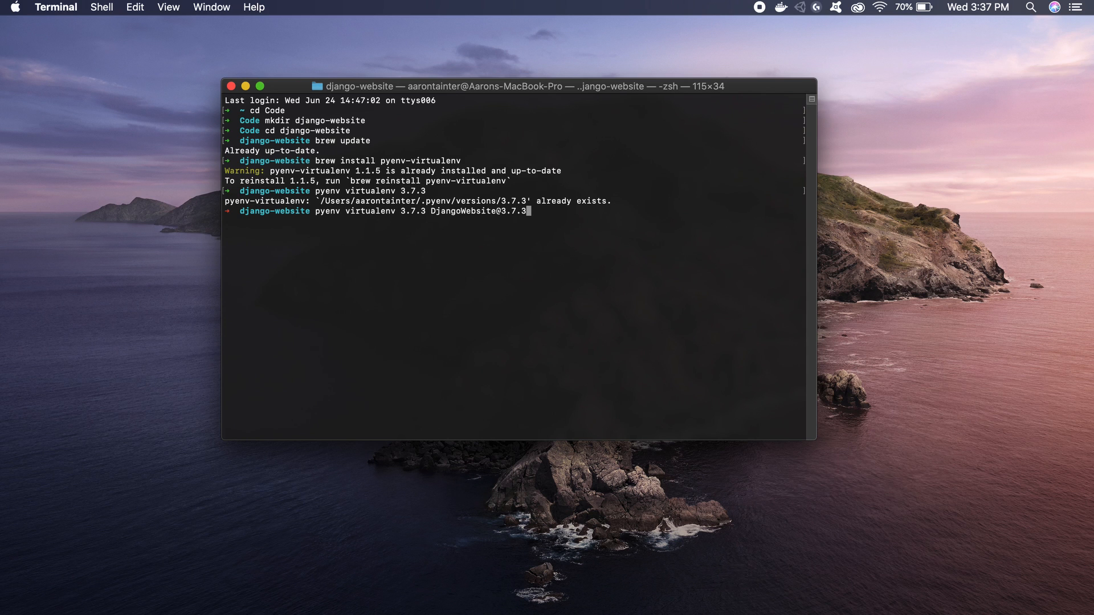
key("Return")
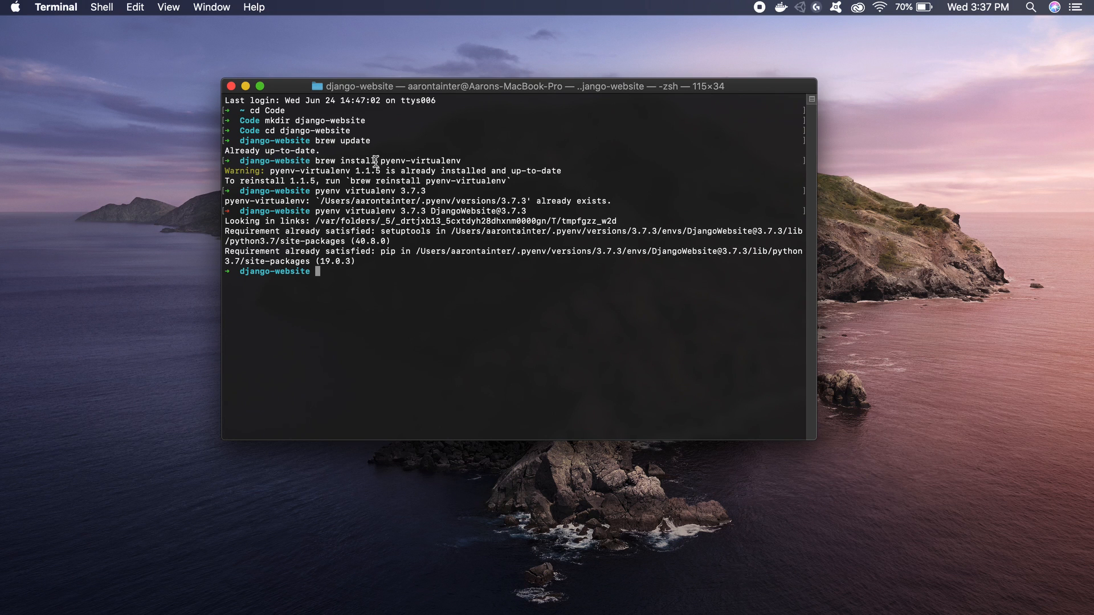
Start a sudo apt-get install vim command, then clear it from the line.
double_click(476, 210)
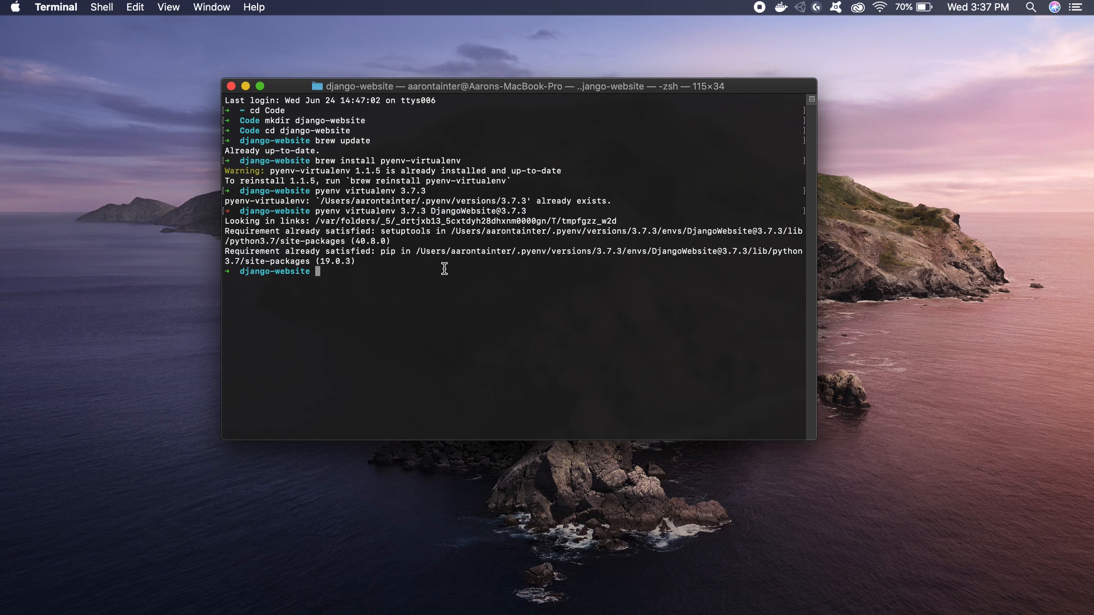
type("vi")
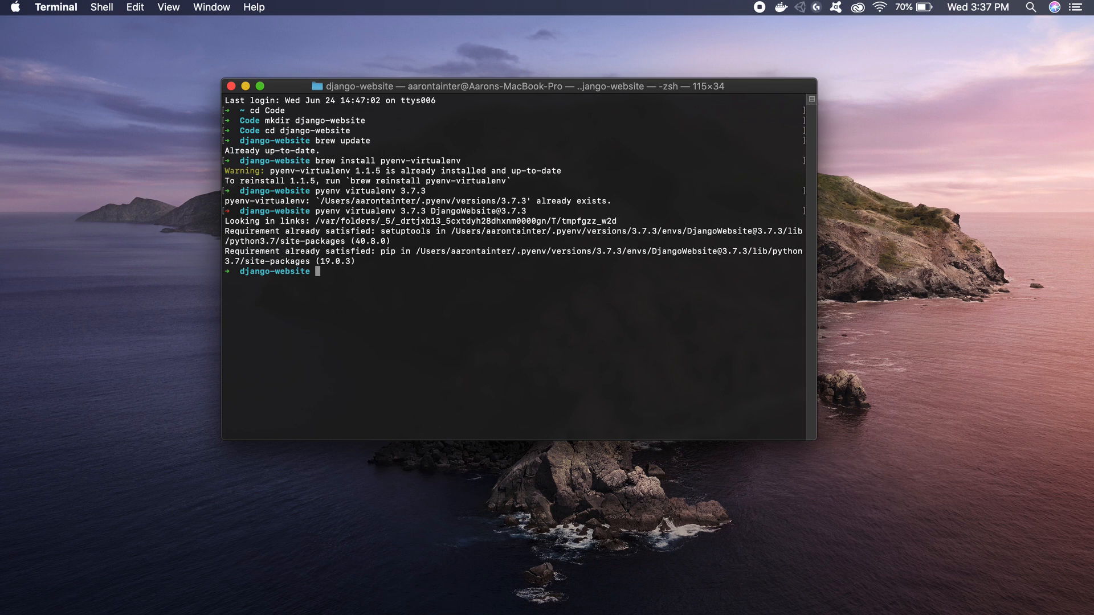
type("sudo")
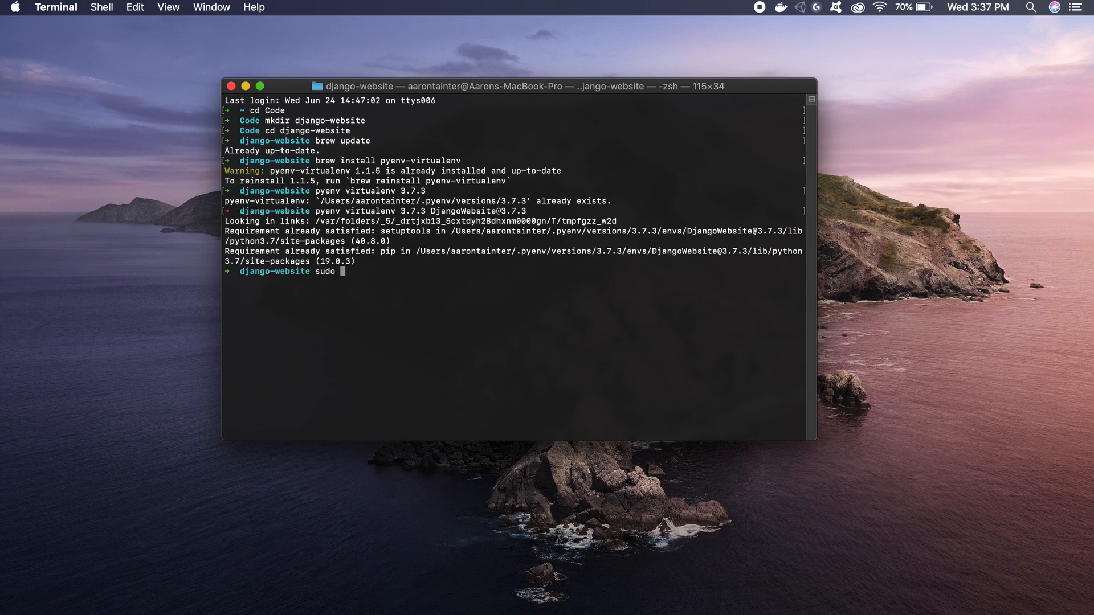
type("apt-ge")
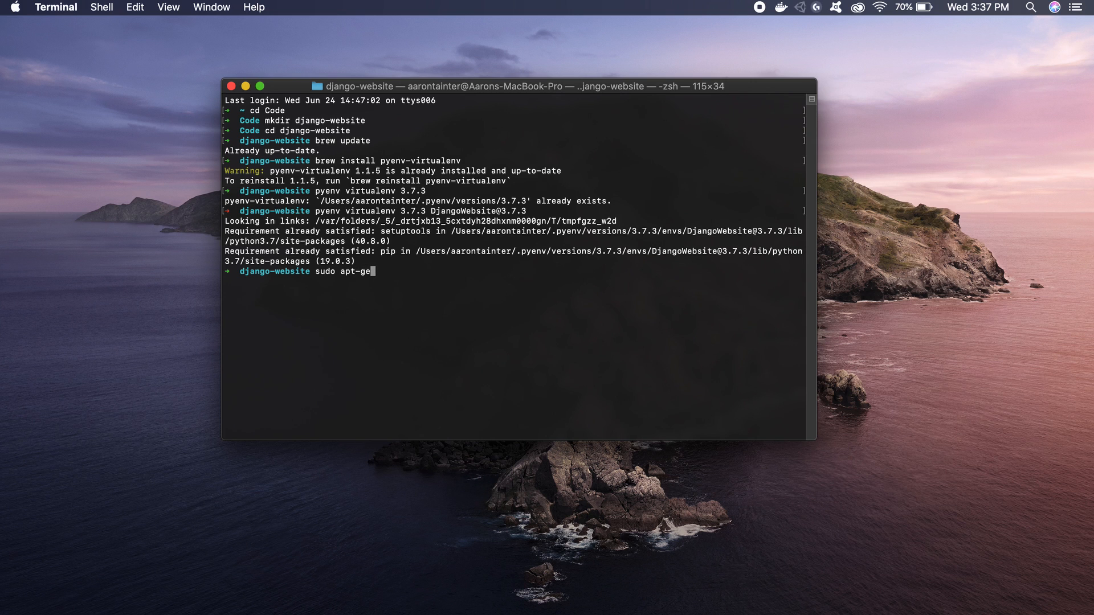
type("t install vim")
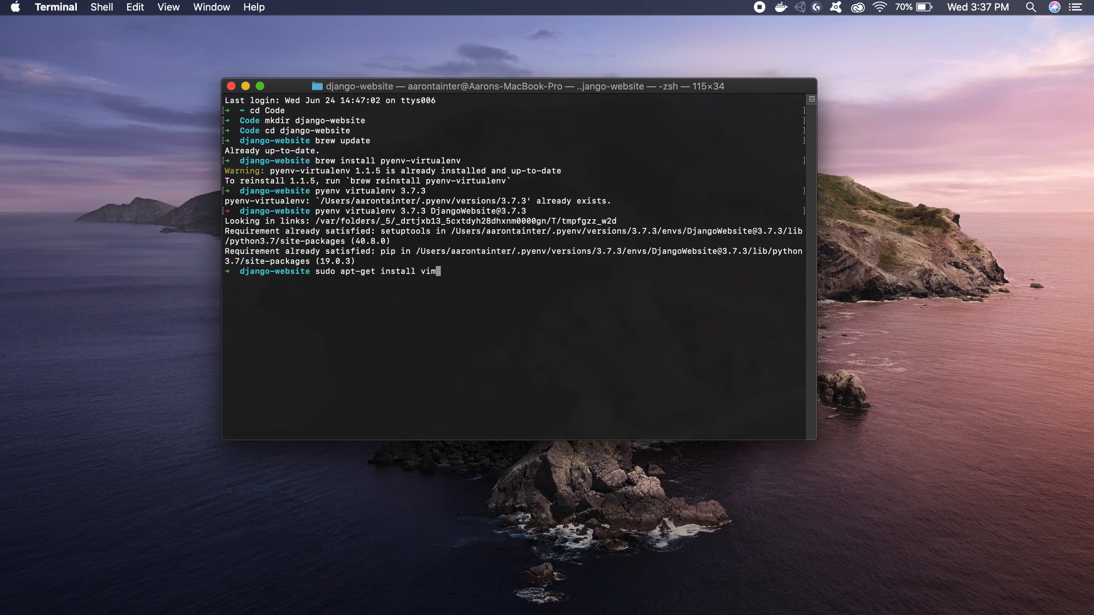
key("Backspace")
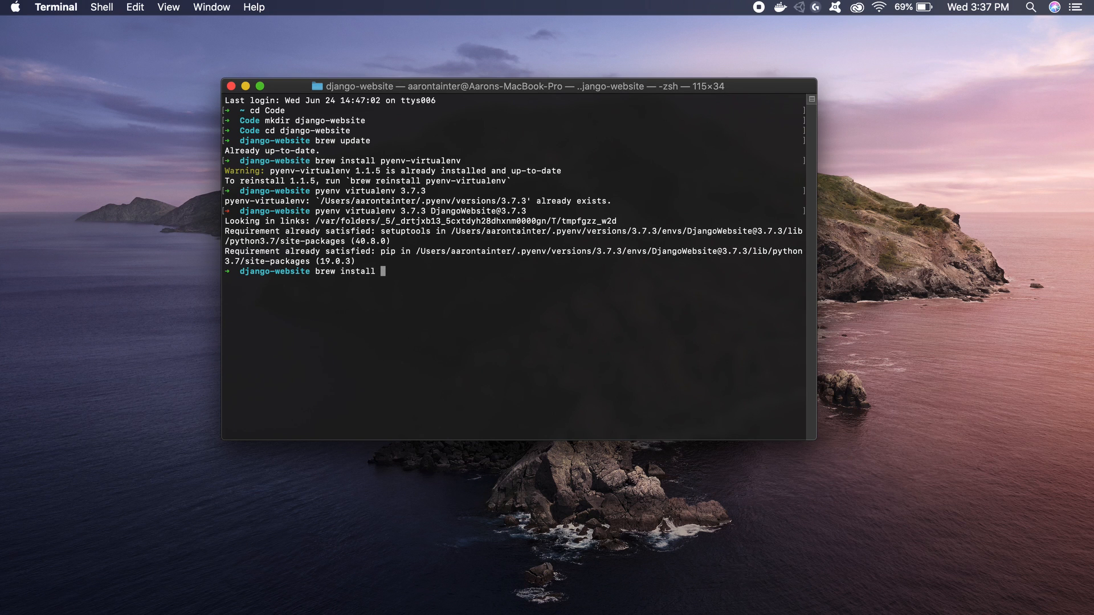
Begin typing the vim .python-version command at the prompt.
type("vi")
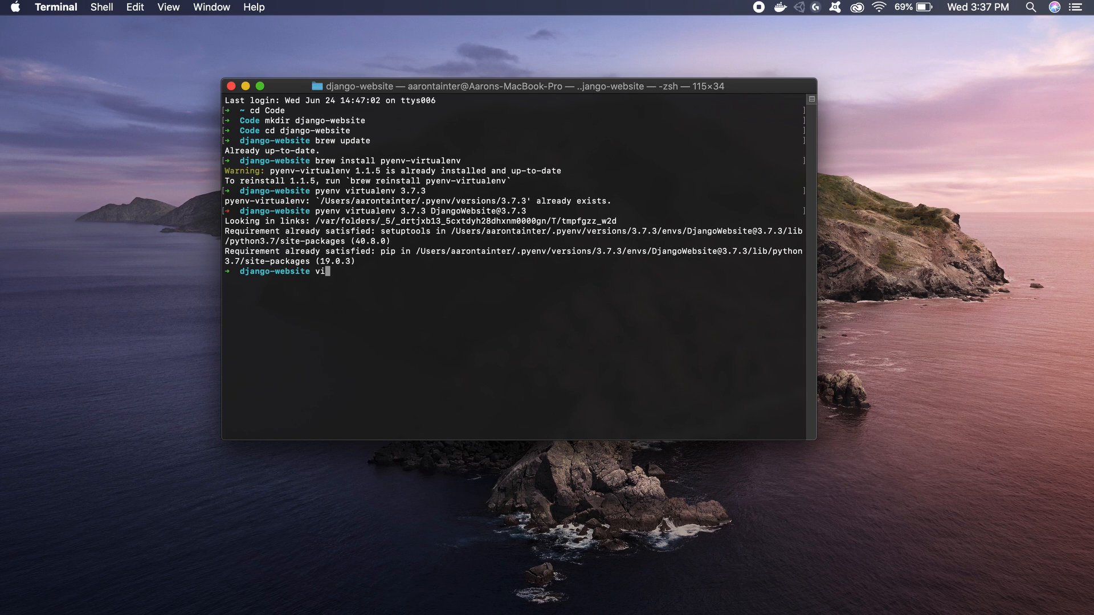
type("m")
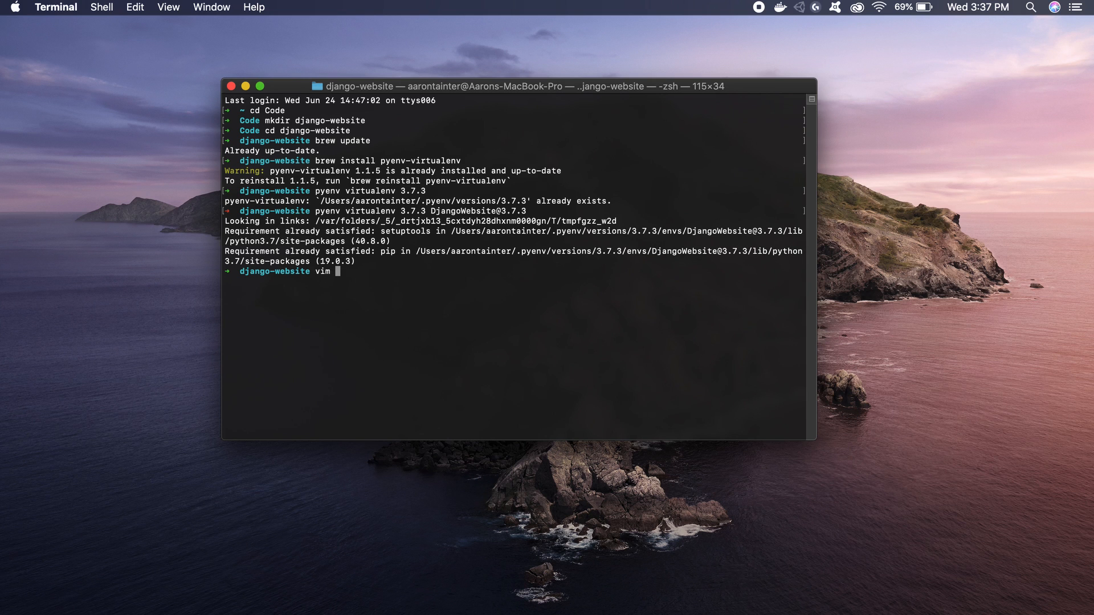
type(".python")
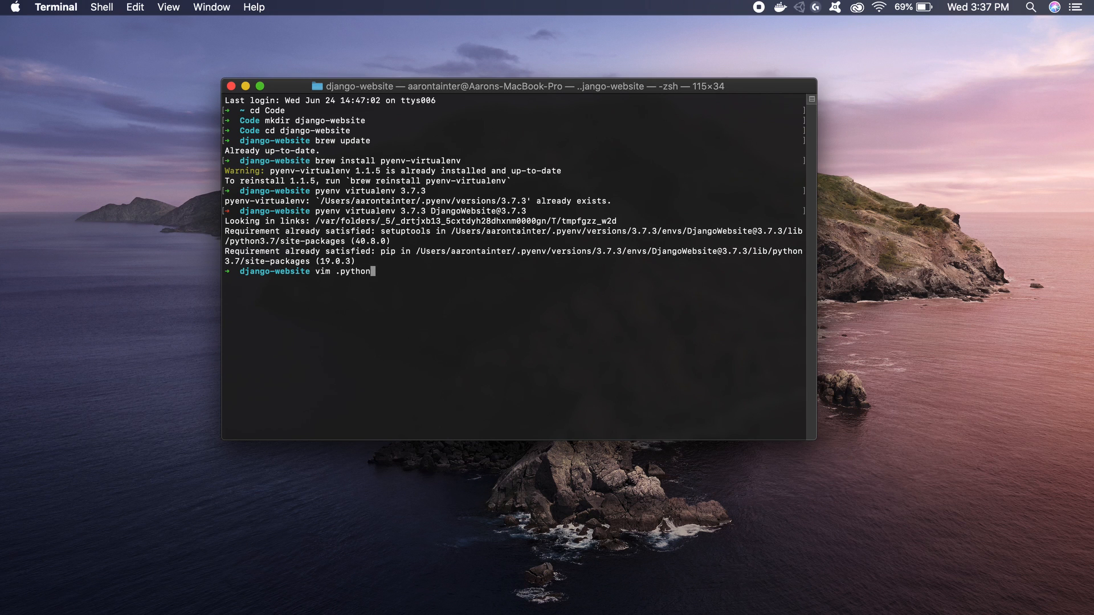
type("-versio")
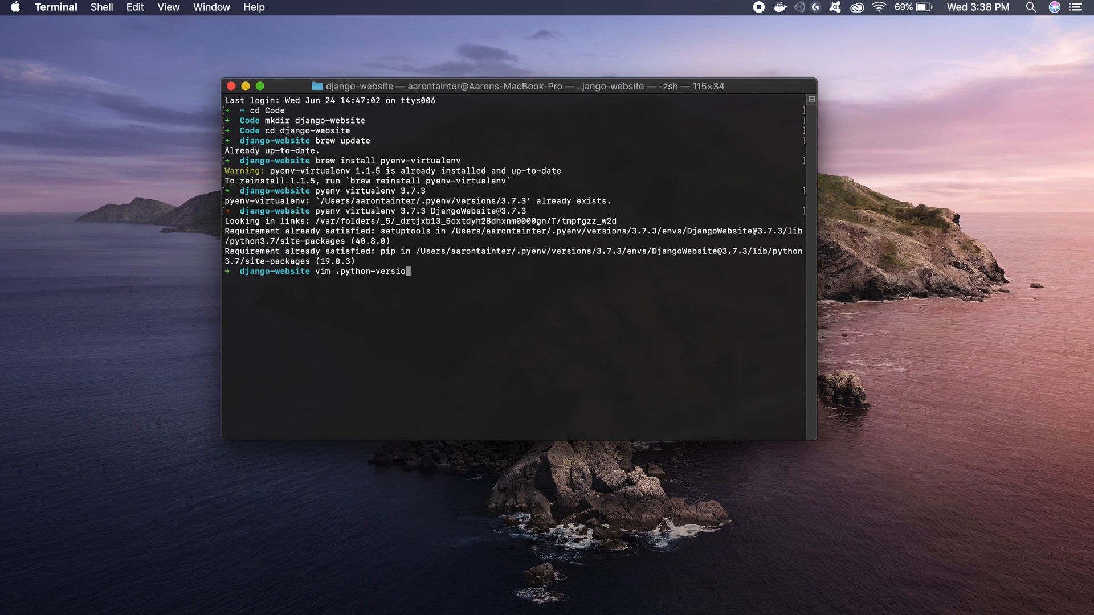
type("n")
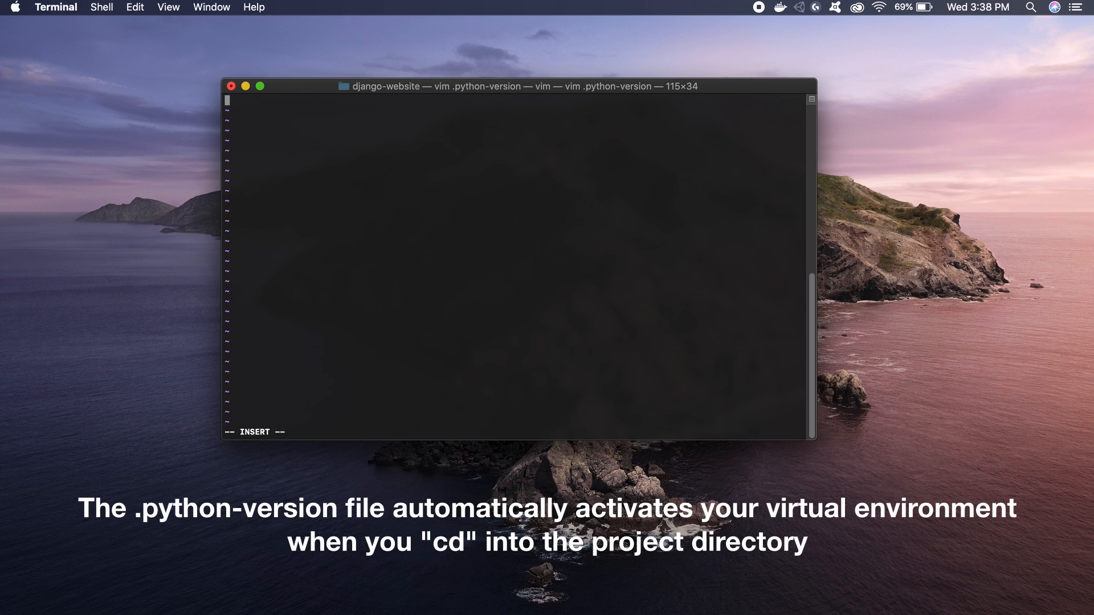
type("DjangoWebsite@3.7.3")
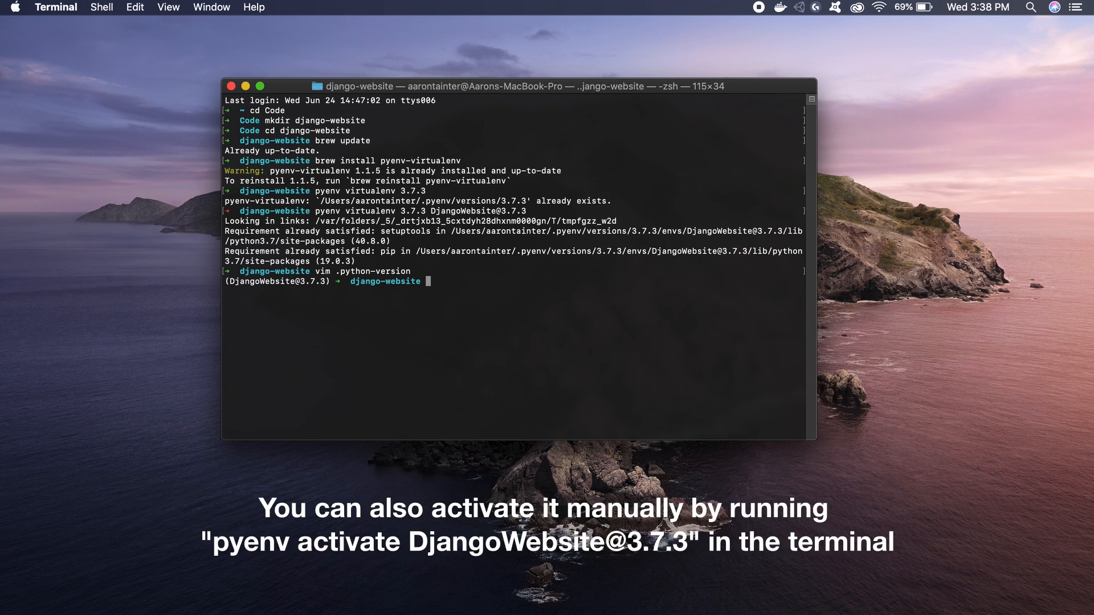
mouse_move(226, 282)
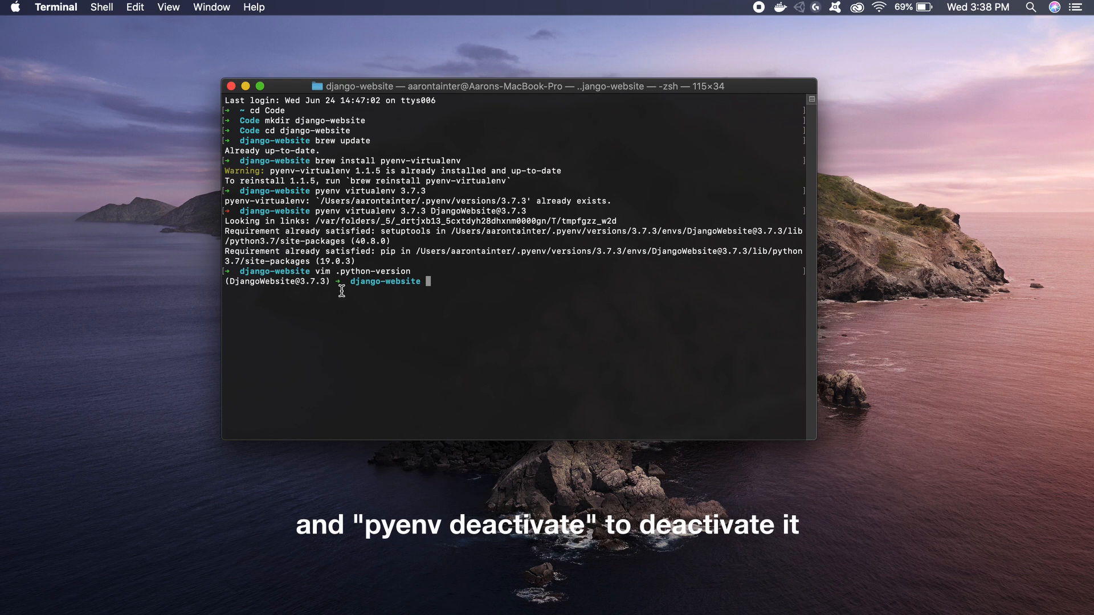
mouse_move(360, 275)
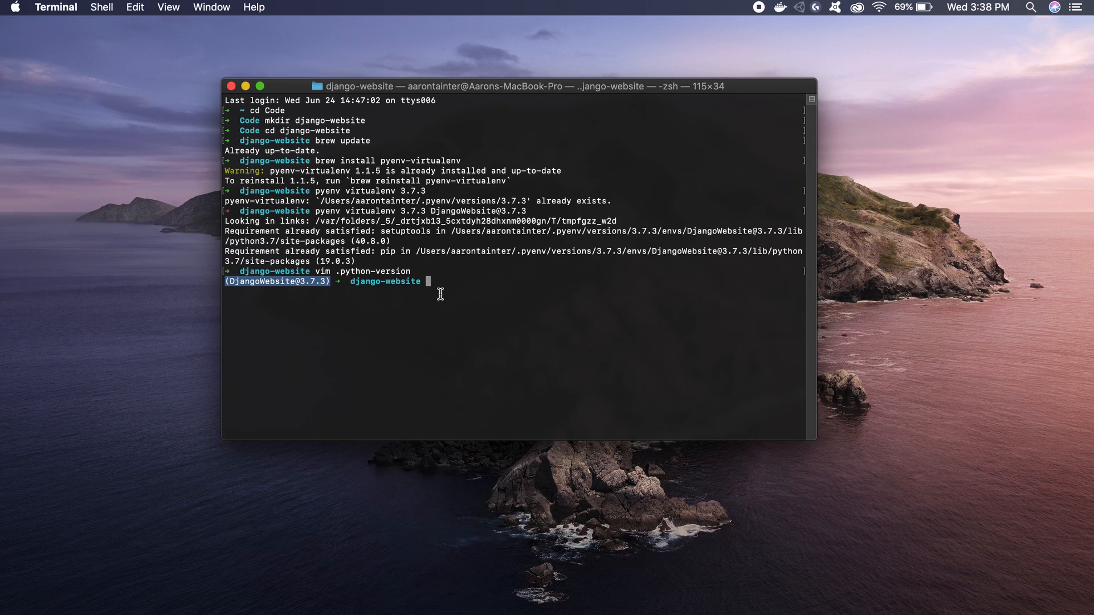
type("s")
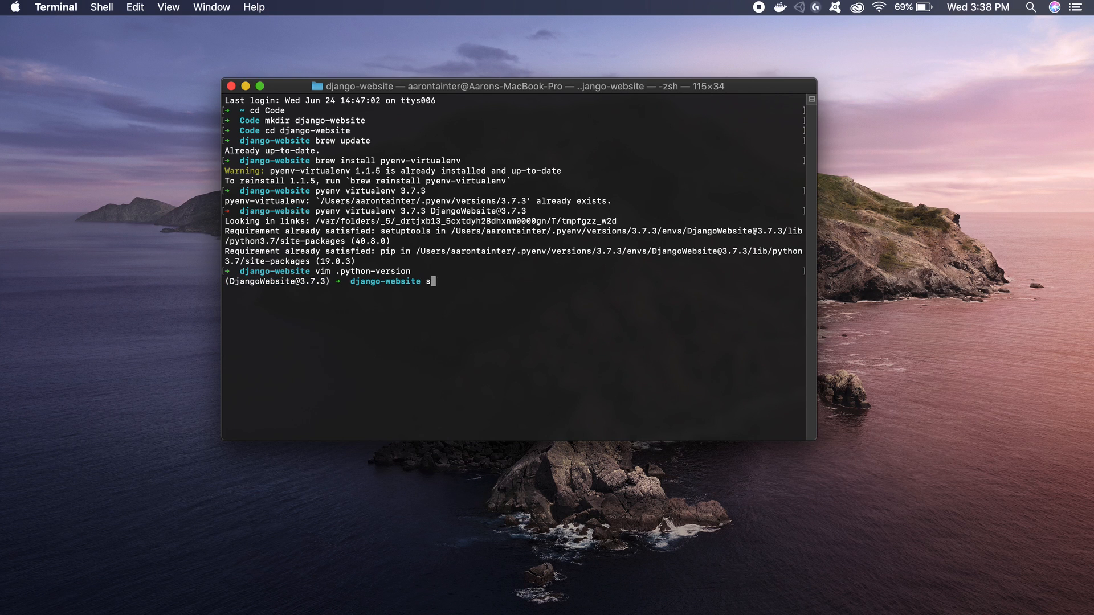
type("zh")
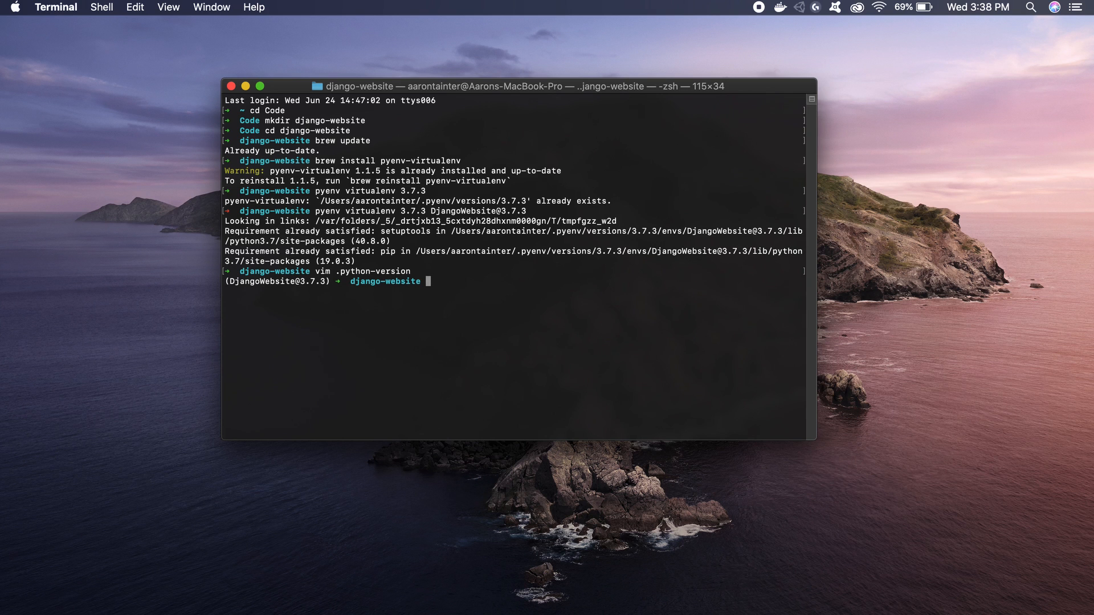
mouse_move(329, 281)
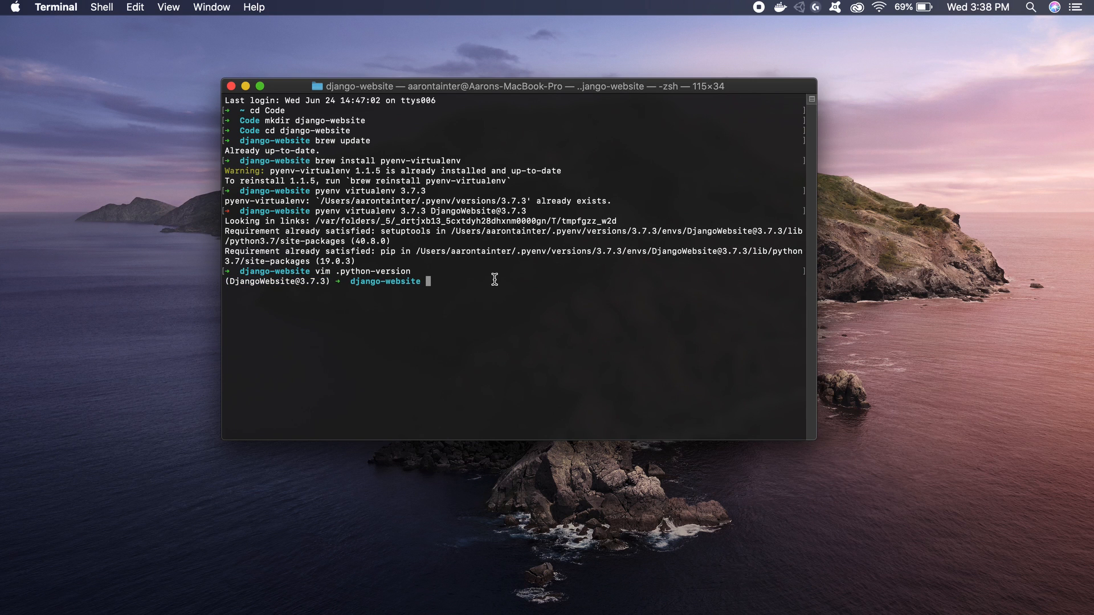
type("pyenv v")
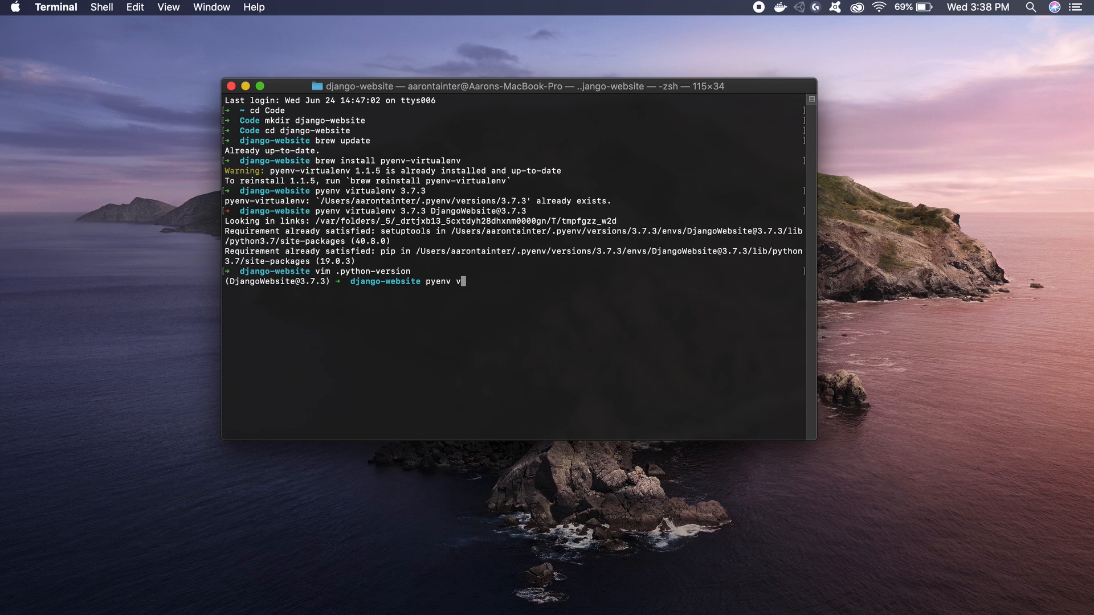
type("irtualenv")
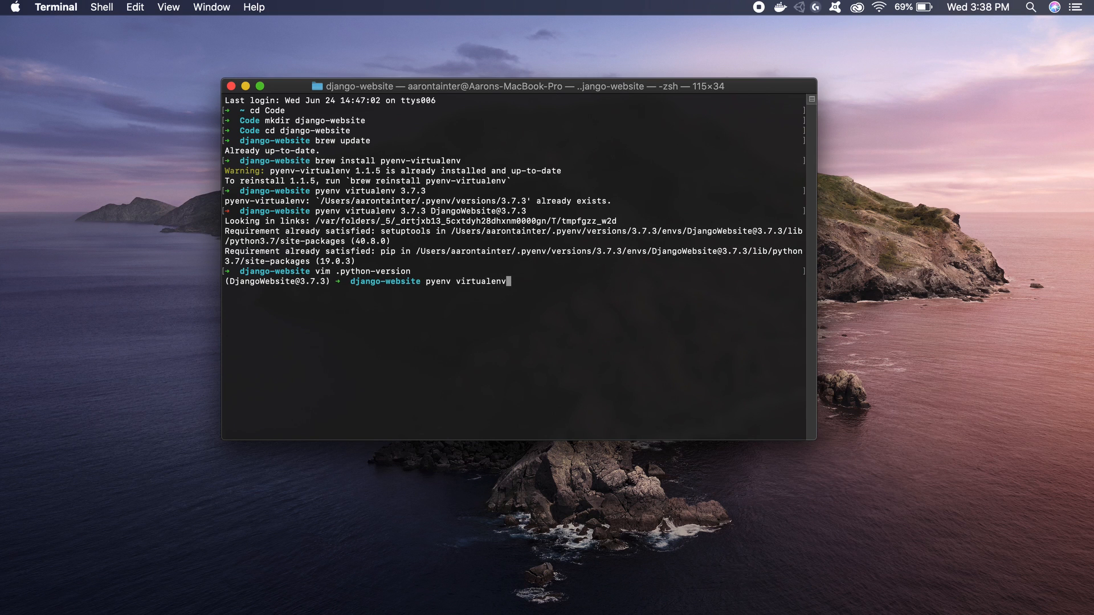
type("s")
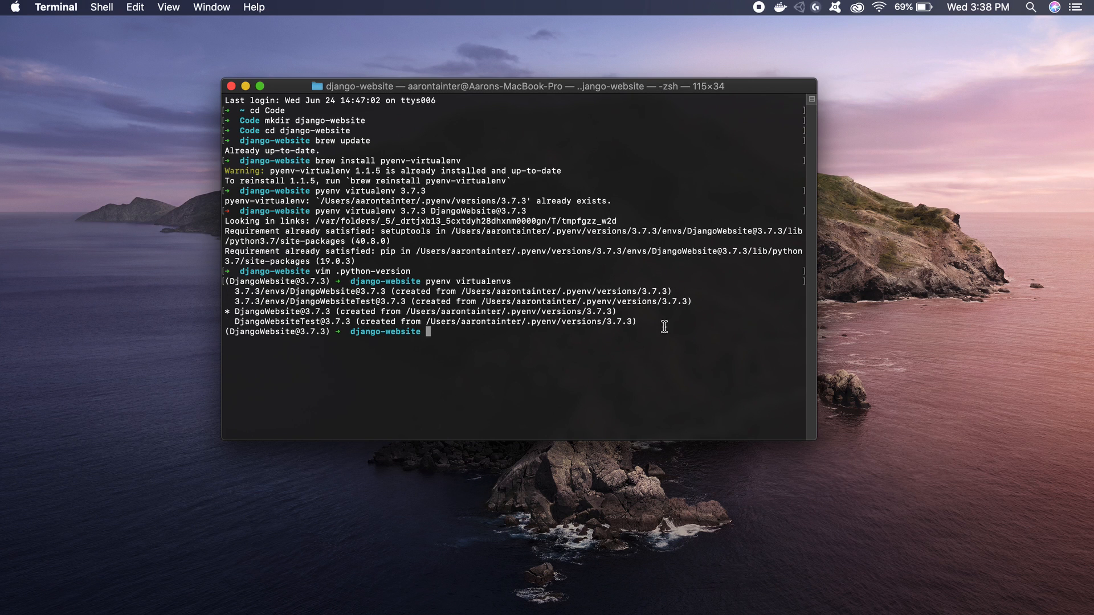
mouse_move(272, 321)
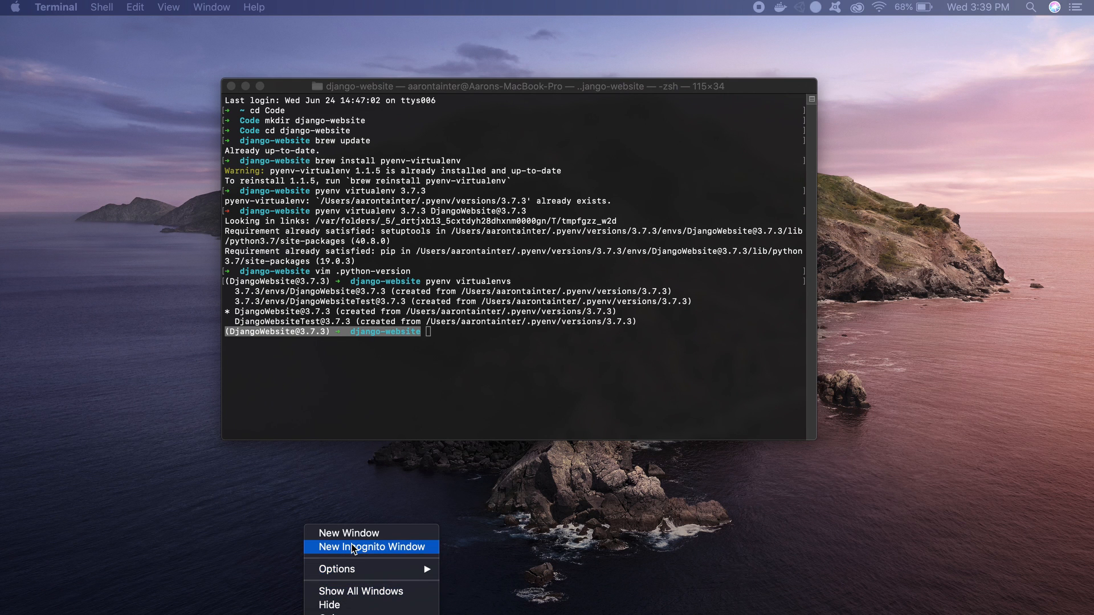
View github.com/ohmyzsh/ohmyzsh in an incognito window and copy the 'via curl' install command.
left_click(369, 547)
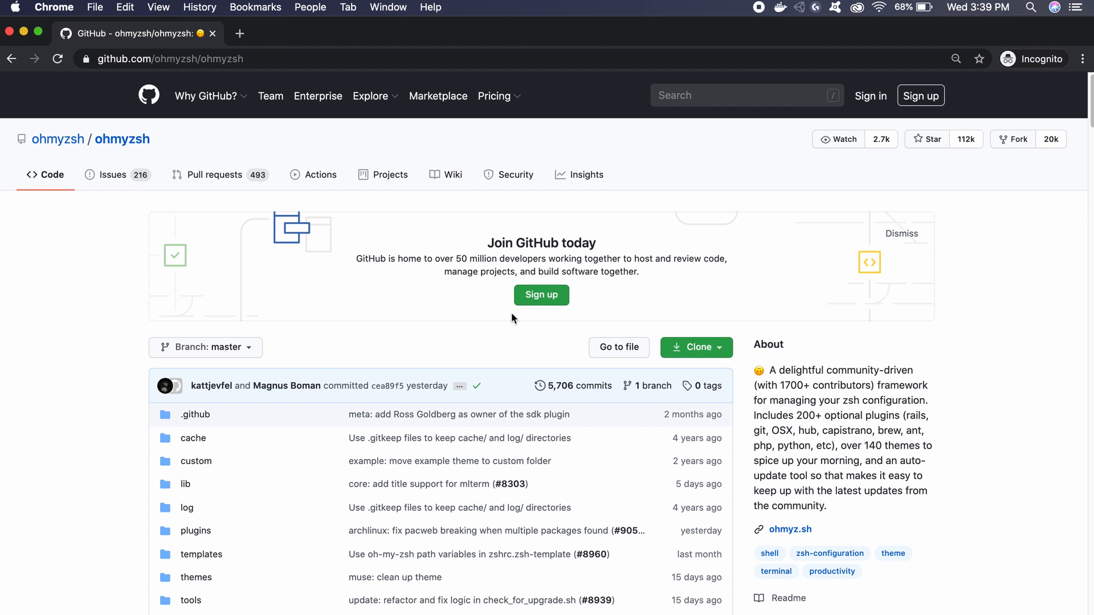
scroll("down", 3)
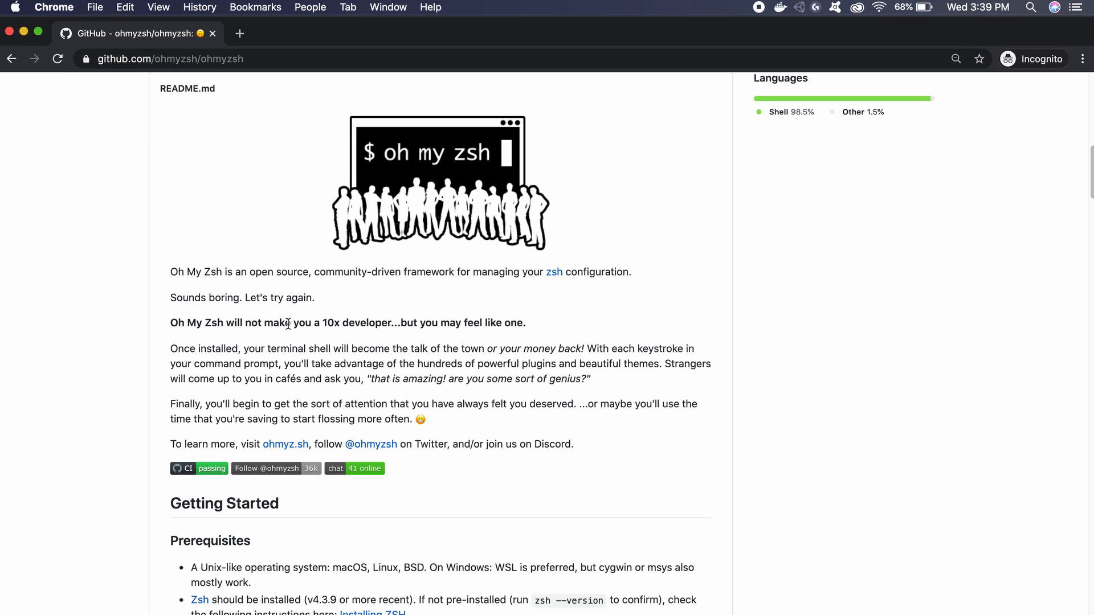
mouse_move(268, 421)
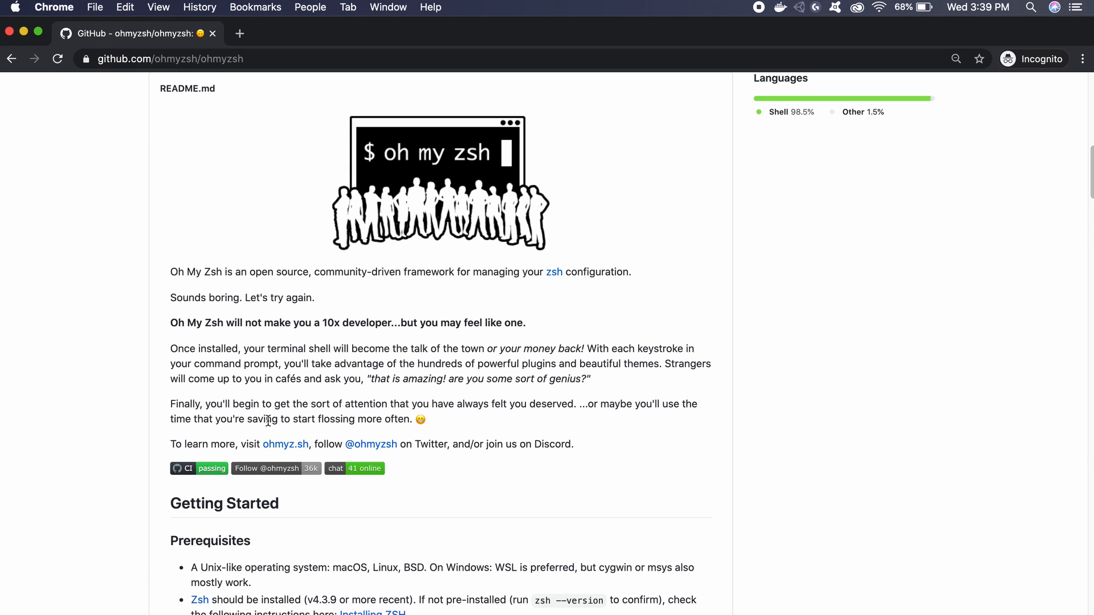
scroll("down", 3)
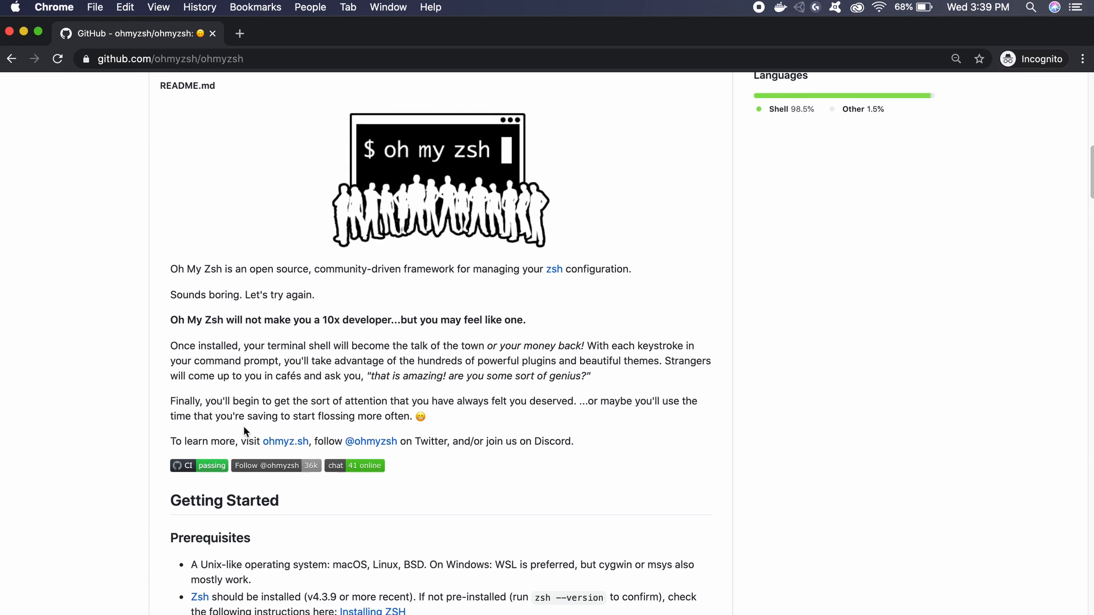
scroll("down", 3)
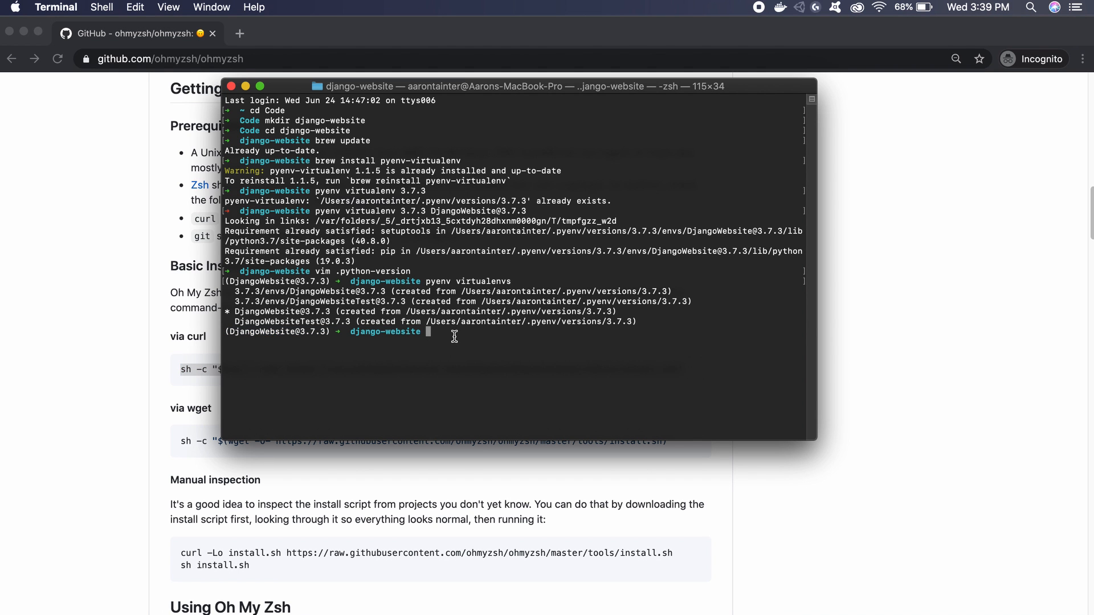
type("sh -c \"$(curl -fsSL https://raw.githubusercontent.com/ohmyzsh/ohmyzsh/master/tools/install.sh)\"")
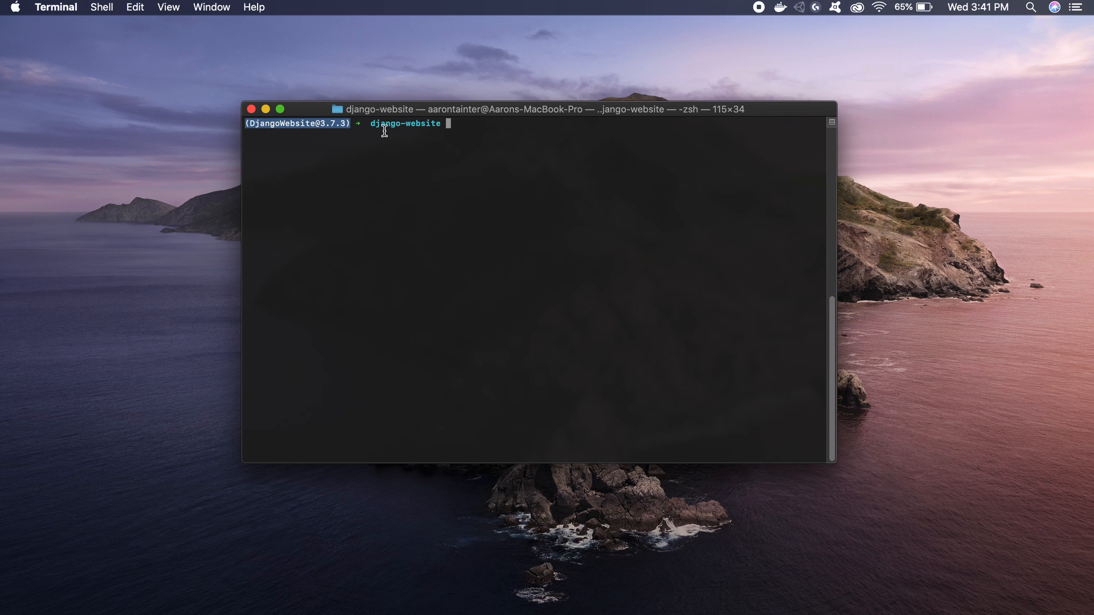
mouse_move(591, 129)
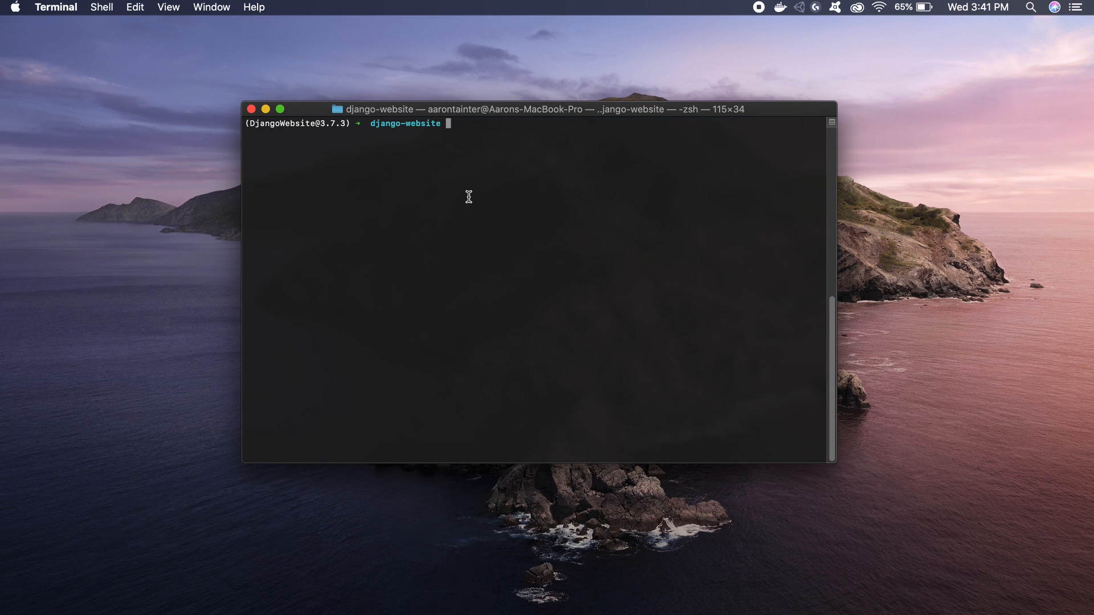
type("vi")
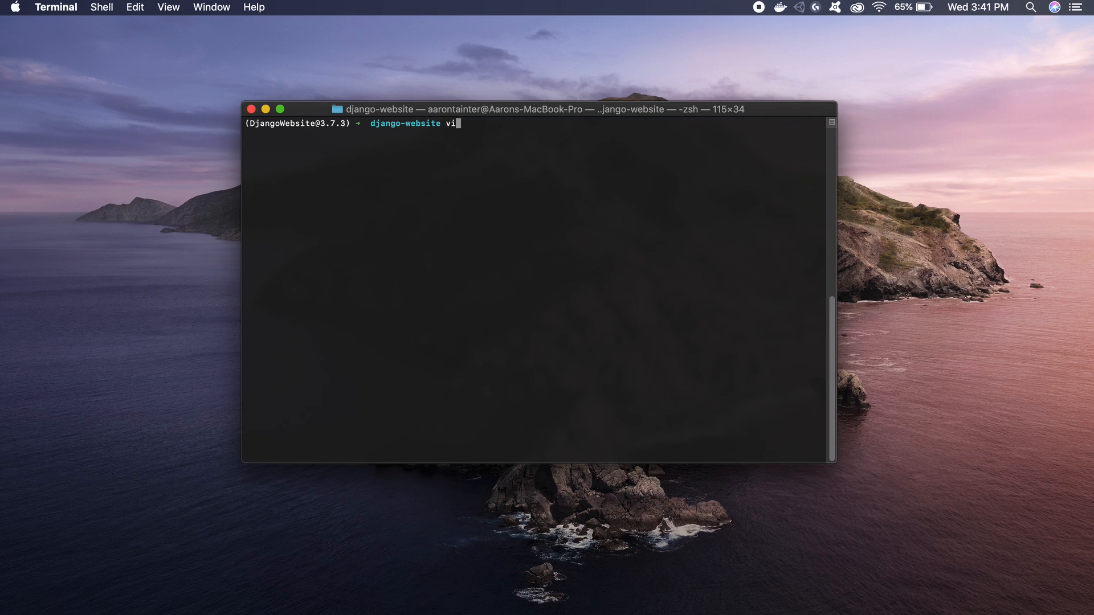
type("m ~")
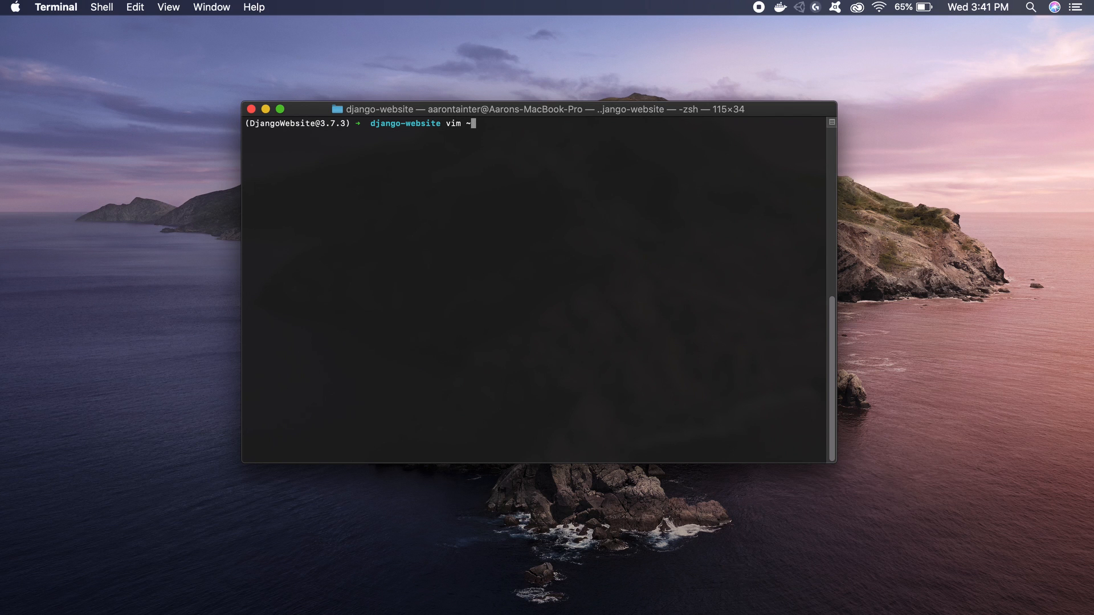
type("/.")
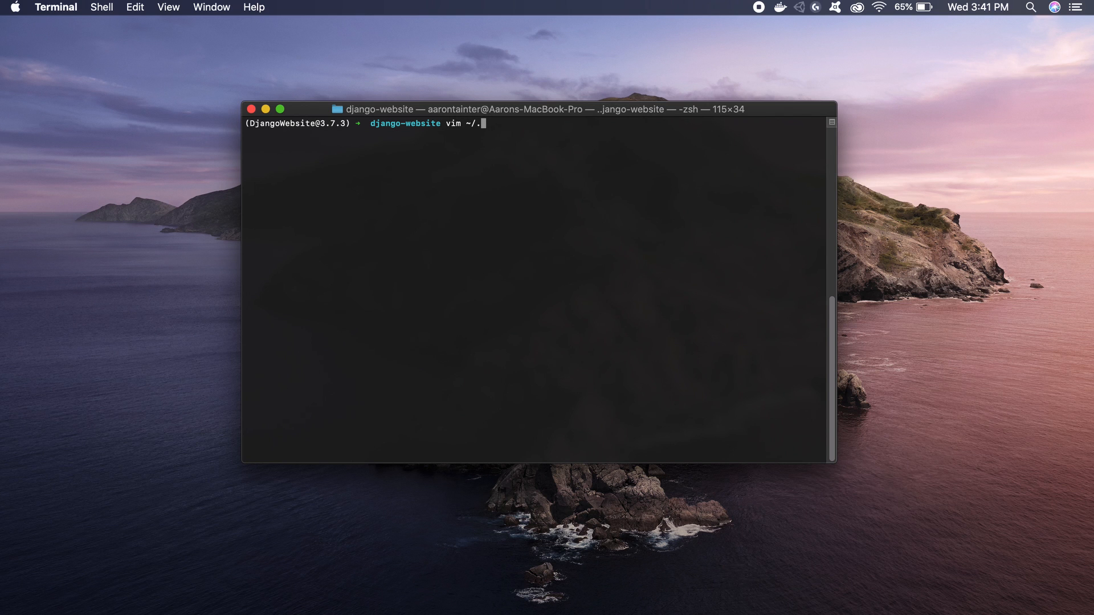
type("zshr")
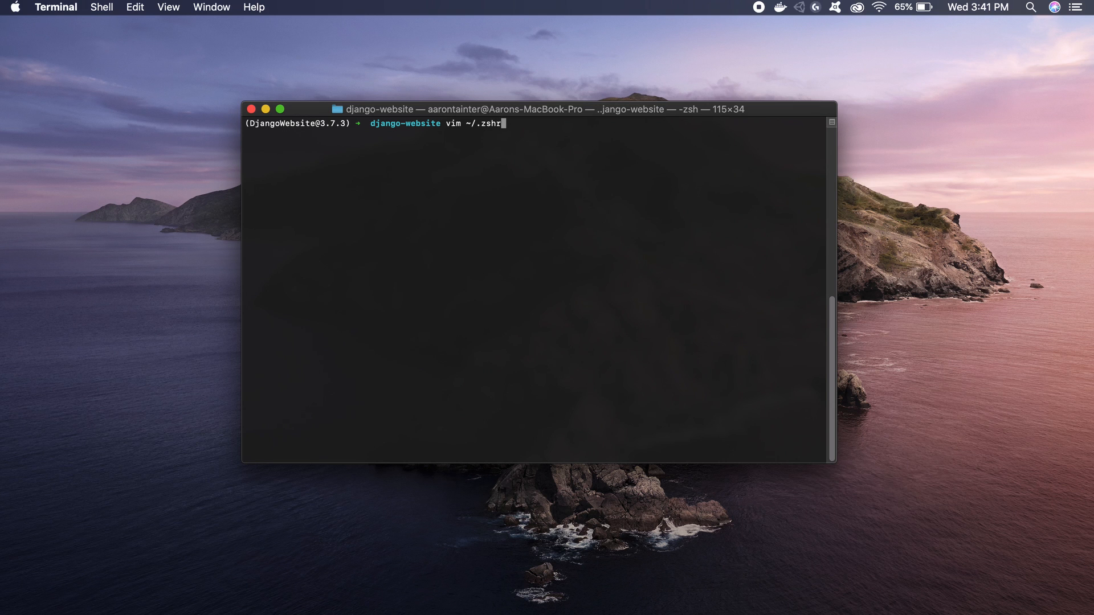
type("c")
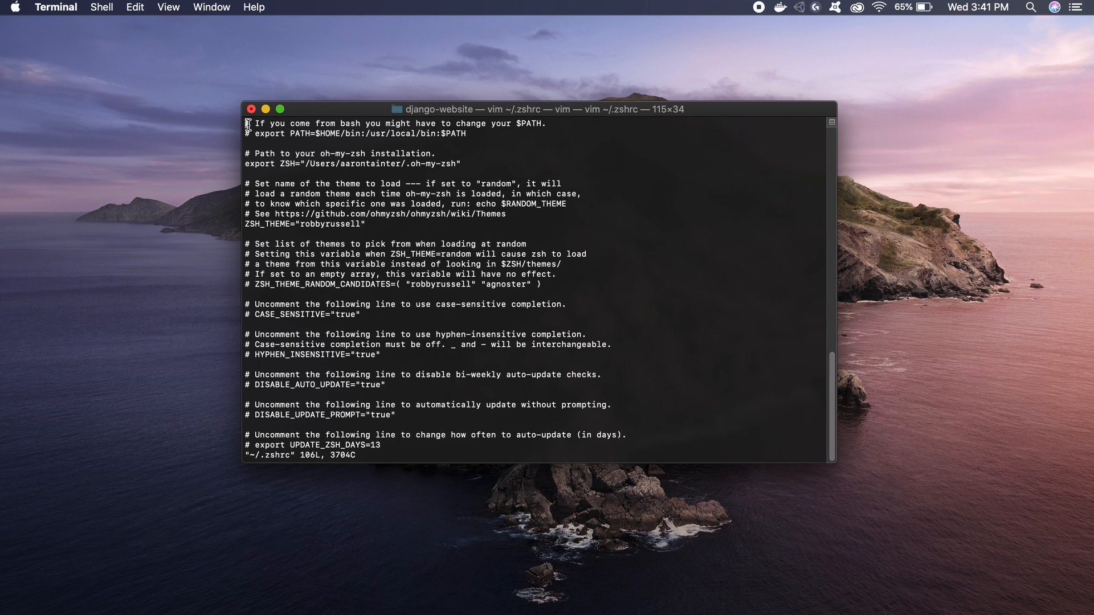
Highlight the pyenv init and virtualenv-init lines at the end of ~/.zshrc.
left_click_drag(247, 123, 415, 305)
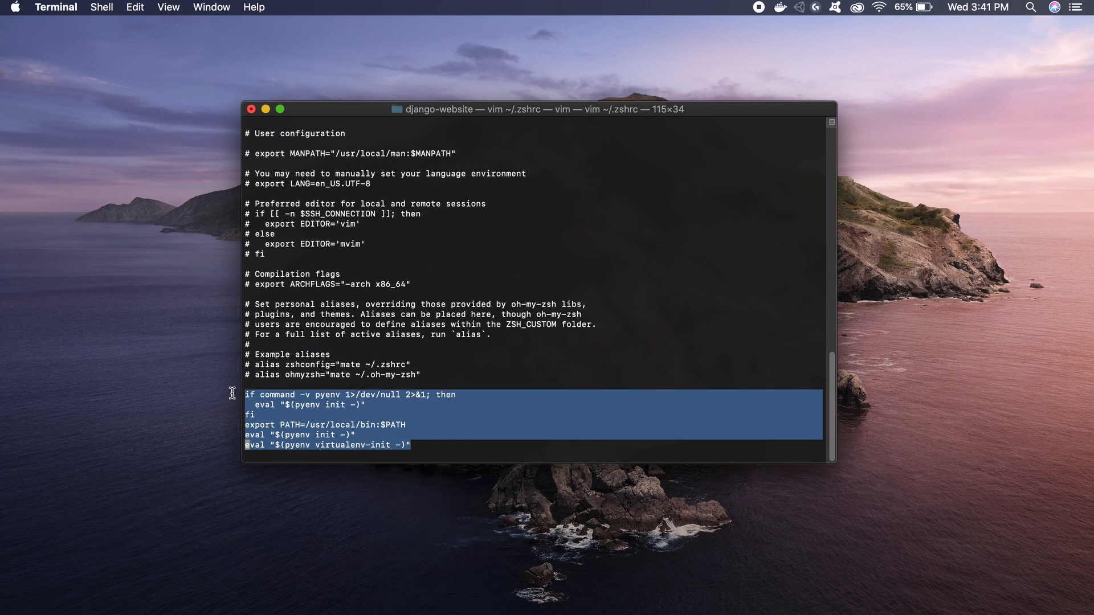
mouse_move(298, 415)
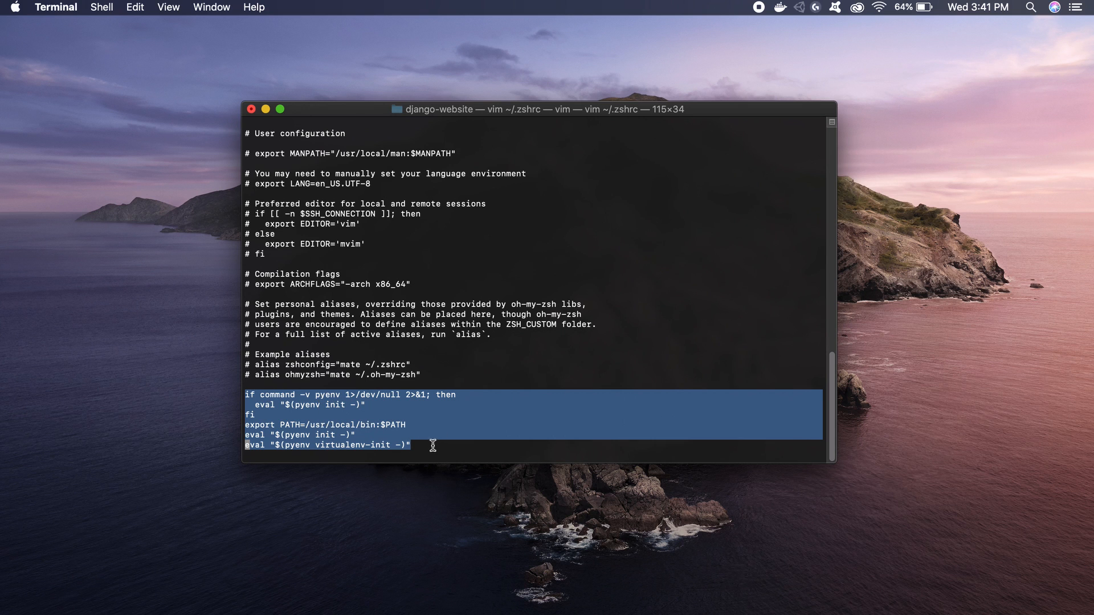
mouse_move(444, 412)
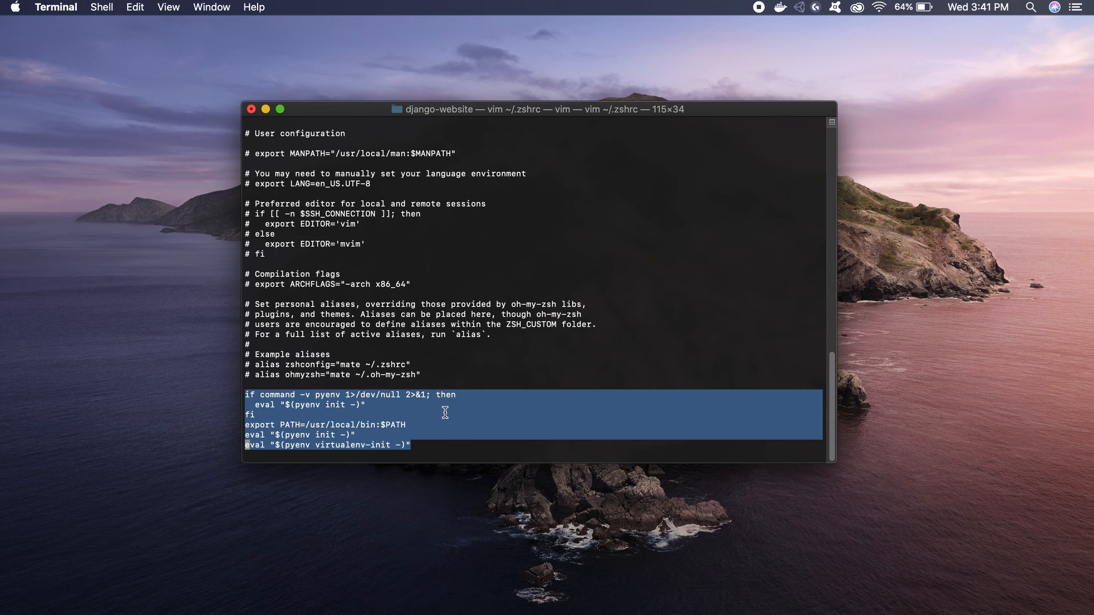
mouse_move(451, 422)
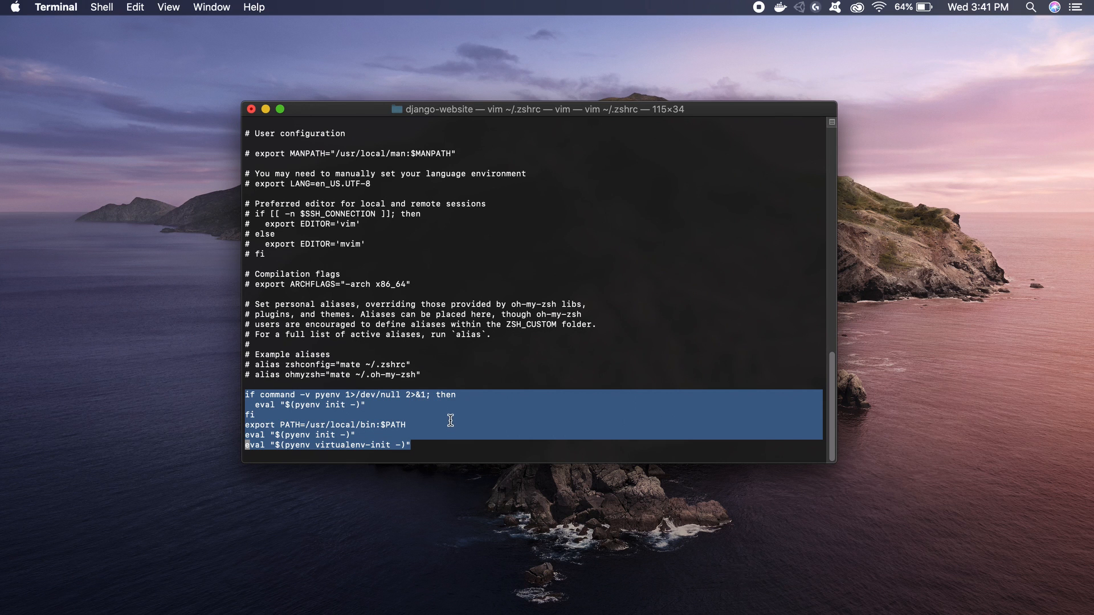
mouse_move(439, 451)
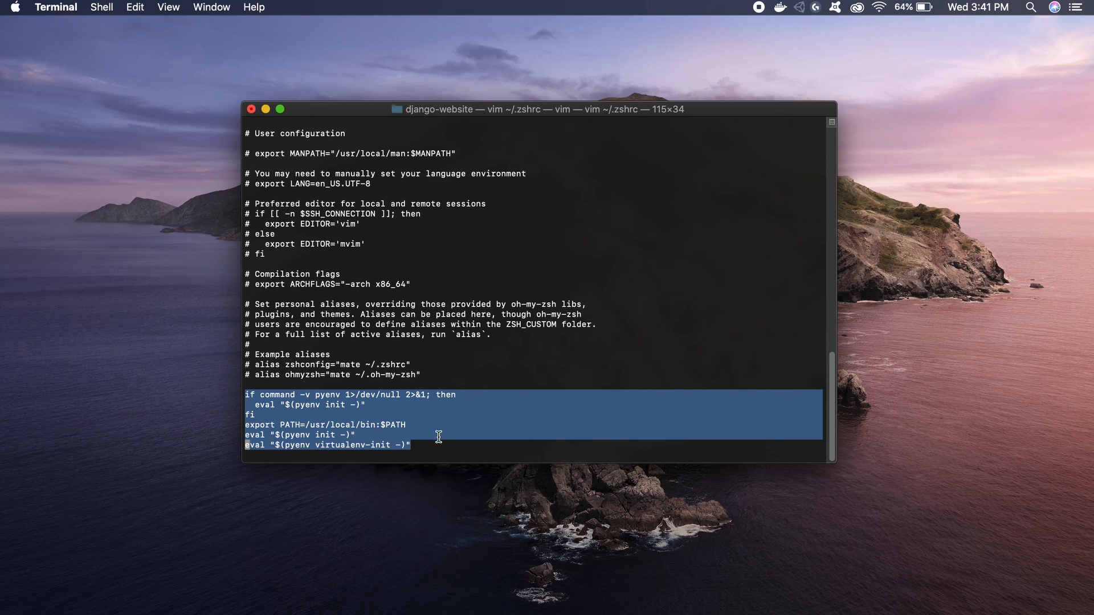
mouse_move(338, 406)
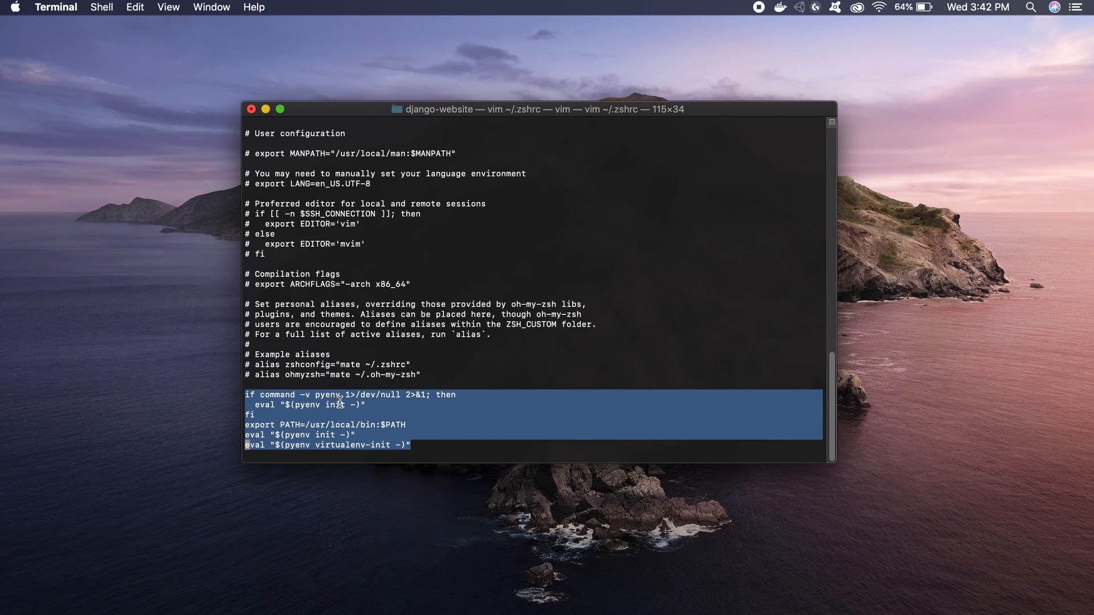
mouse_move(275, 395)
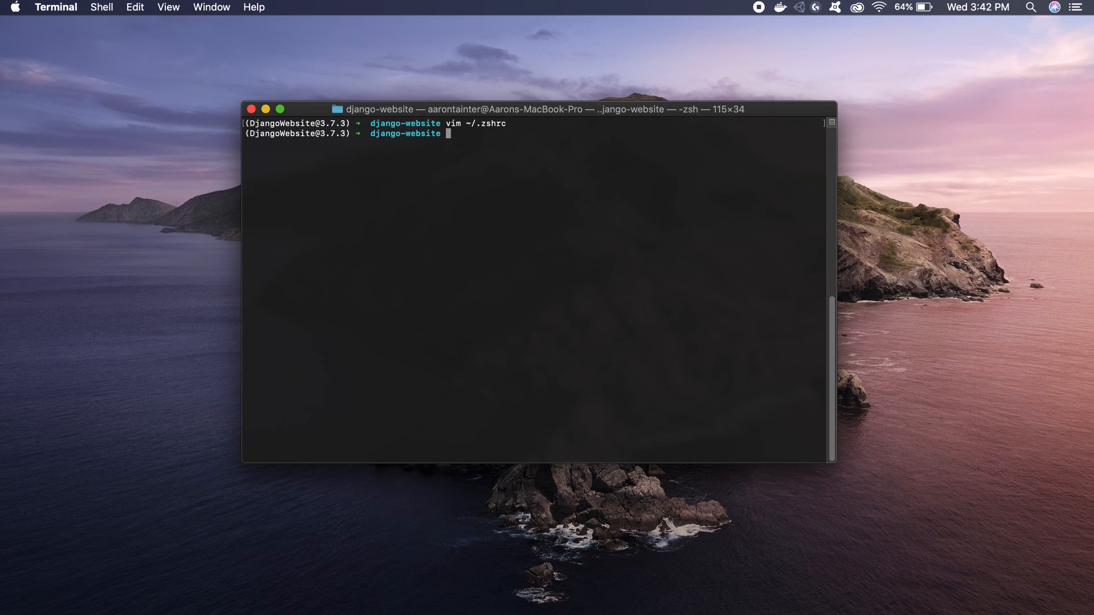
mouse_move(392, 124)
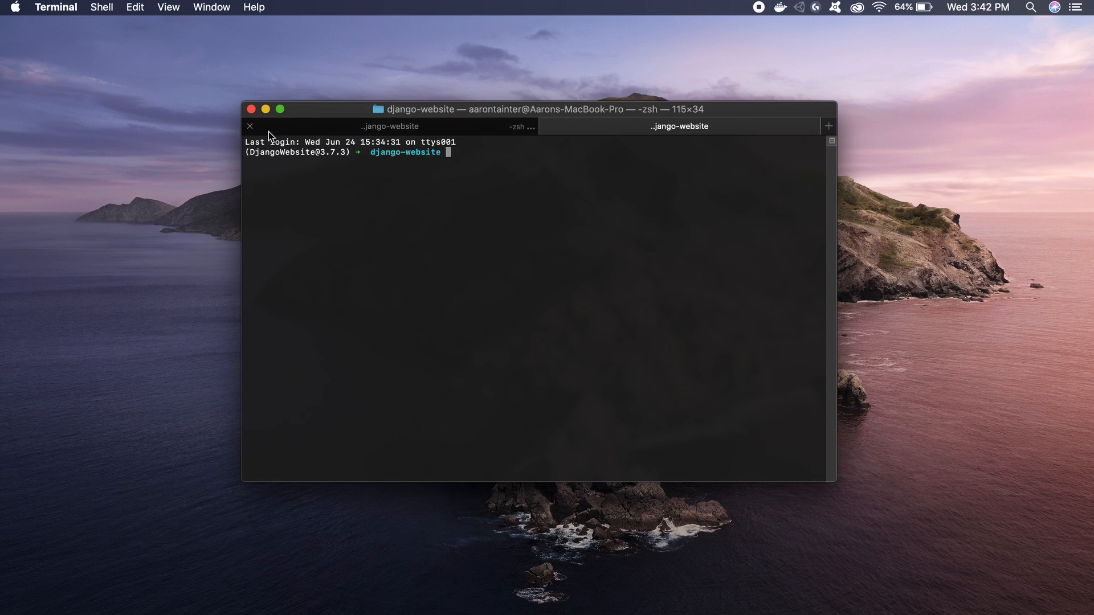
Close the old Terminal tab, leaving a fresh shell in django-website.
left_click(250, 125)
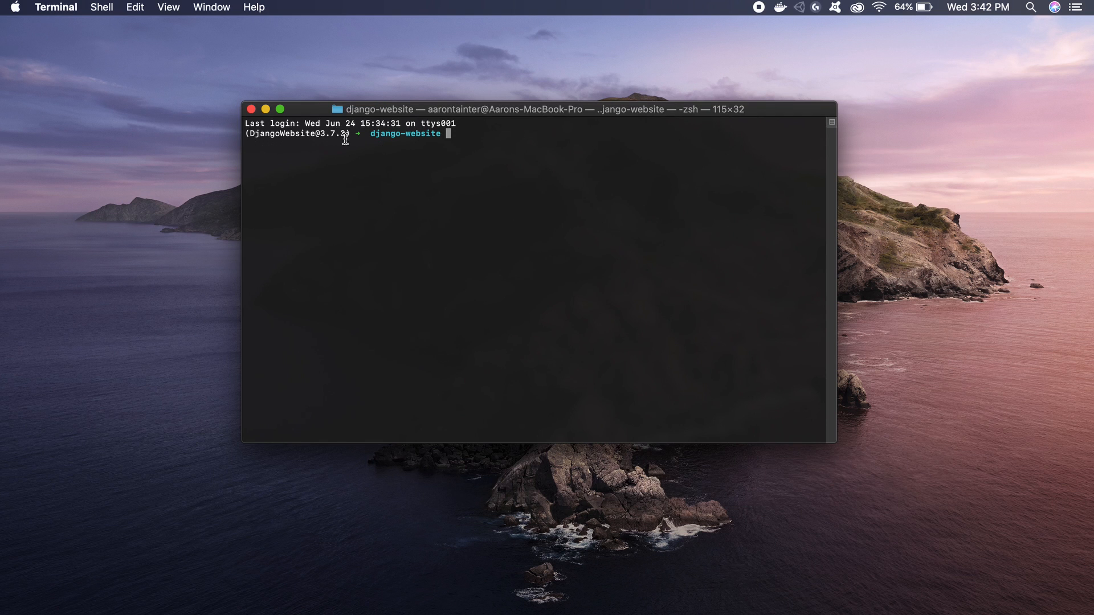
mouse_move(465, 131)
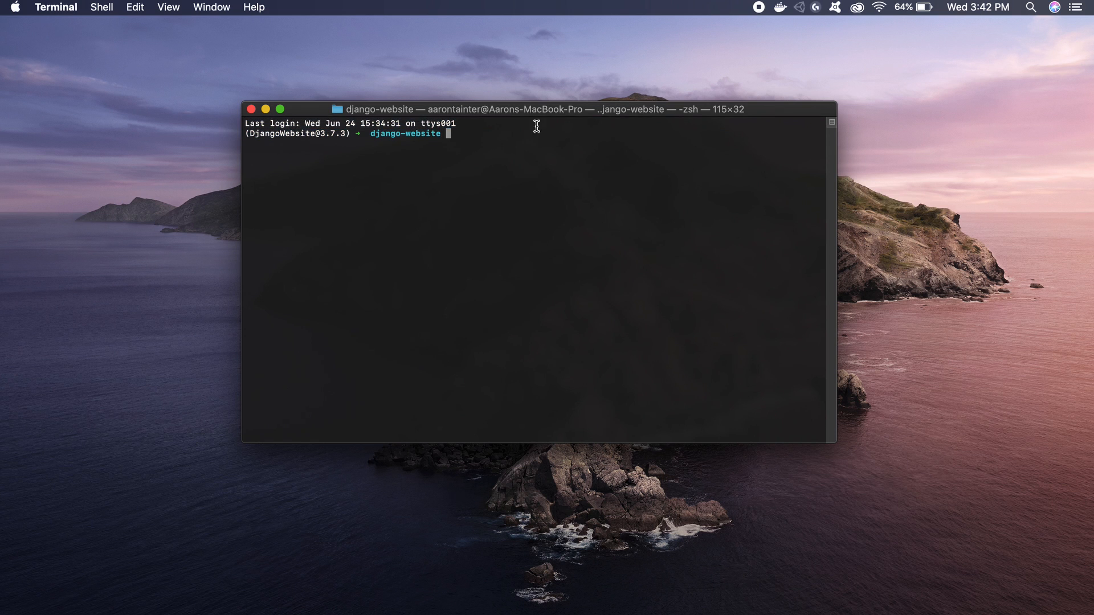
mouse_move(461, 116)
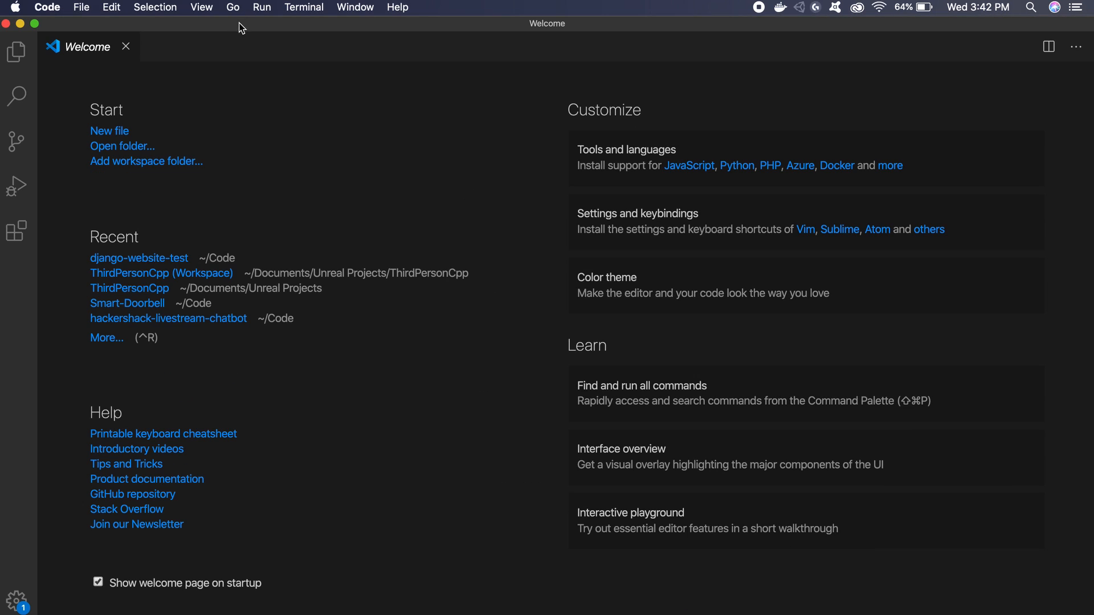
mouse_move(49, 111)
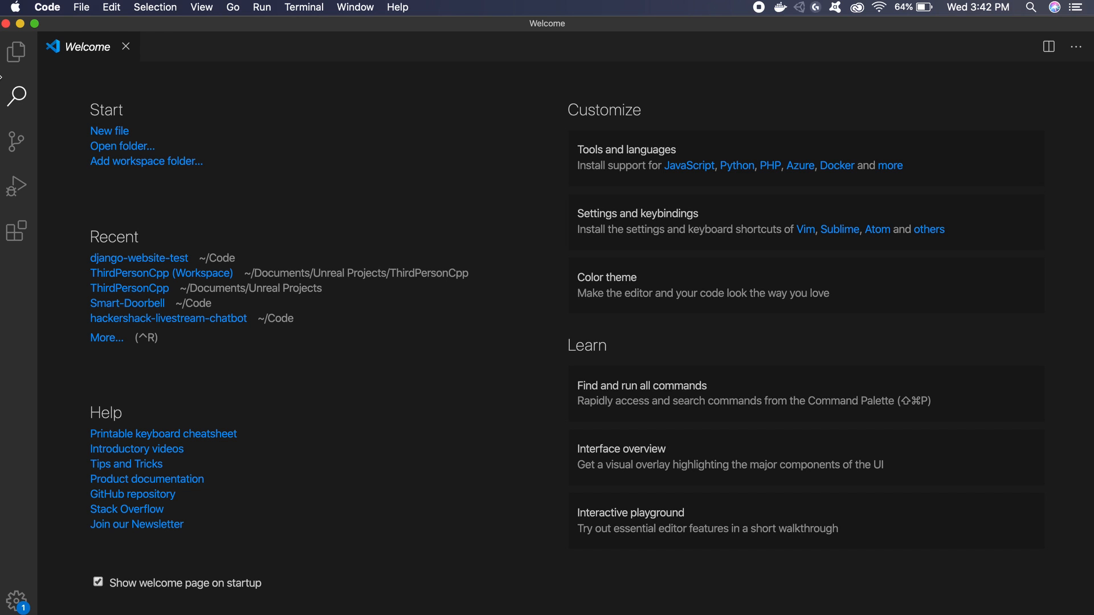
Bring up Visual Studio Code showing its Welcome page with recent projects.
left_click(18, 50)
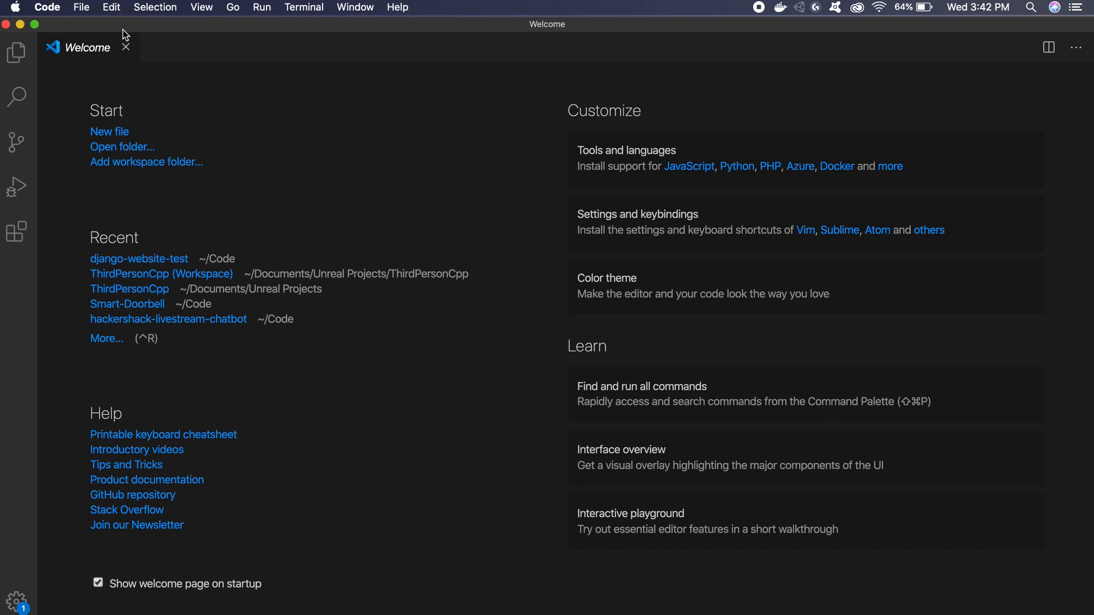
mouse_move(75, 26)
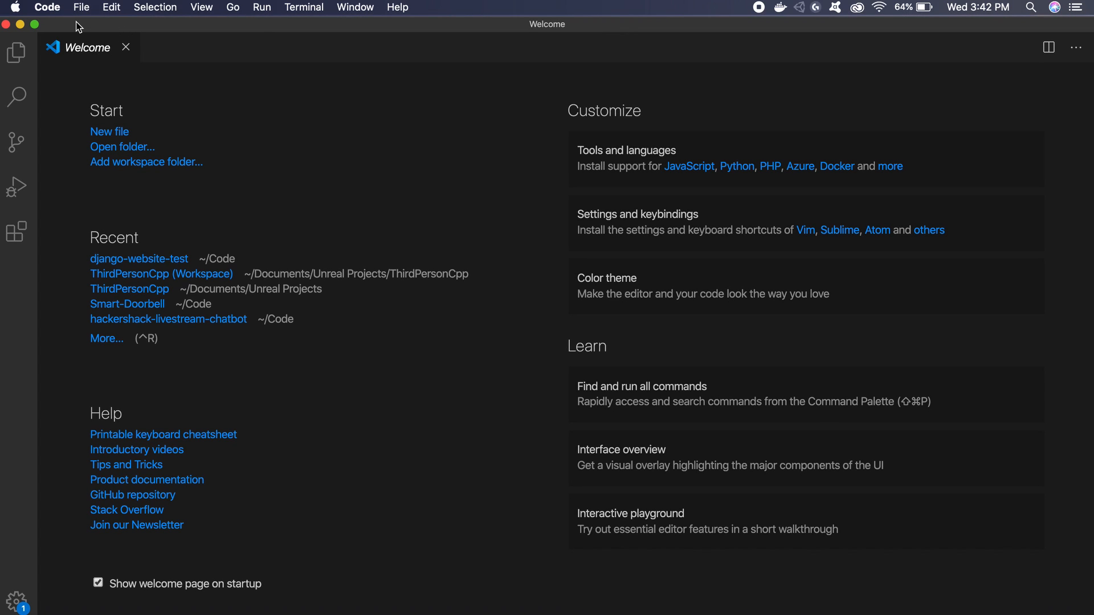
mouse_move(78, 20)
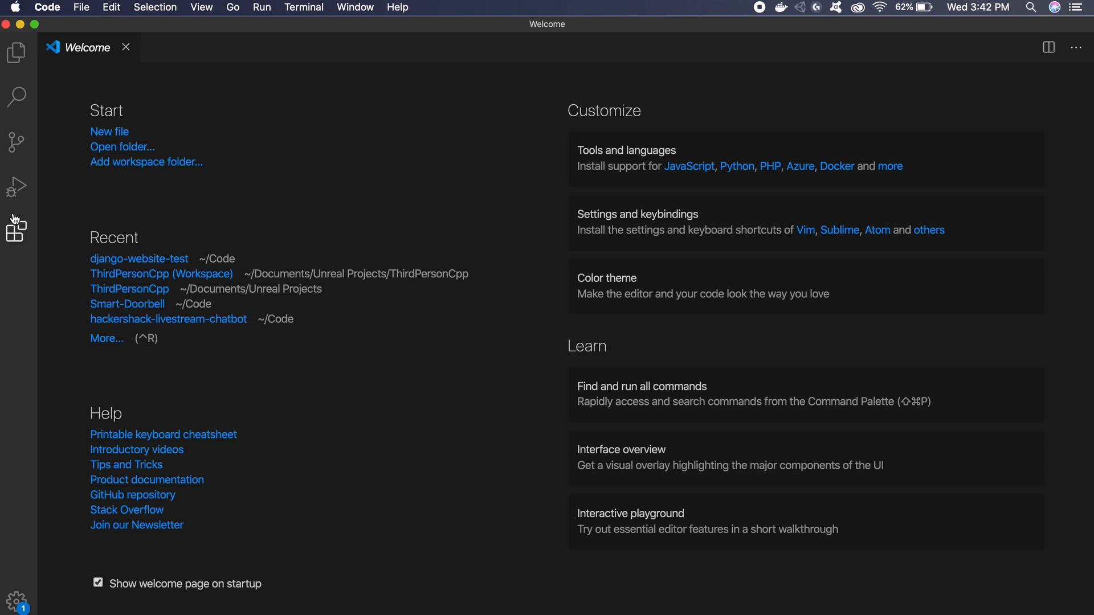
Search the Extensions view for 'python' to install Microsoft's Python extension, then return to Explorer.
left_click(16, 229)
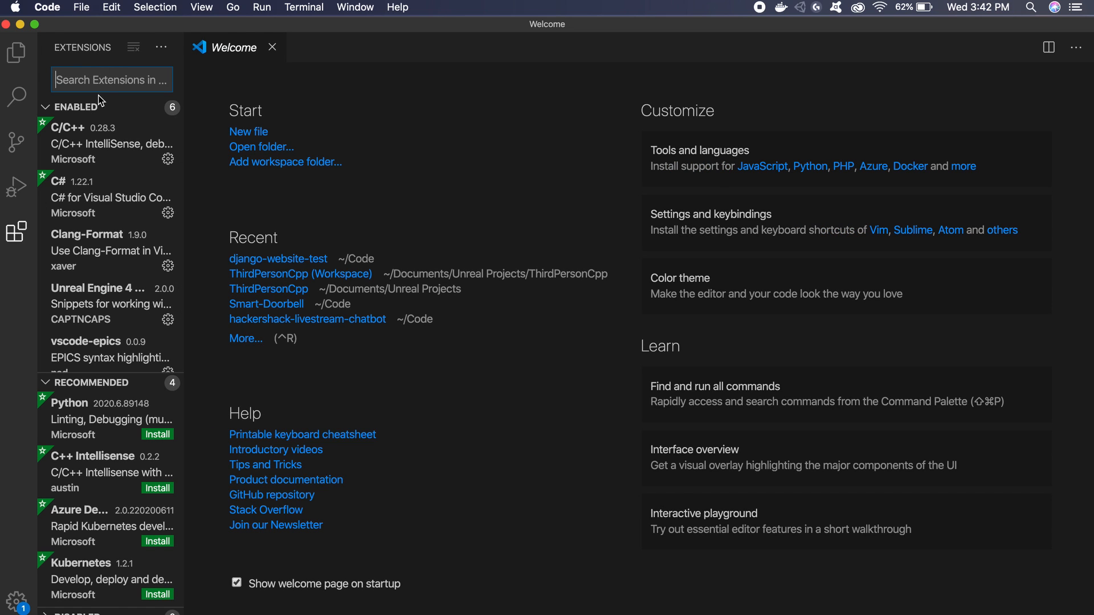
mouse_move(111, 80)
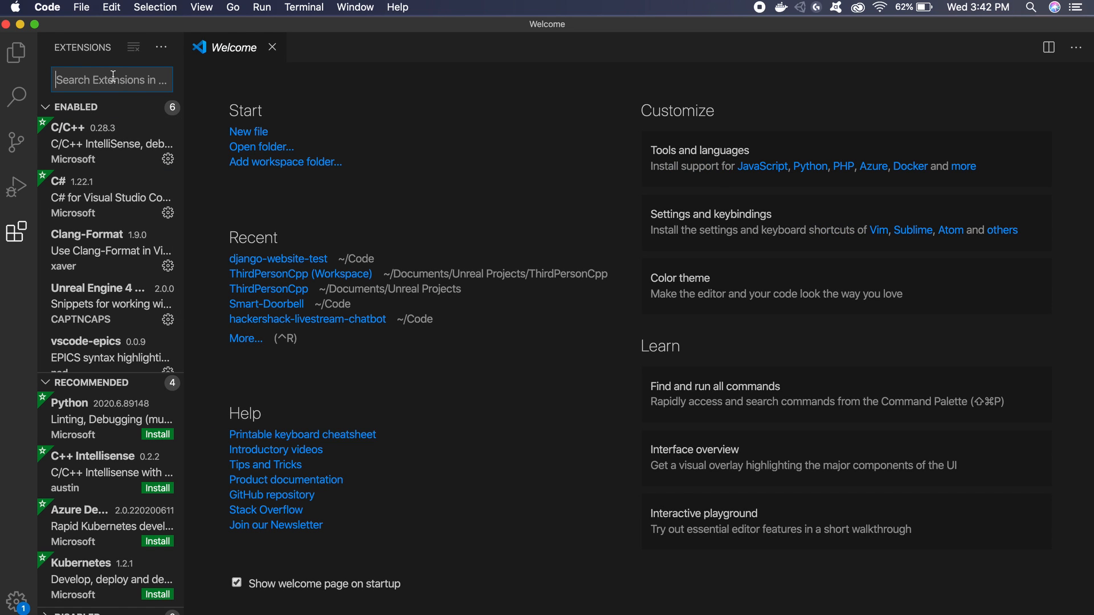
type("python")
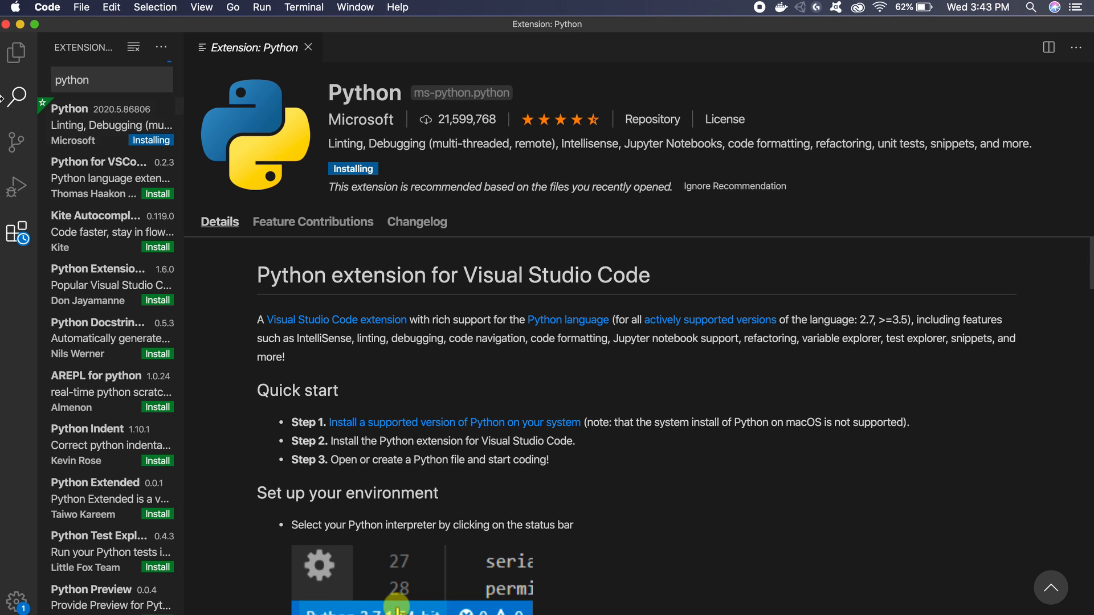
left_click(18, 53)
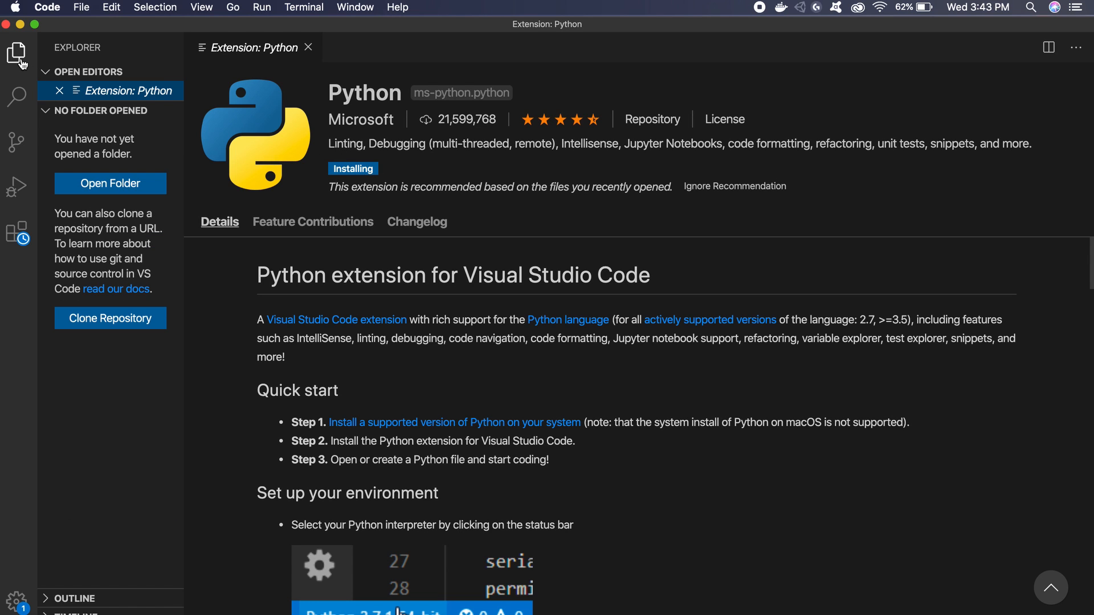
mouse_move(96, 9)
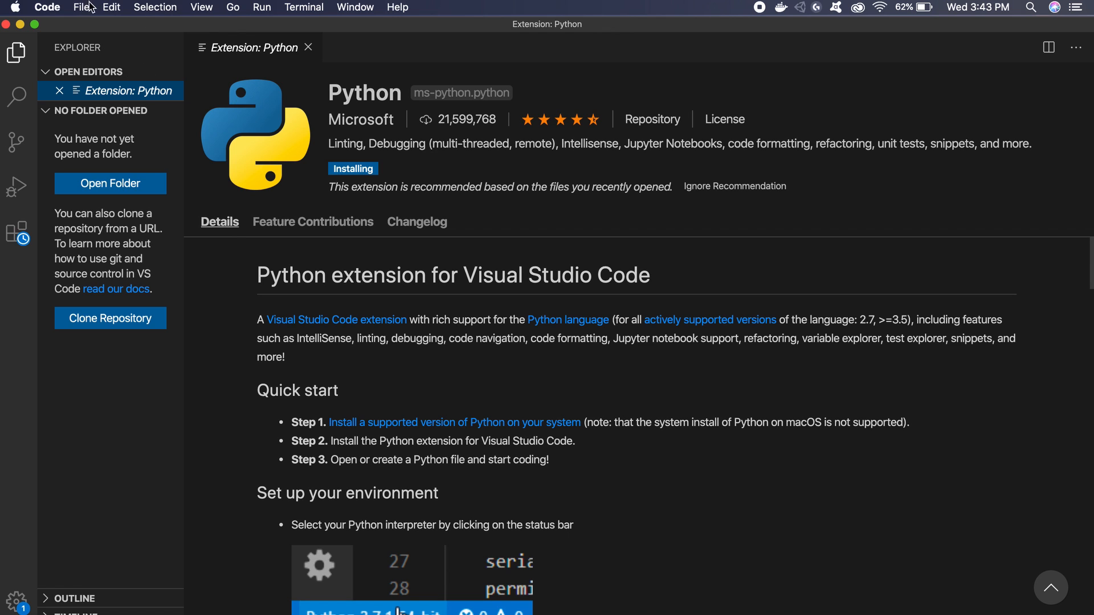
Open the django-website folder as the workspace in Visual Studio Code.
left_click(85, 7)
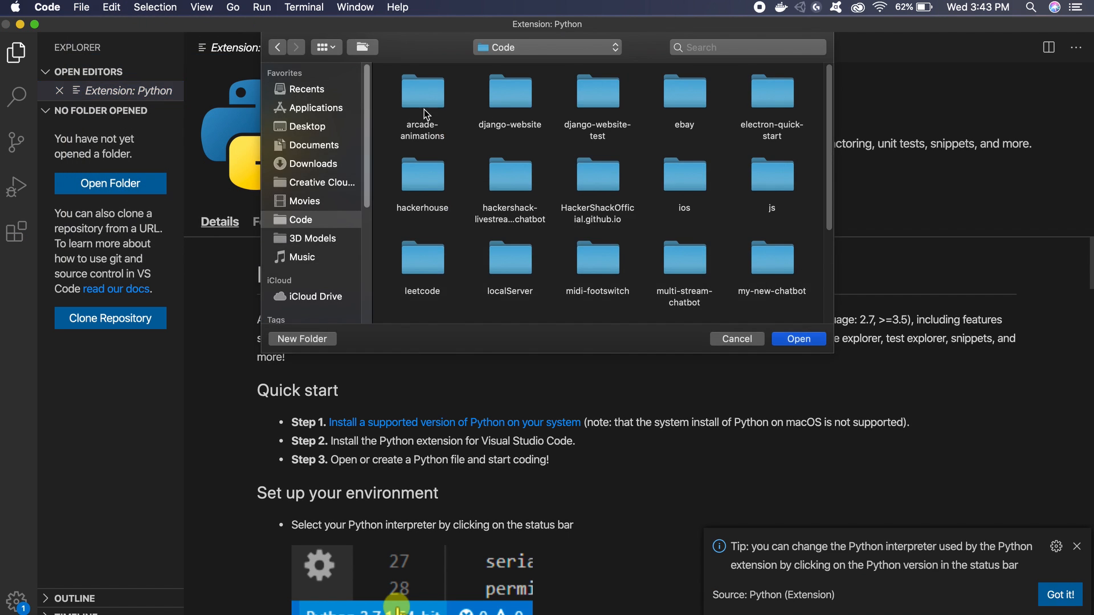
left_click(510, 94)
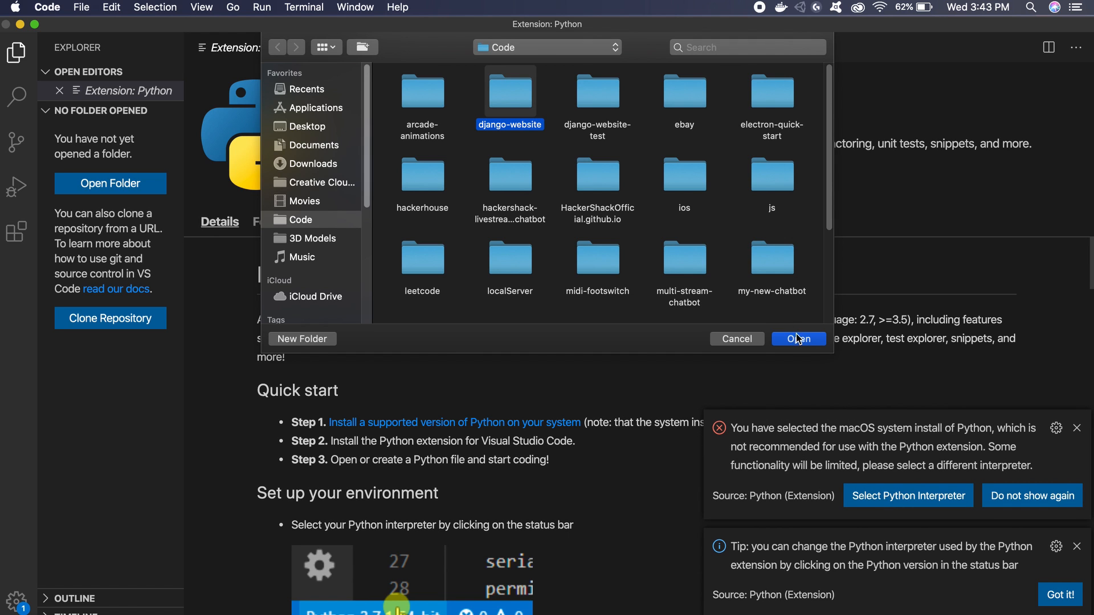
left_click(798, 339)
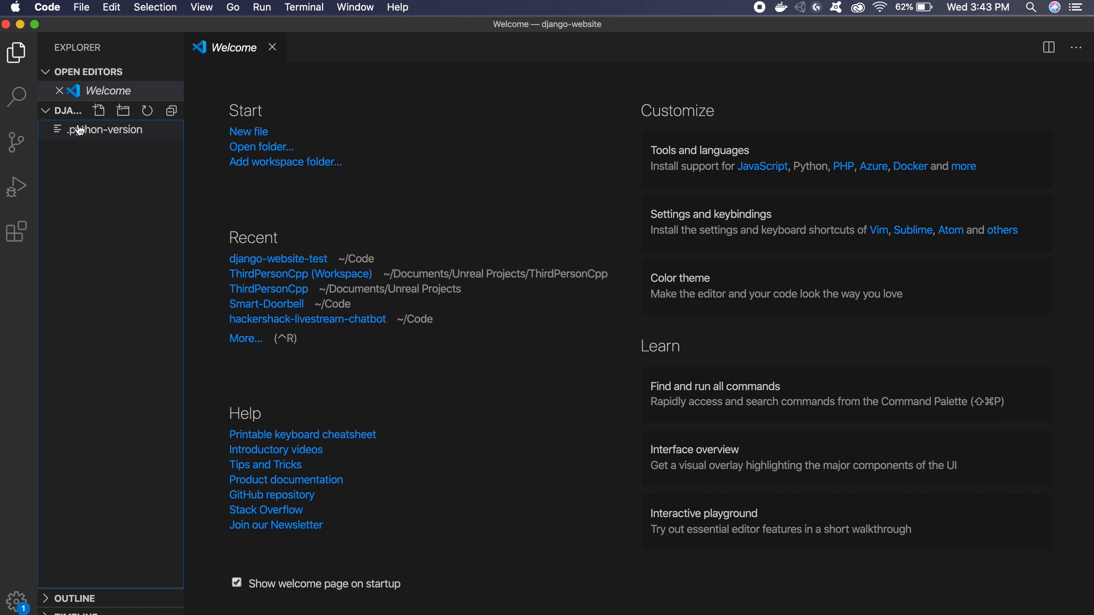
double_click(102, 130)
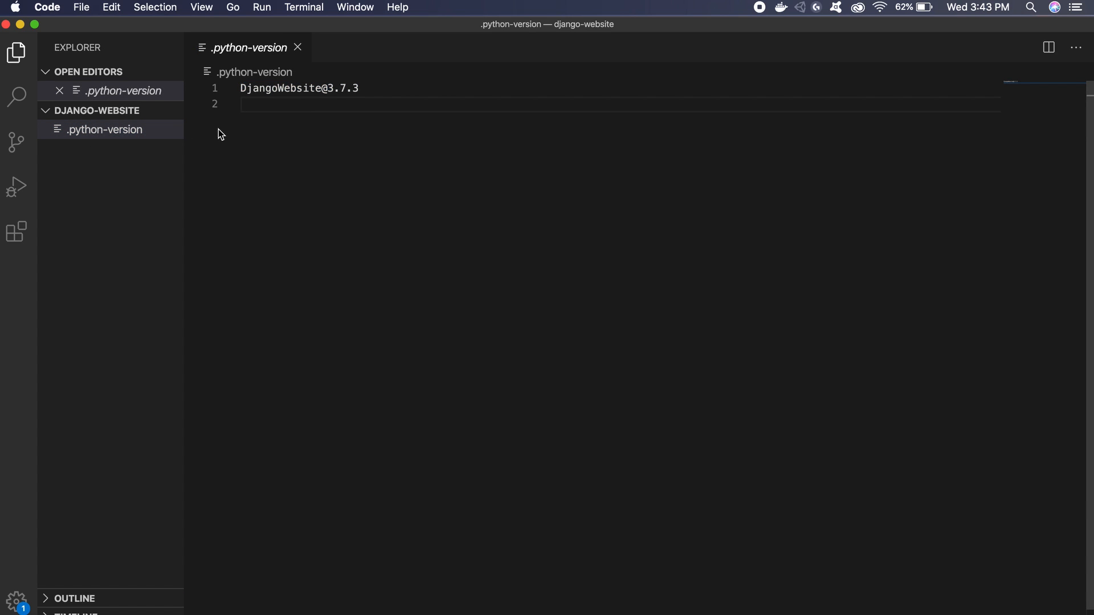
right_click(104, 129)
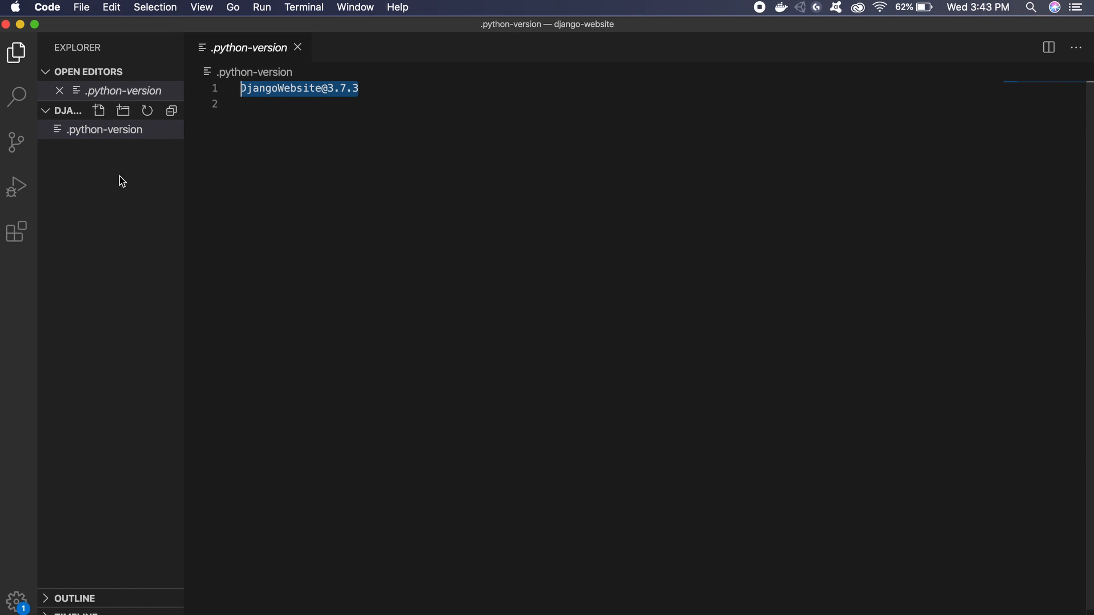
left_click(105, 129)
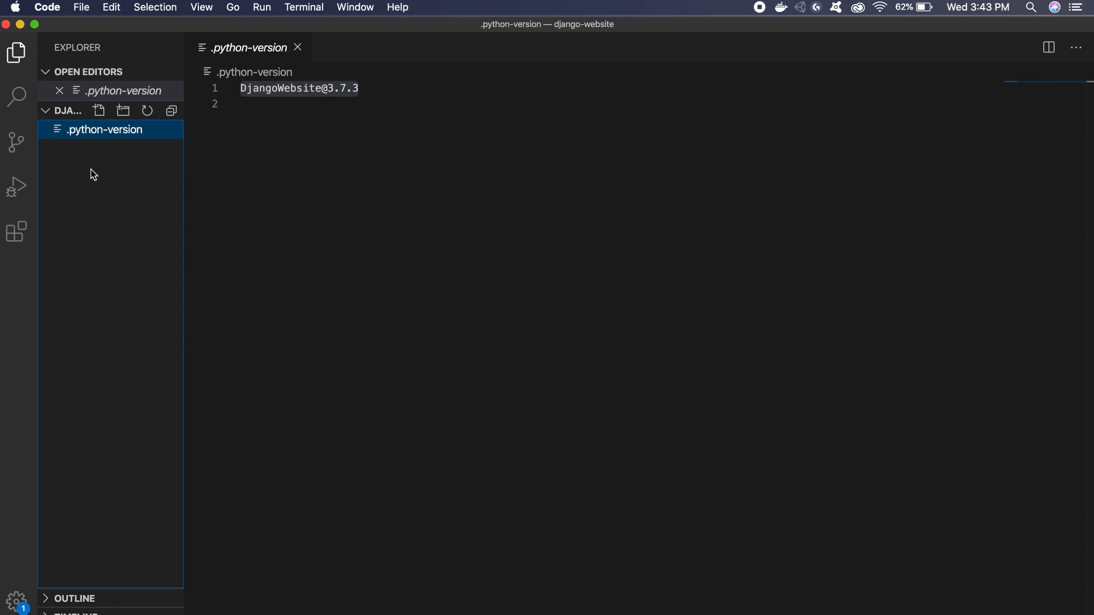
Create a new 'requirements' folder at the django-website project root.
right_click(109, 159)
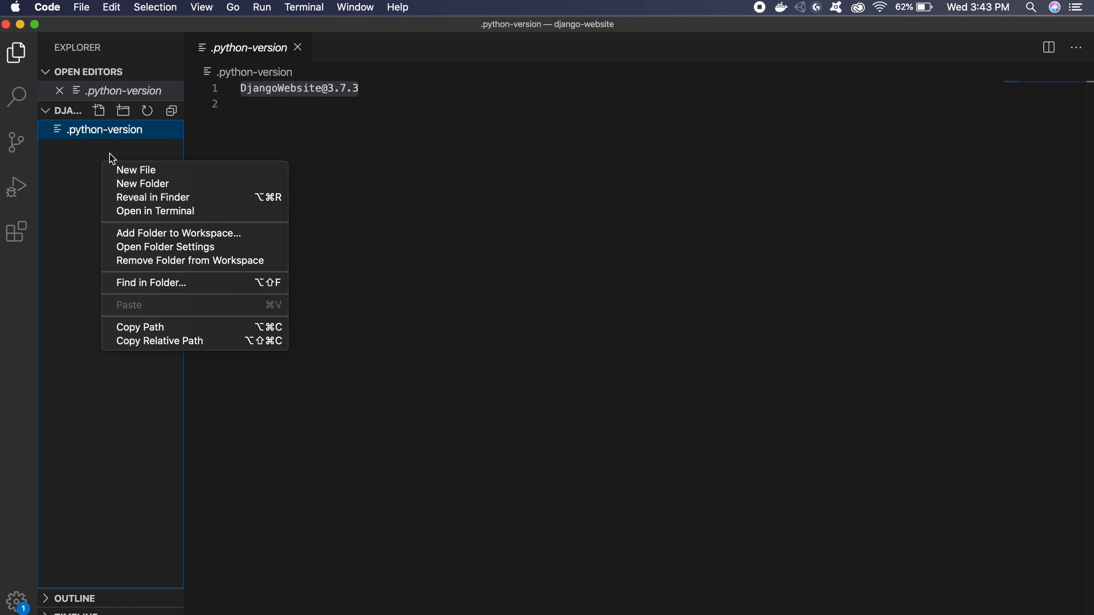
left_click(143, 184)
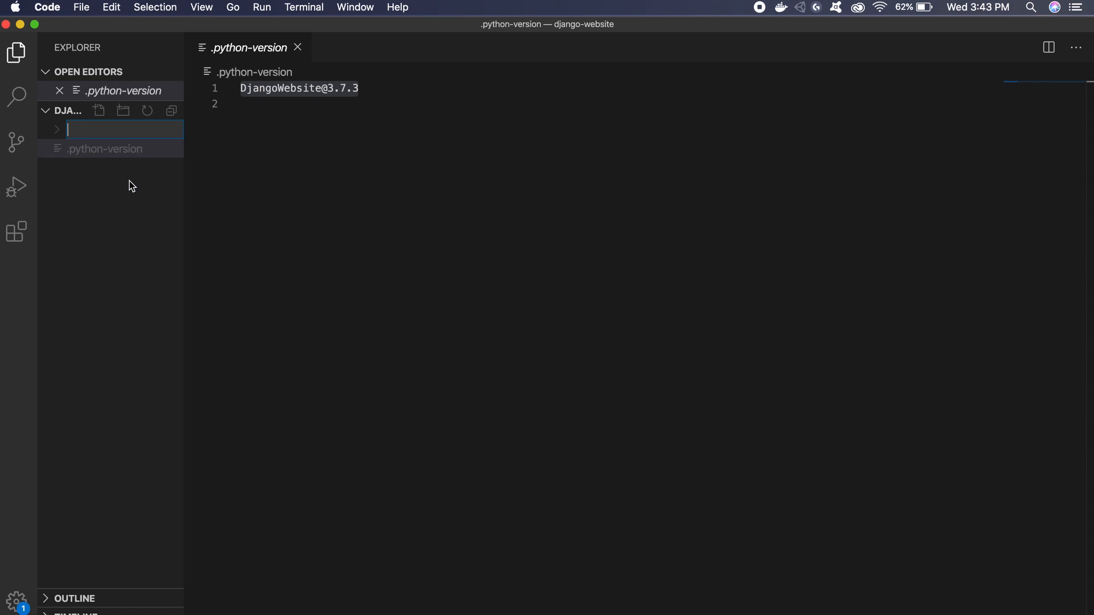
type("requireme")
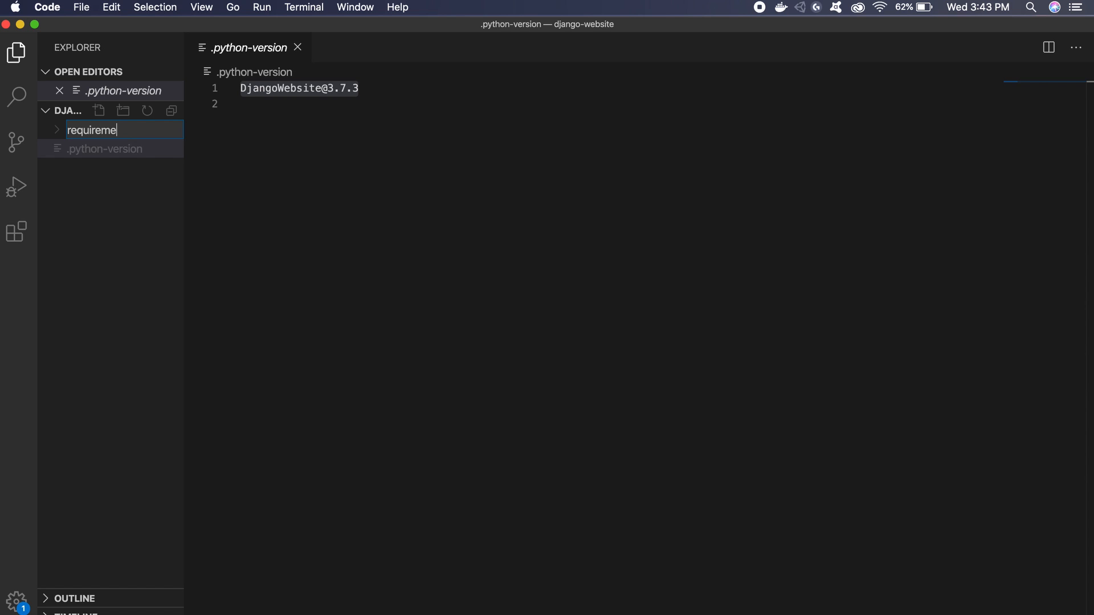
key("Enter")
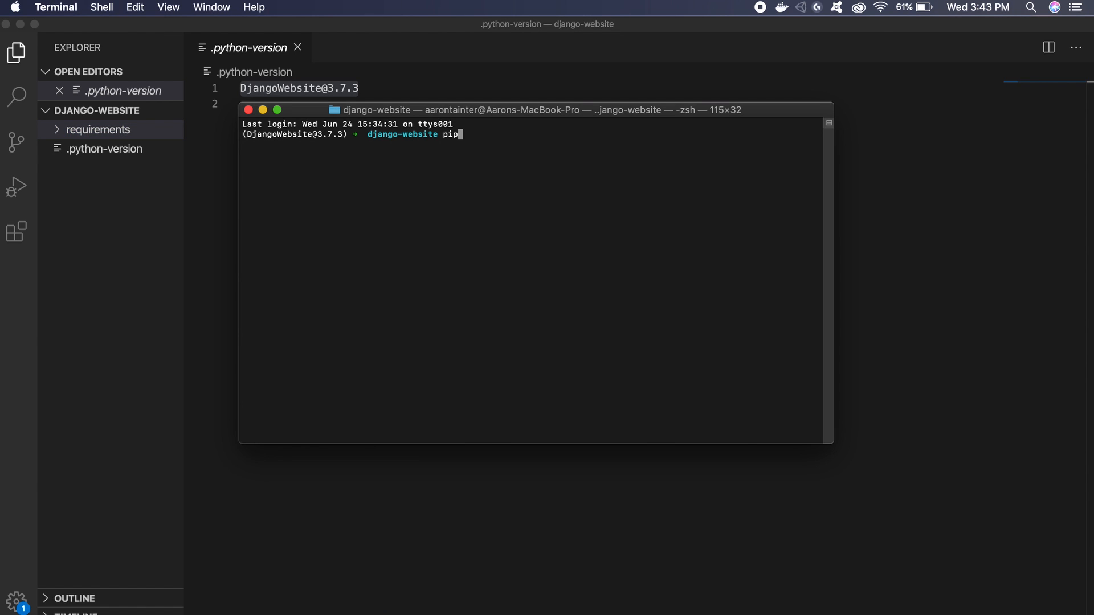
mouse_move(668, 137)
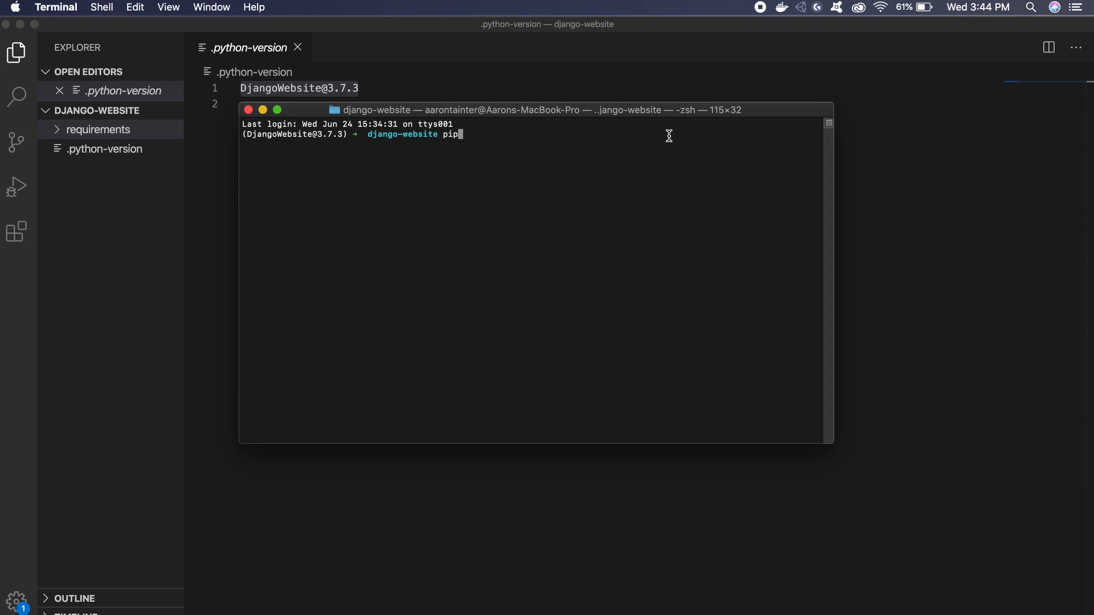
mouse_move(436, 24)
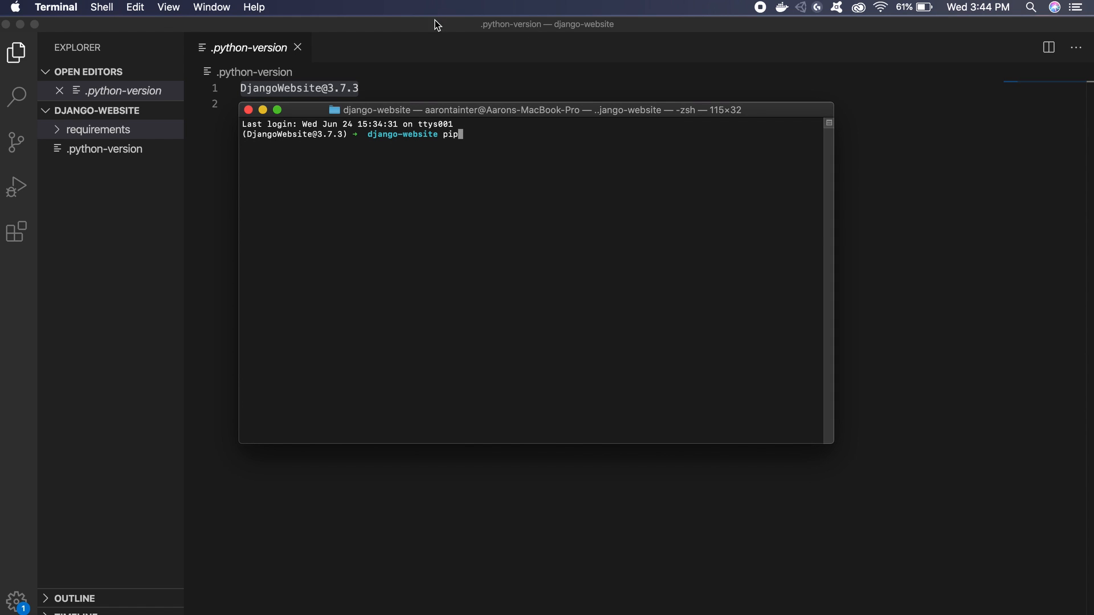
Create prod.txt and move it into the requirements folder.
left_click(98, 128)
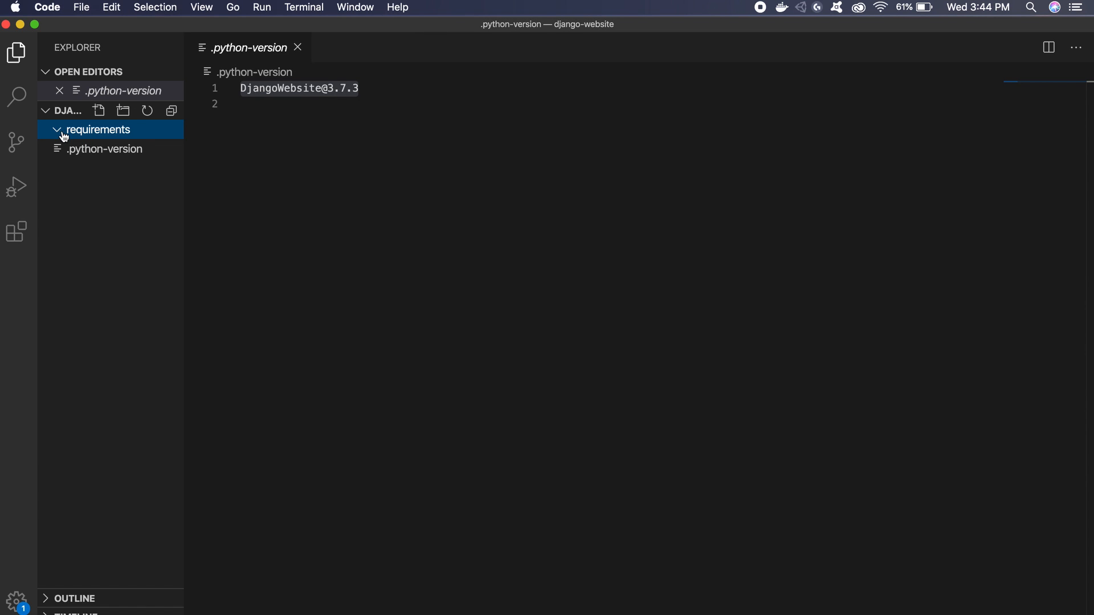
mouse_move(69, 134)
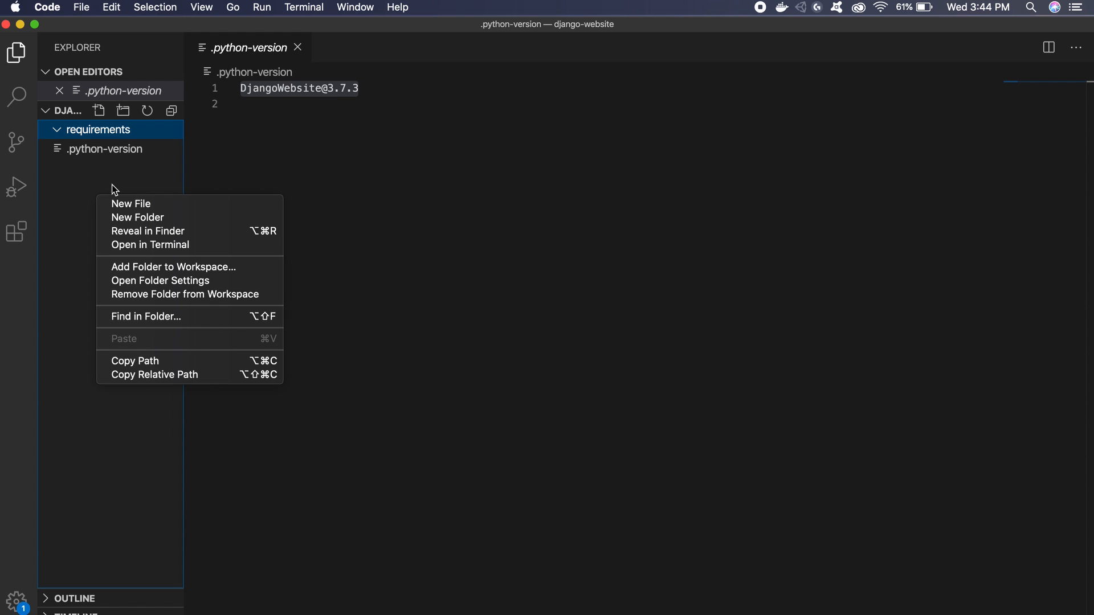
mouse_move(120, 209)
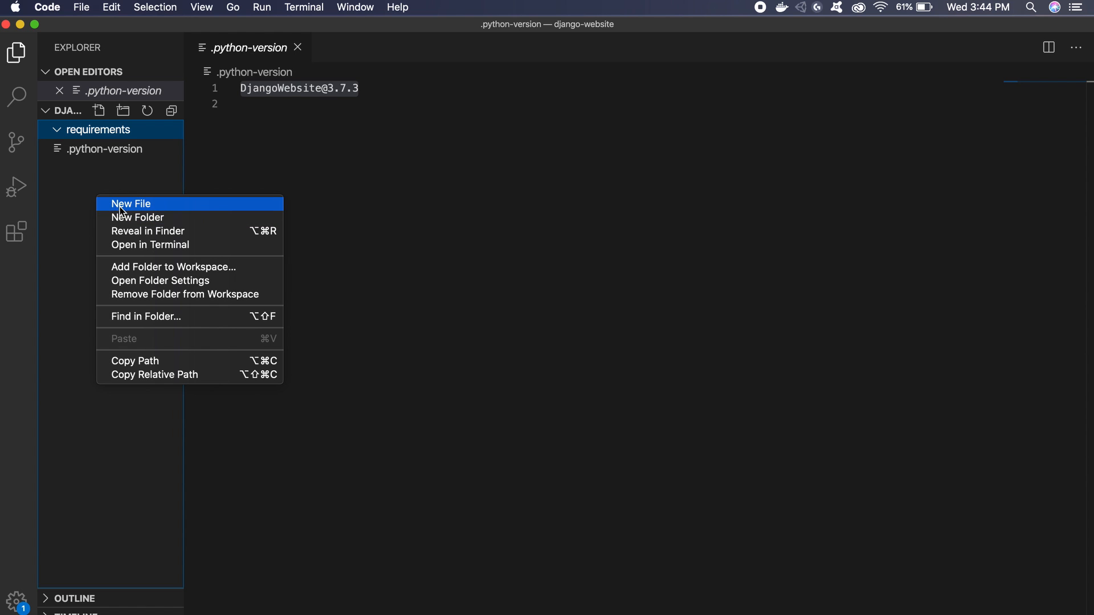
left_click(130, 203)
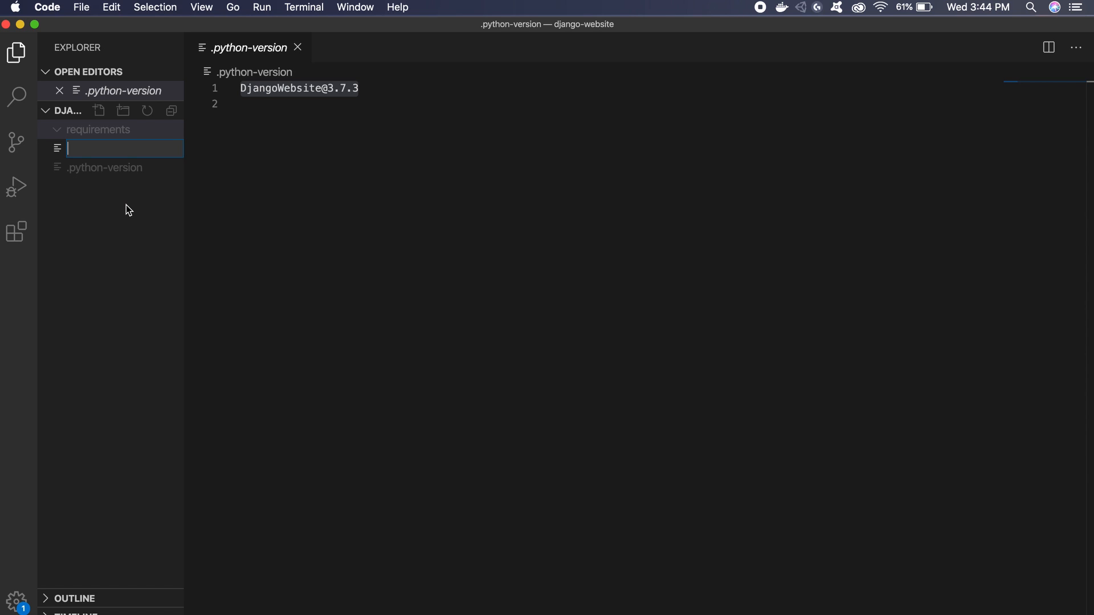
type("prod.txt")
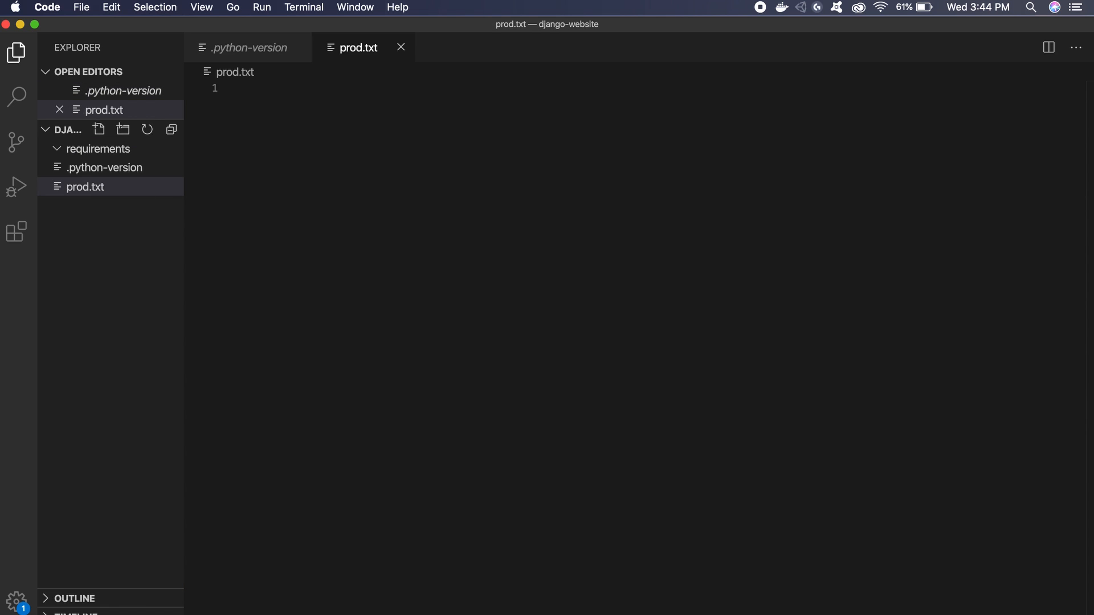
left_click(85, 187)
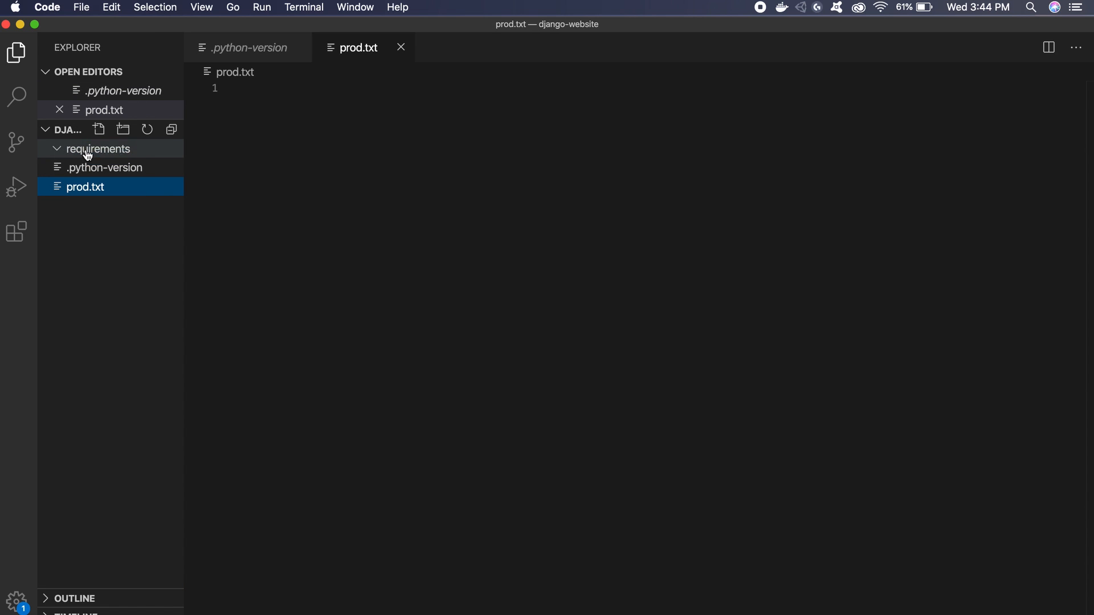
left_click(98, 148)
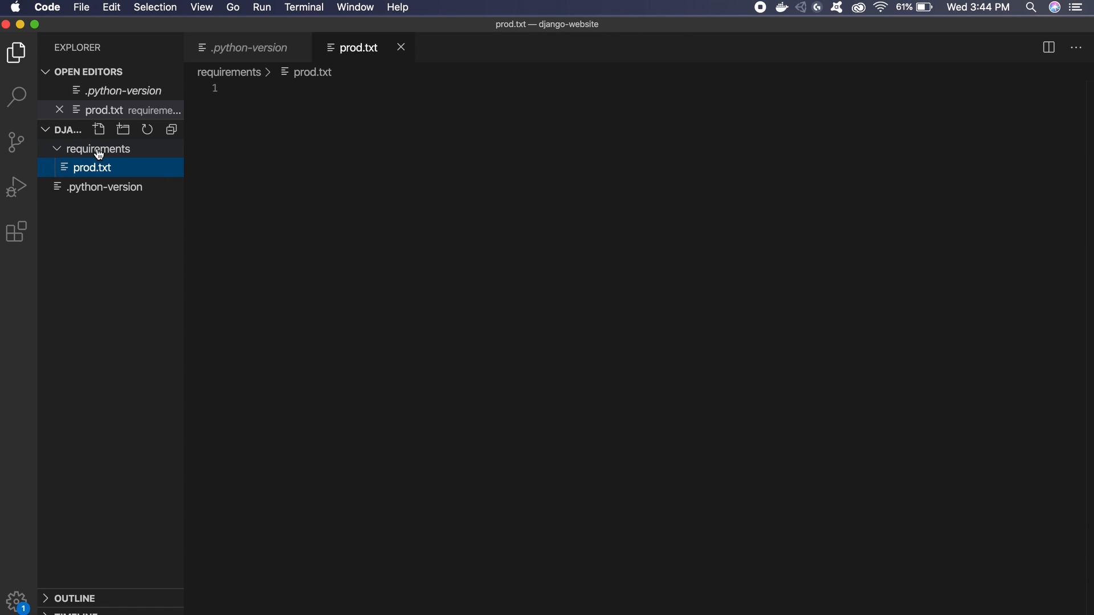
mouse_move(147, 177)
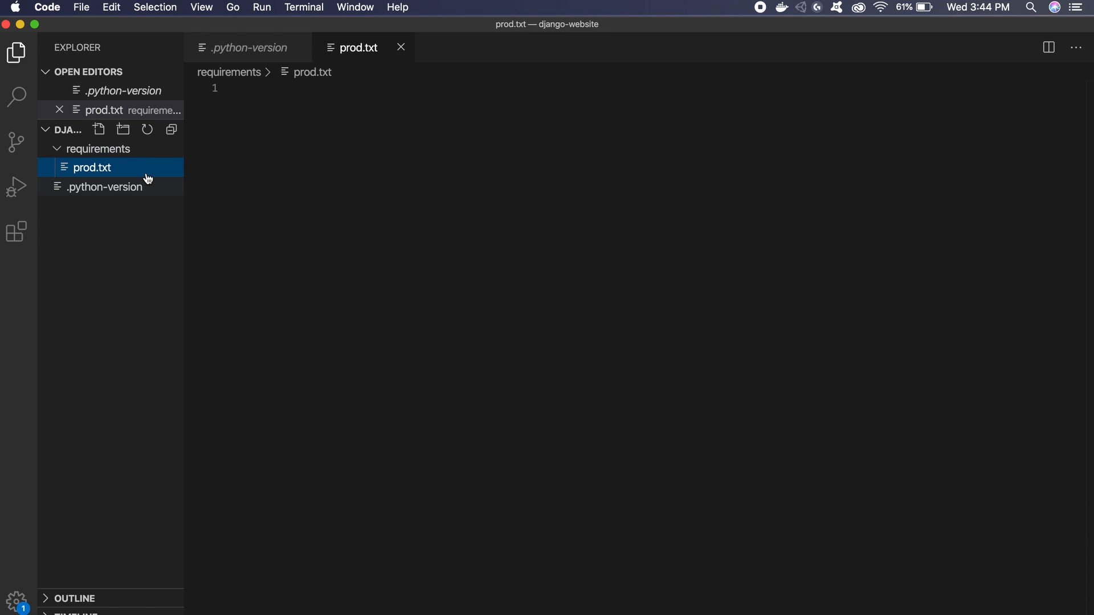
mouse_move(119, 149)
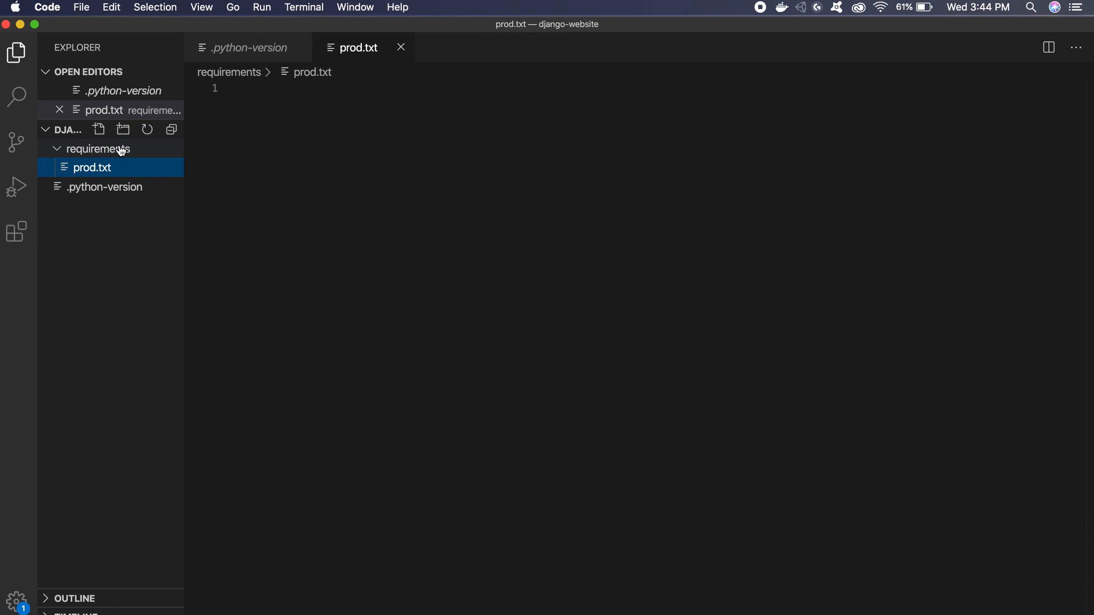
mouse_move(130, 162)
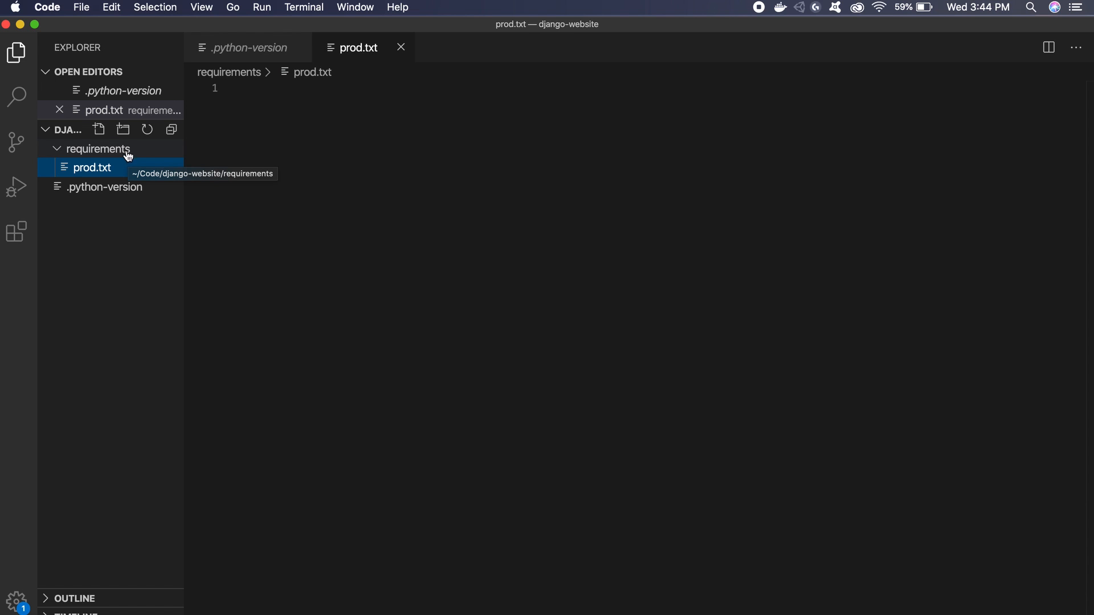
Create an empty dev.txt inside the requirements folder.
left_click(98, 130)
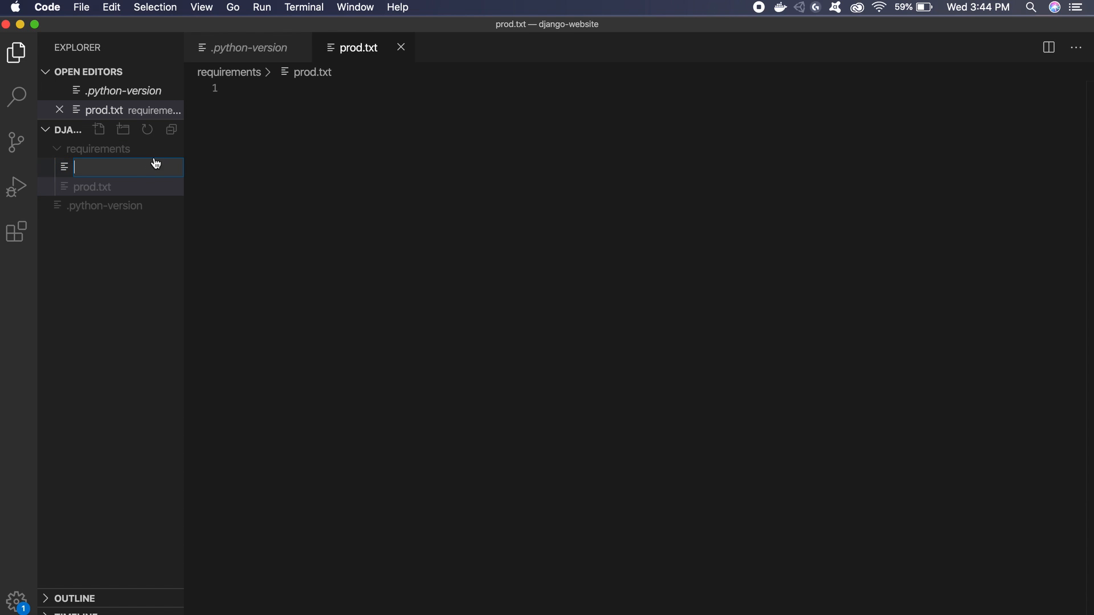
type("dev.")
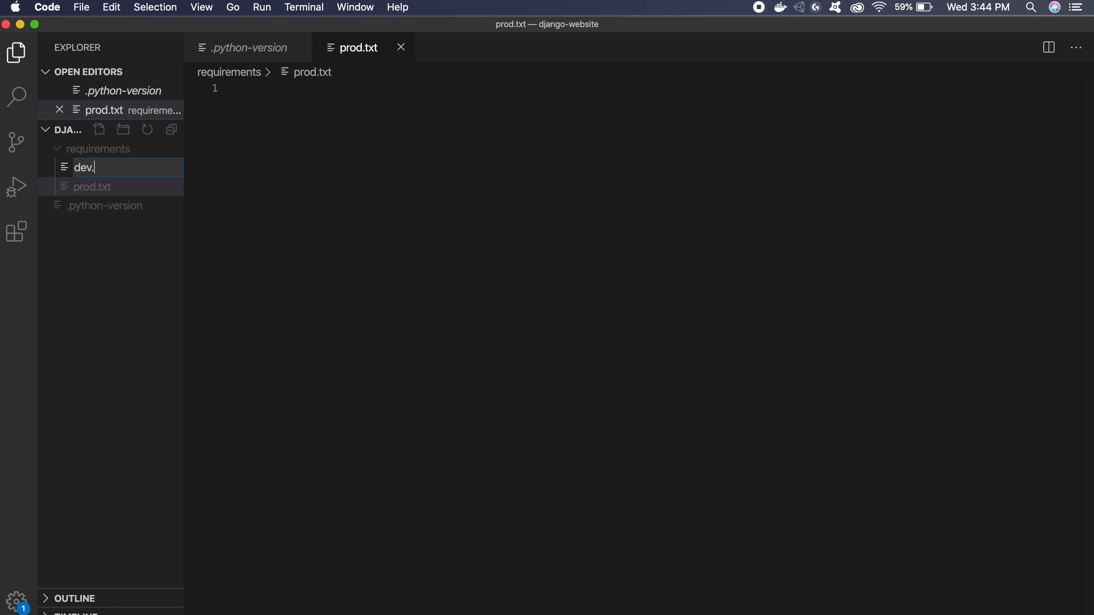
key("Enter")
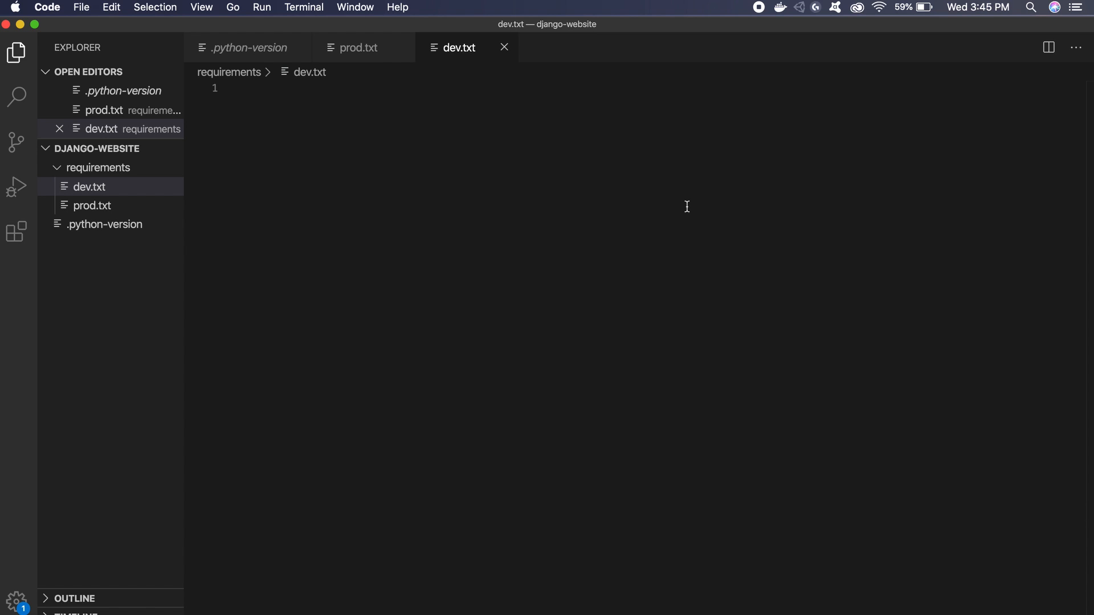
Write a comment line and '-r prod.txt' into the empty dev.txt.
left_click(248, 89)
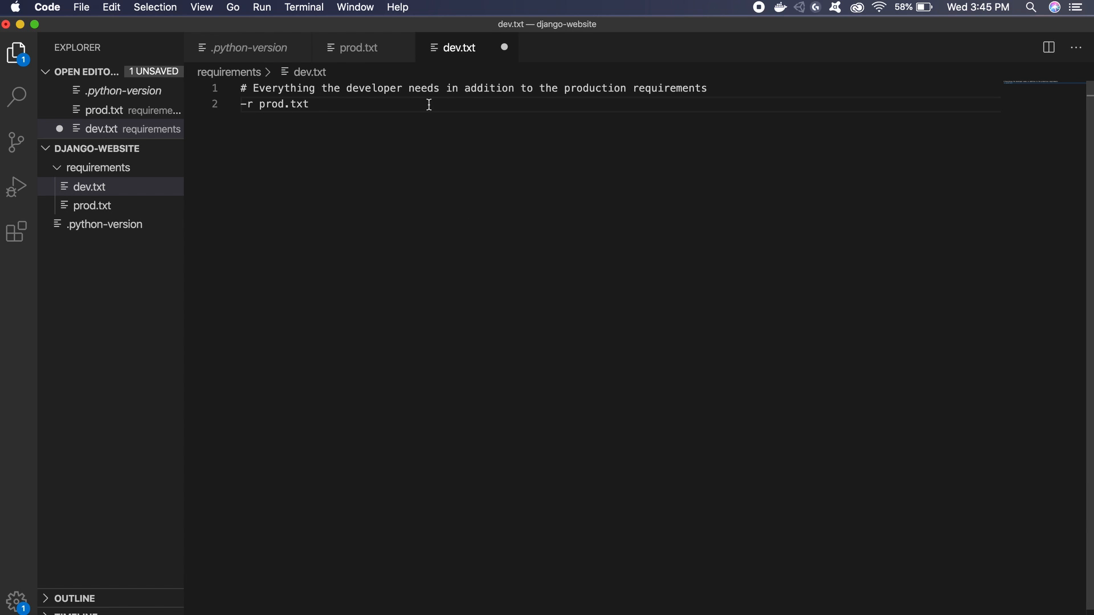
mouse_move(263, 114)
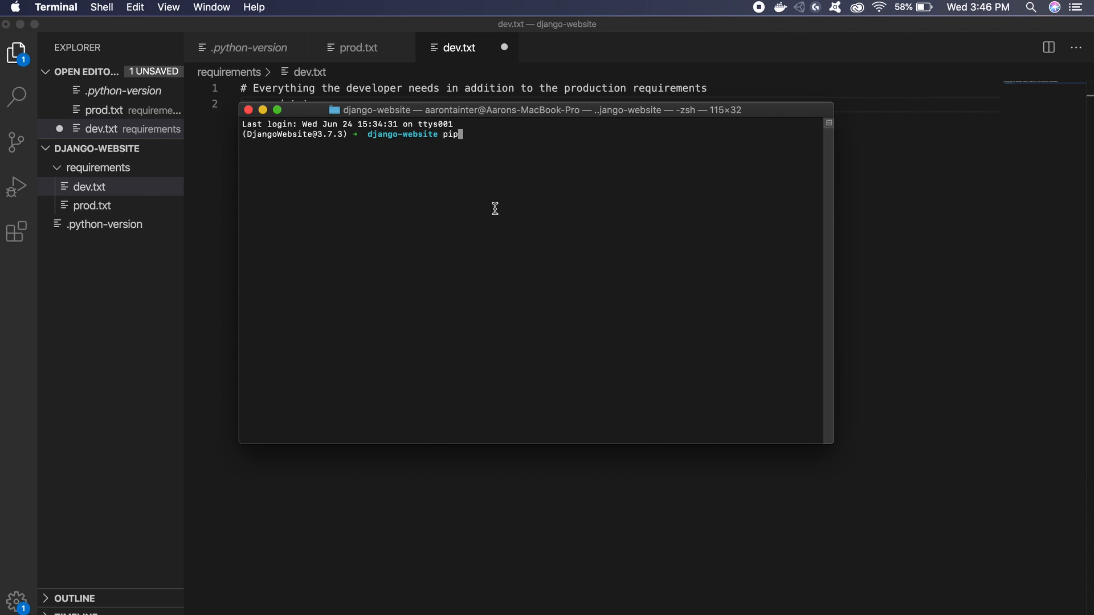
Run 'pip install -r requirements/dev.txt' in the DjangoWebsite environment and select the pip upgrade notice.
type("insta")
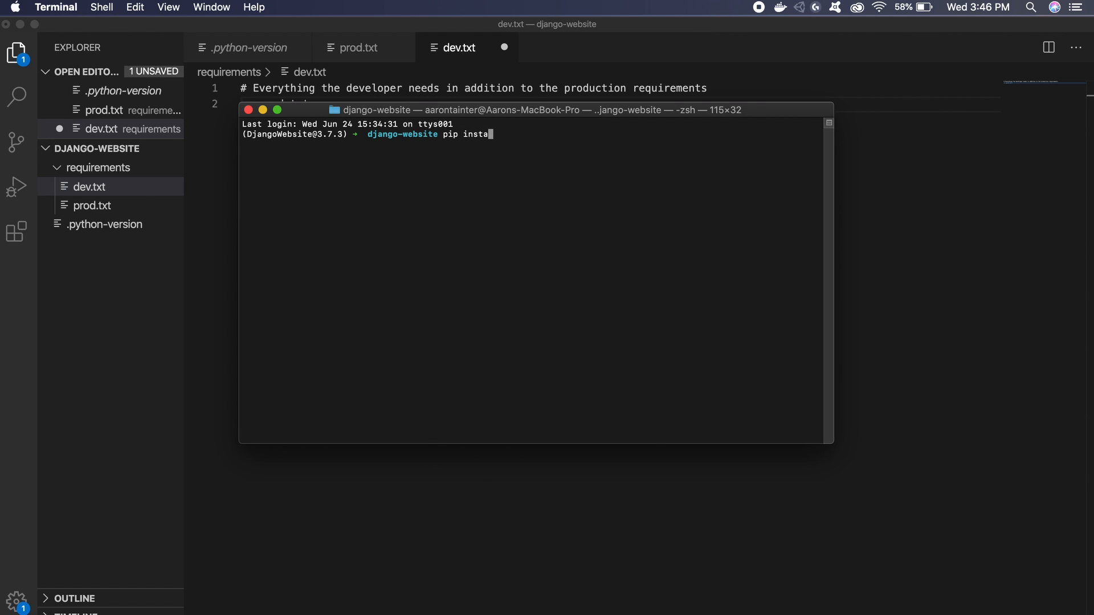
type("ll -r requirements/")
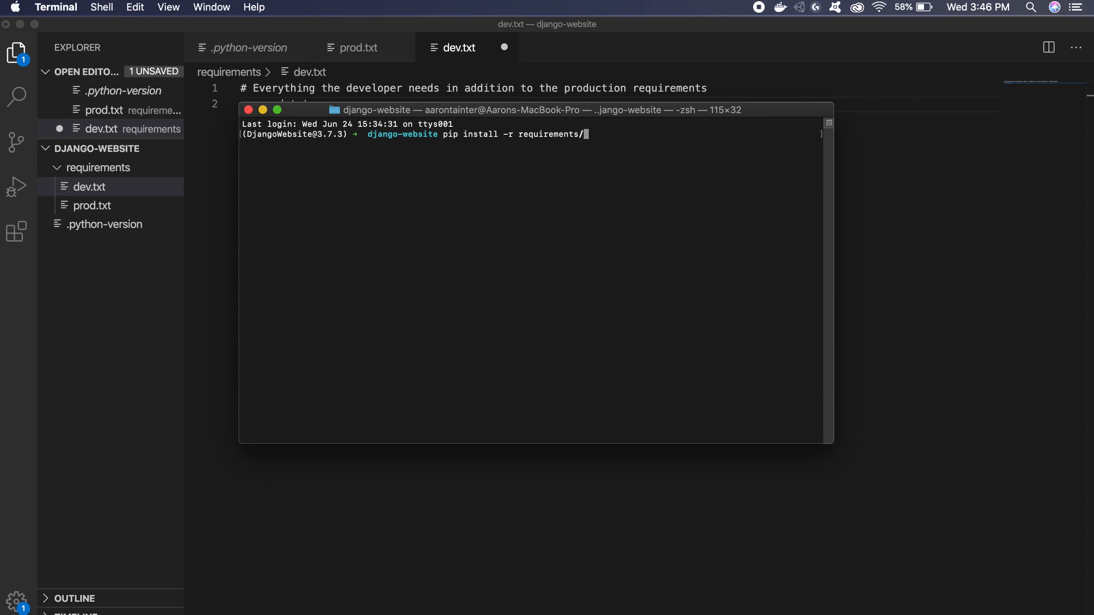
type("dev")
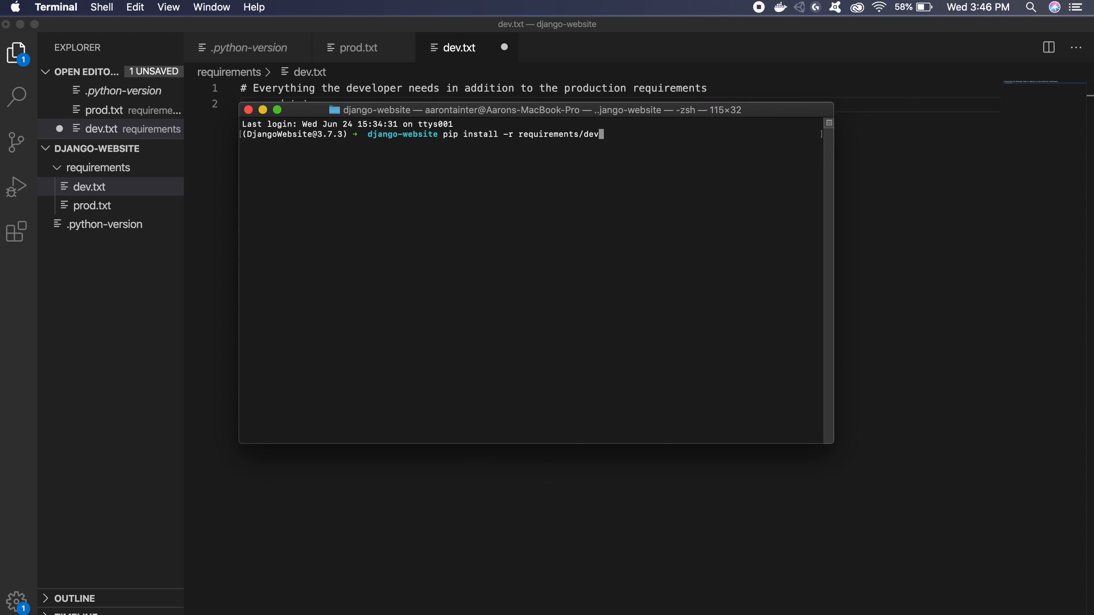
type(".txt")
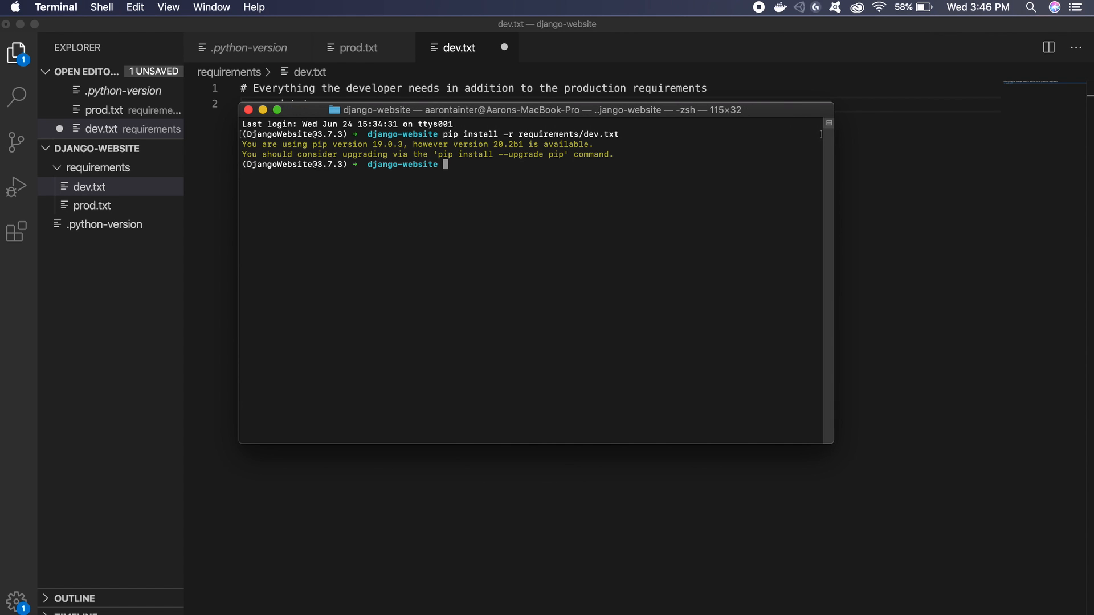
mouse_move(618, 147)
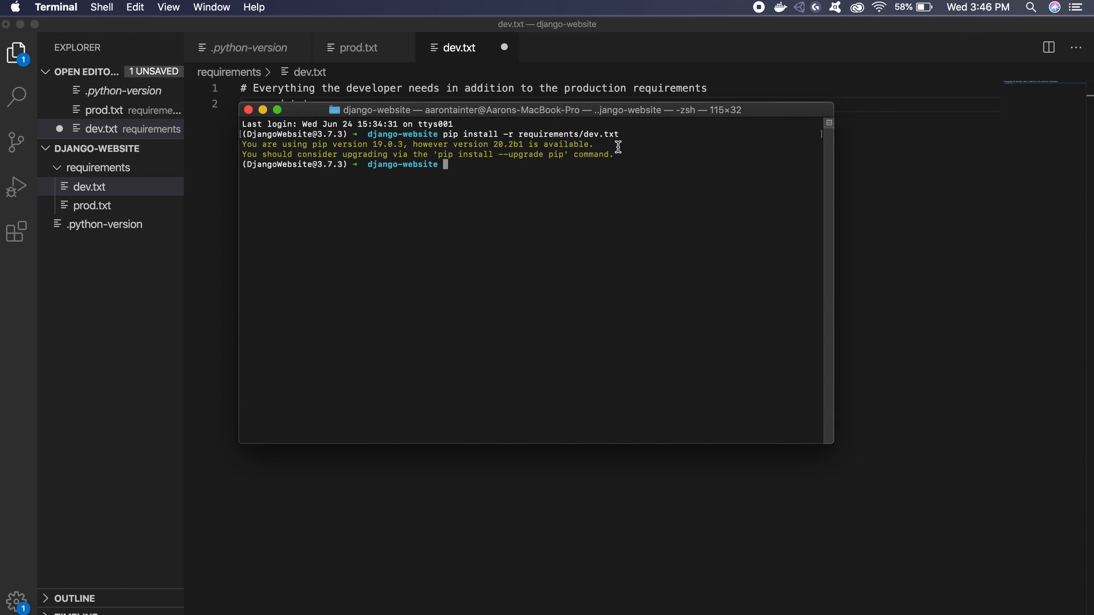
left_click_drag(243, 145, 614, 154)
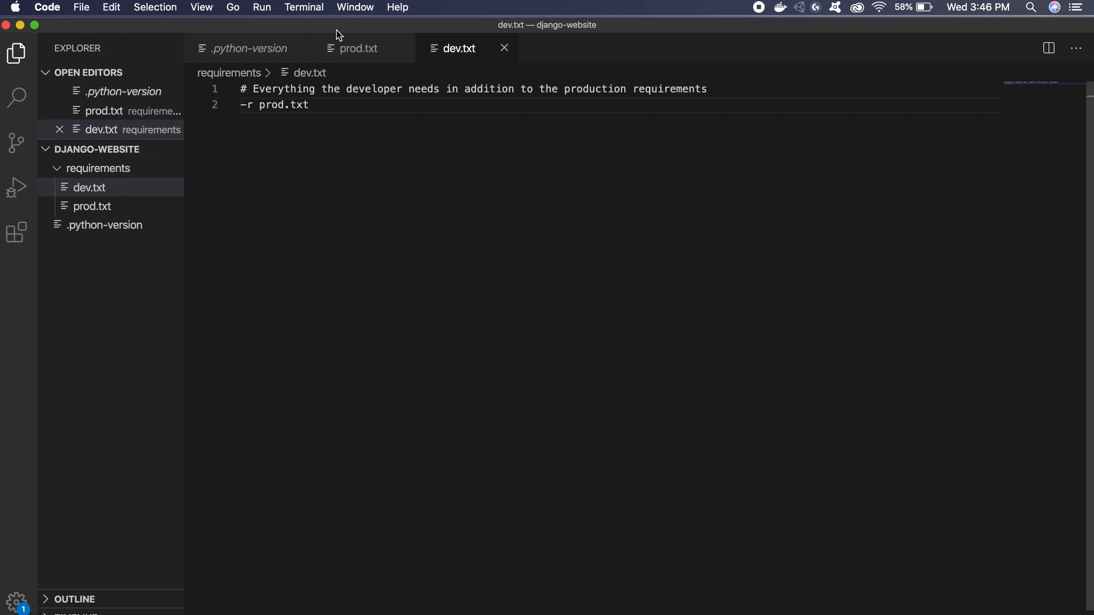
mouse_move(458, 118)
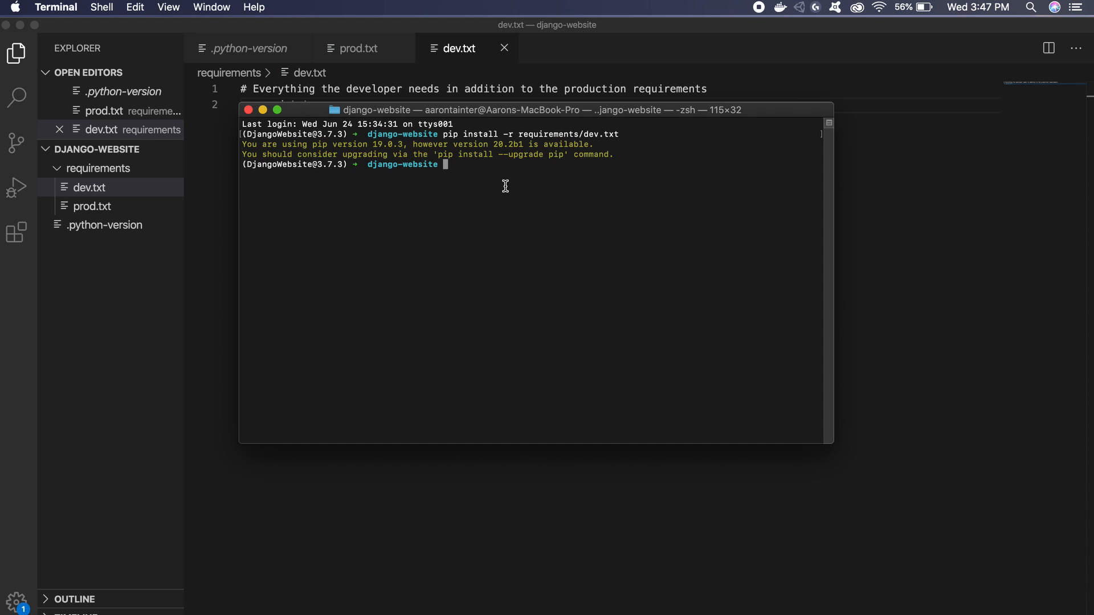
Run 'pip install Django' and select the installed Django-3.0.7 name from the output.
type("pip")
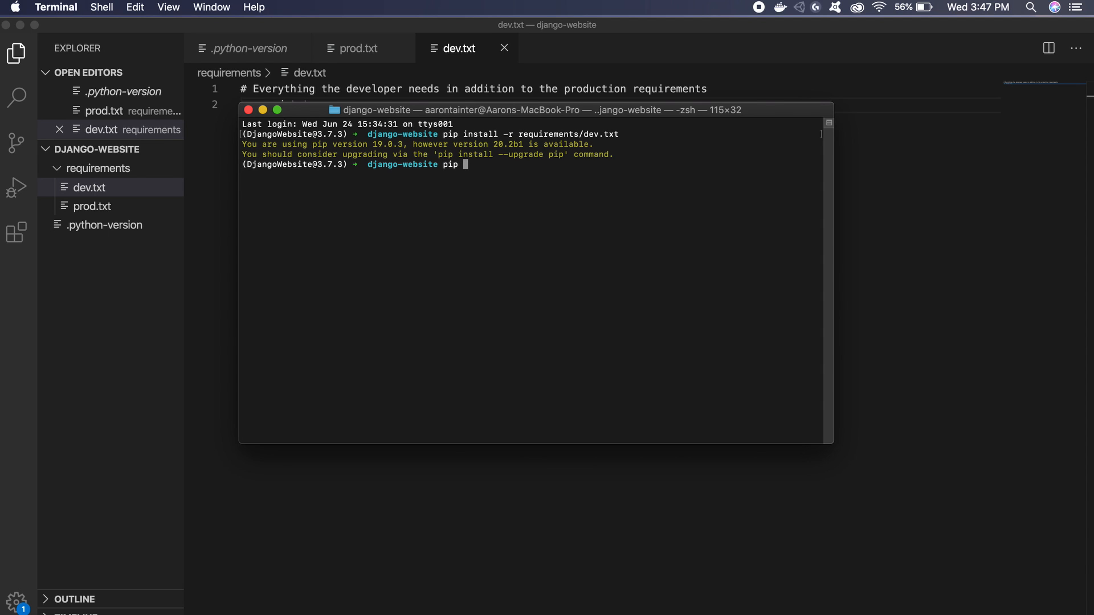
type("install")
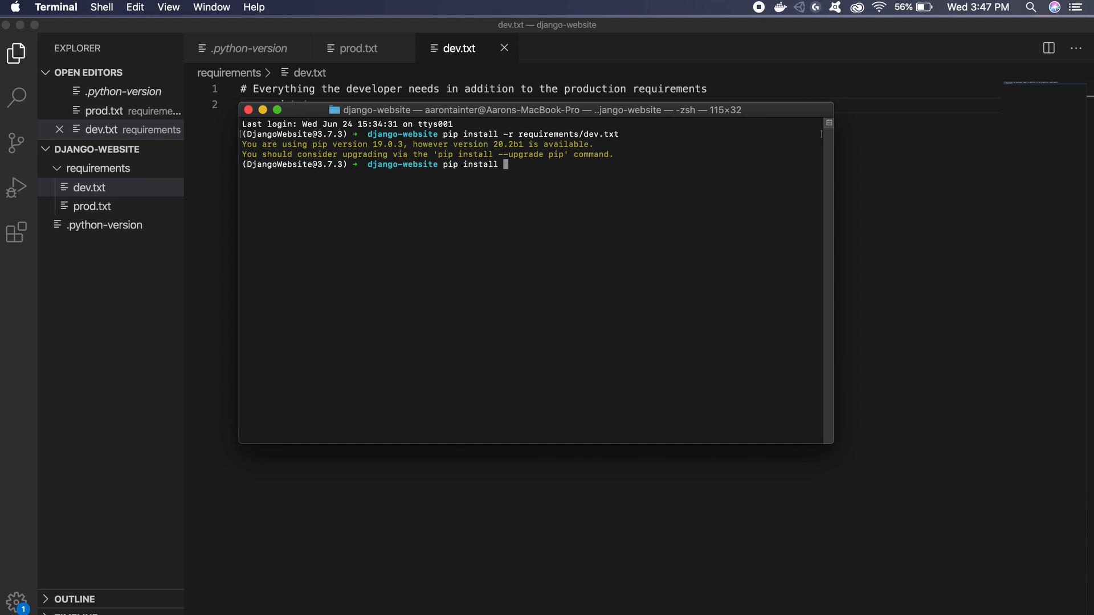
type("Django")
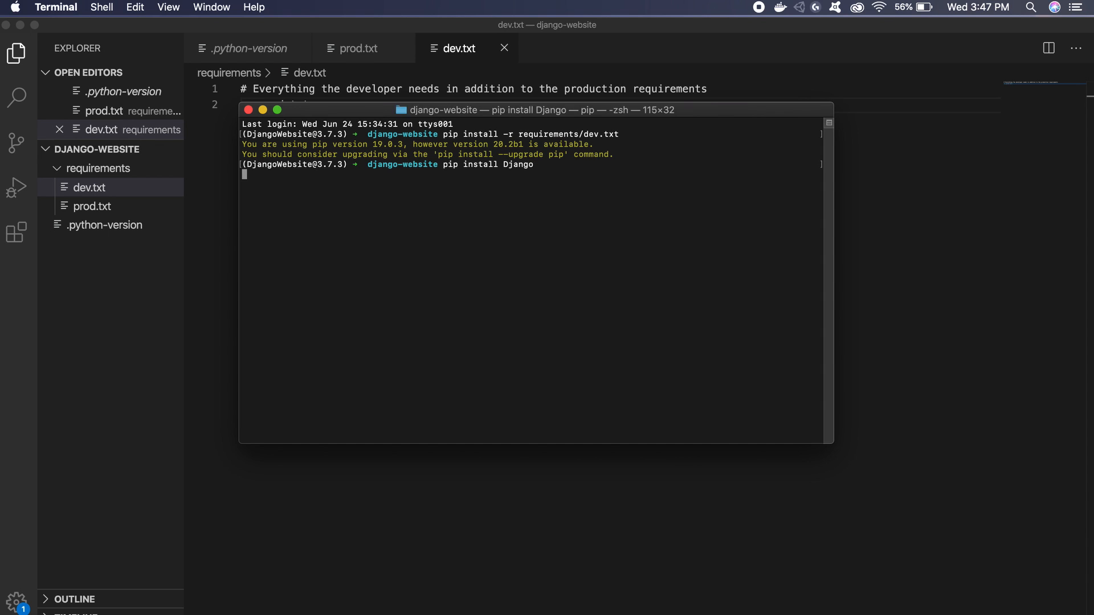
key("Return")
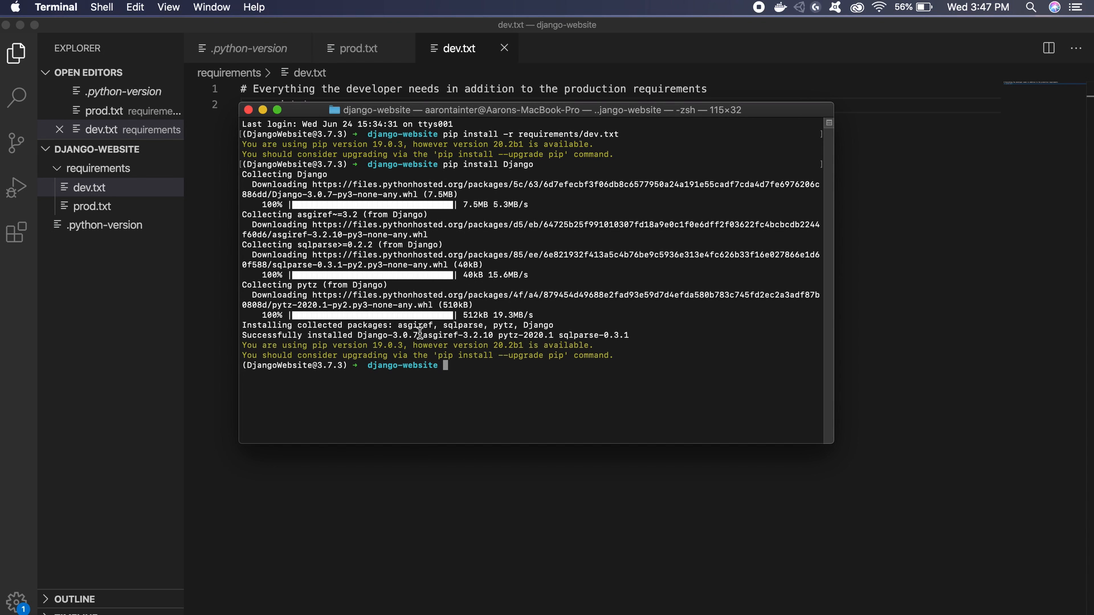
double_click(383, 335)
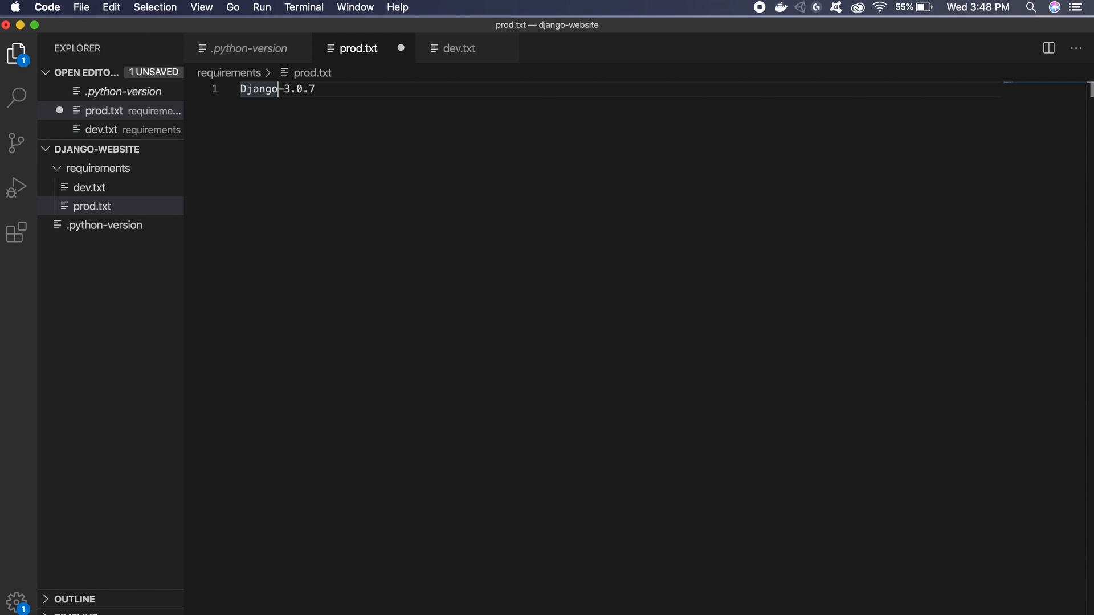
Edit the pasted name into the pinned requirement Django==3.0.7 in prod.txt and save it.
key("Backspace")
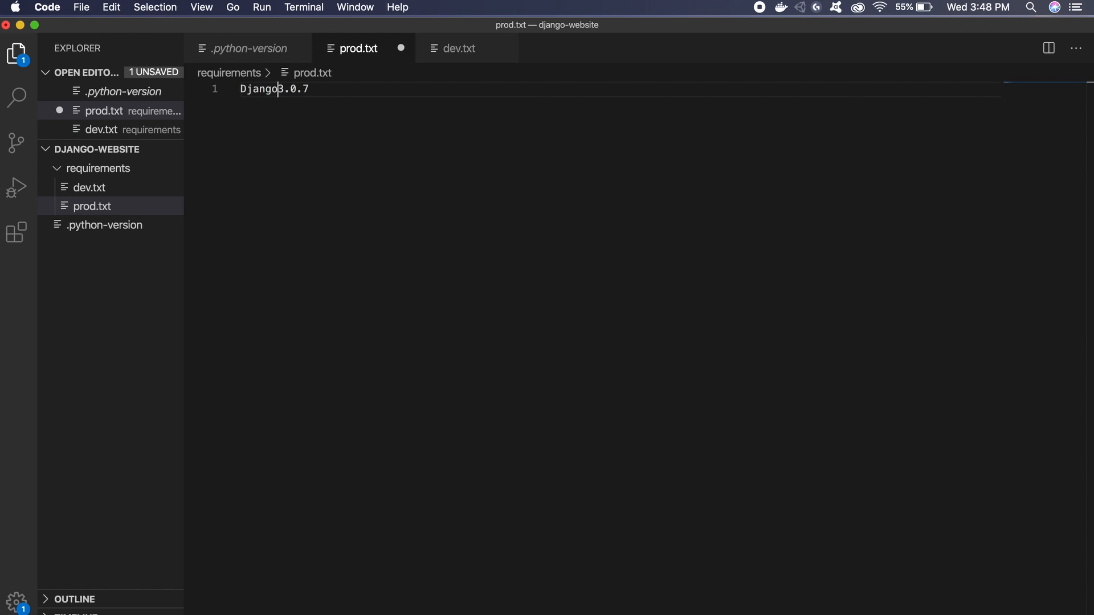
type("==")
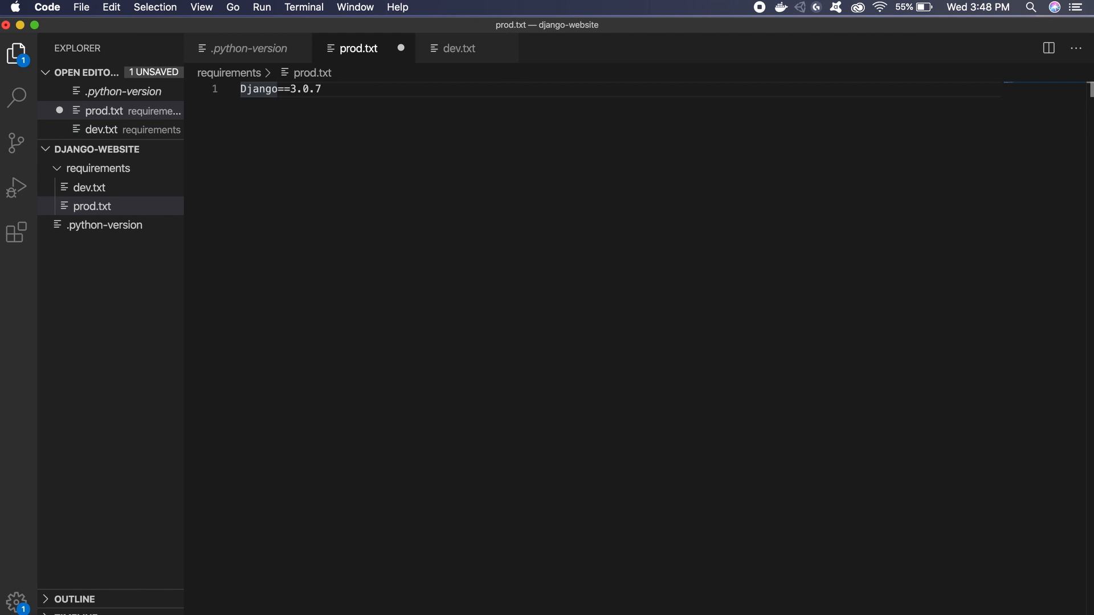
left_click(321, 89)
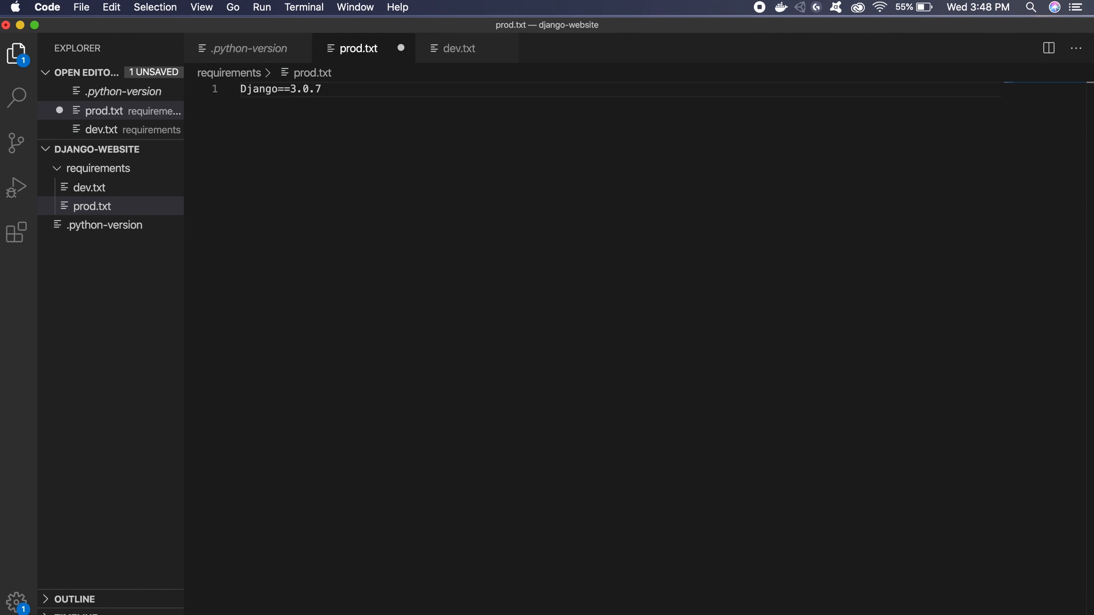
double_click(303, 89)
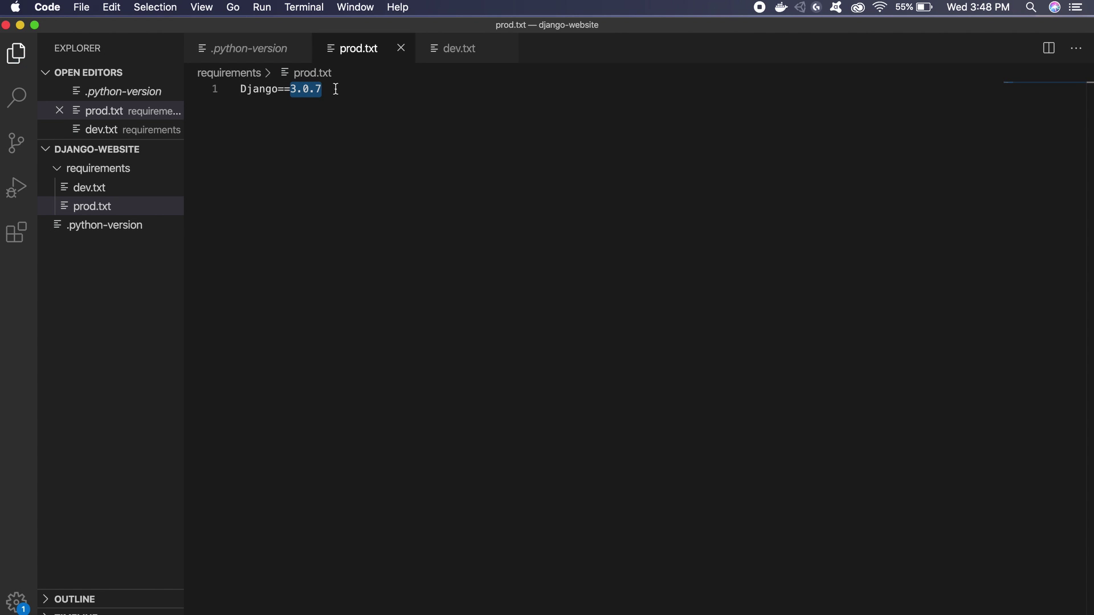
mouse_move(324, 94)
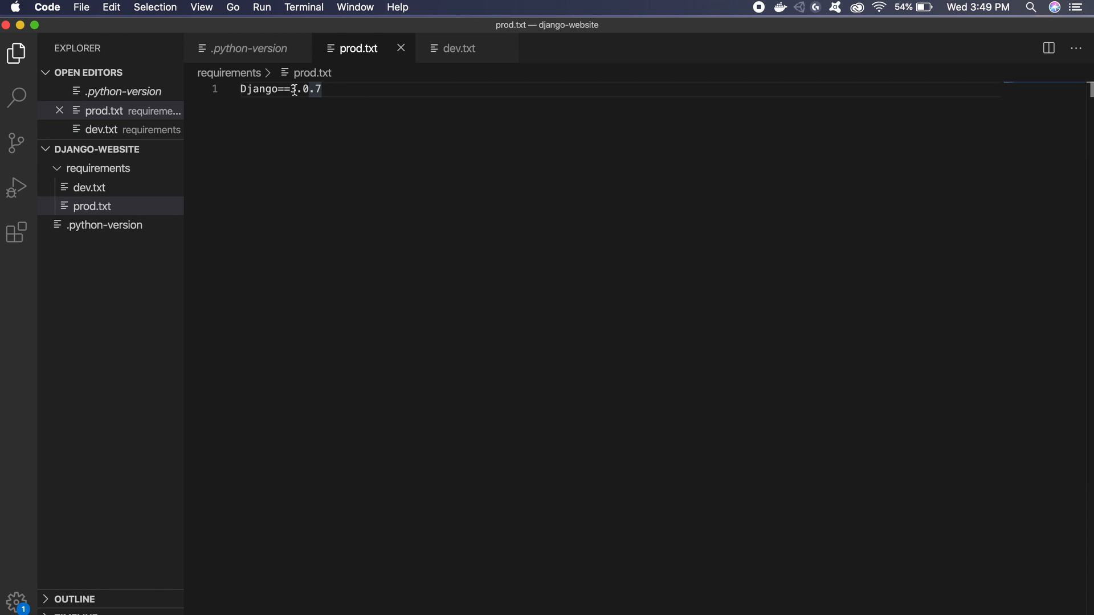
type("3")
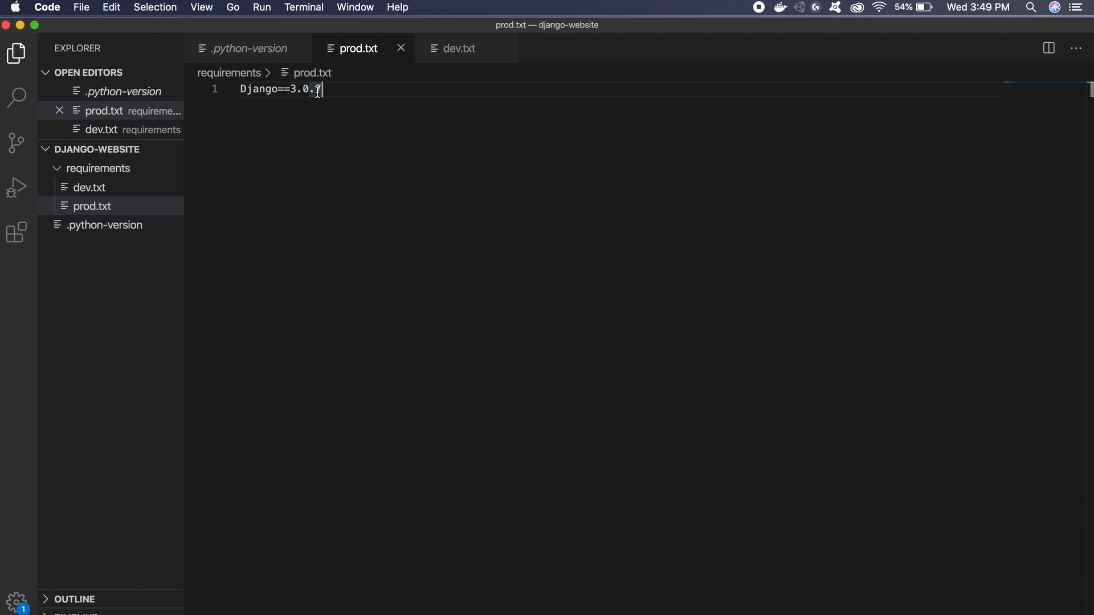
mouse_move(300, 96)
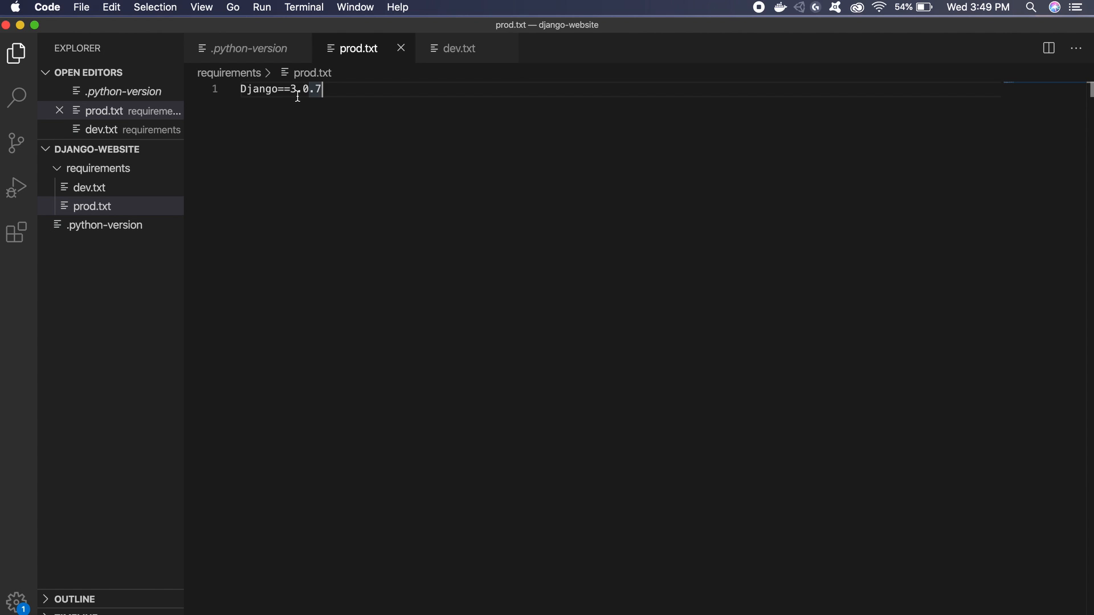
mouse_move(306, 98)
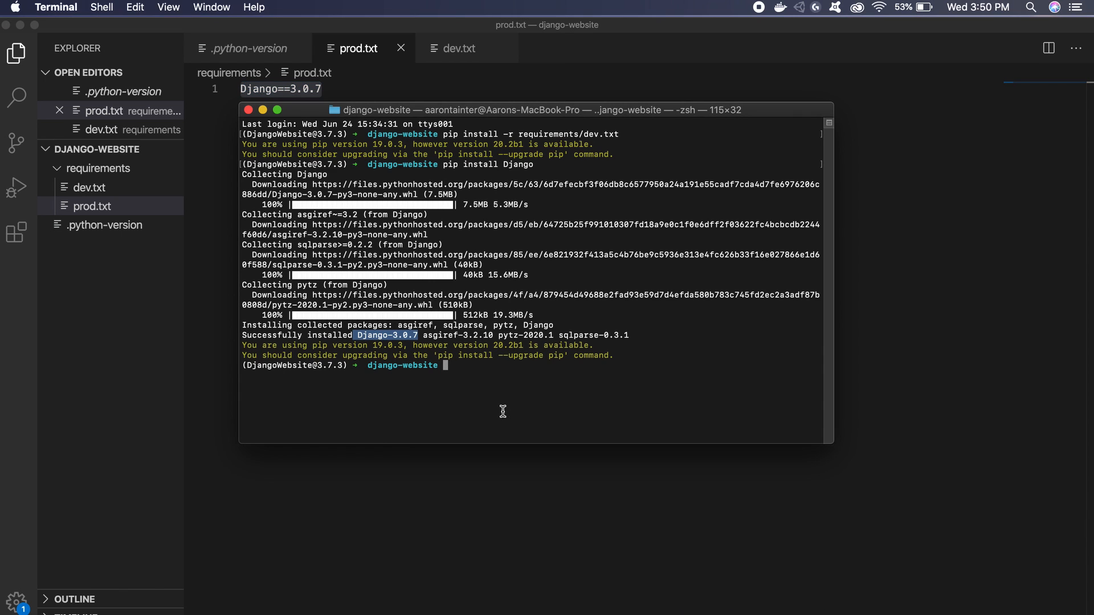
mouse_move(507, 408)
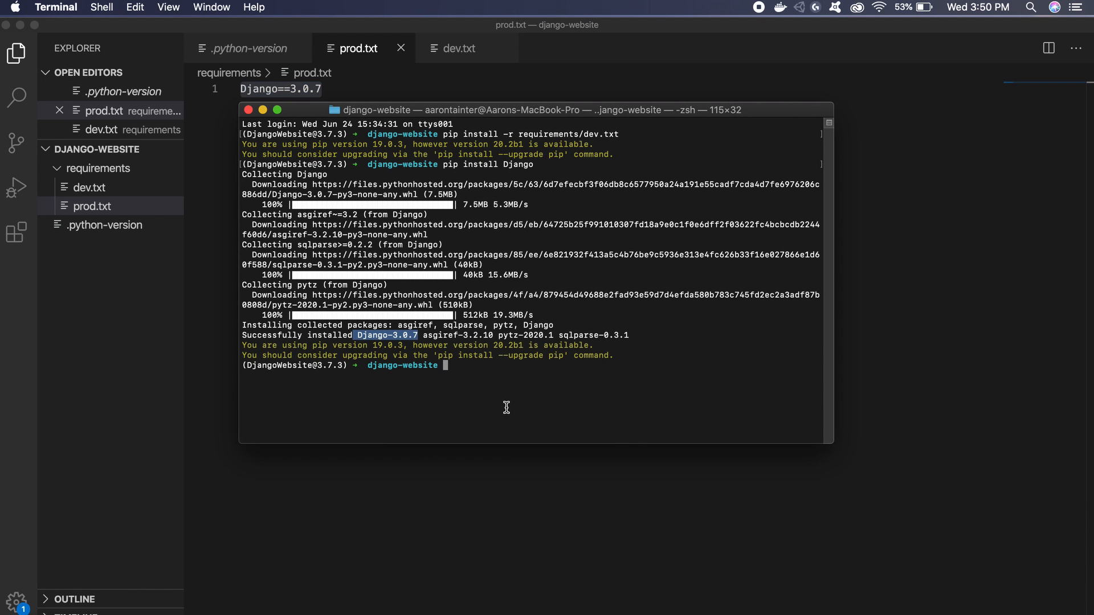
Start the Python shell and import django.
type("python")
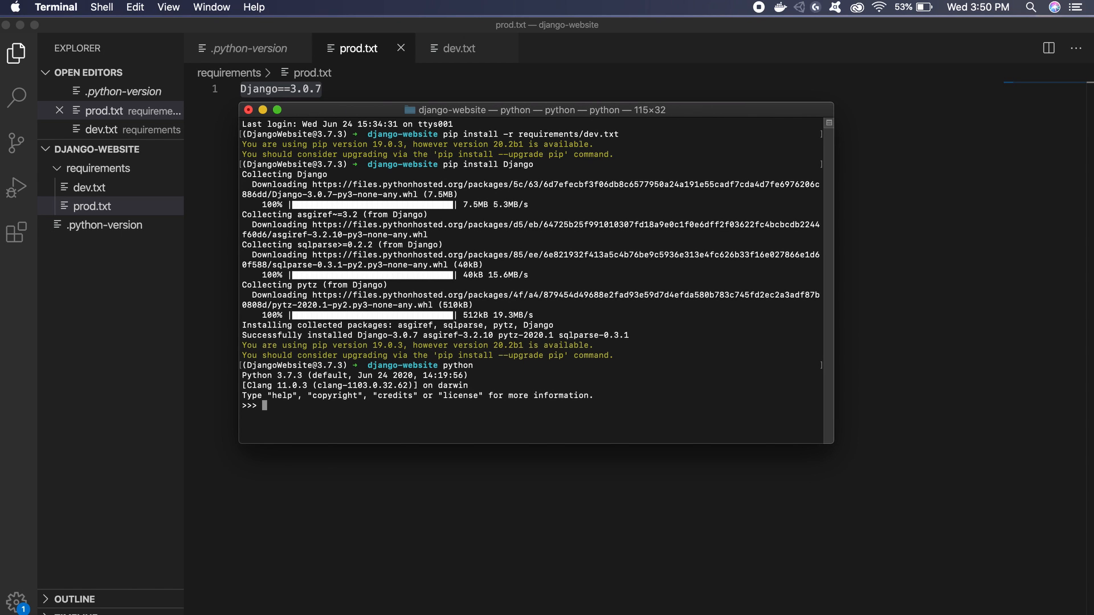
type("import Django")
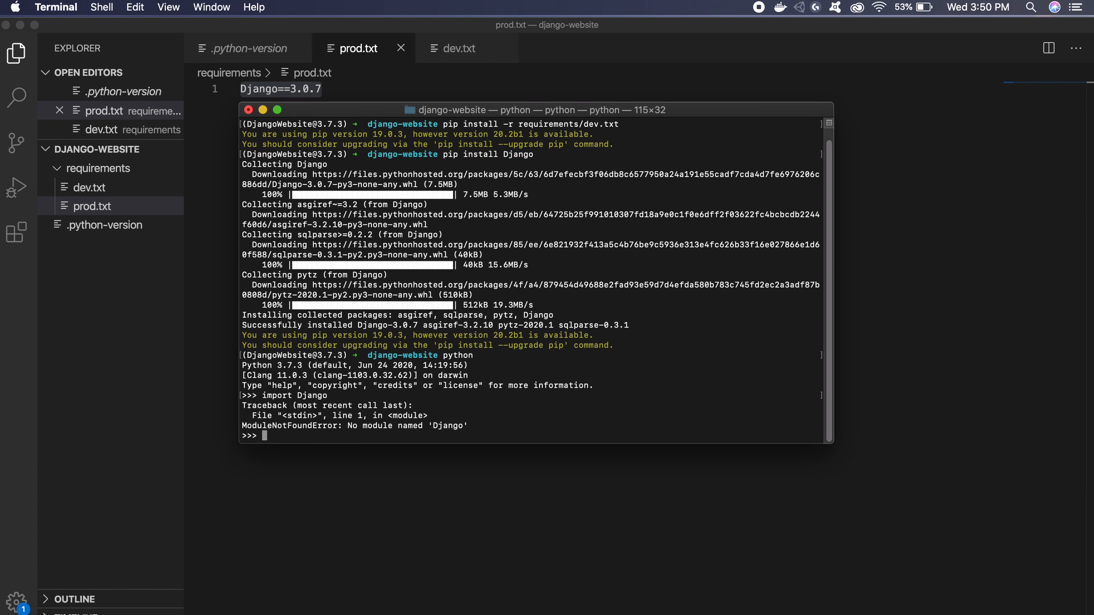
type("import Django")
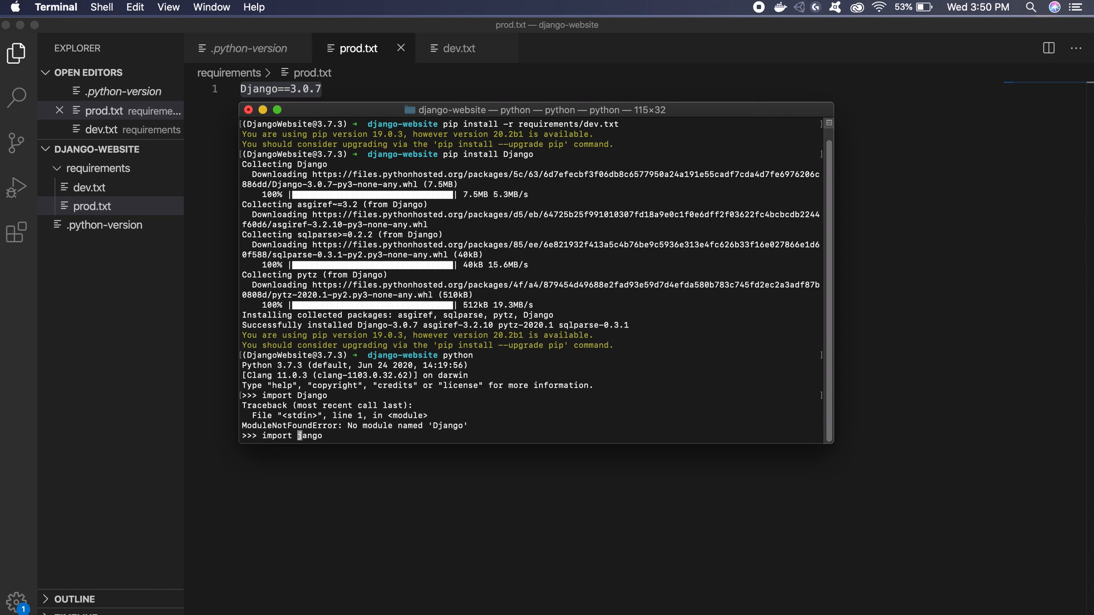
key("Enter")
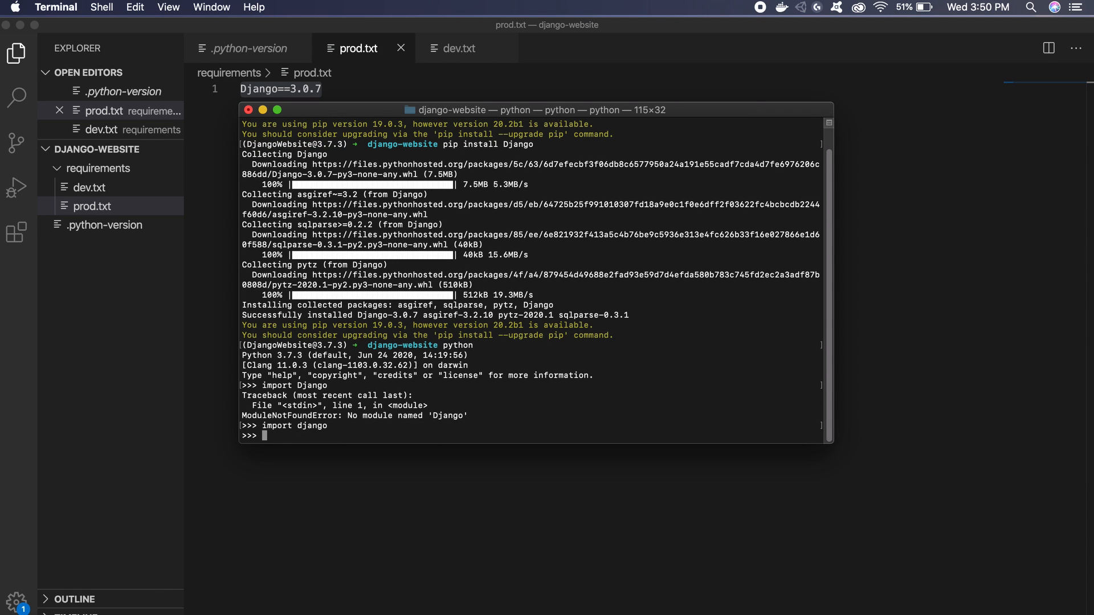
Print the installed version with print(django.get_version()).
type("p")
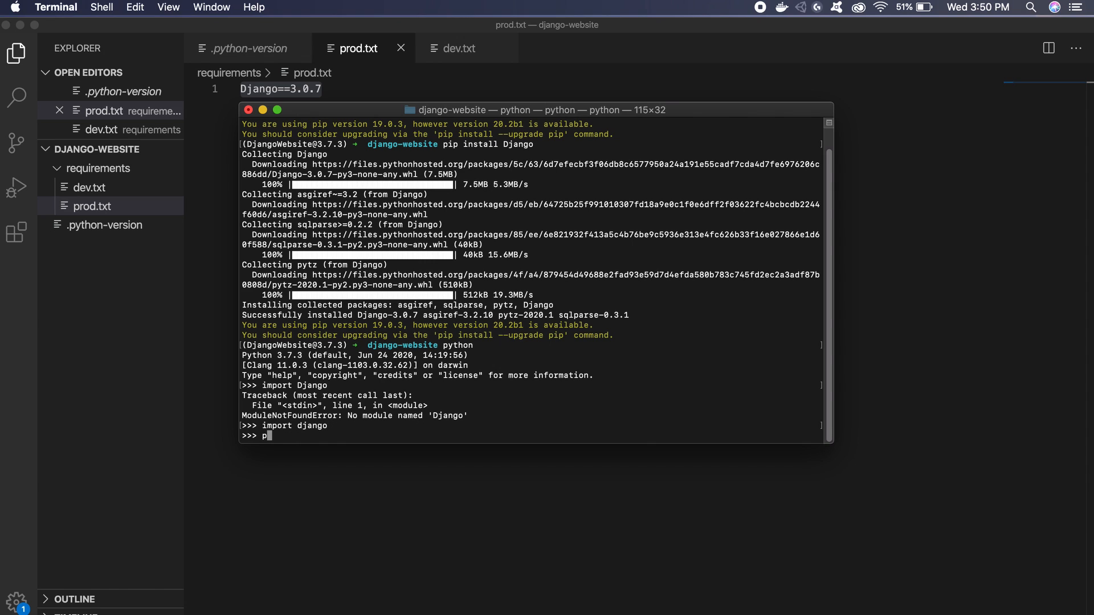
type("rint()")
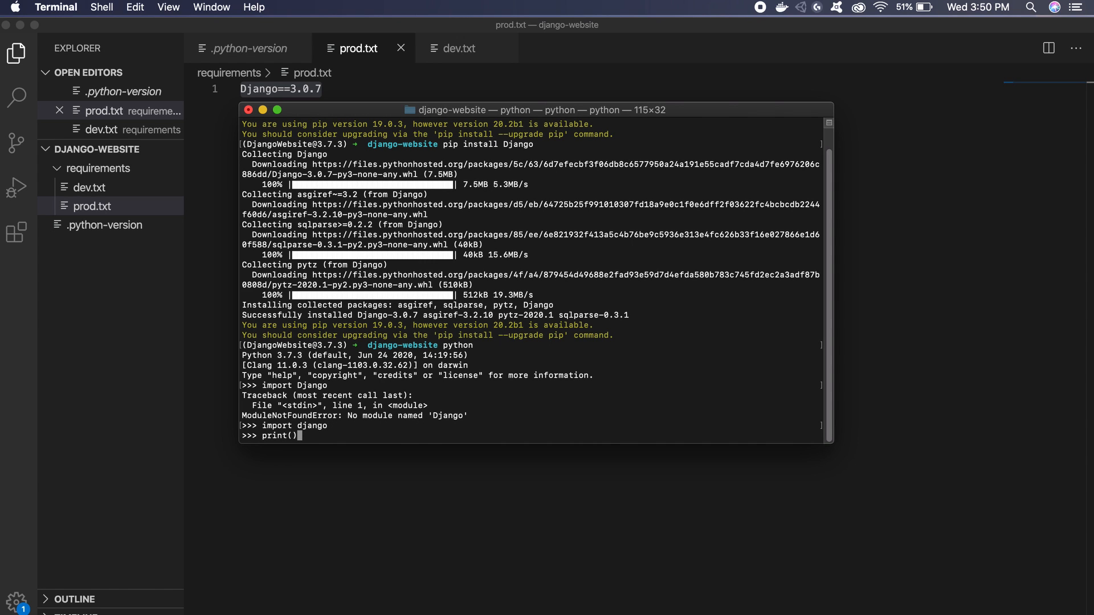
type("dja")
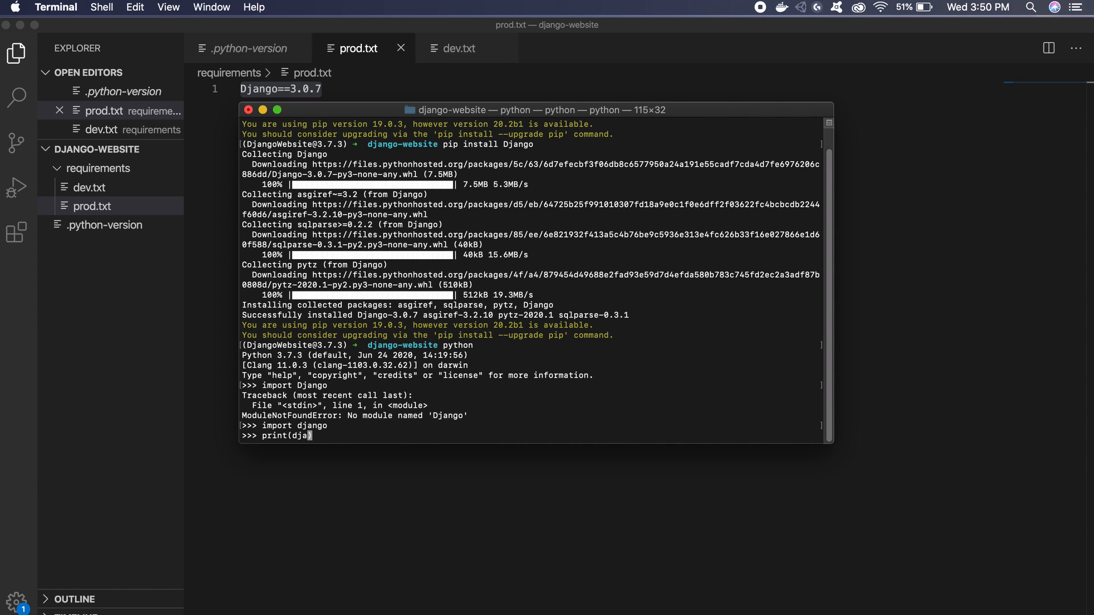
type("ngo)")
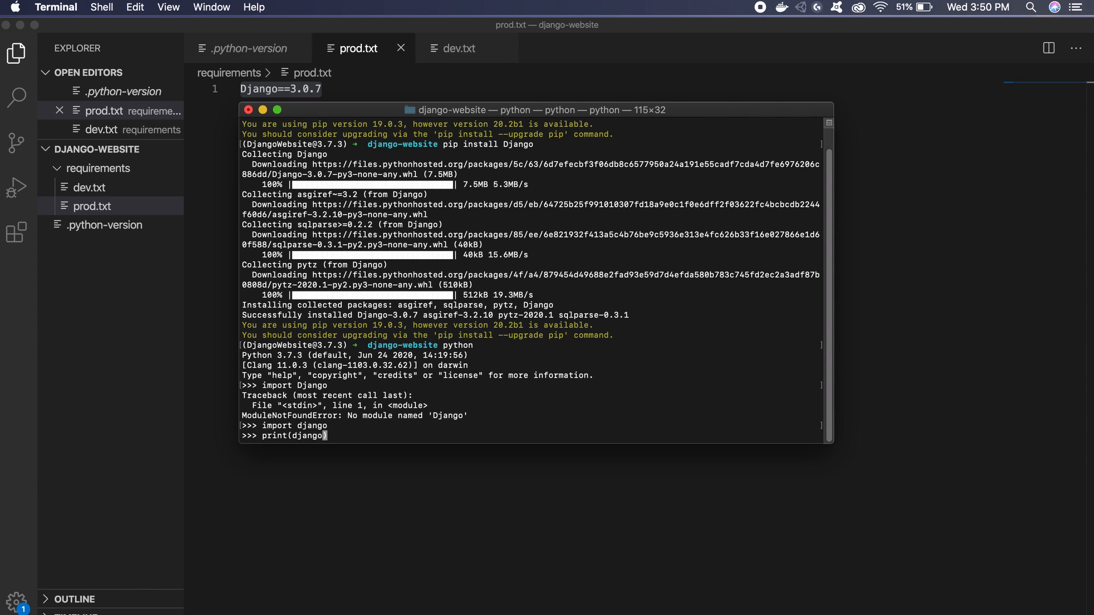
type(".get")
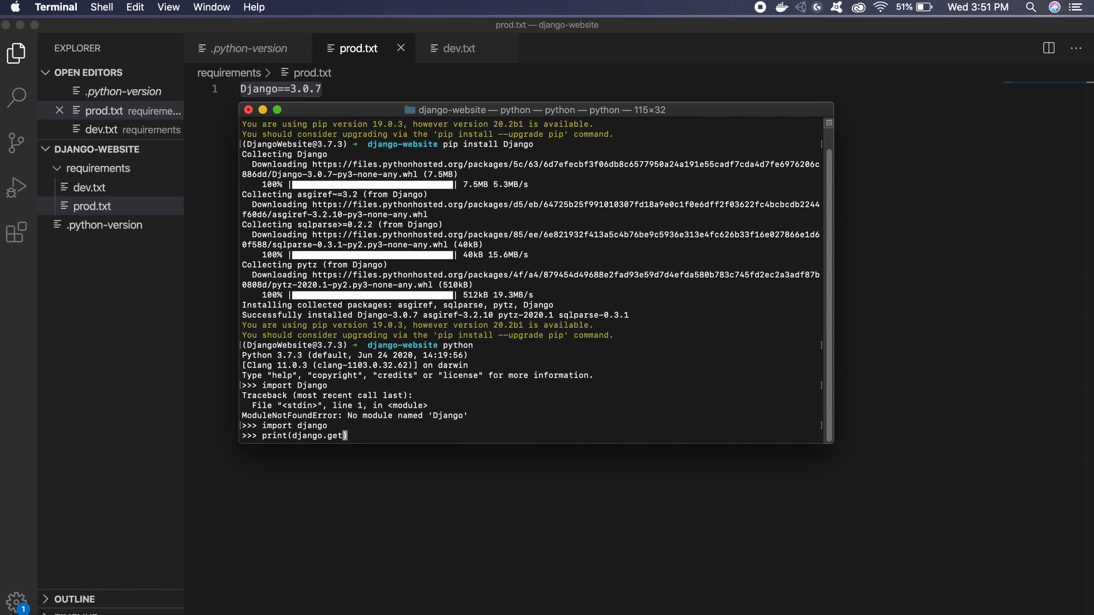
type("_ve")
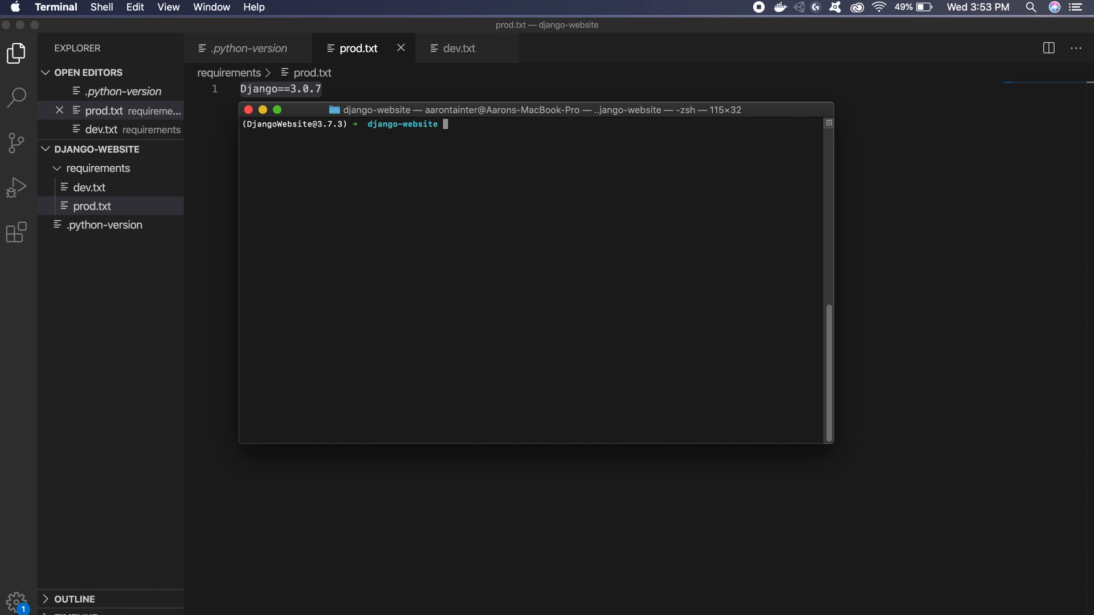
Run 'django-admin startproject hackershack_website' inside django-website.
type("django")
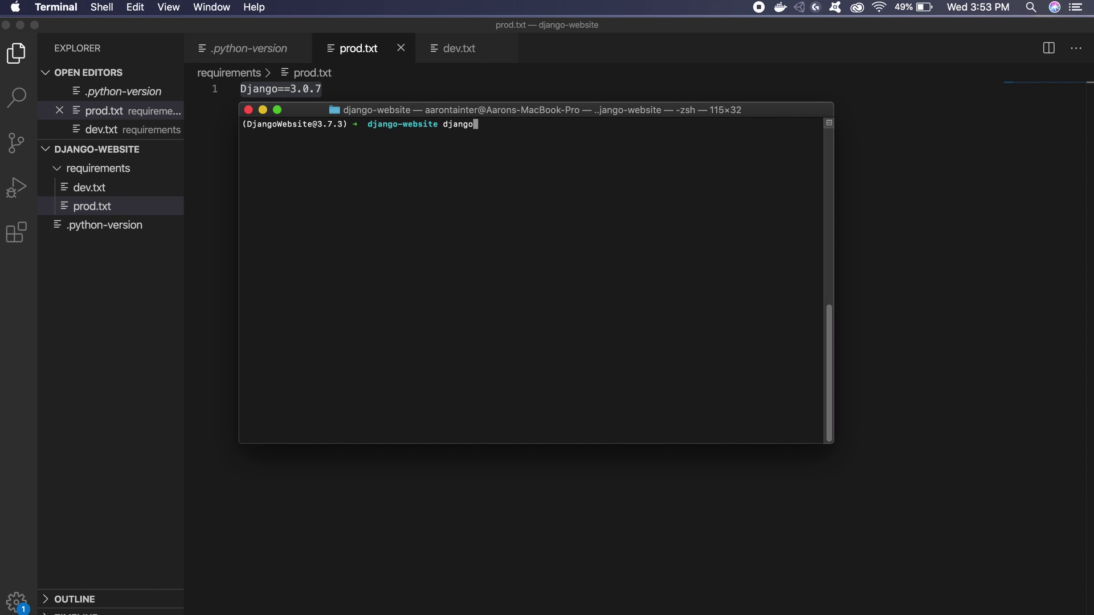
type("-admin")
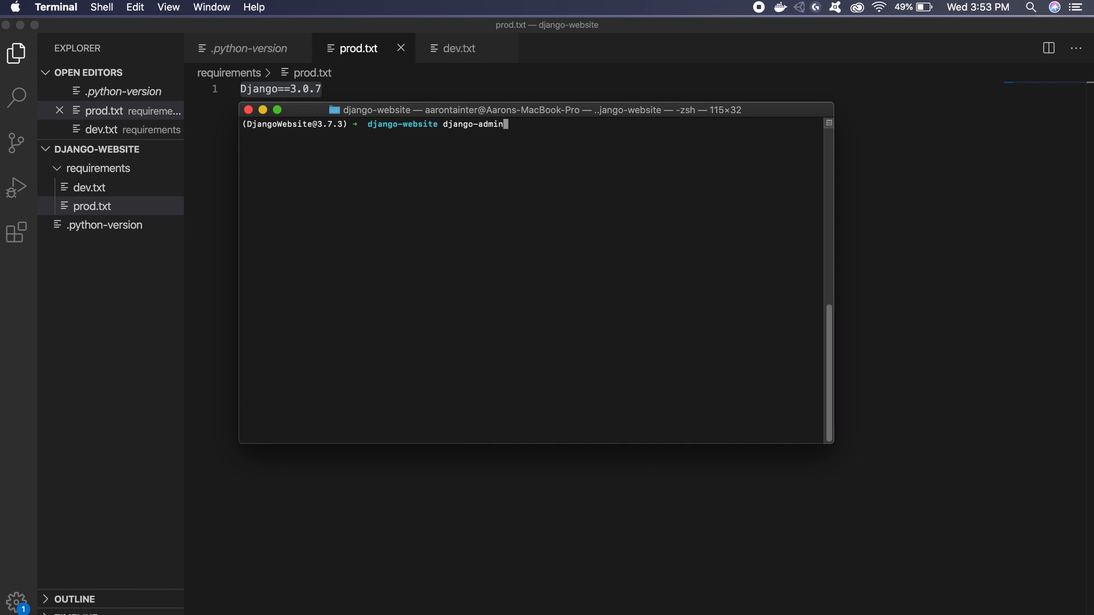
type("\" \"")
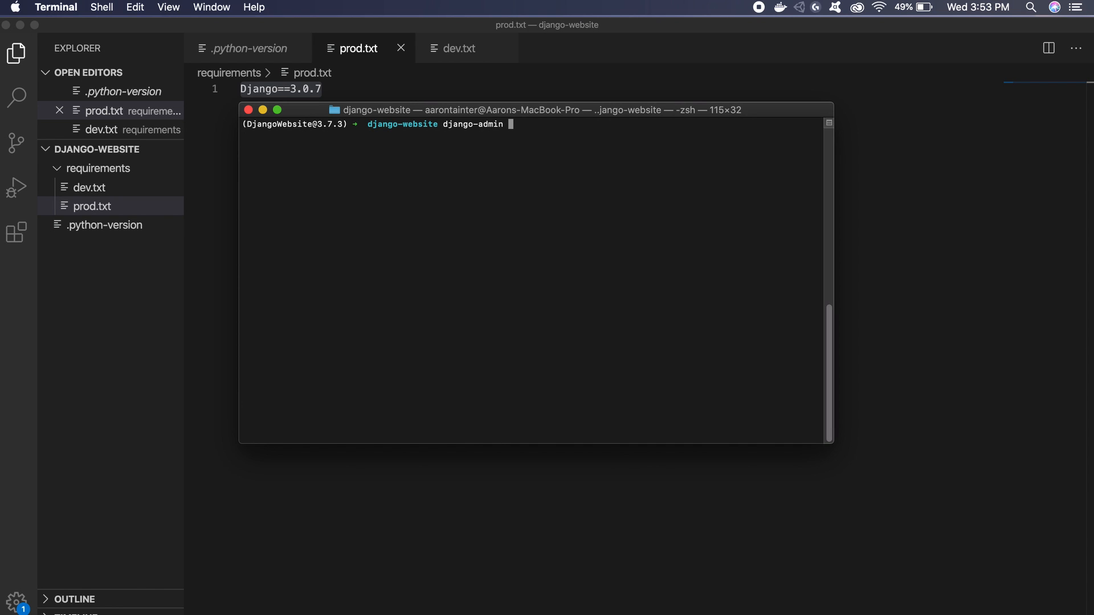
type("startpro")
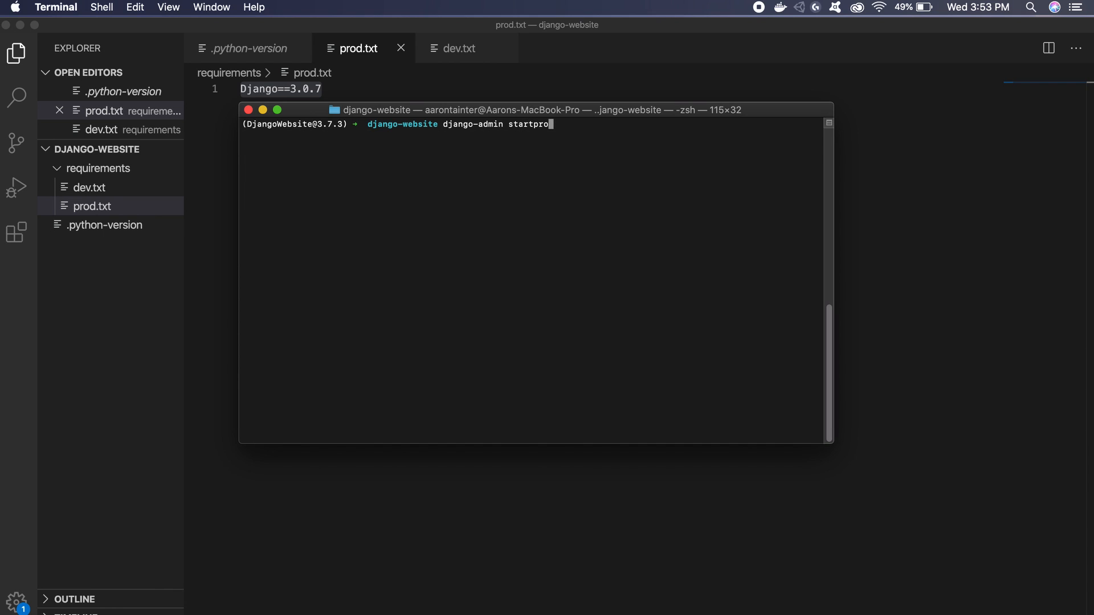
type("ject")
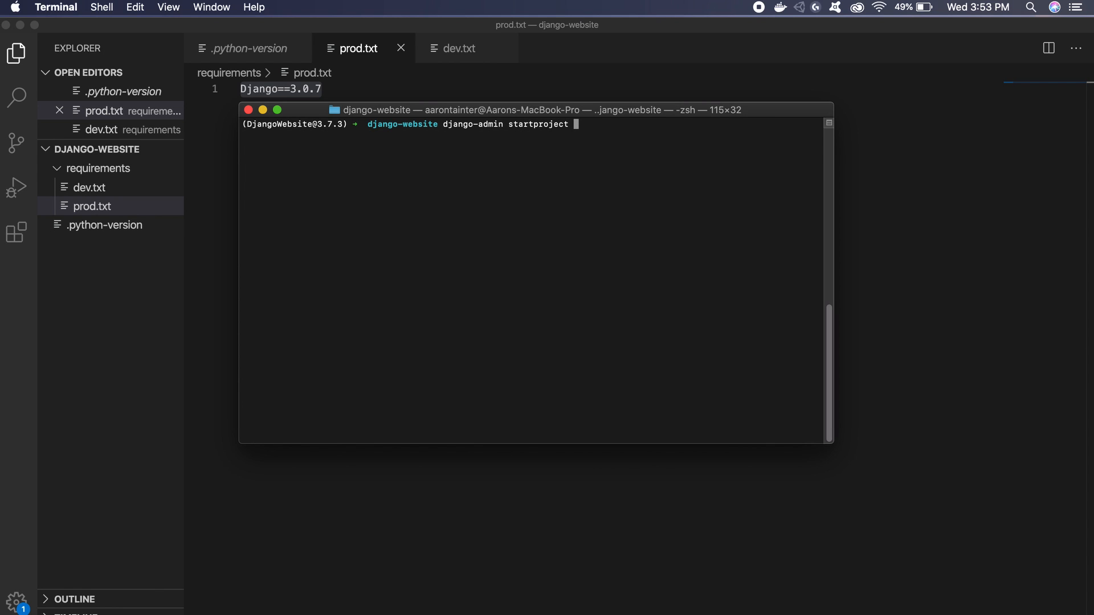
type("hackser")
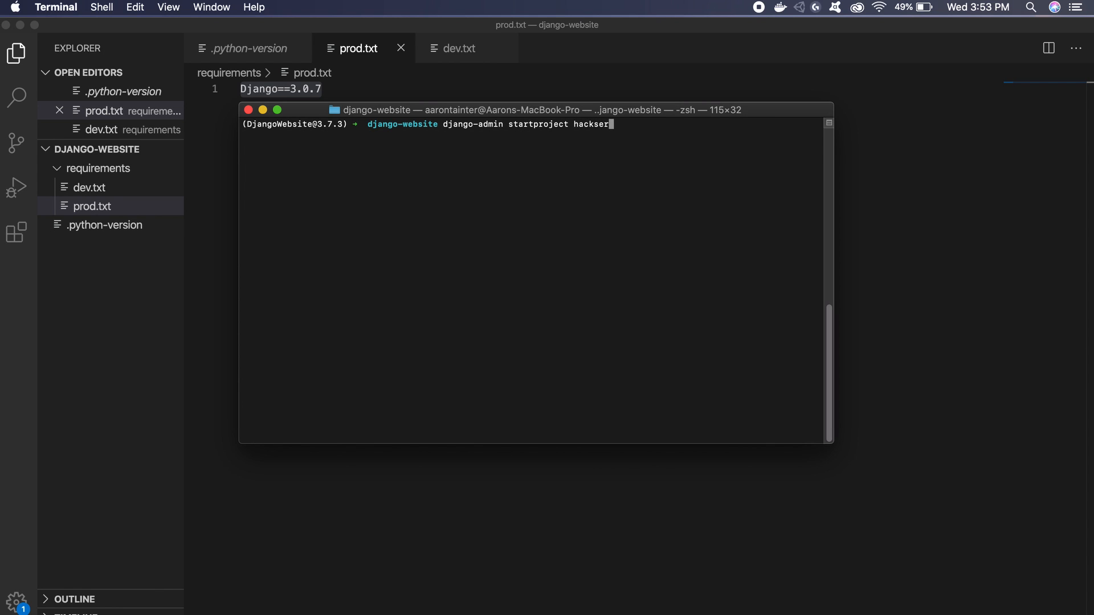
type("s")
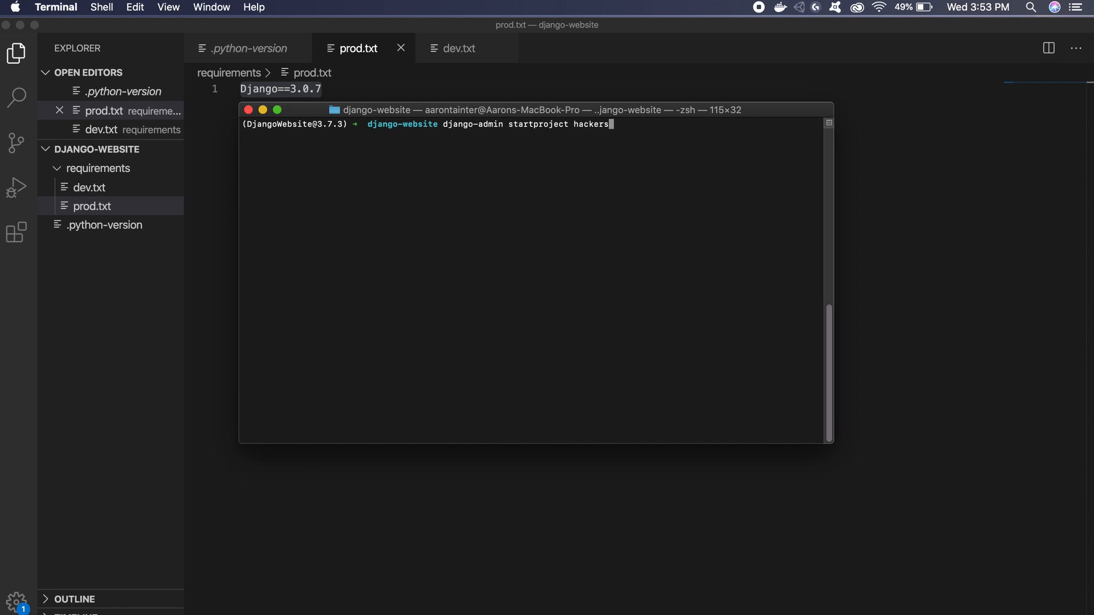
type("shack_website")
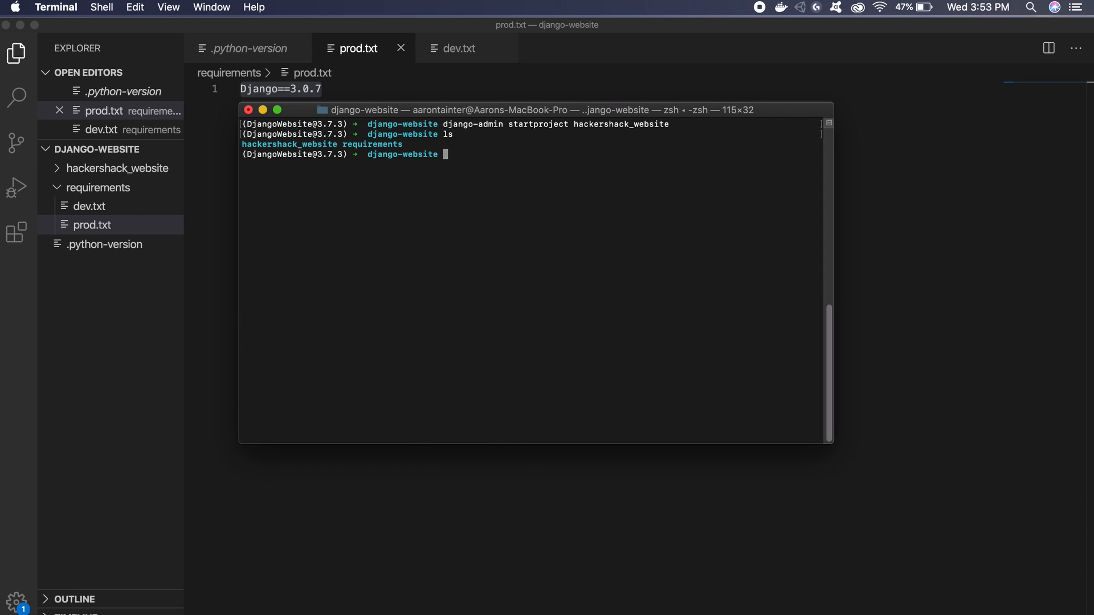
Select the new hackershack_website folder in the ls listing and return to the code editor.
double_click(296, 144)
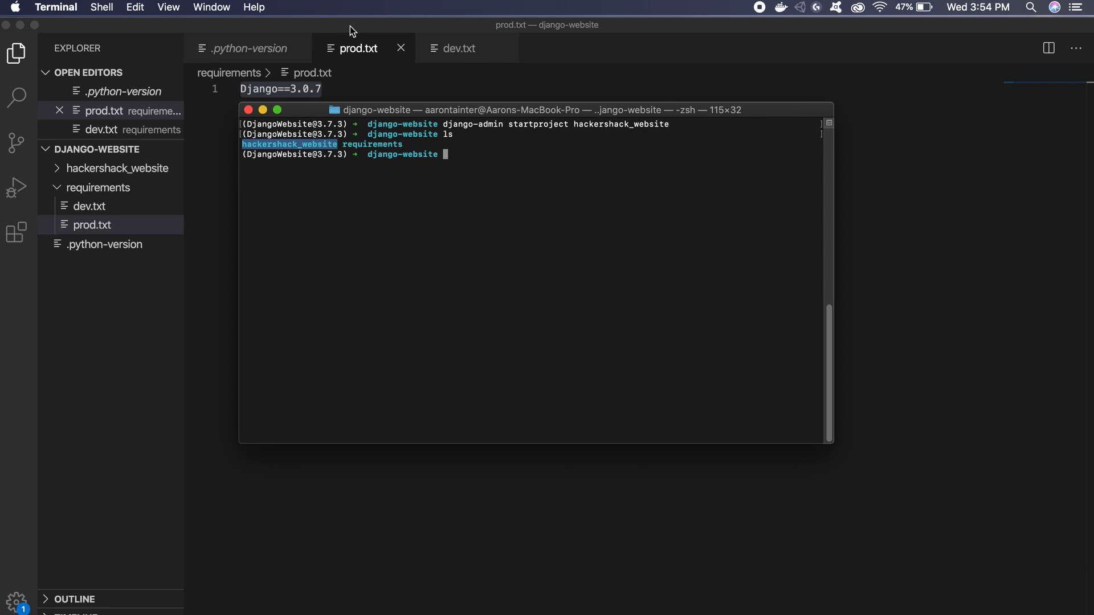
left_click(117, 169)
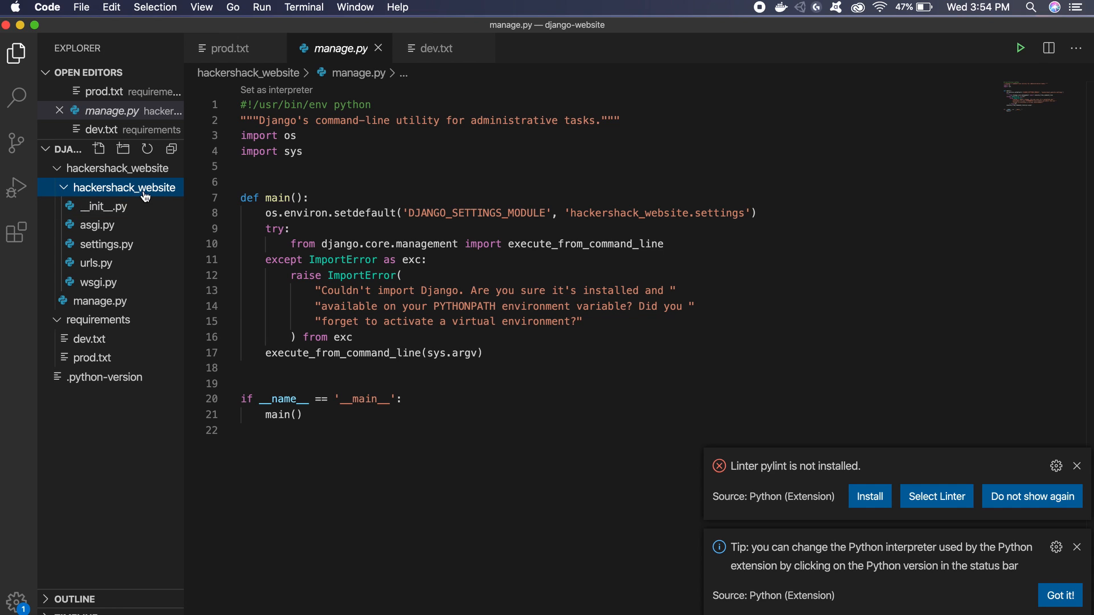
mouse_move(116, 242)
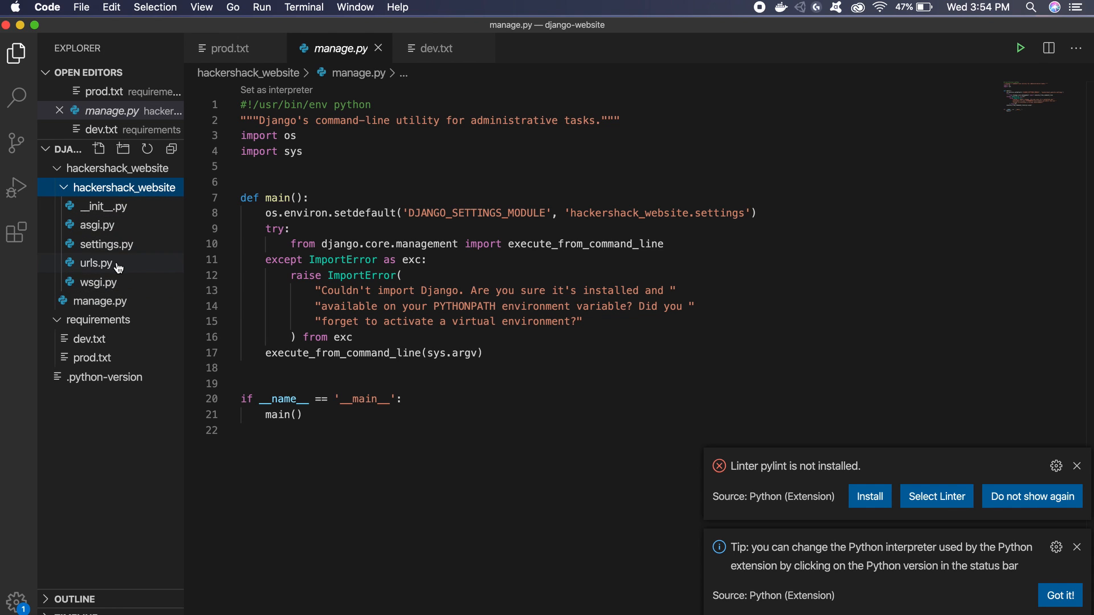
Browse the generated urls.py, settings.py and asgi.py, ending back on urls.py with its admin route.
left_click(96, 262)
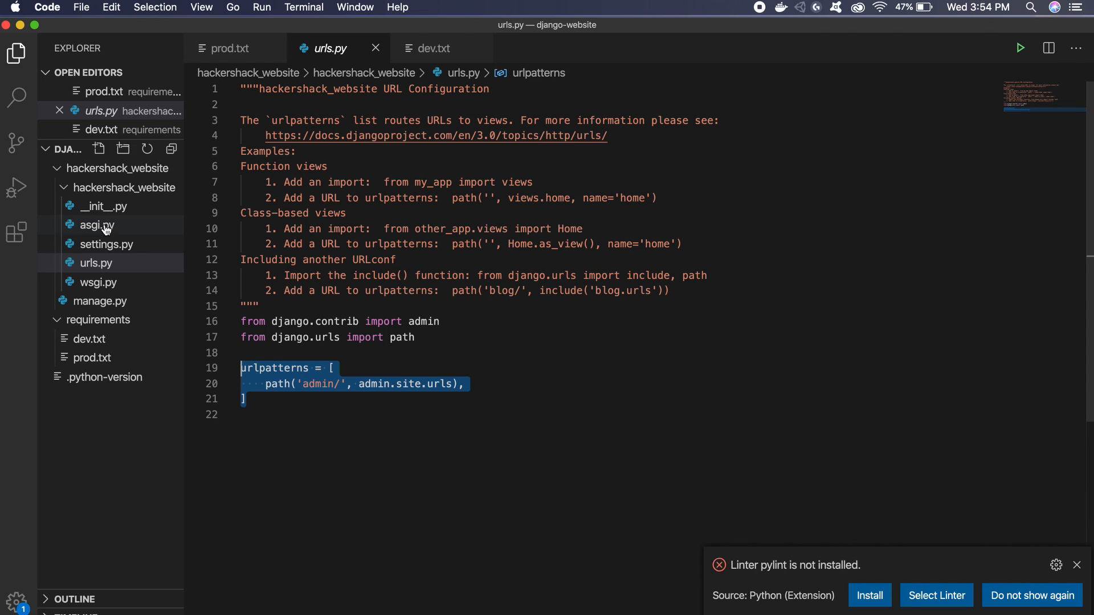
left_click(106, 244)
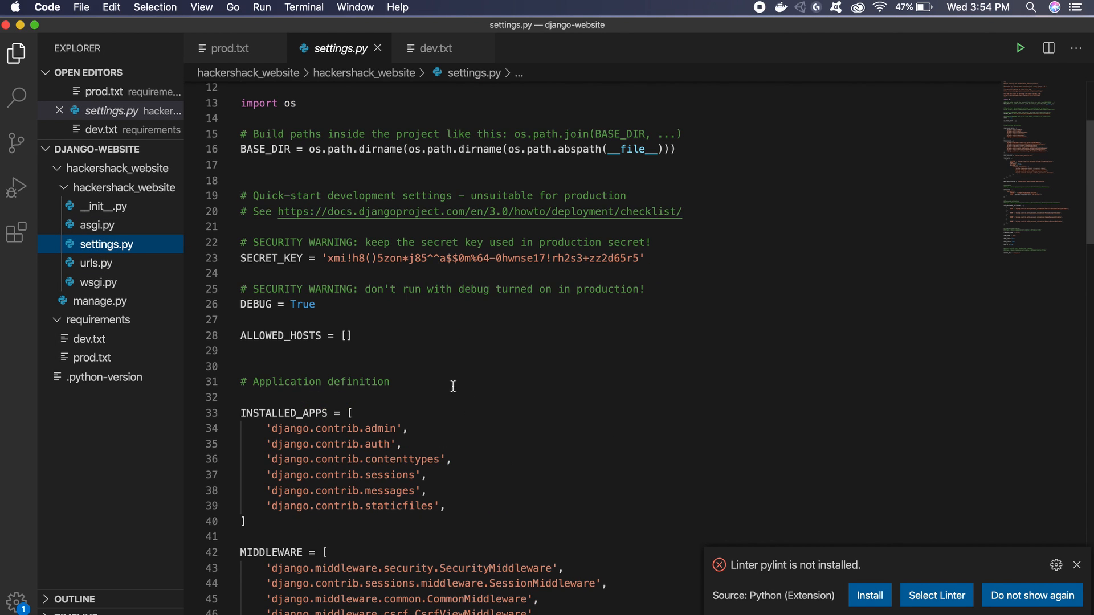
scroll("down", 3)
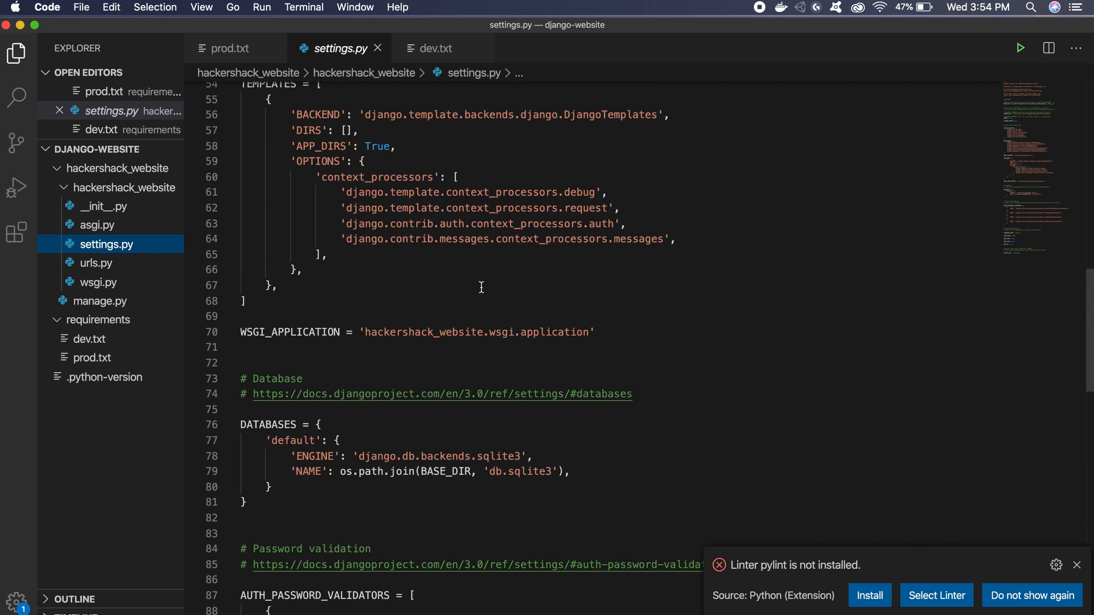
left_click(97, 225)
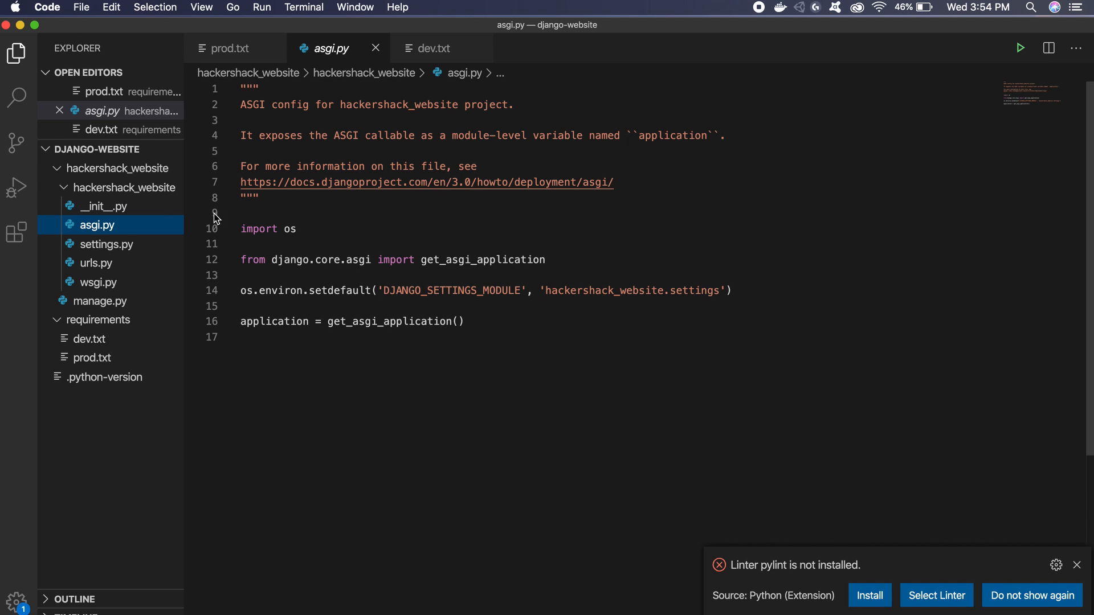
left_click(96, 263)
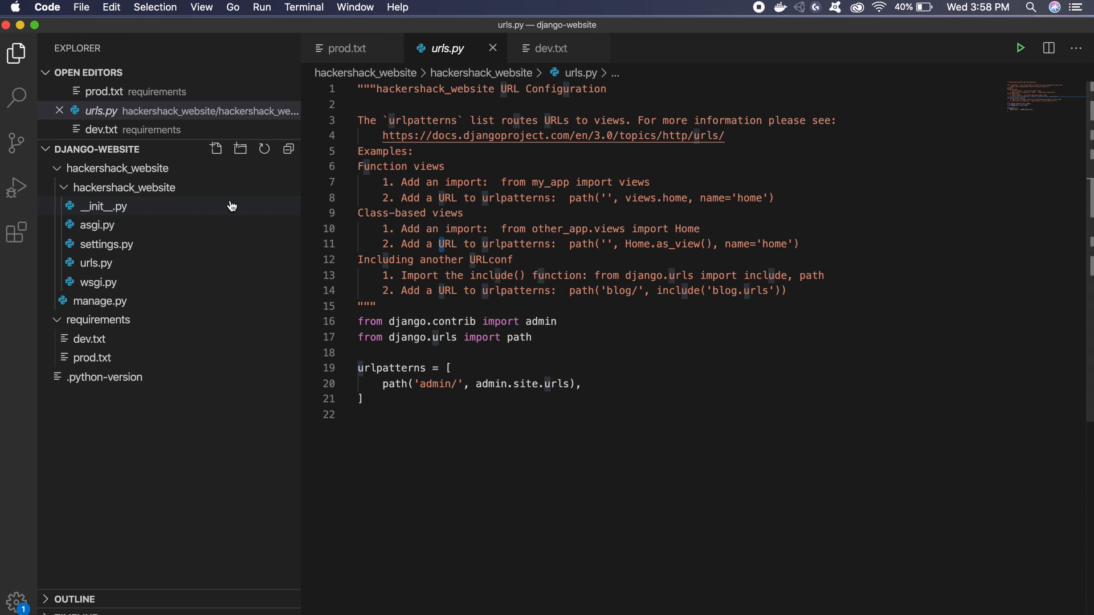
mouse_move(167, 155)
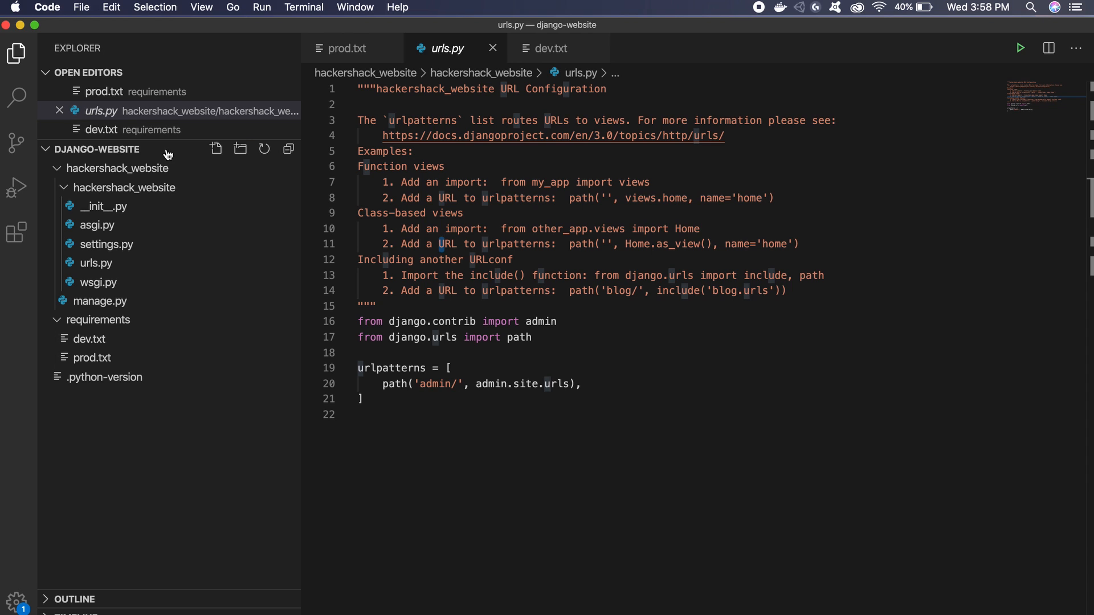
mouse_move(179, 170)
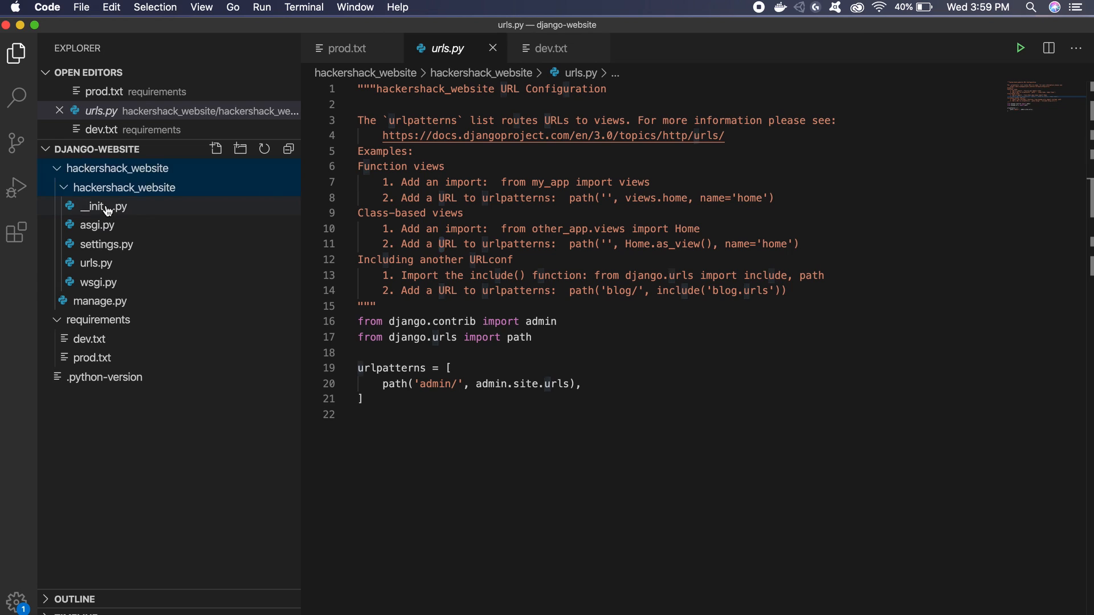
Drag __init__.py, asgi.py, settings.py, urls.py and wsgi.py into the outer hackershack_website folder and confirm the move.
left_click(102, 207)
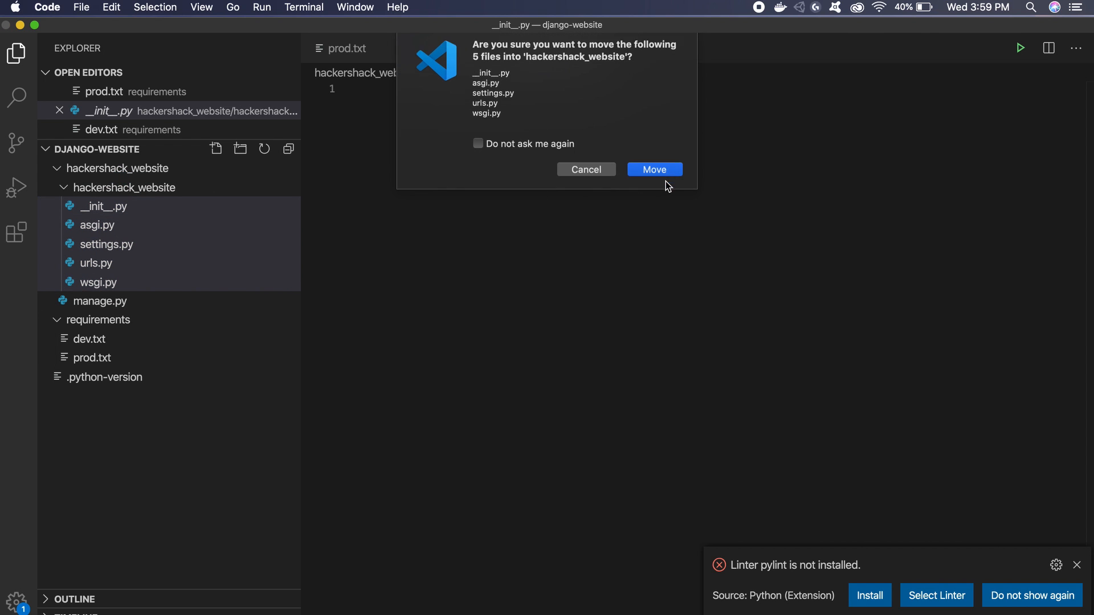
left_click(654, 169)
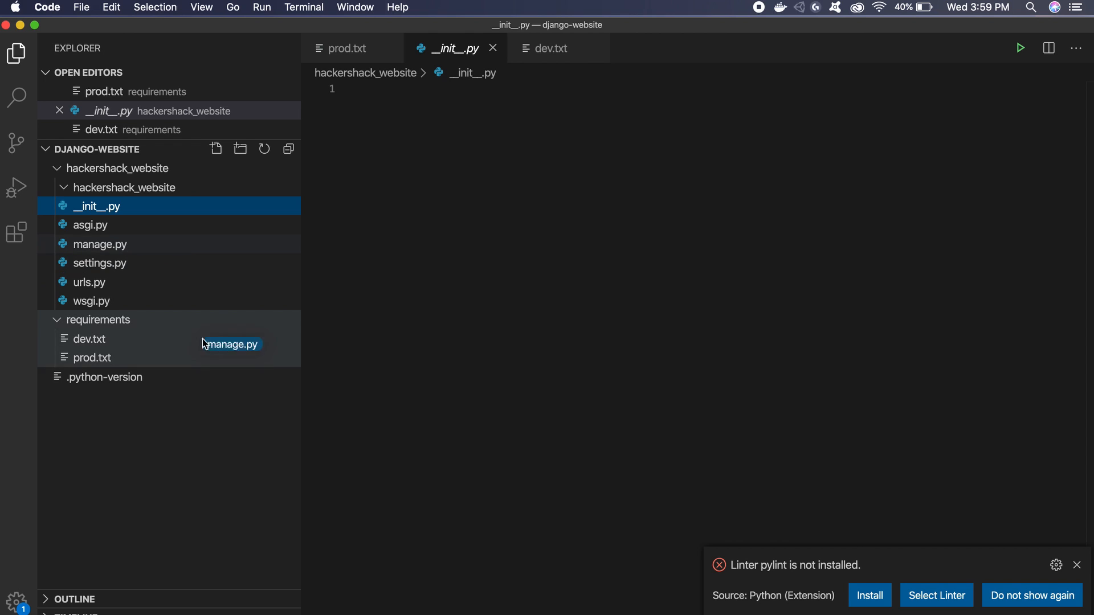
mouse_move(649, 111)
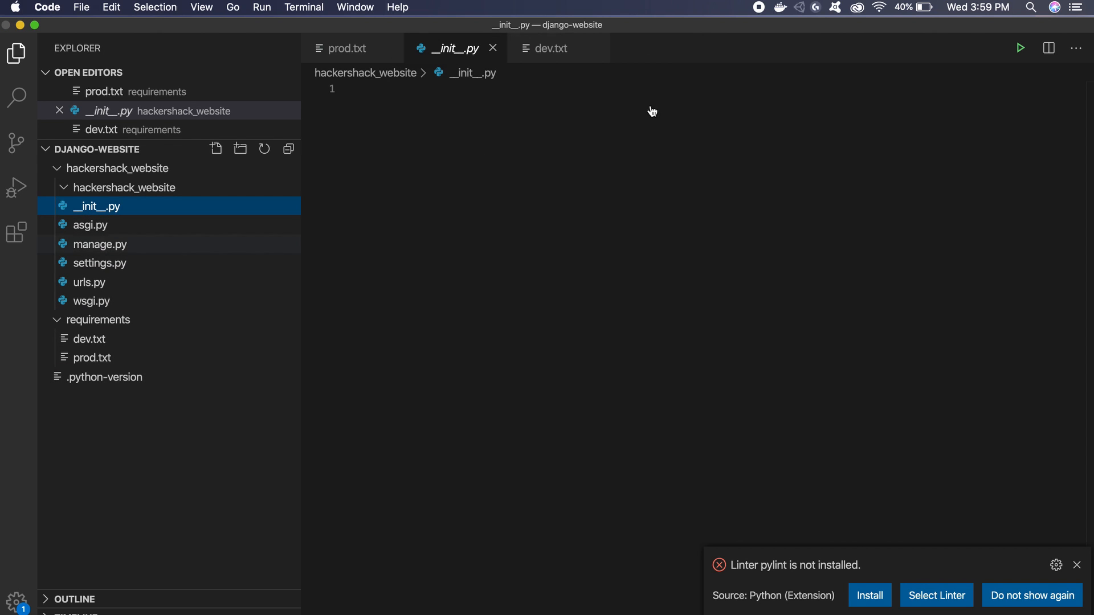
left_click(124, 187)
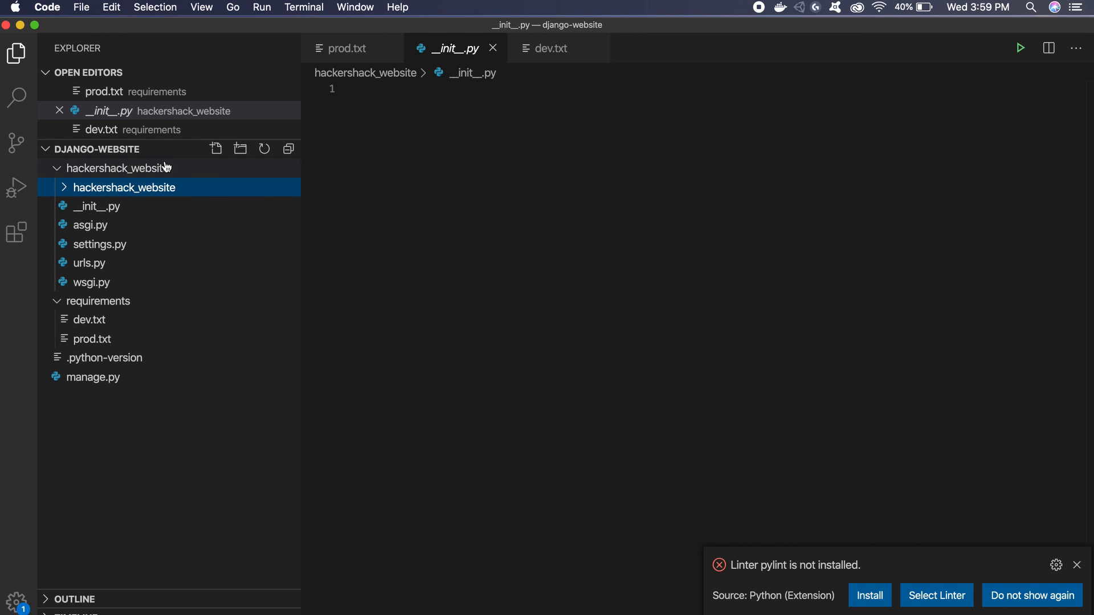
mouse_move(98, 162)
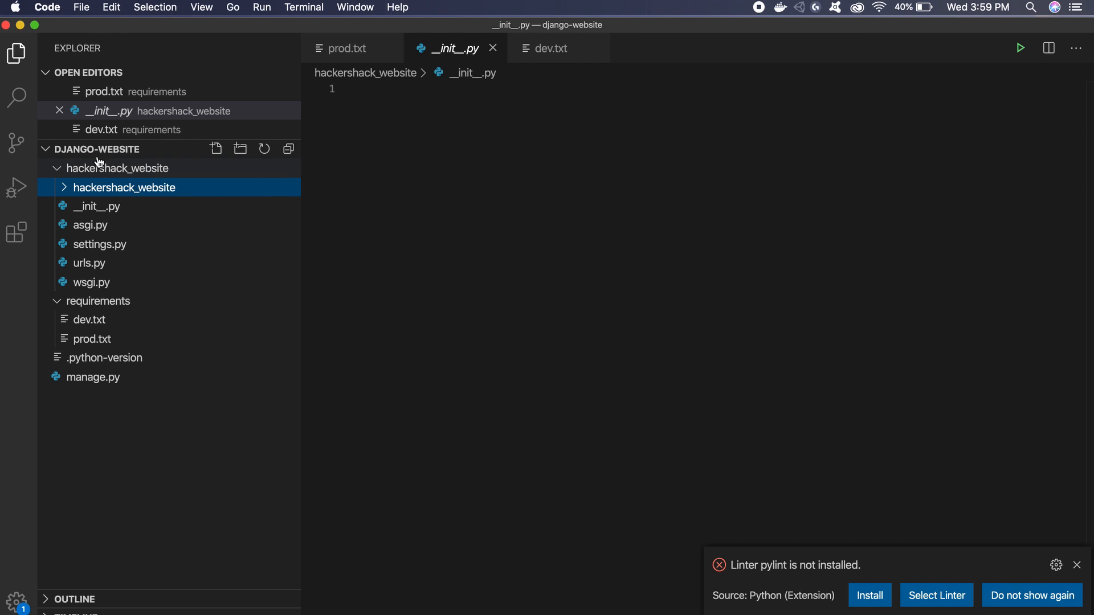
mouse_move(129, 176)
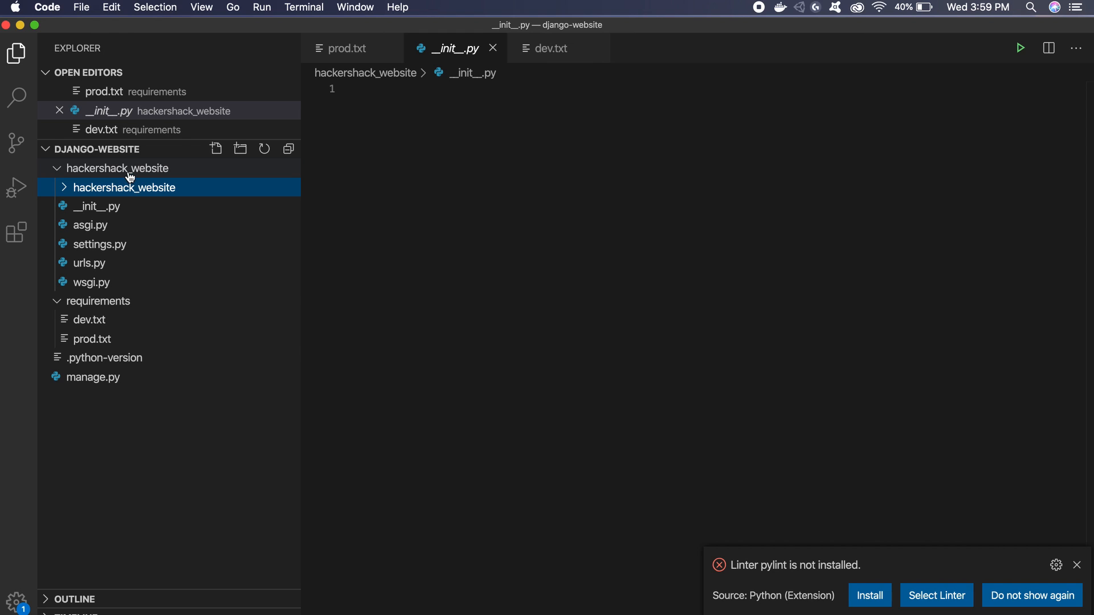
mouse_move(109, 194)
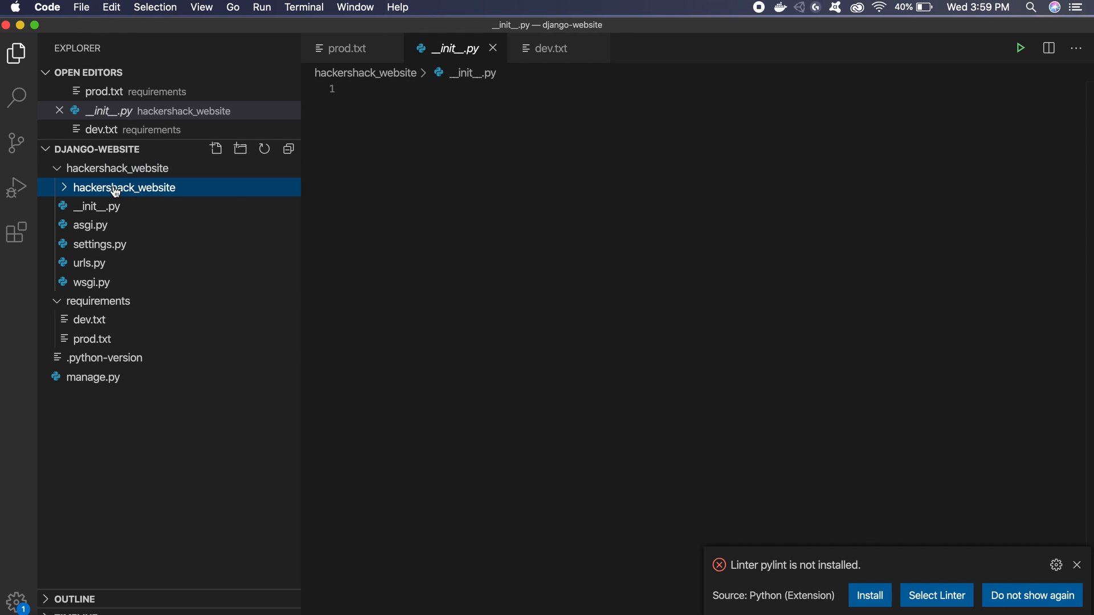
Delete the empty inner hackershack_website folder and collapse the hackershack_website and requirements folders.
right_click(123, 187)
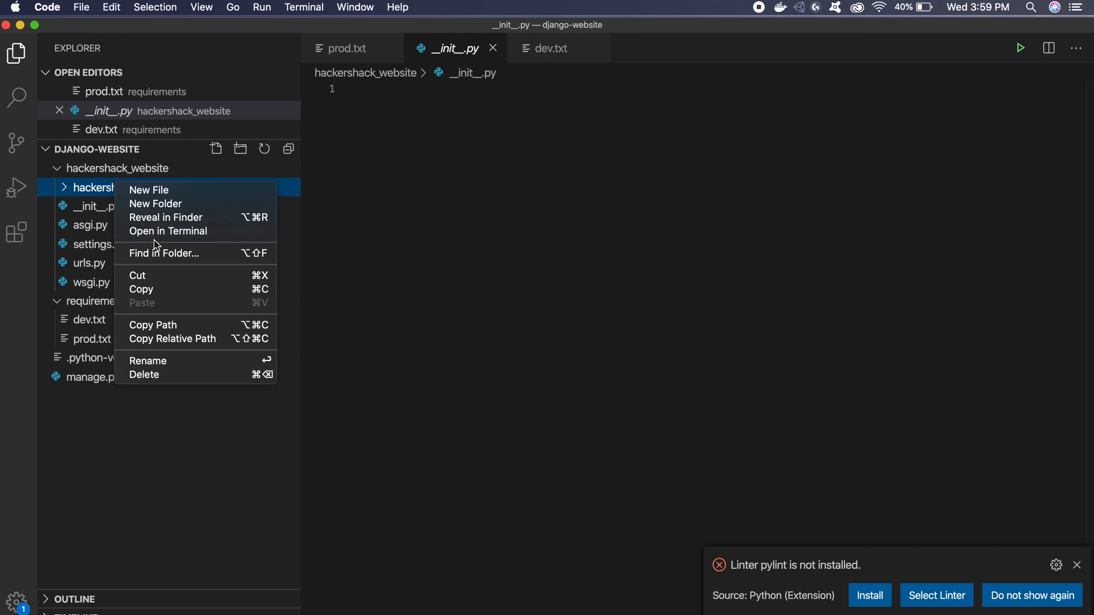
mouse_move(175, 379)
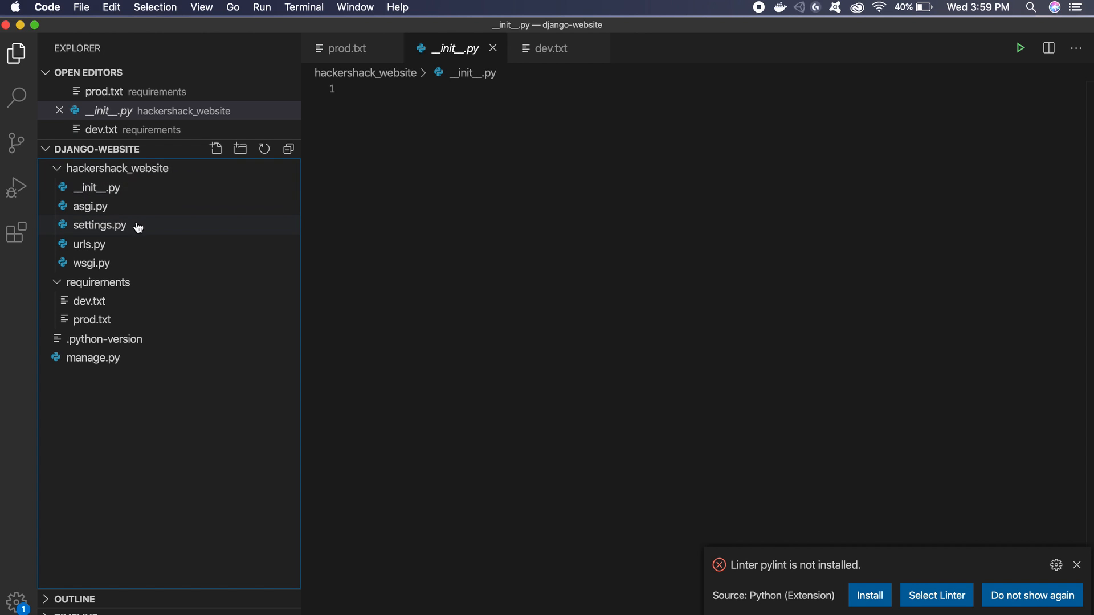
mouse_move(210, 337)
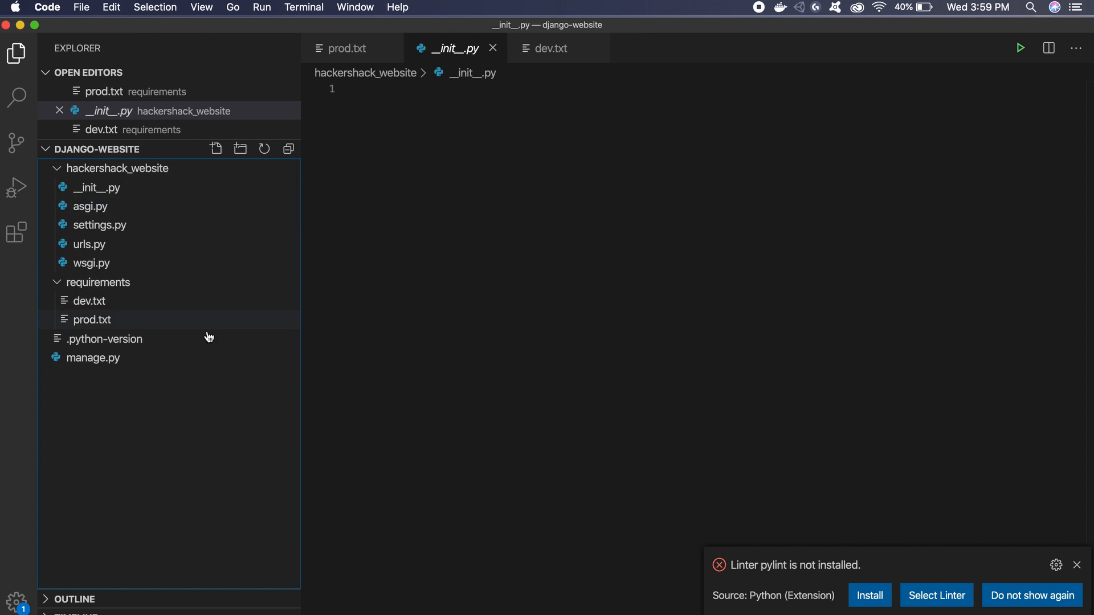
left_click(118, 169)
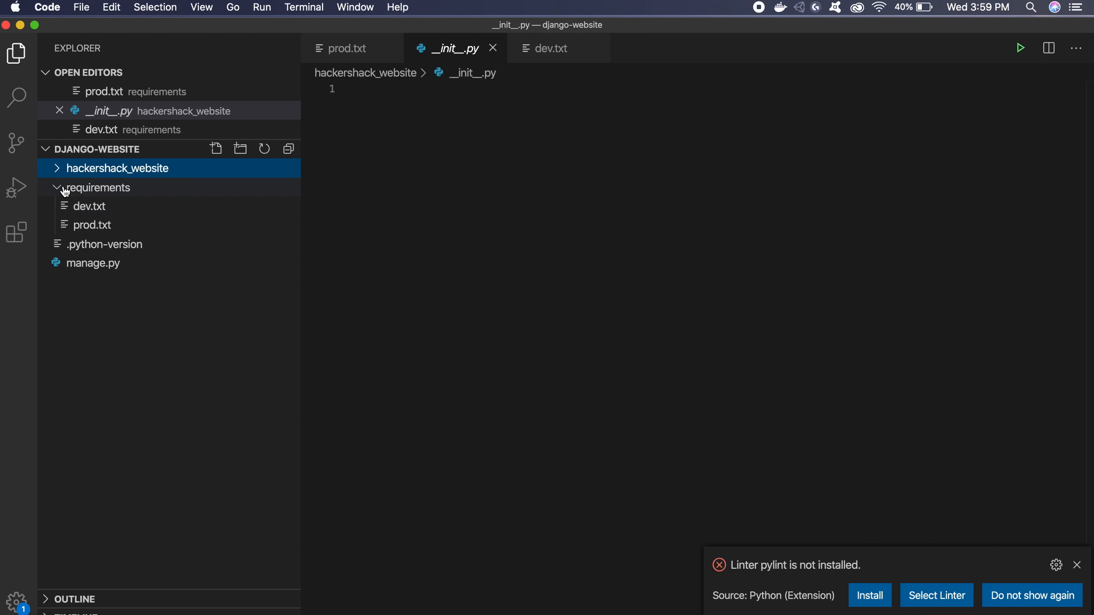
left_click(117, 168)
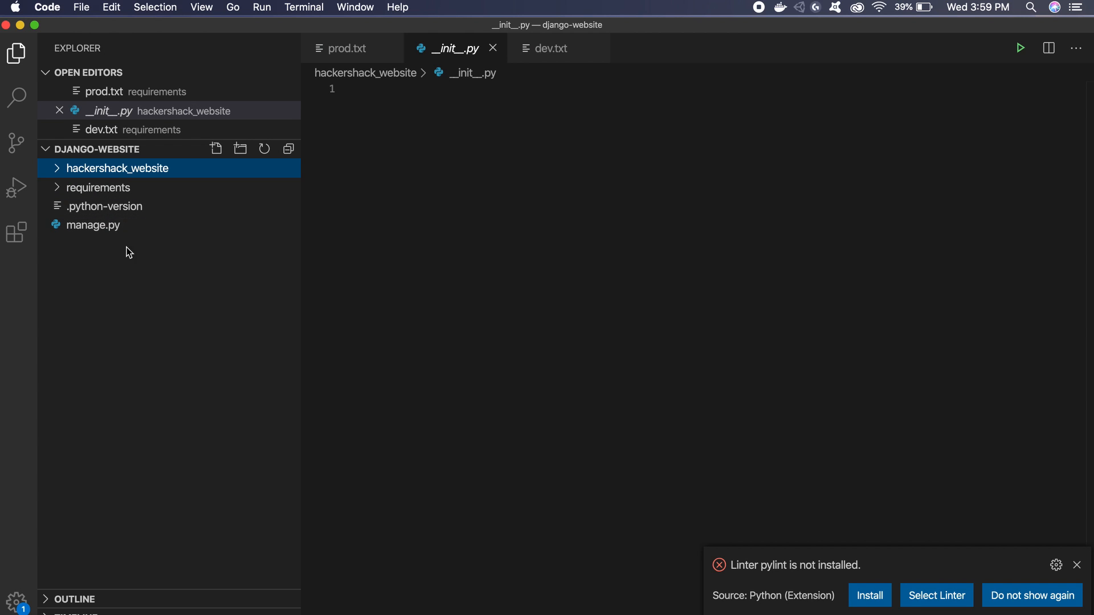
mouse_move(94, 240)
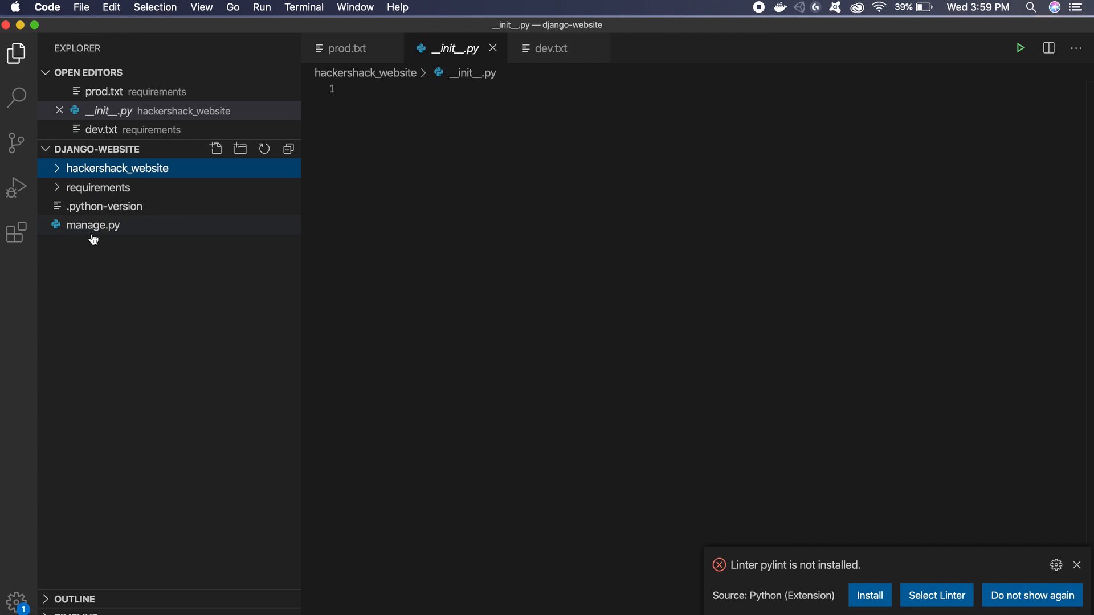
mouse_move(128, 225)
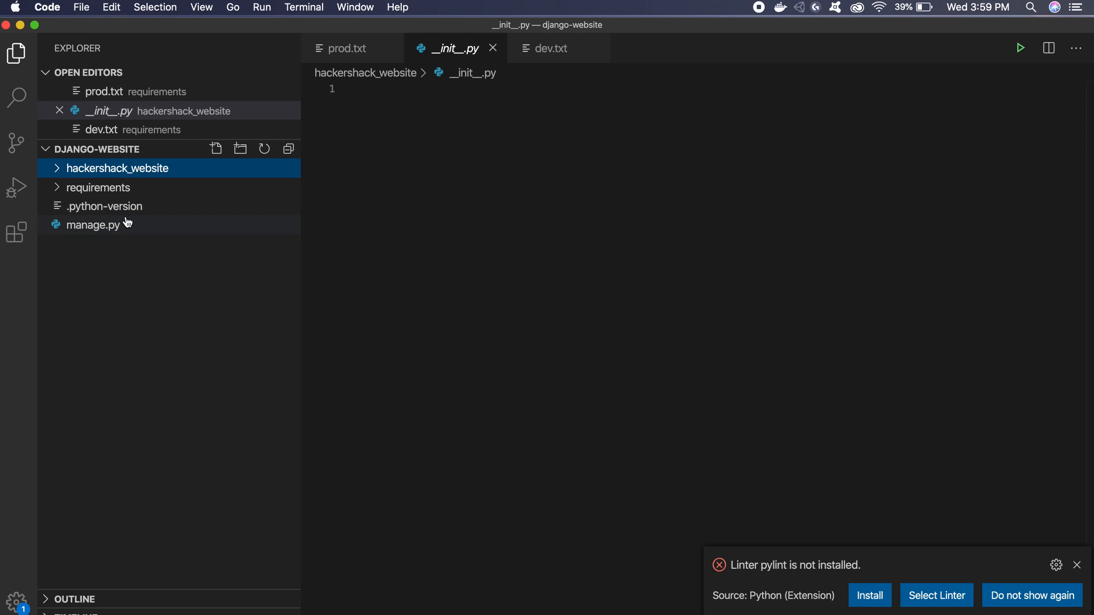
mouse_move(153, 218)
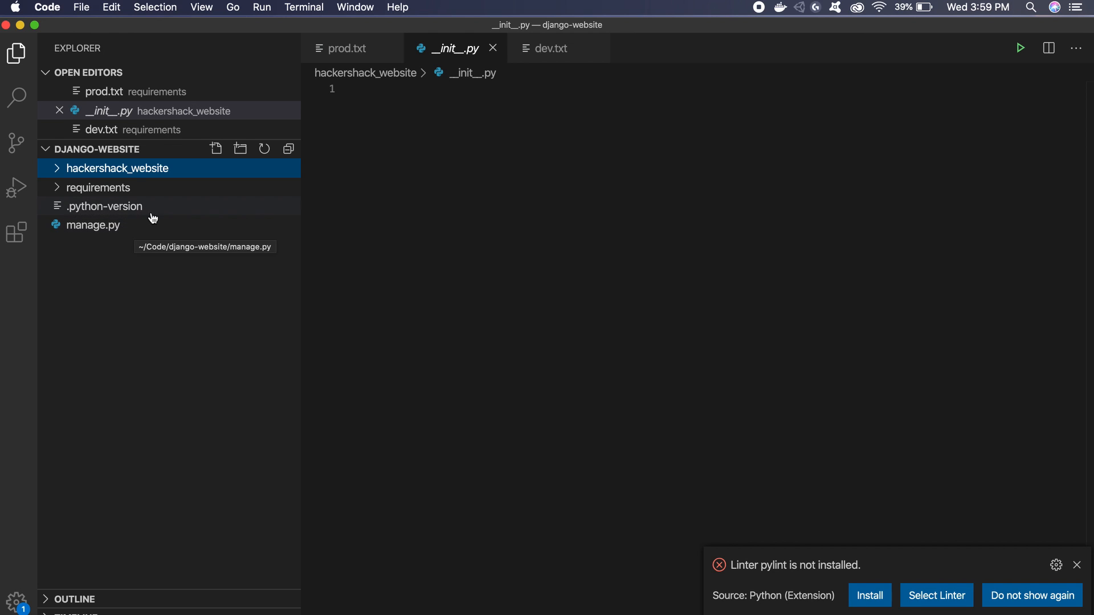
mouse_move(125, 233)
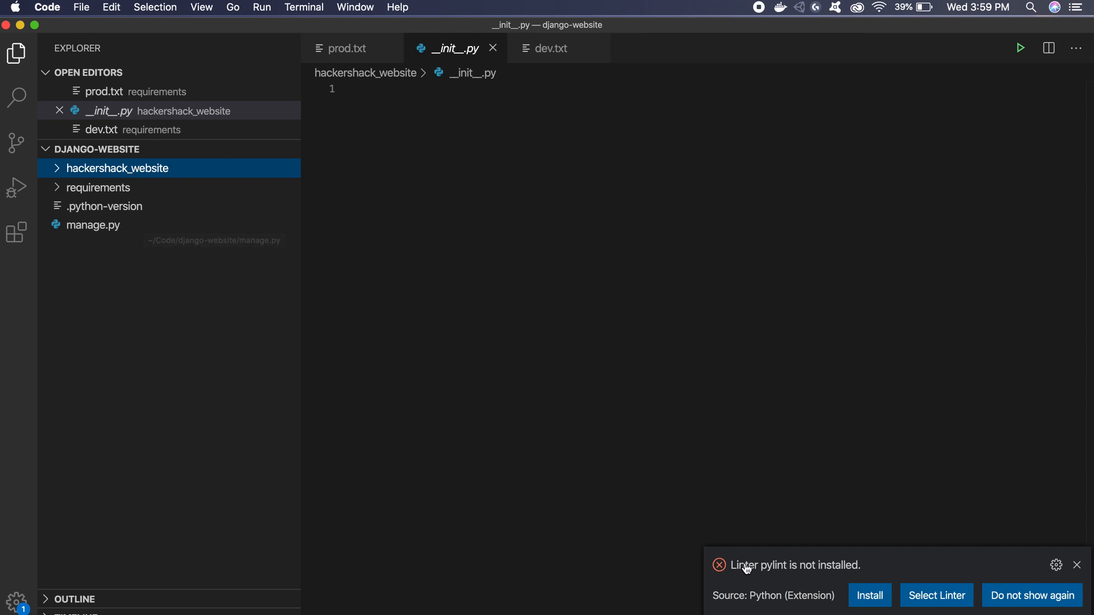
mouse_move(673, 497)
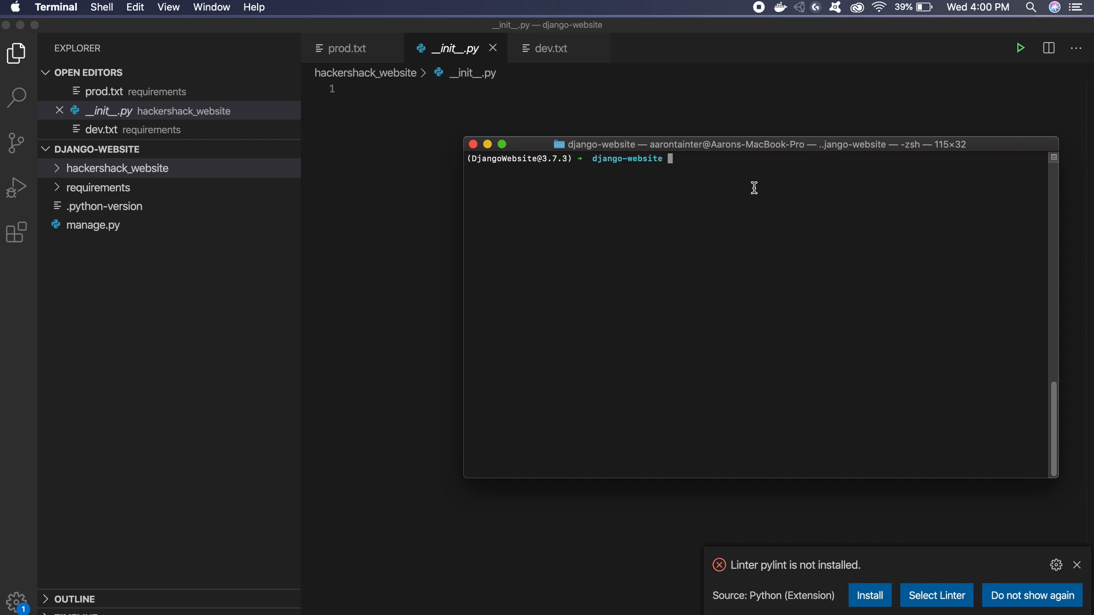
Run 'python manage.py runserver' from the project root.
type("python")
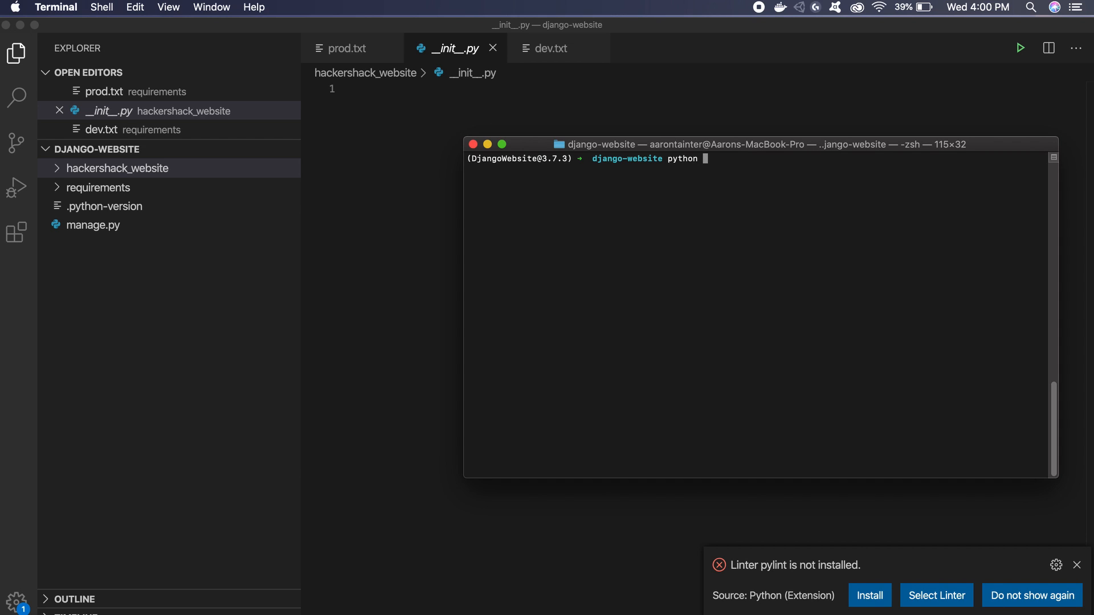
type("manage.pt")
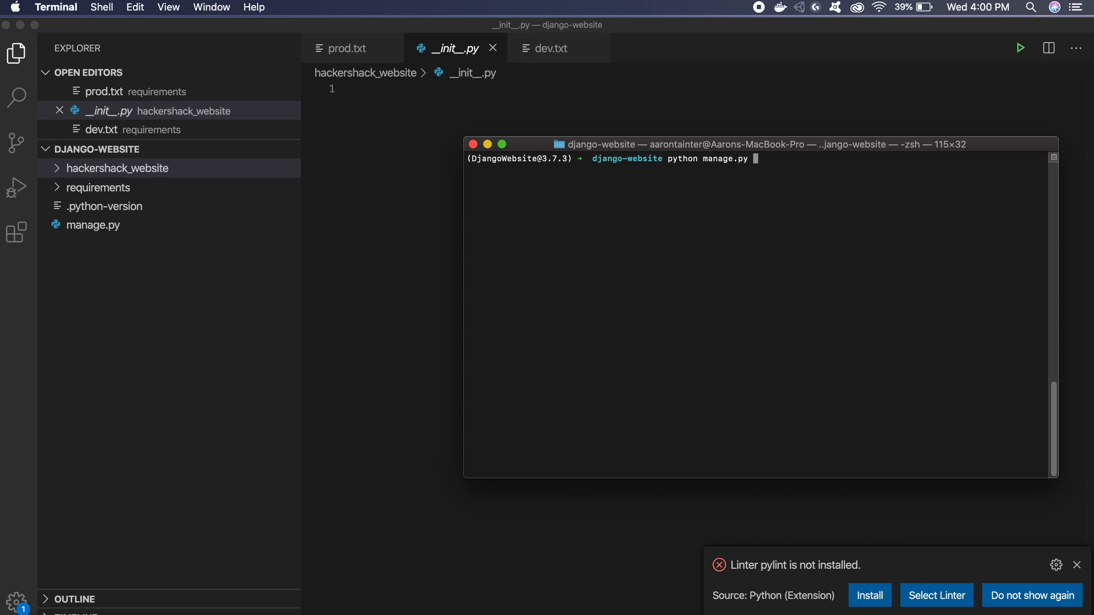
type("runst")
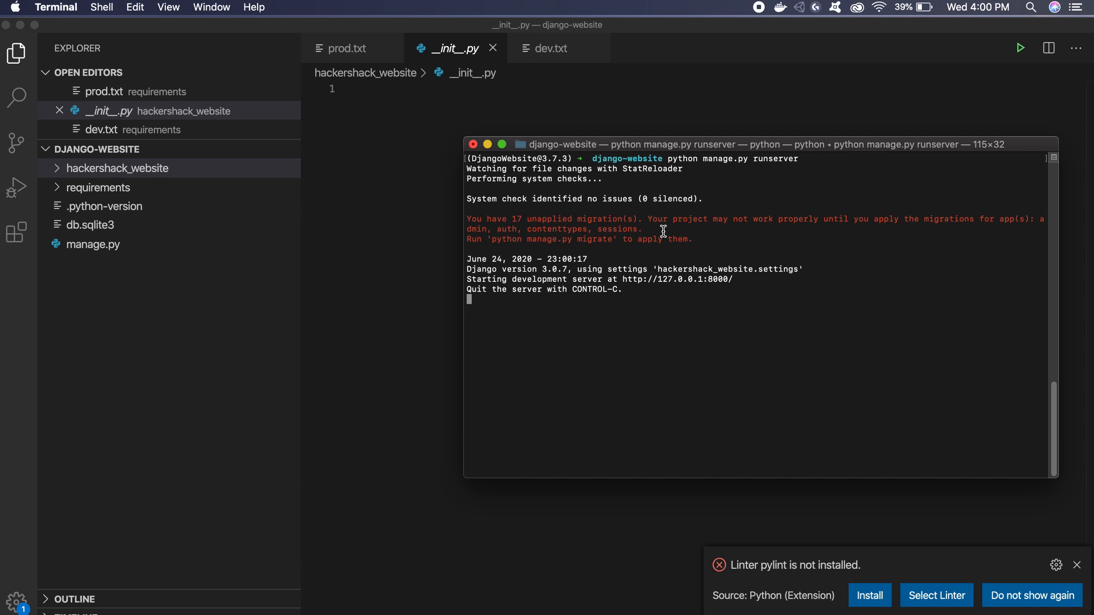
Select the 17 unapplied migrations warning, then the server address 127.0.0.1:8000 in the output.
left_click_drag(468, 219, 693, 240)
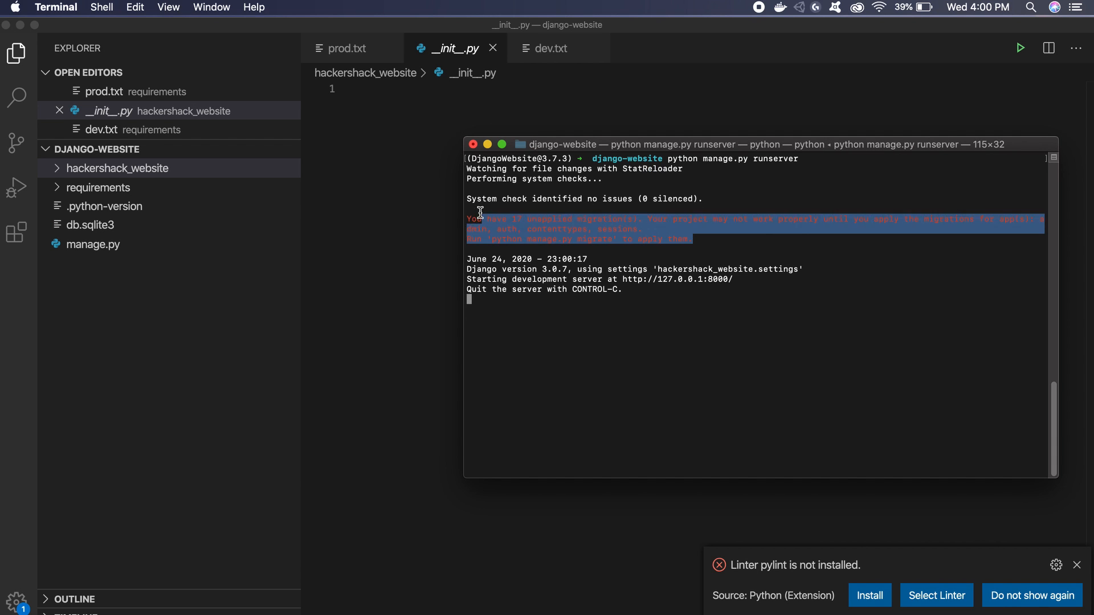
mouse_move(587, 203)
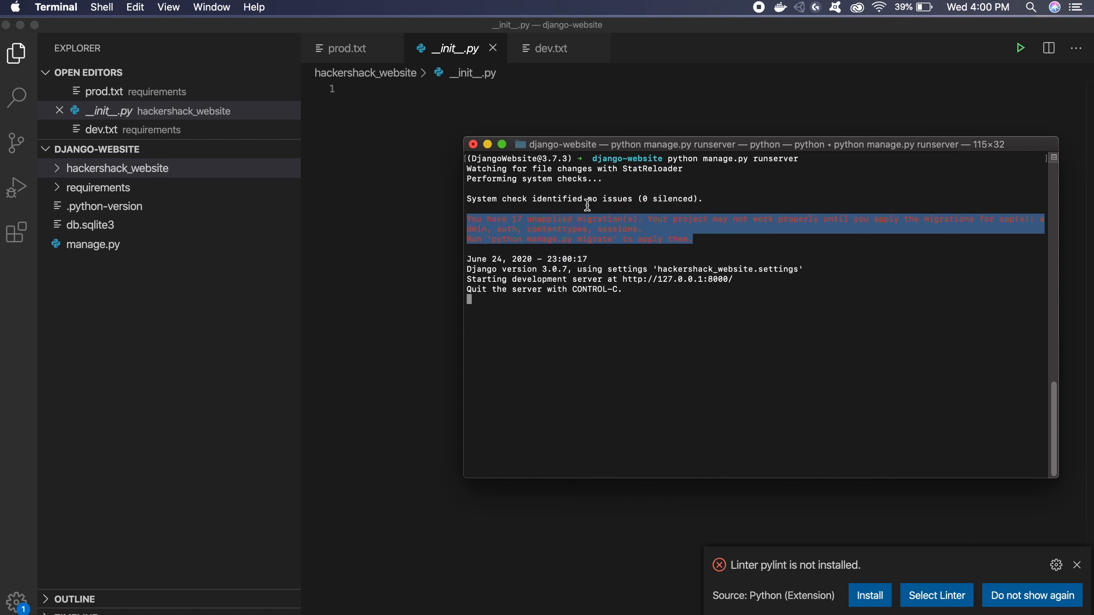
left_click(625, 279)
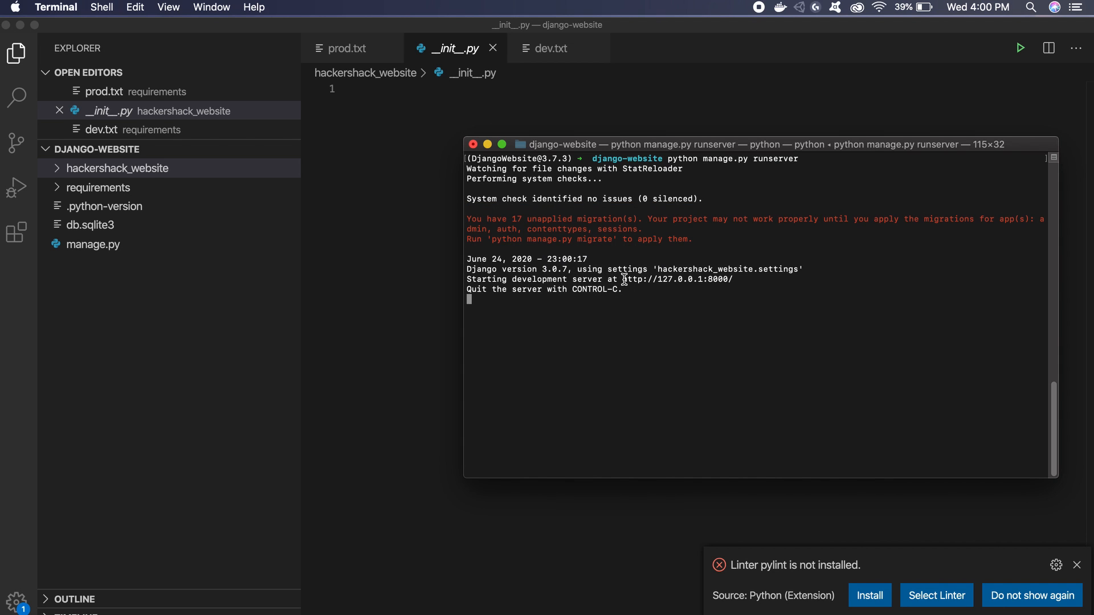
double_click(677, 280)
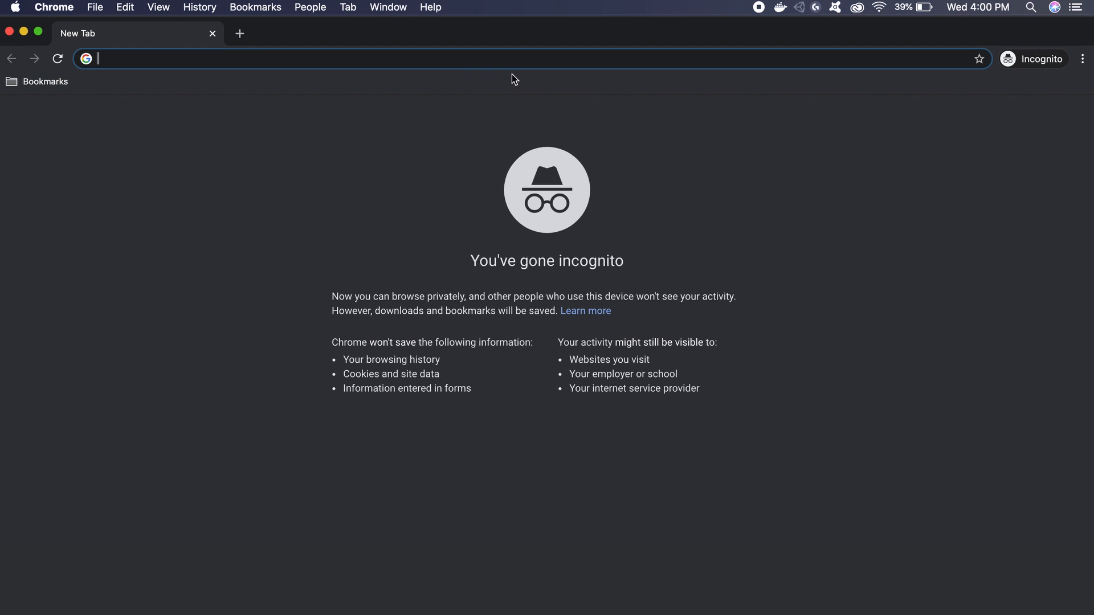
Load localhost:8000 in Chrome to show Django's install-success welcome page.
type("lcoal")
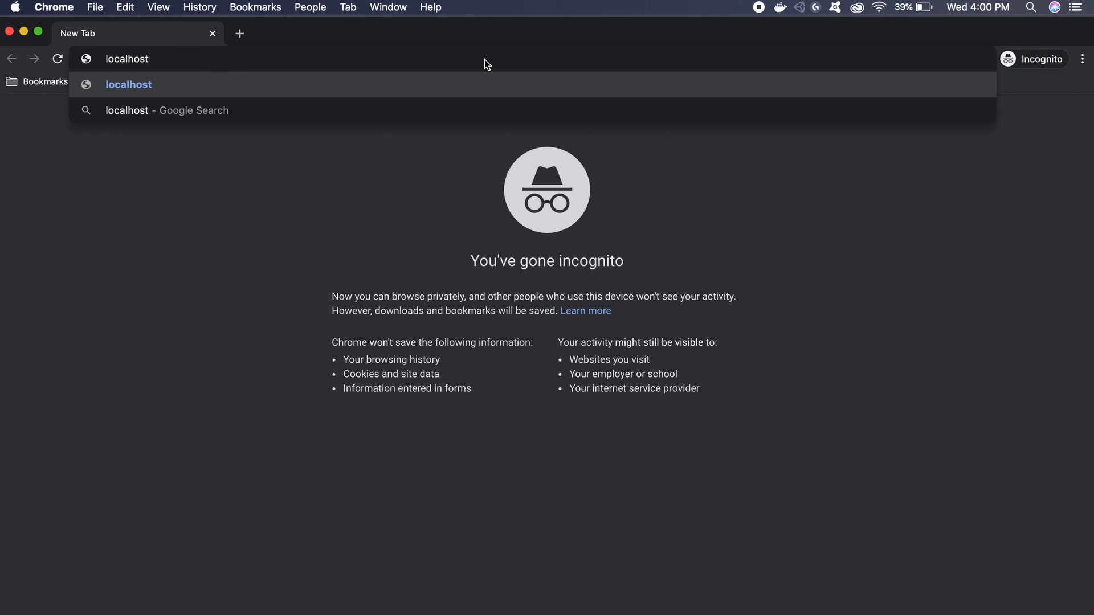
type(":800")
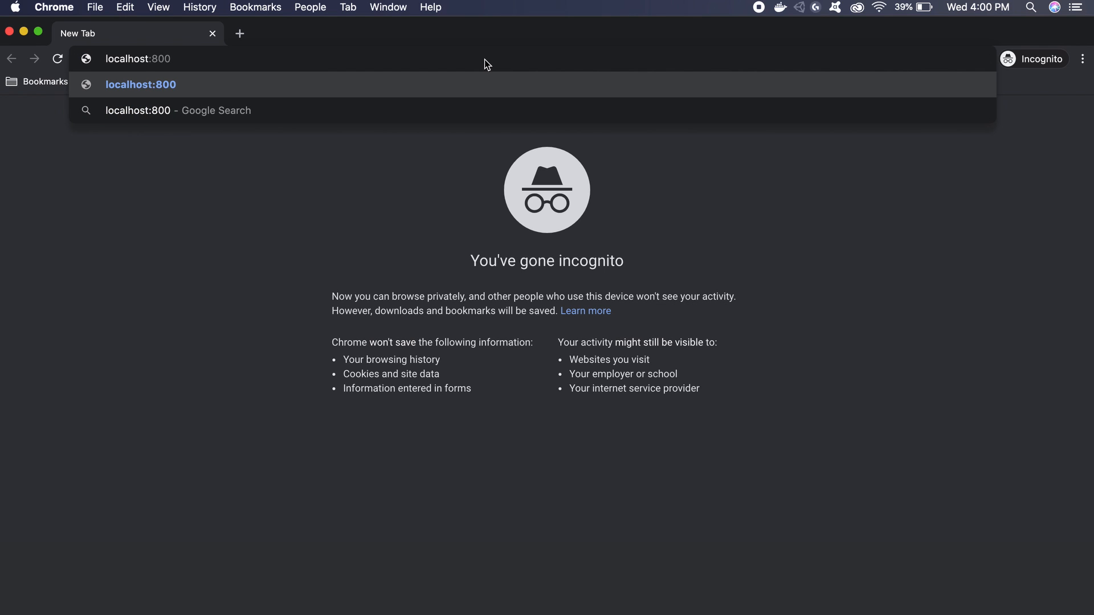
key("Enter")
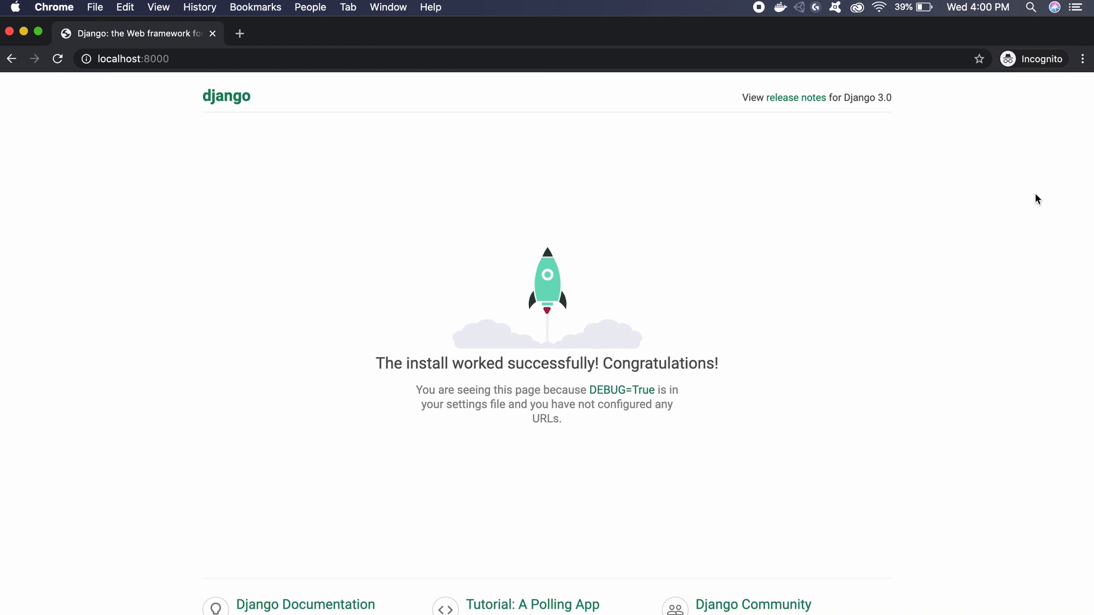
mouse_move(704, 158)
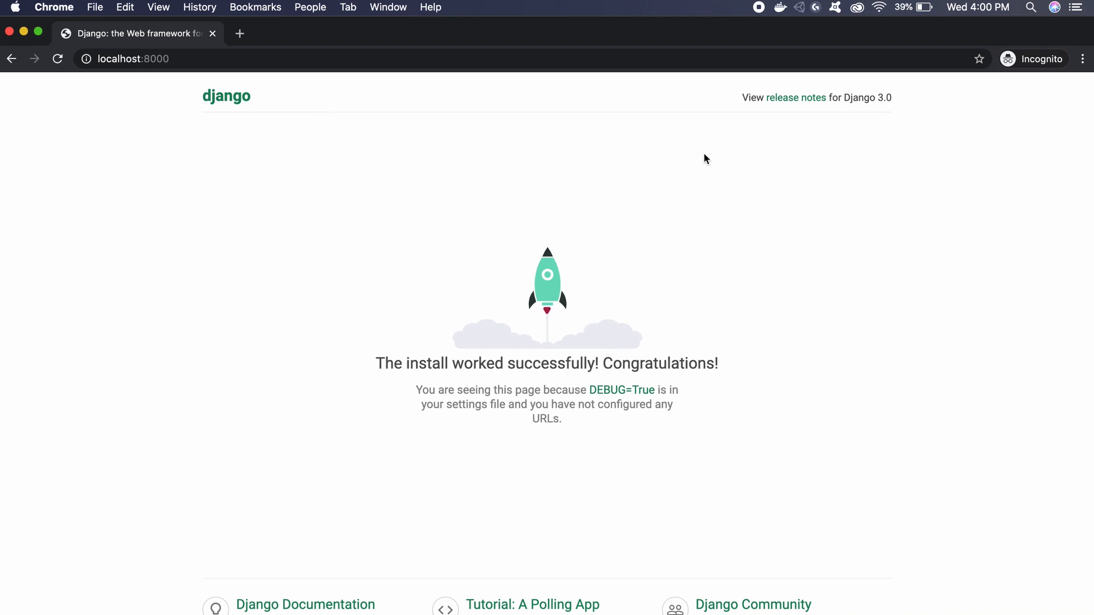
mouse_move(531, 223)
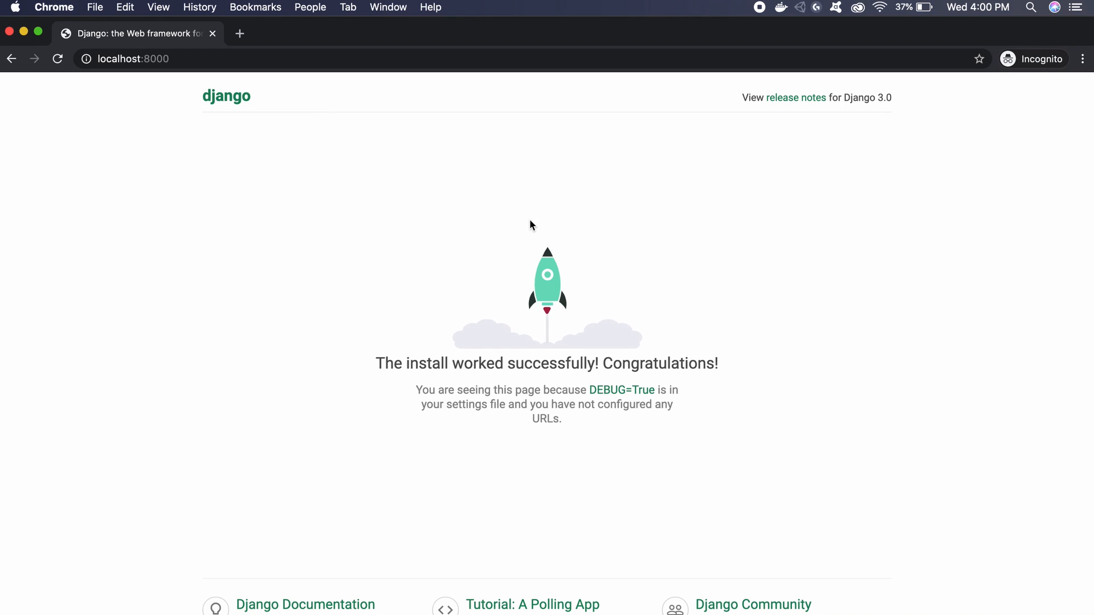
mouse_move(330, 89)
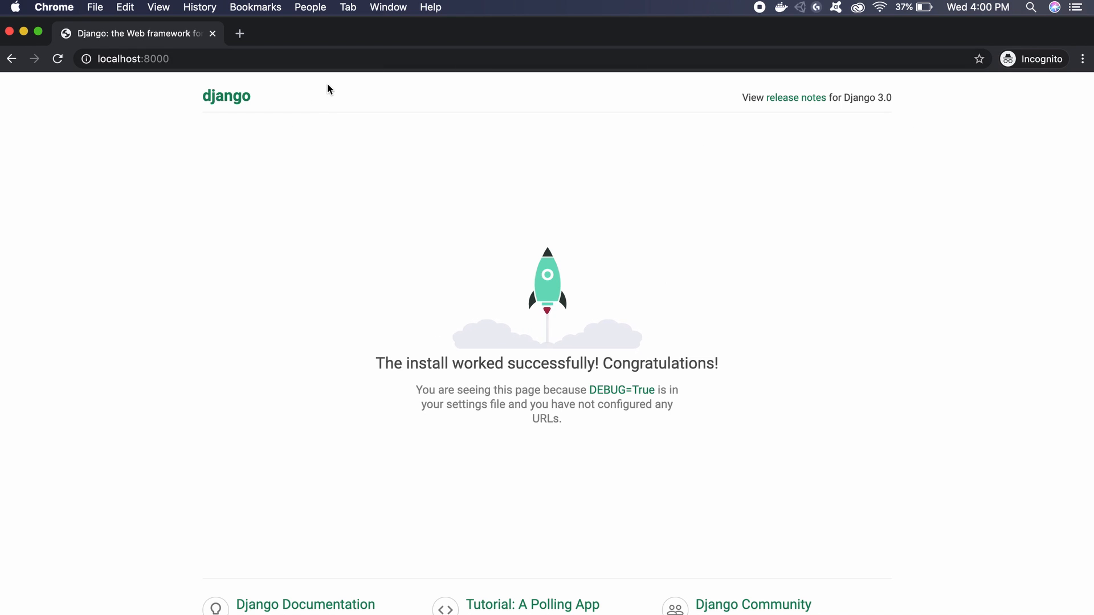
mouse_move(725, 228)
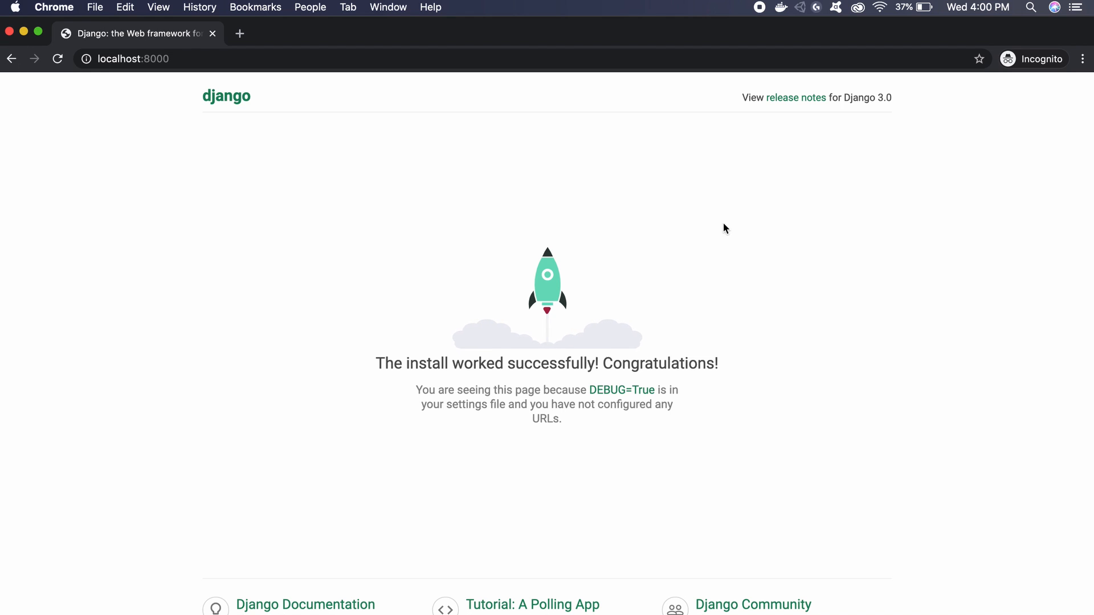
mouse_move(518, 165)
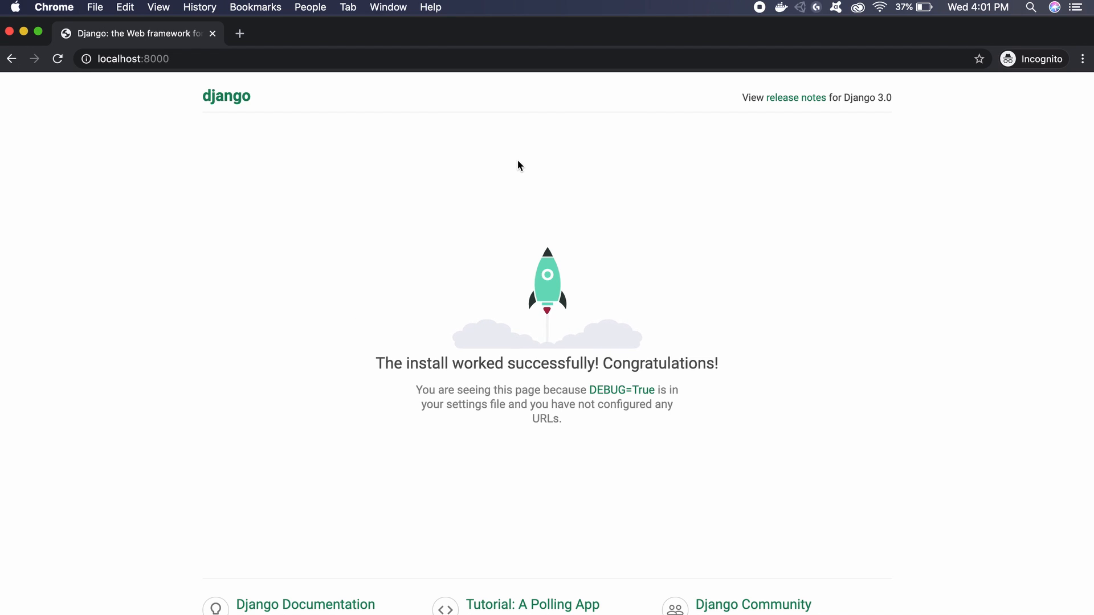
mouse_move(364, 298)
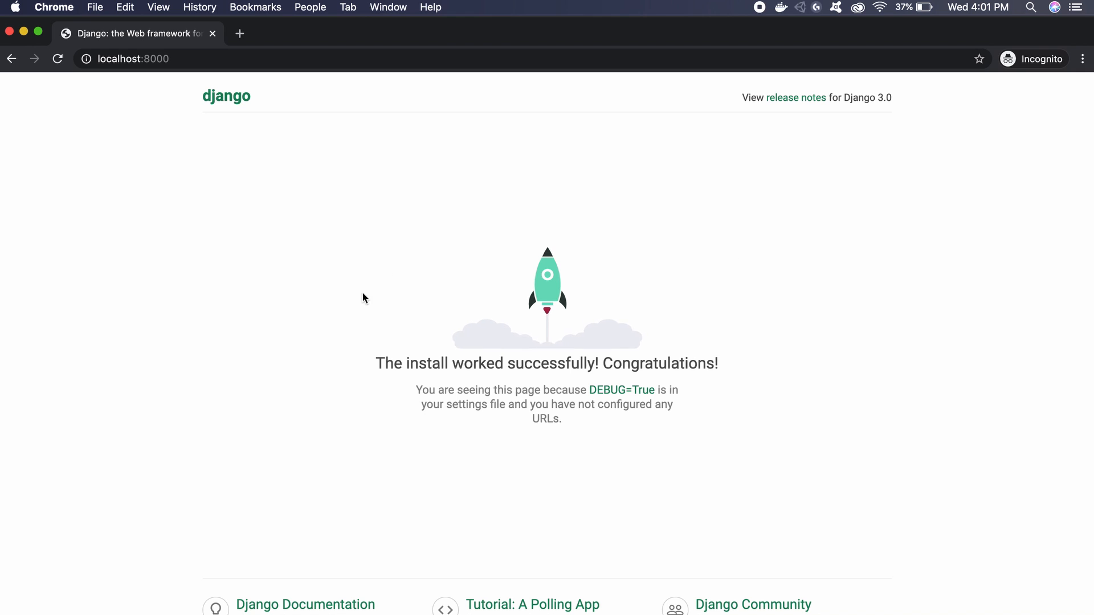
mouse_move(745, 331)
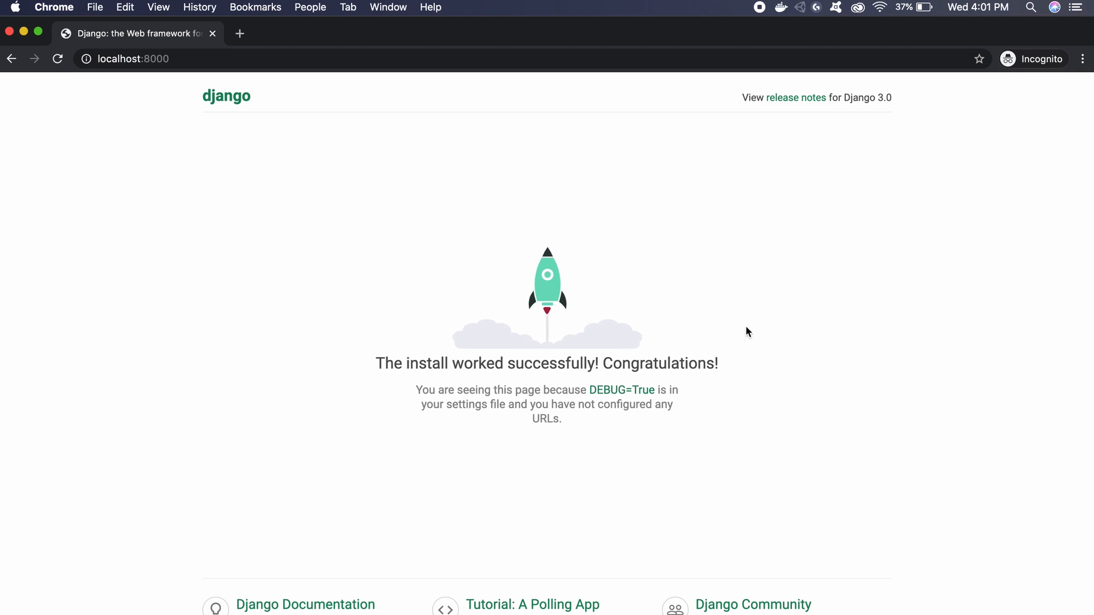